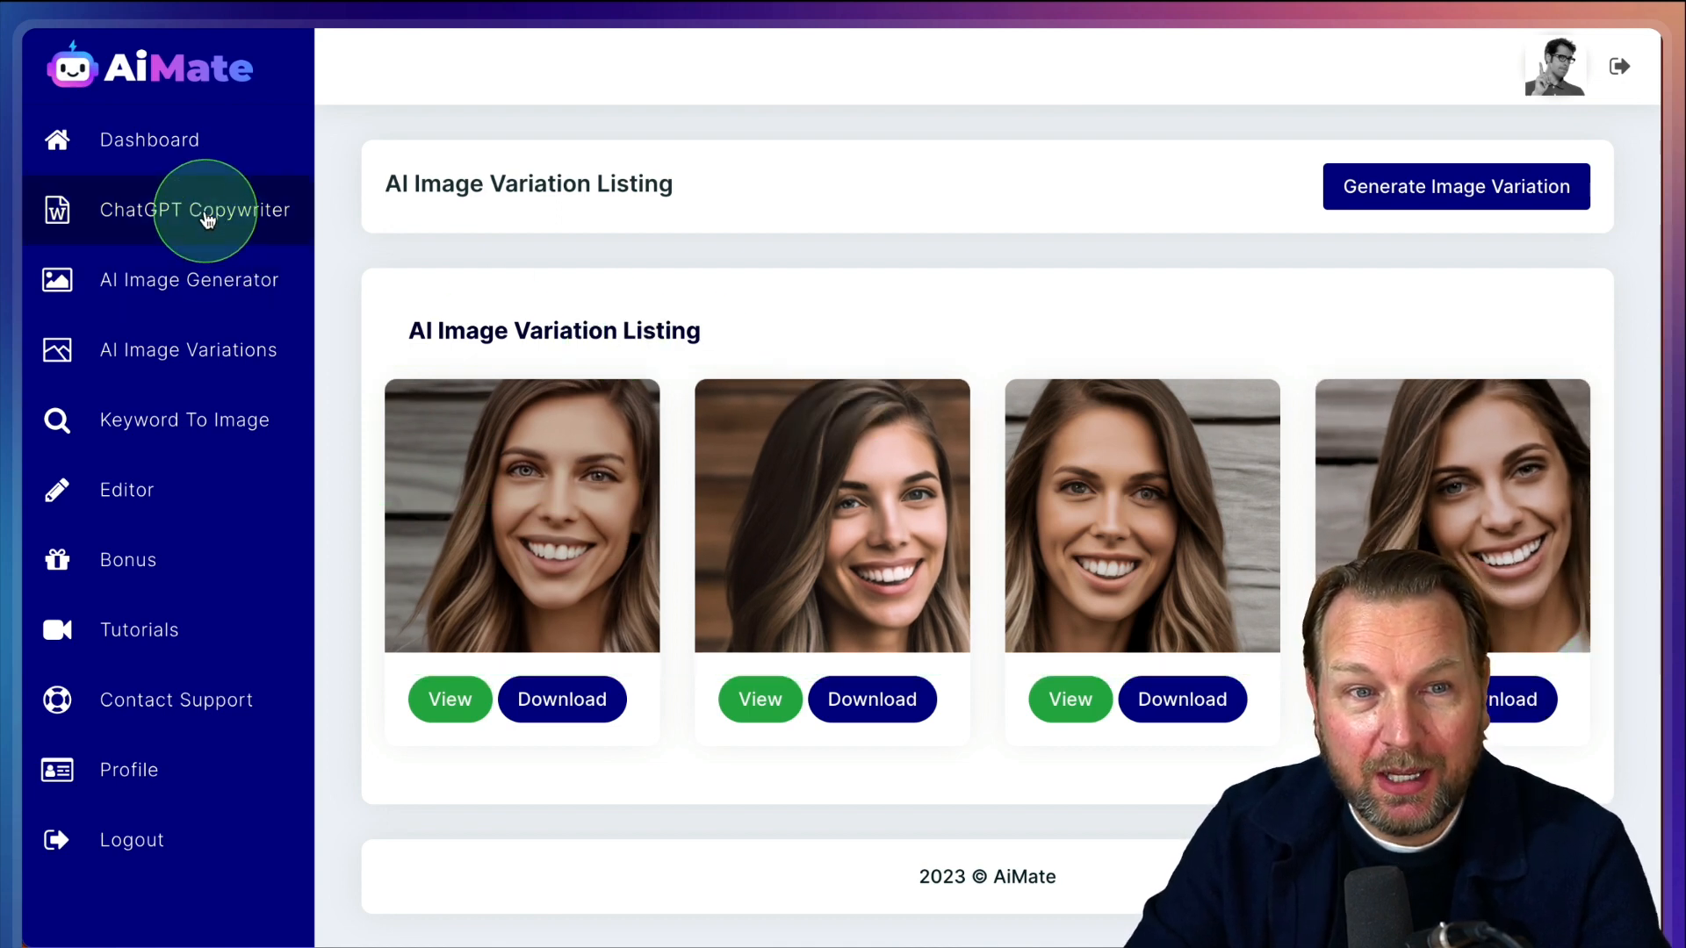
Switch from the AI Image Variations listing to Tim Verdouw's AiMate review page
click(196, 209)
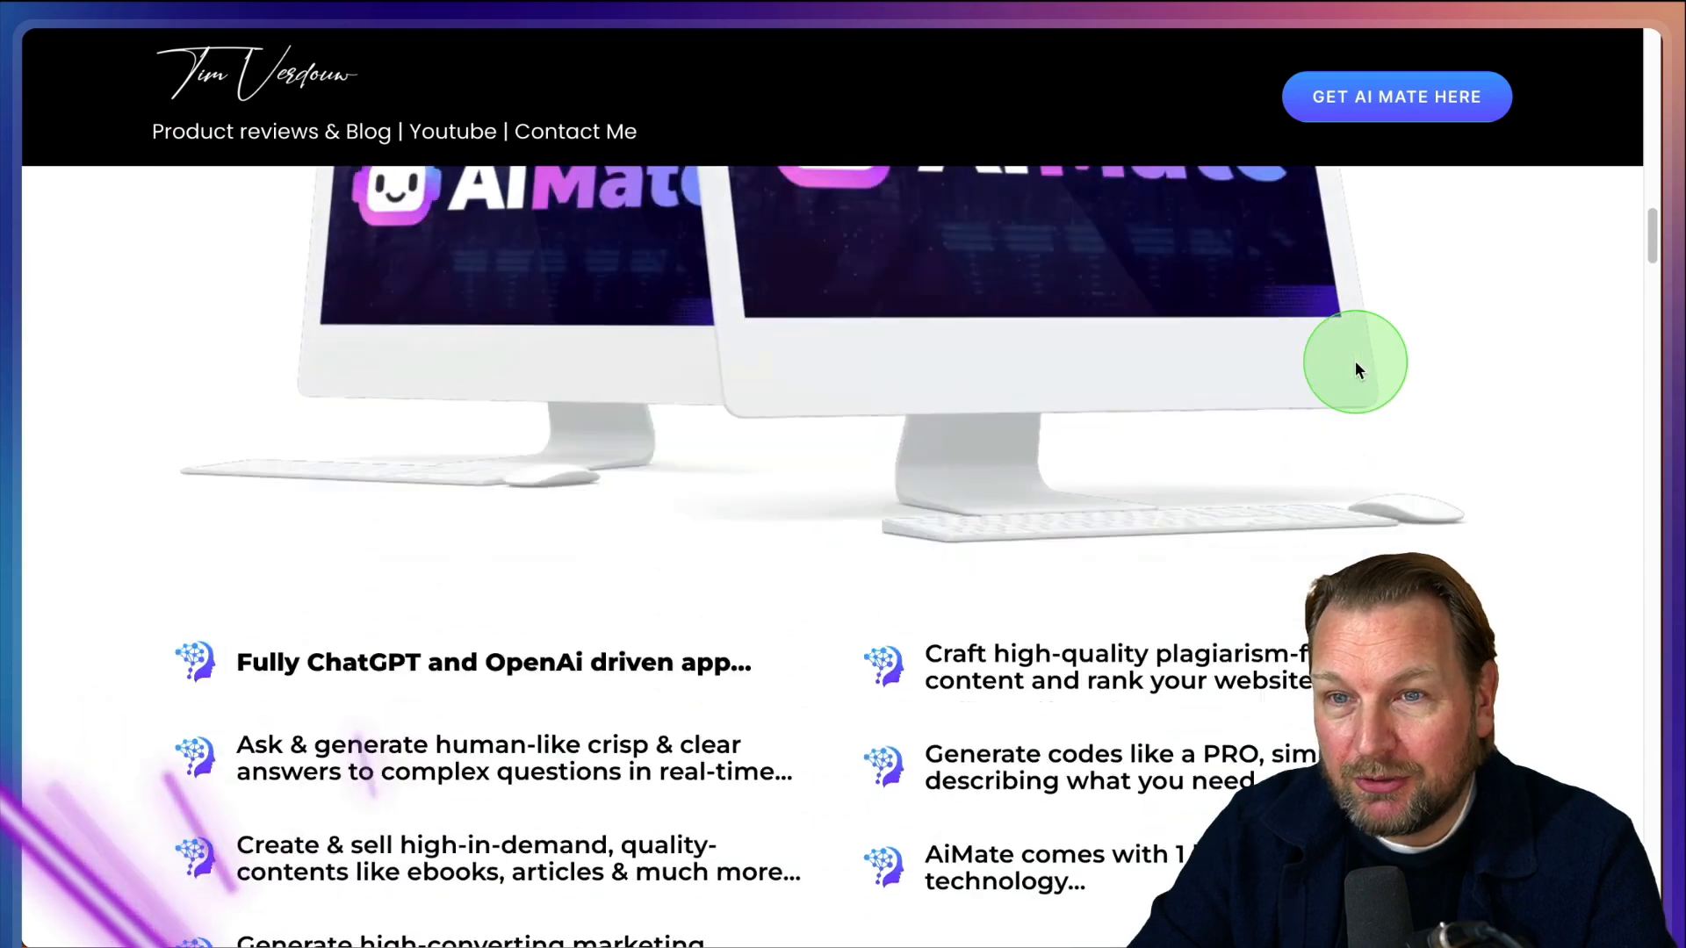
scroll(down, 3)
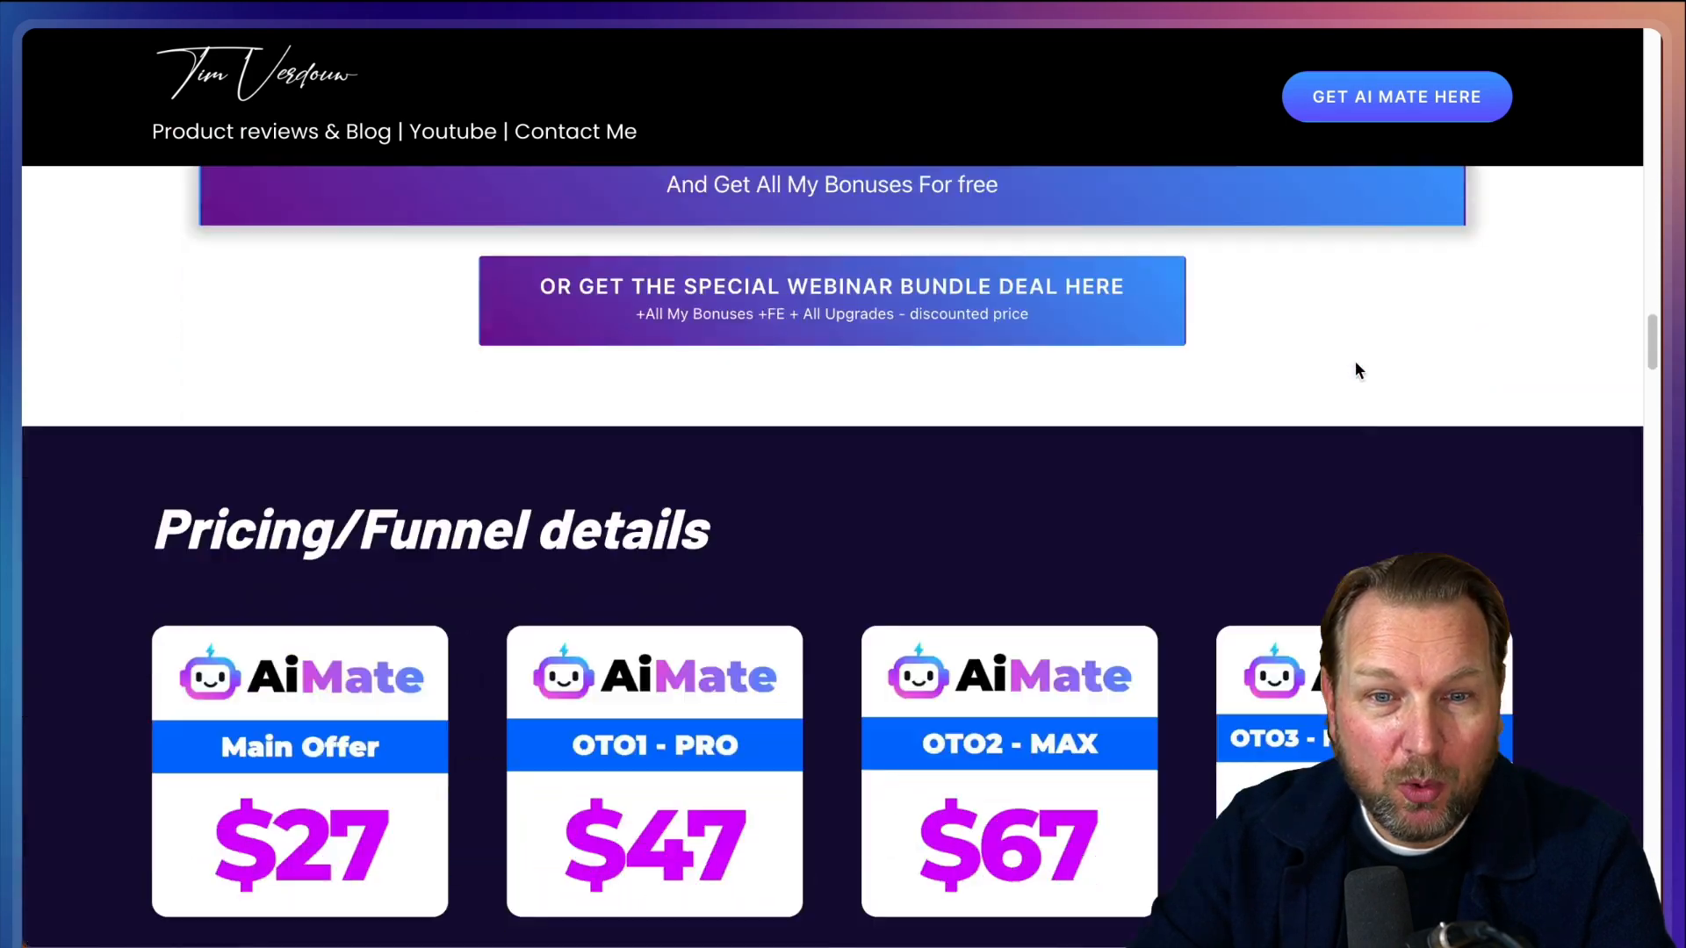
scroll(down, 3)
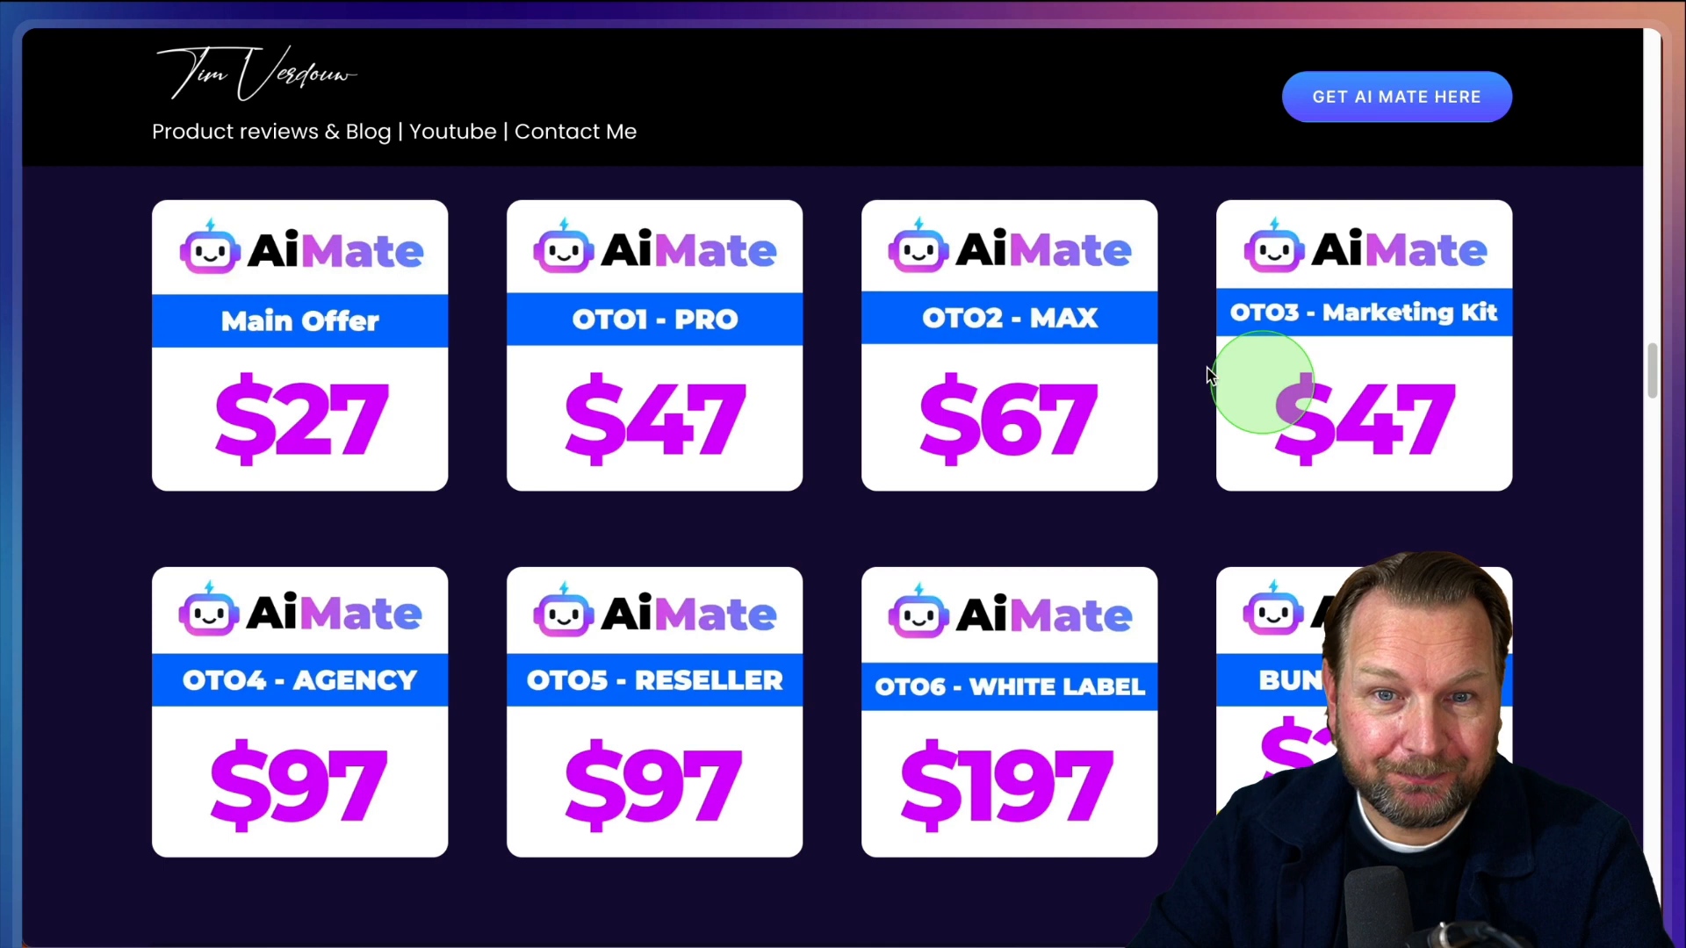
scroll(down, 3)
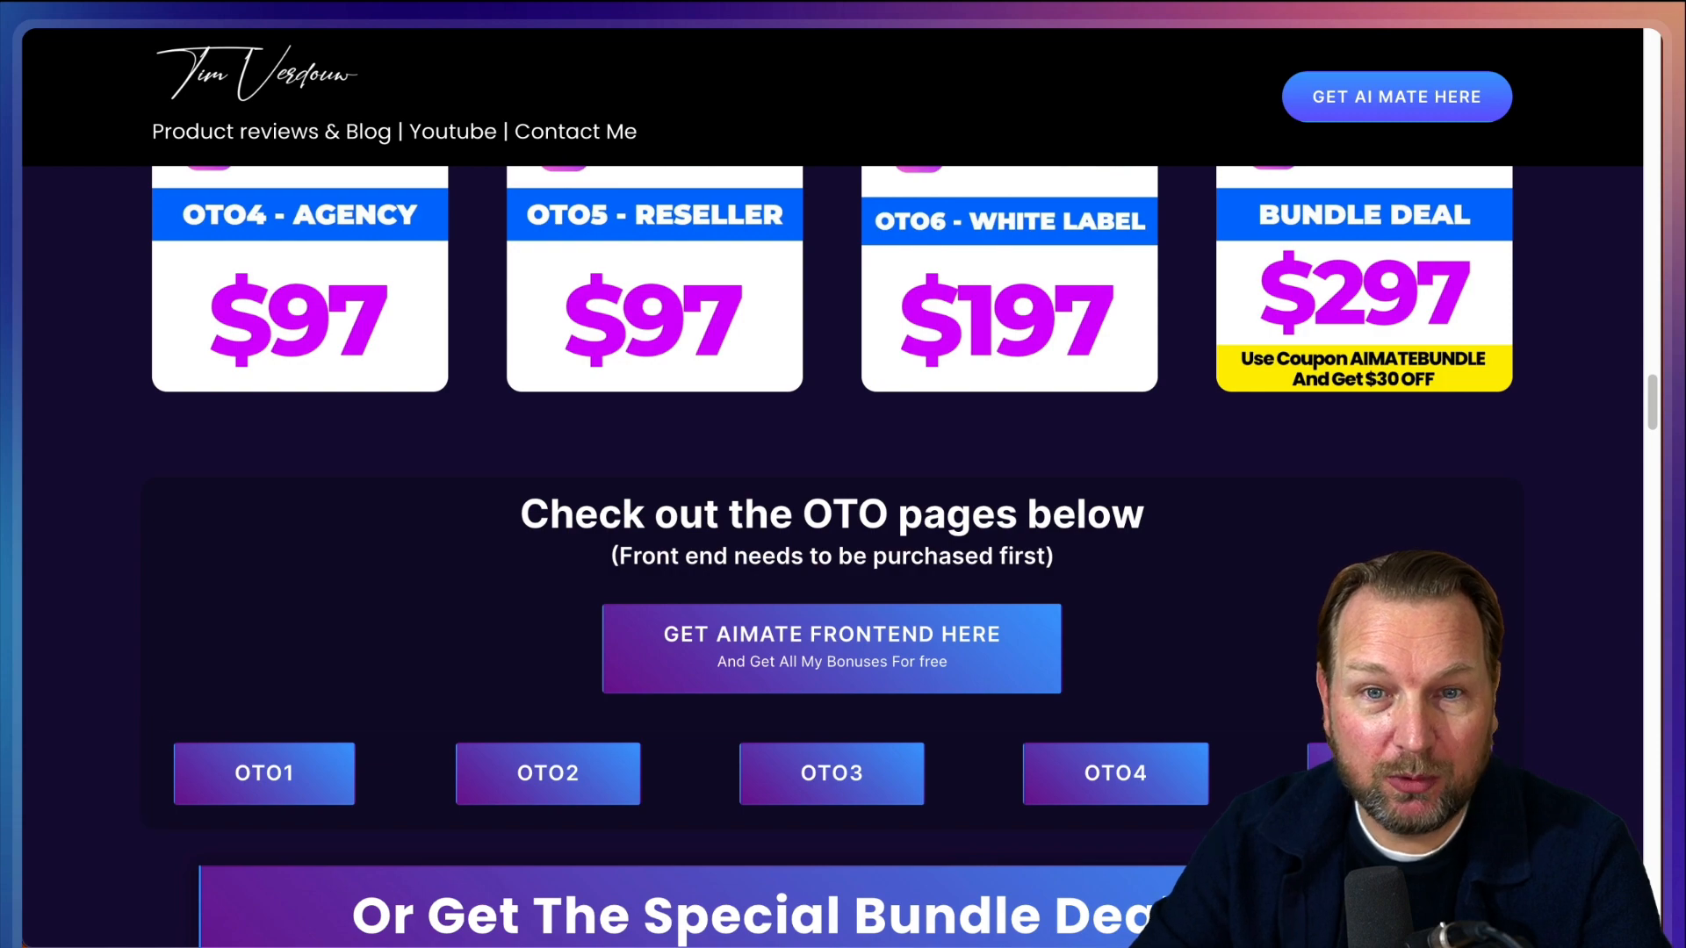
scroll(up, 3)
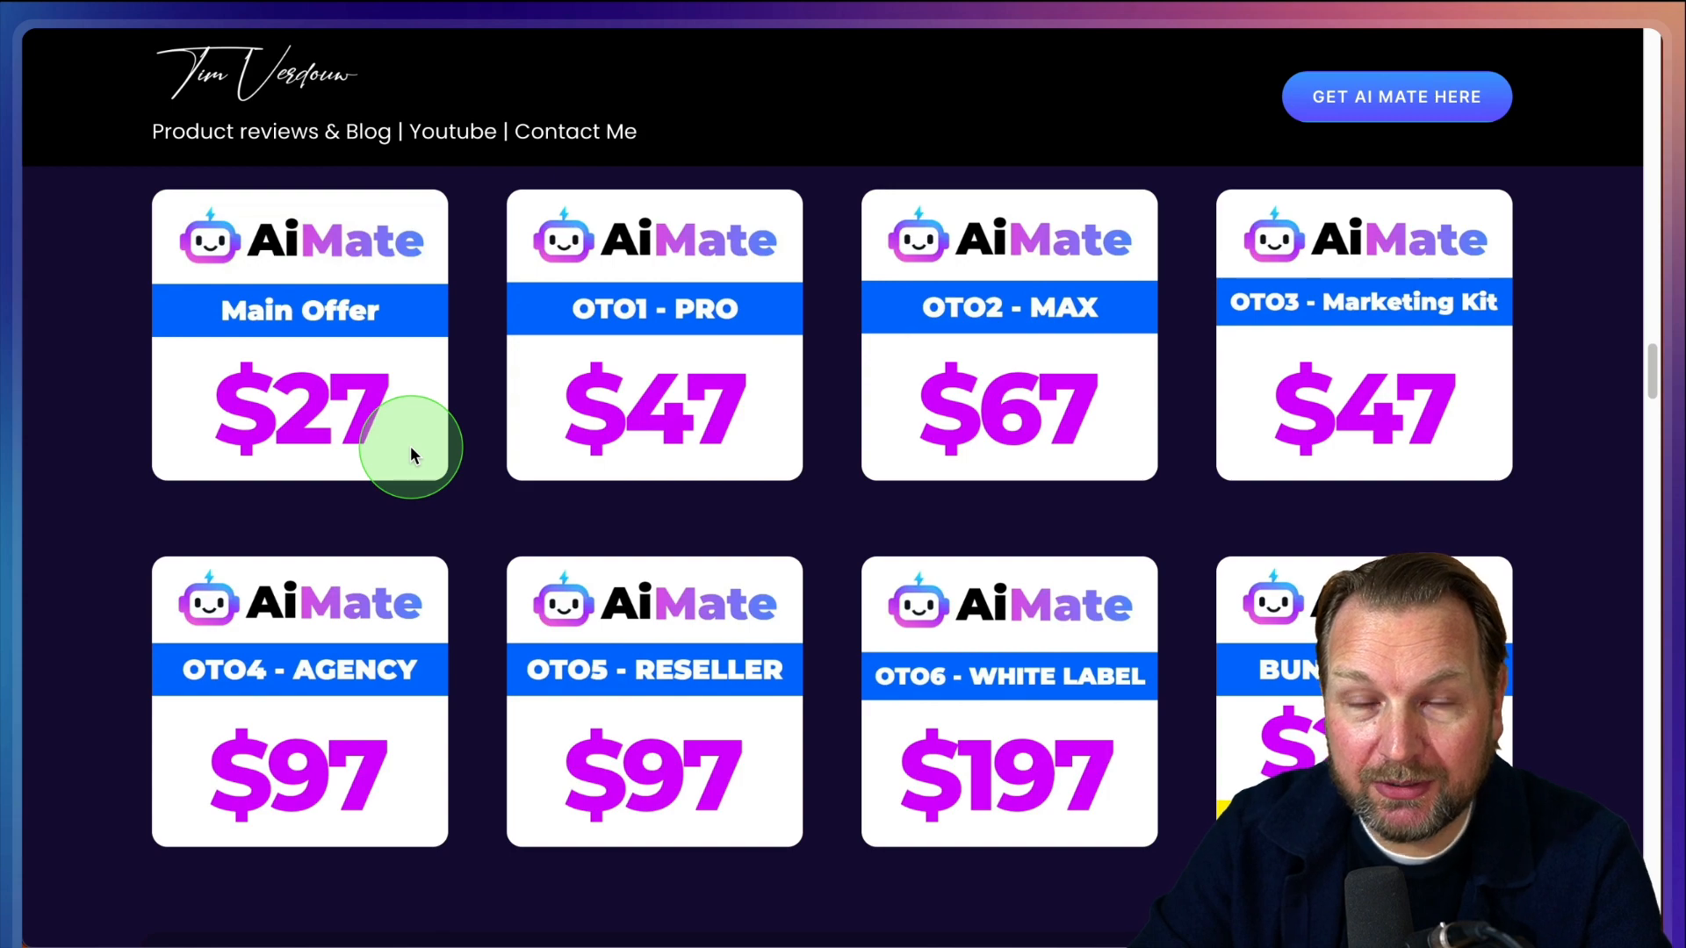
scroll(down, 3)
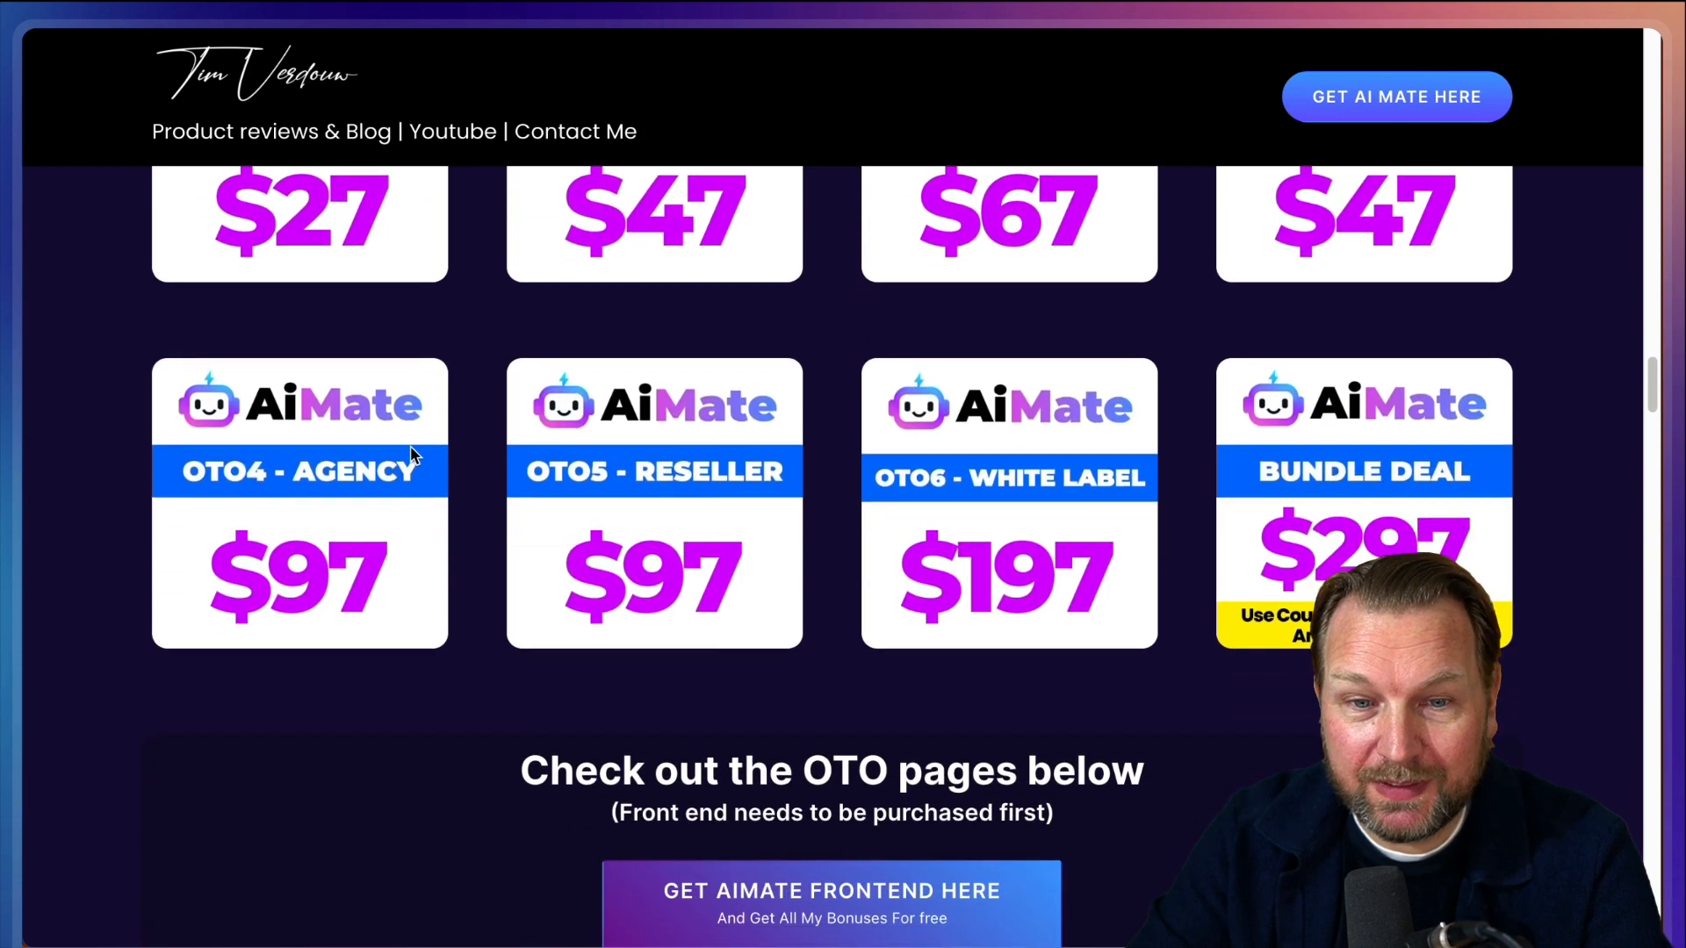
scroll(down, 3)
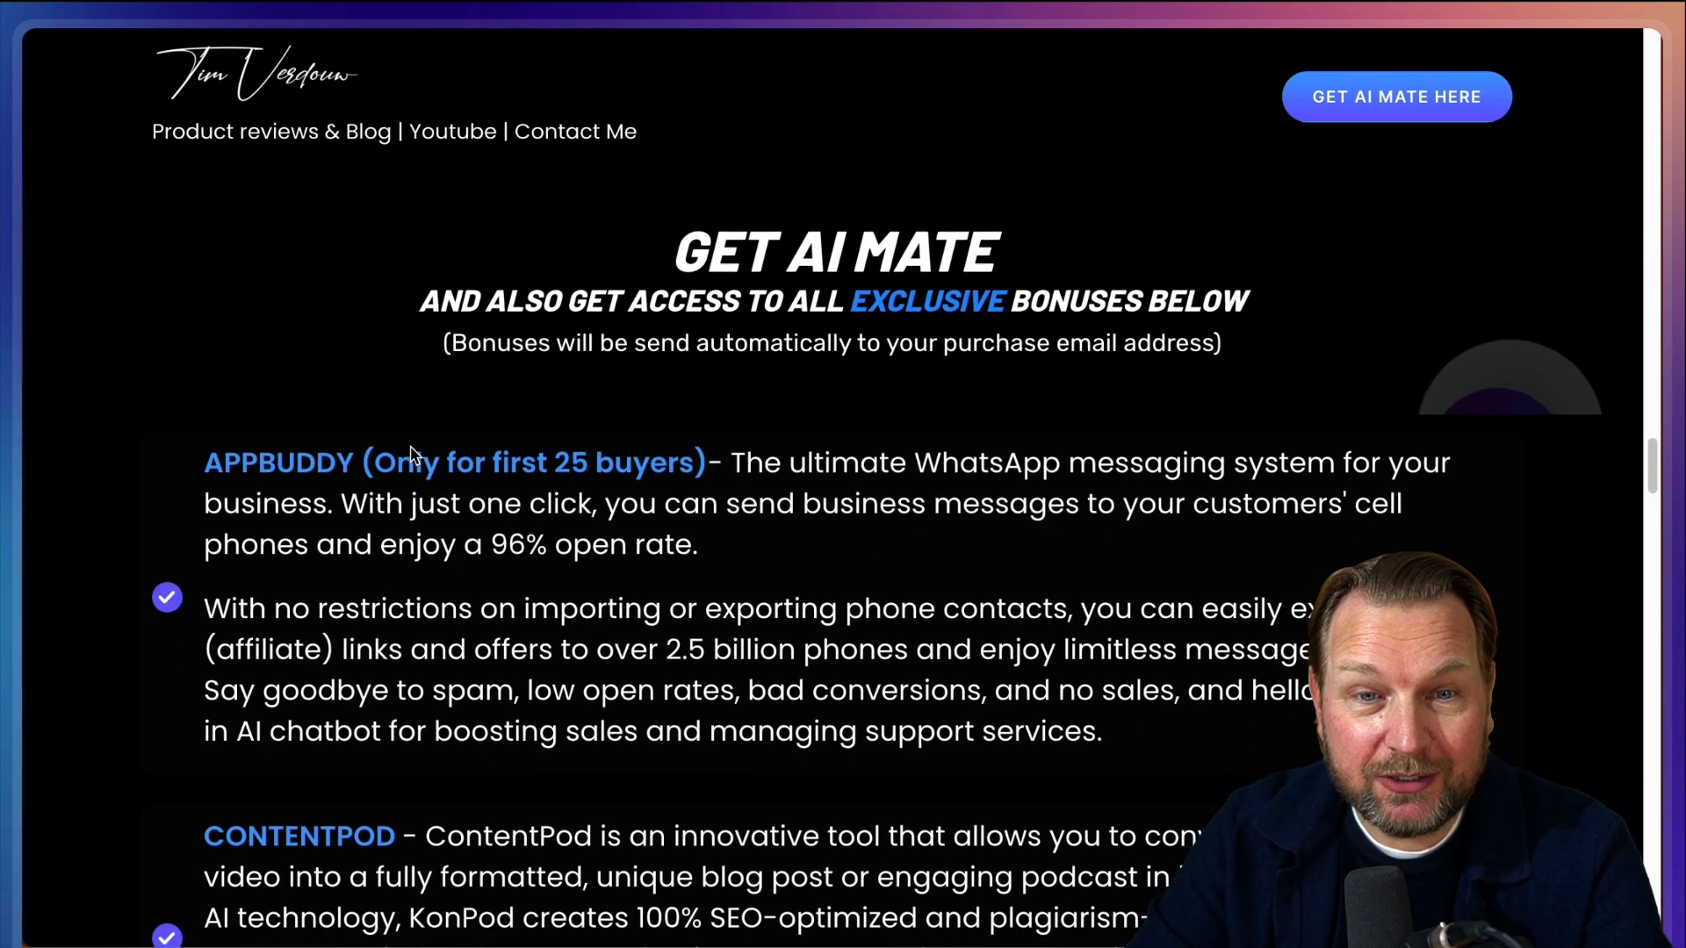
scroll(down, 3)
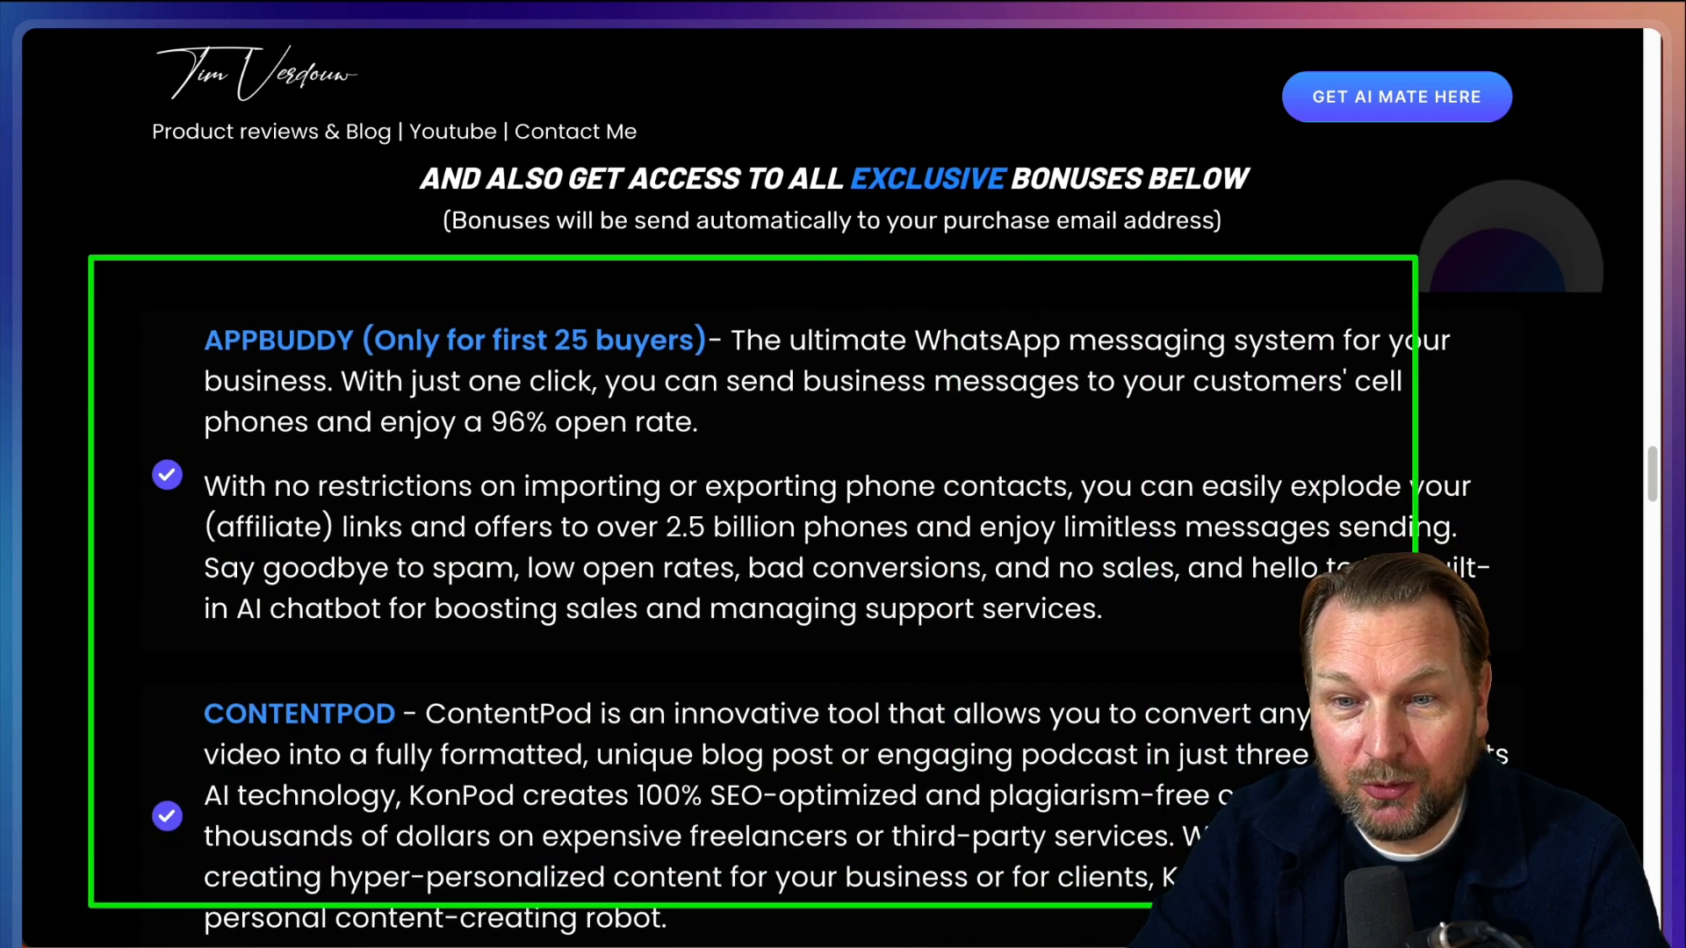
scroll(down, 3)
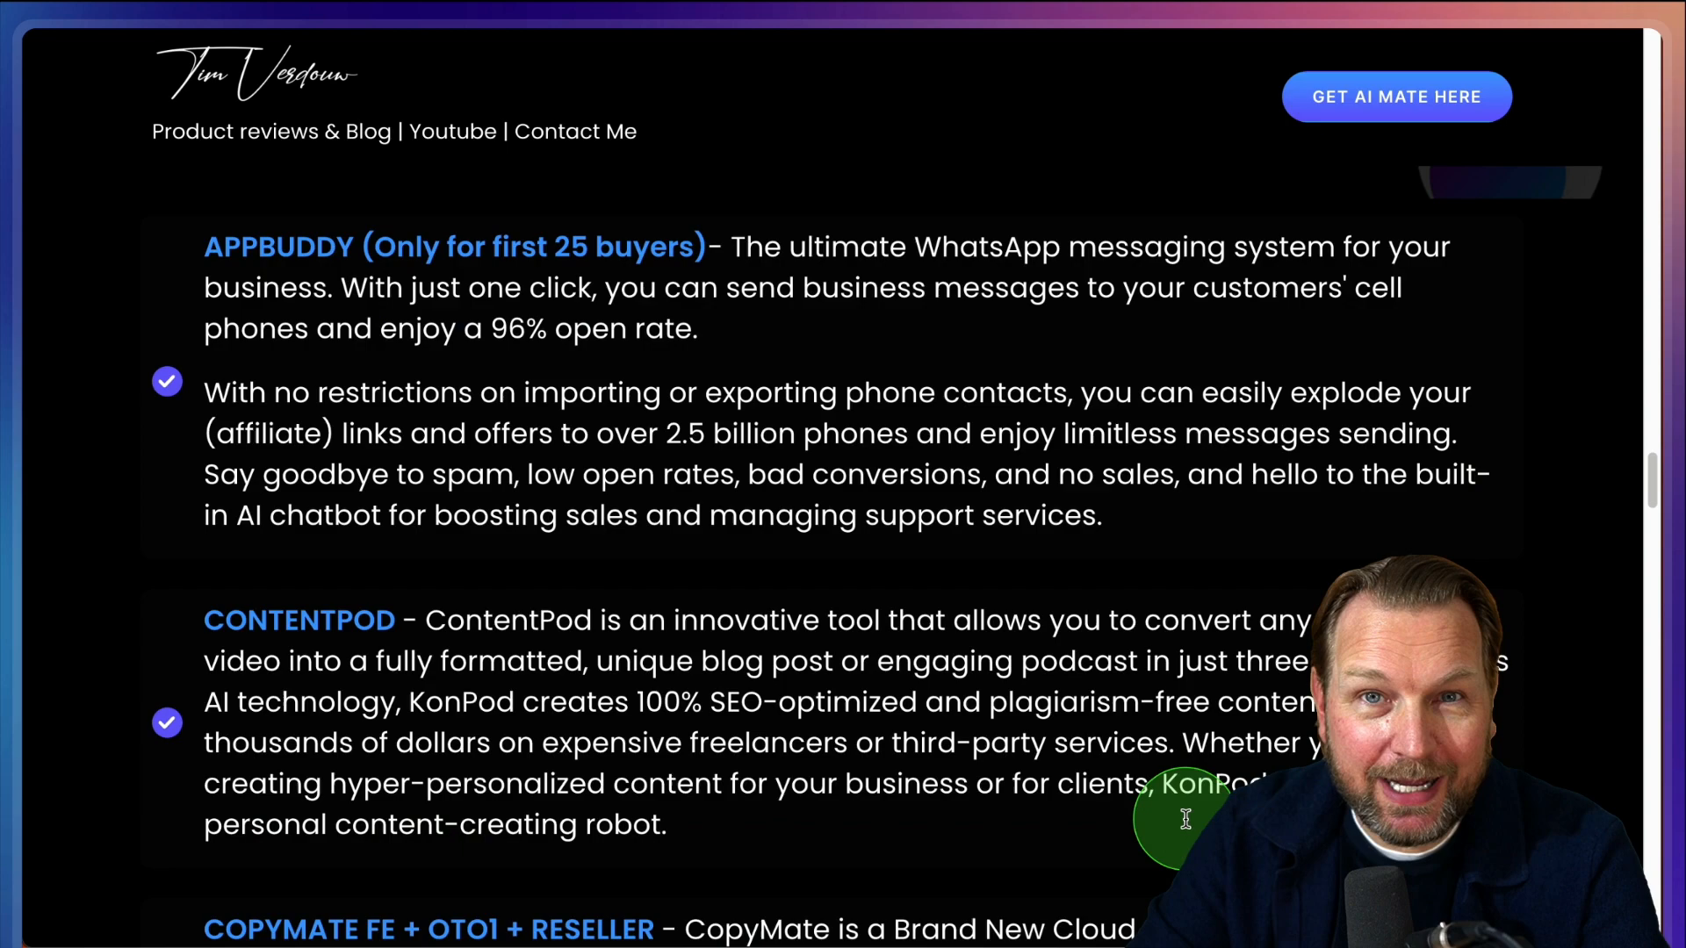
scroll(down, 3)
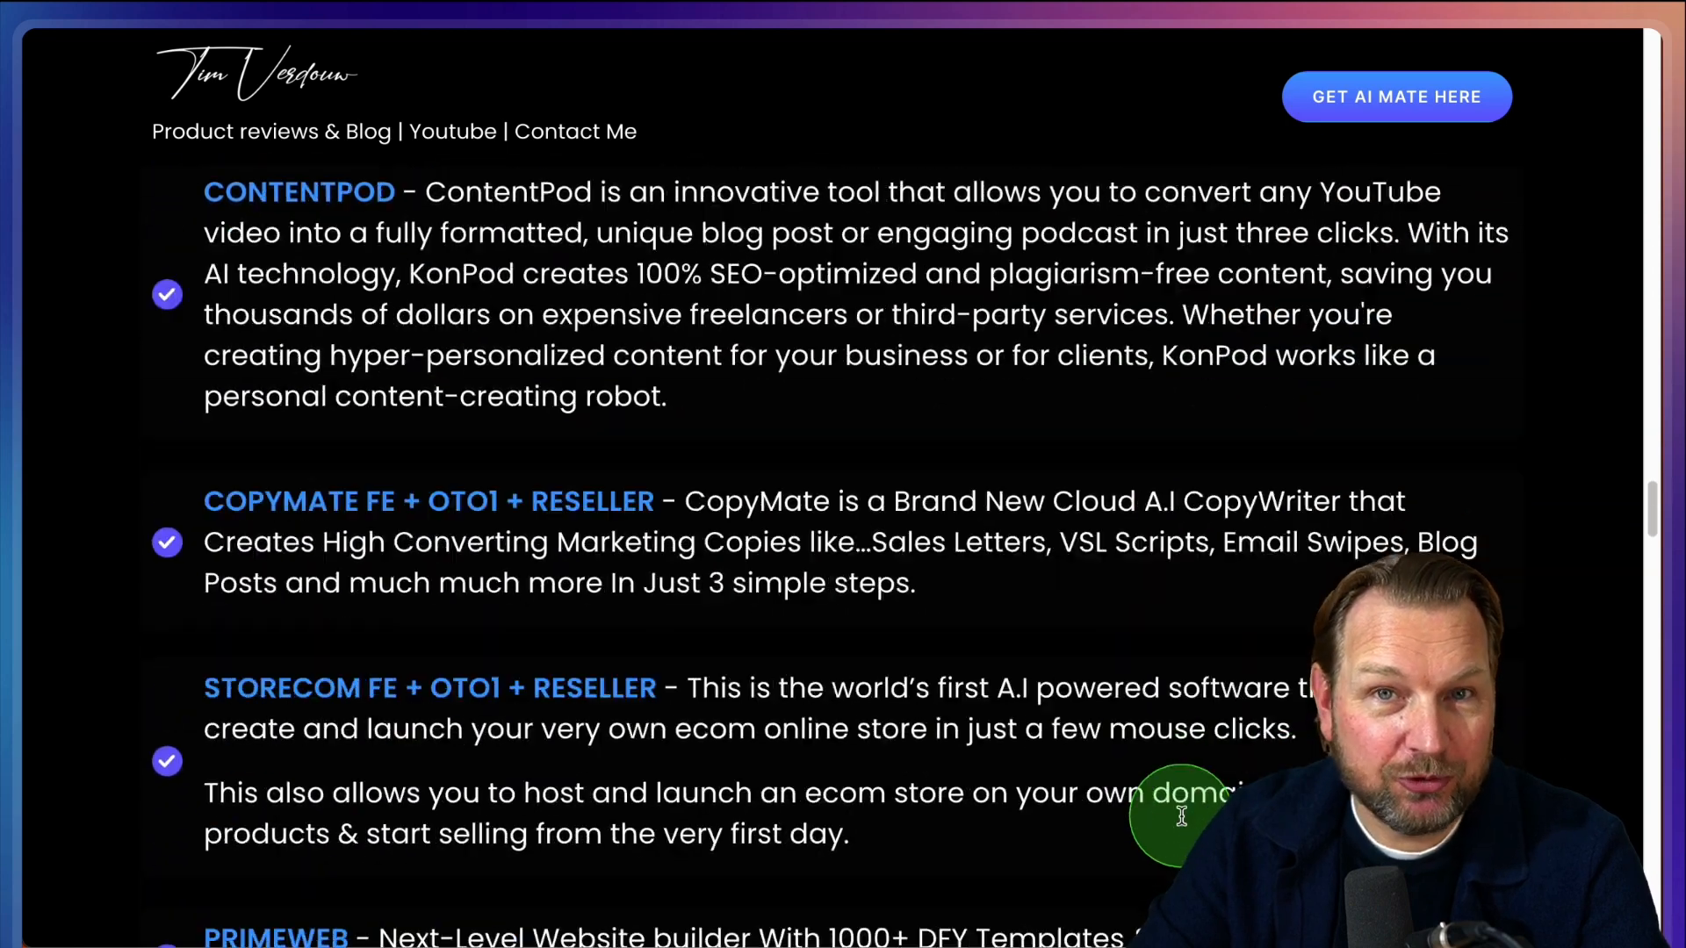
click(1396, 95)
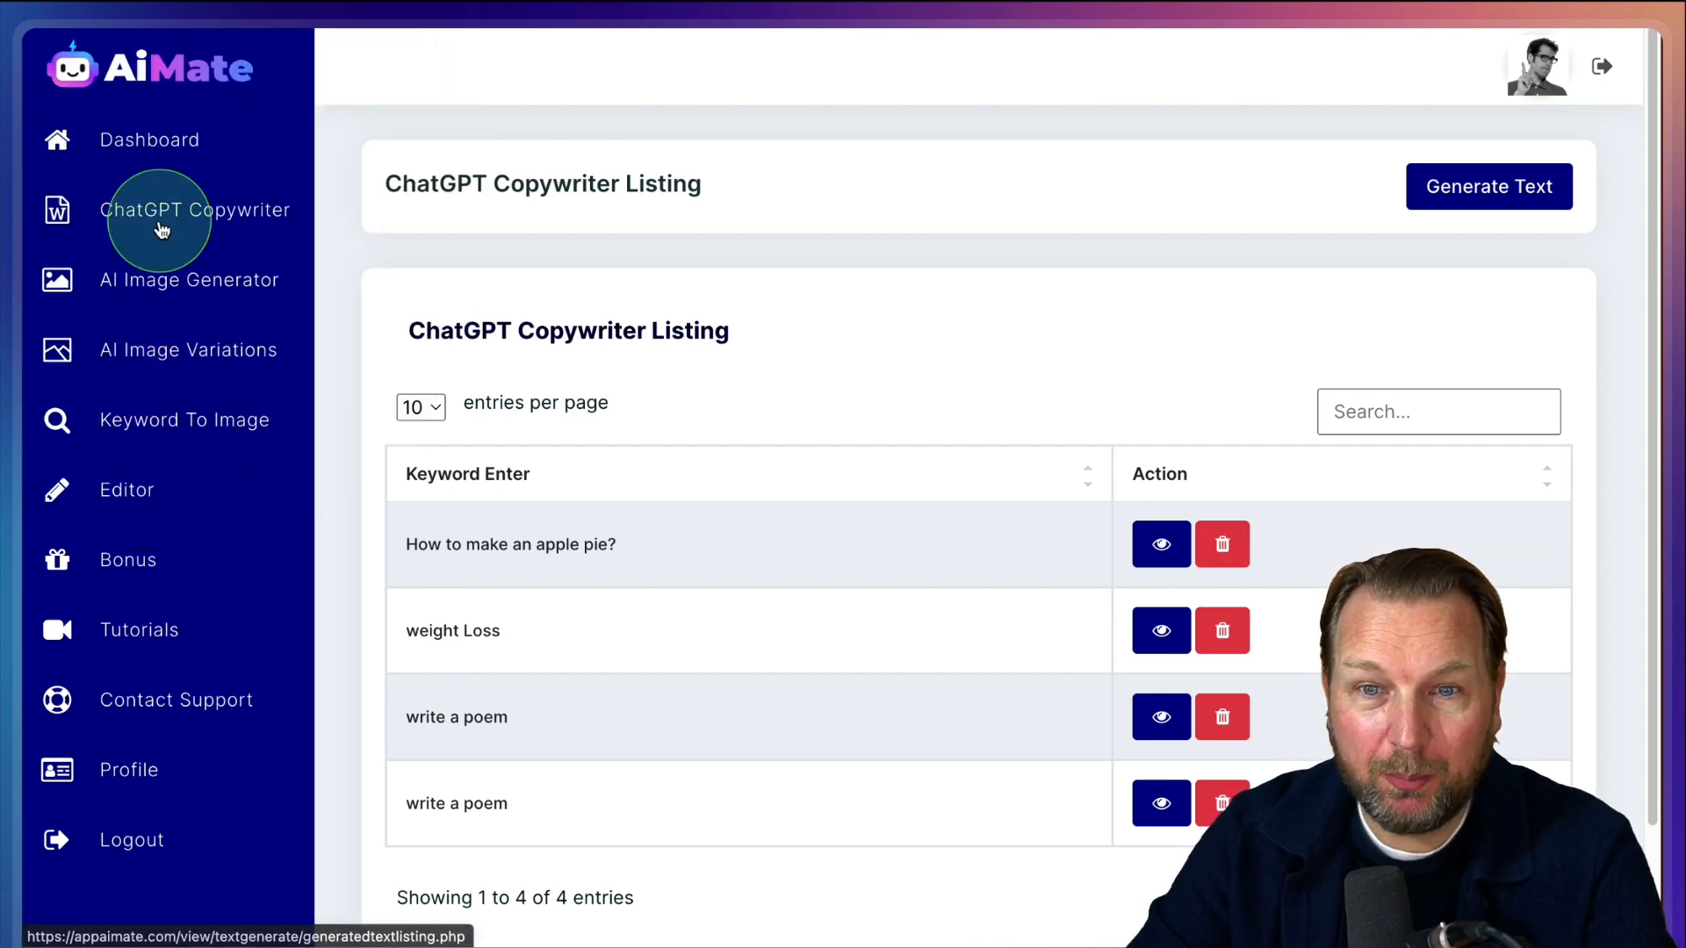
mouse_move(1320, 267)
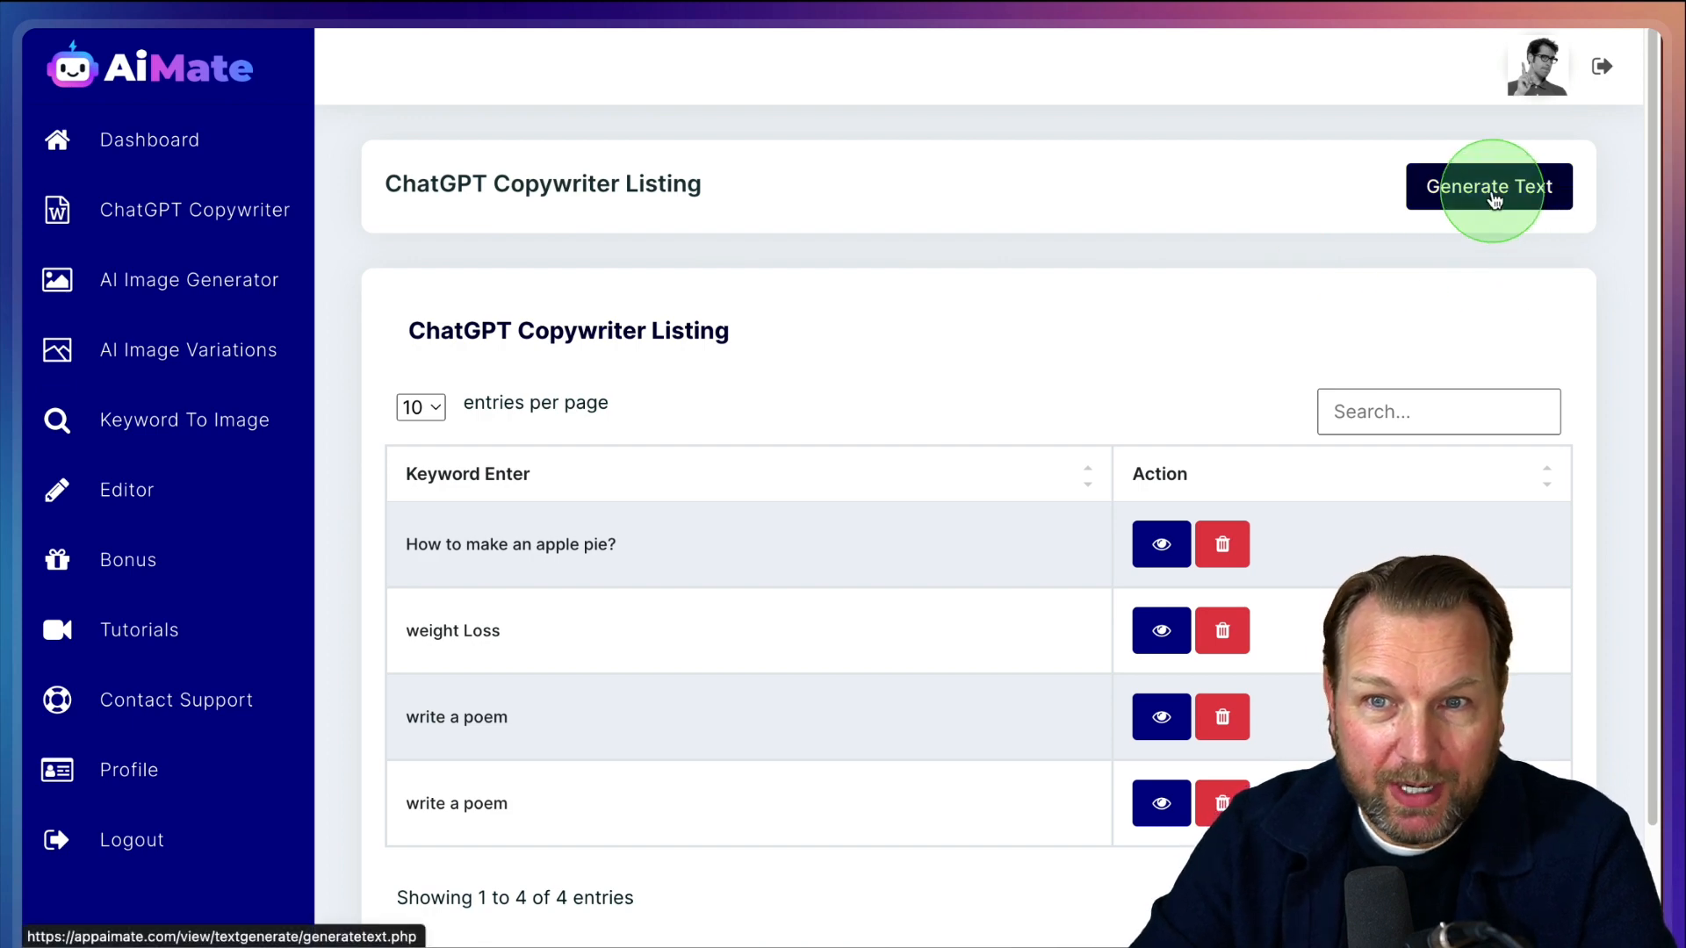
Start a new copywriter request with the prompt 'Write a promotional email for my new meditation app.'
click(1487, 186)
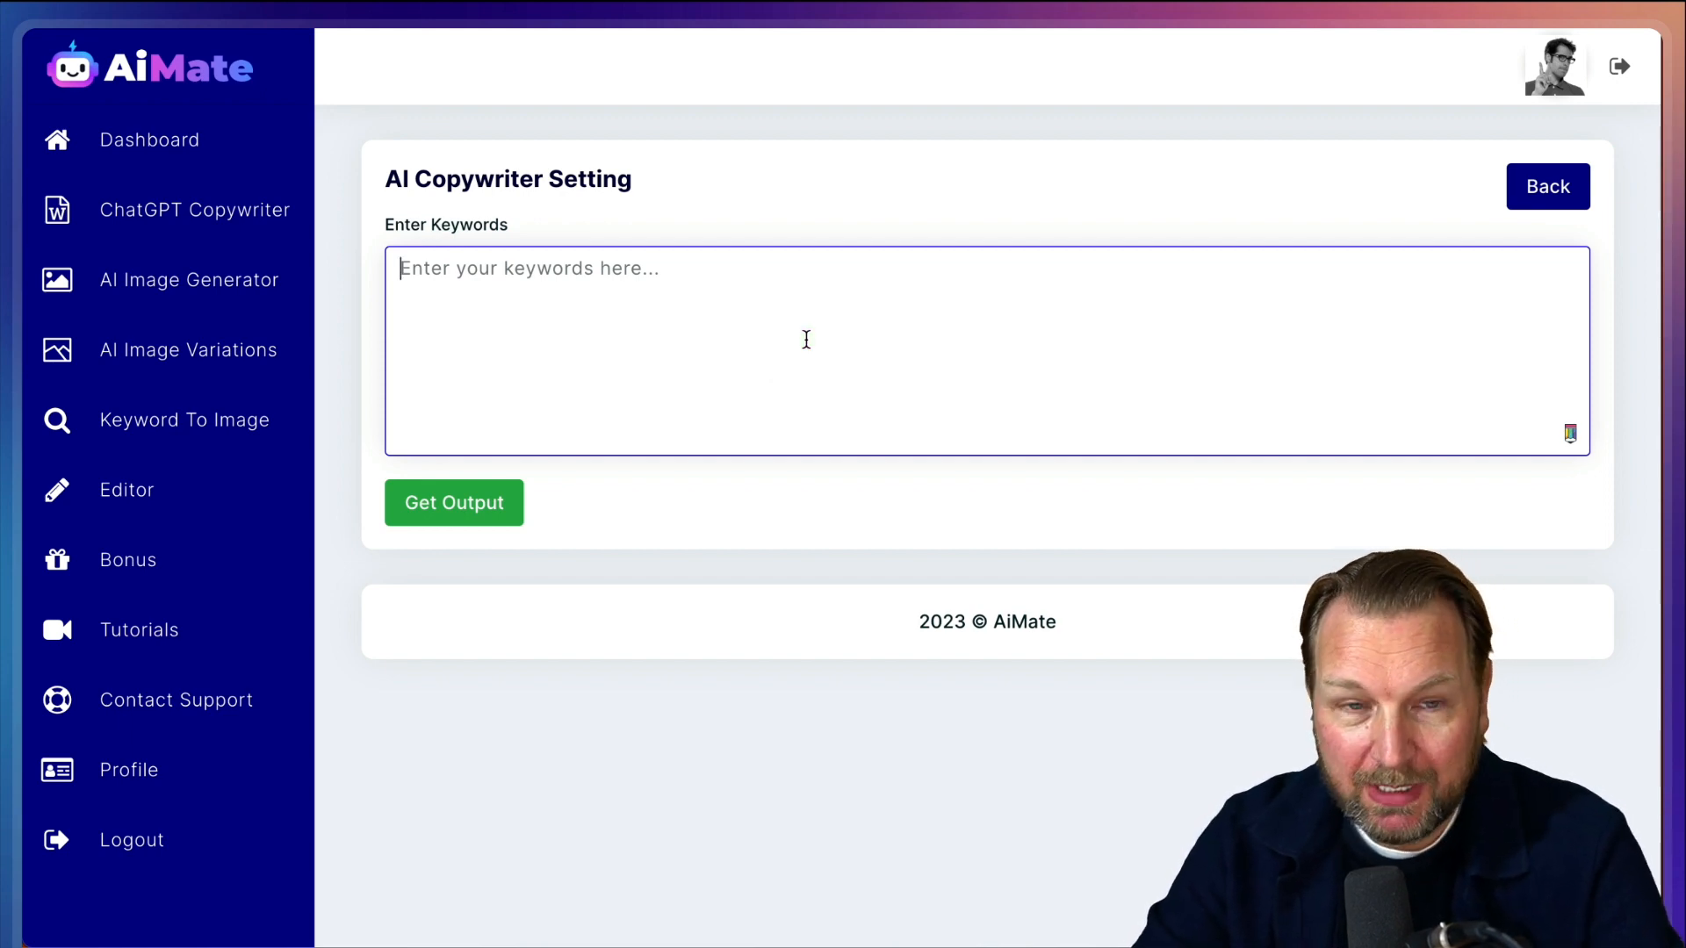
text(Write an email)
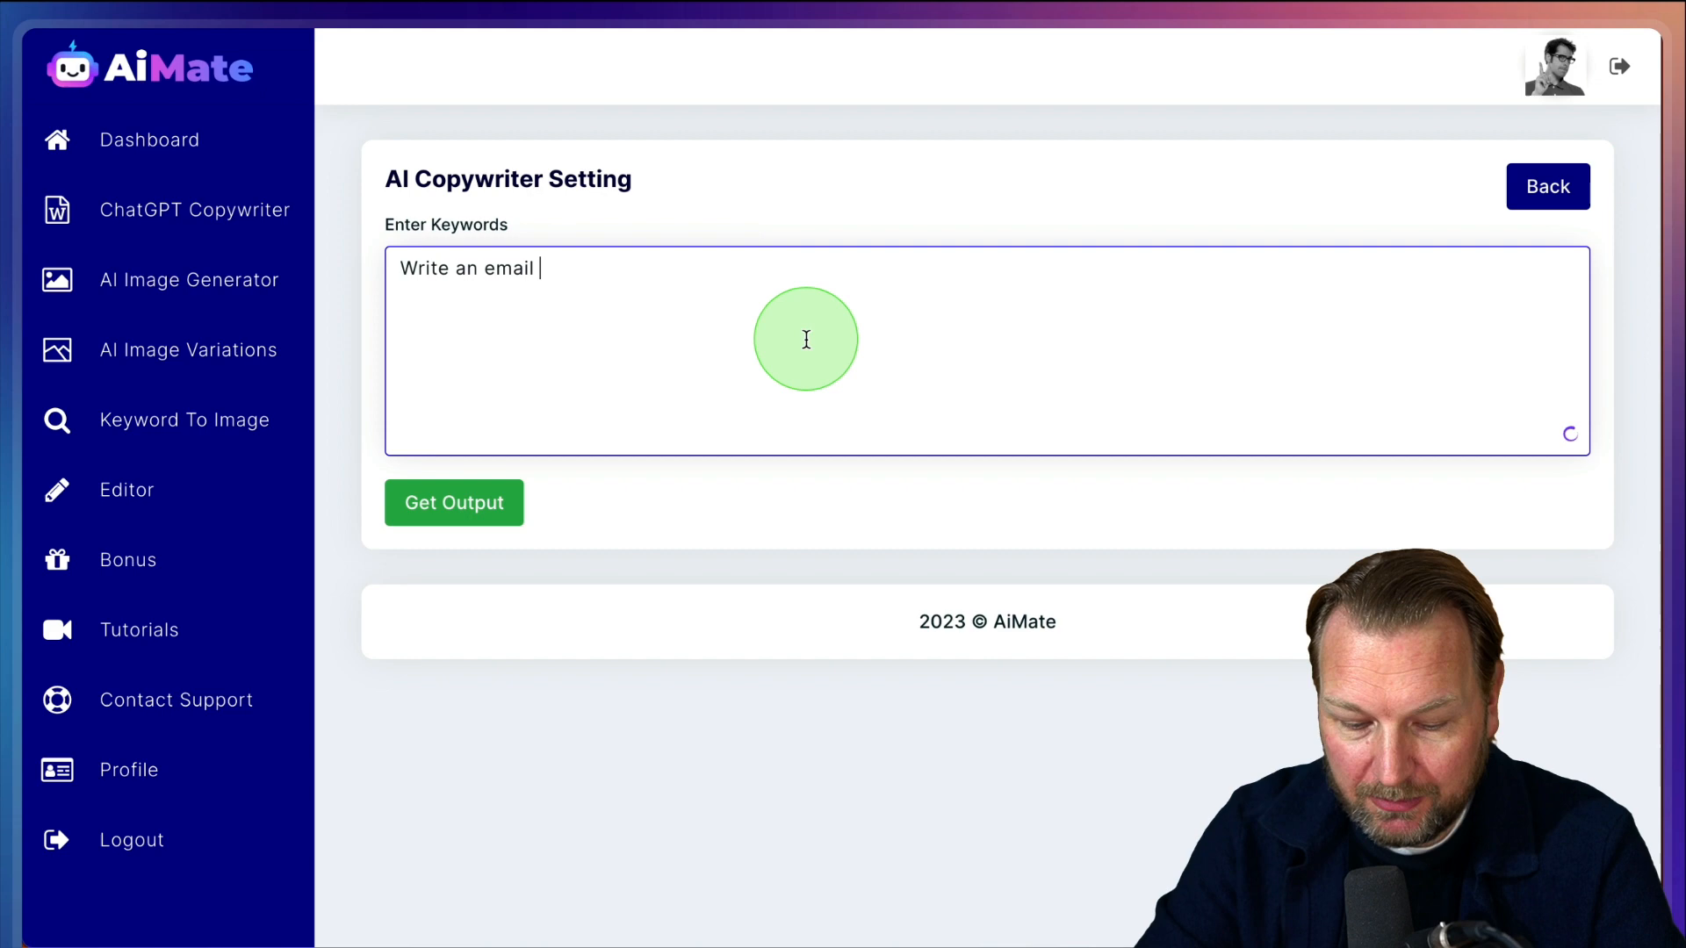
text(for my new meditation app.)
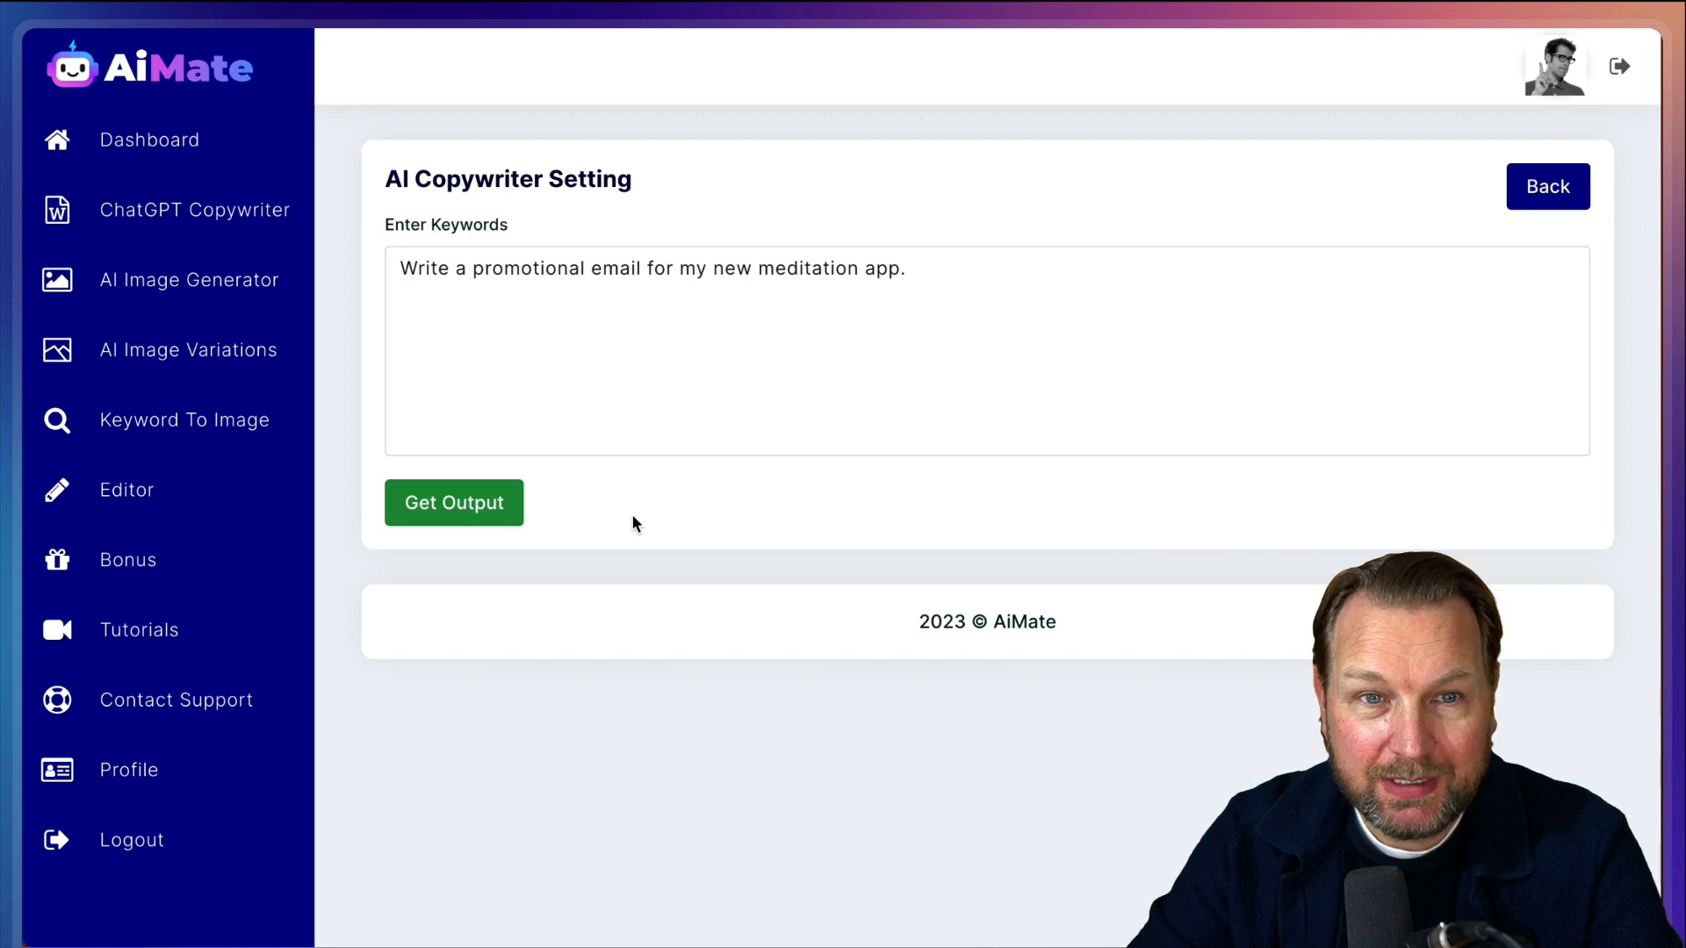
Generate the meditation app promotional email and submit it to the copywriter listing
click(453, 502)
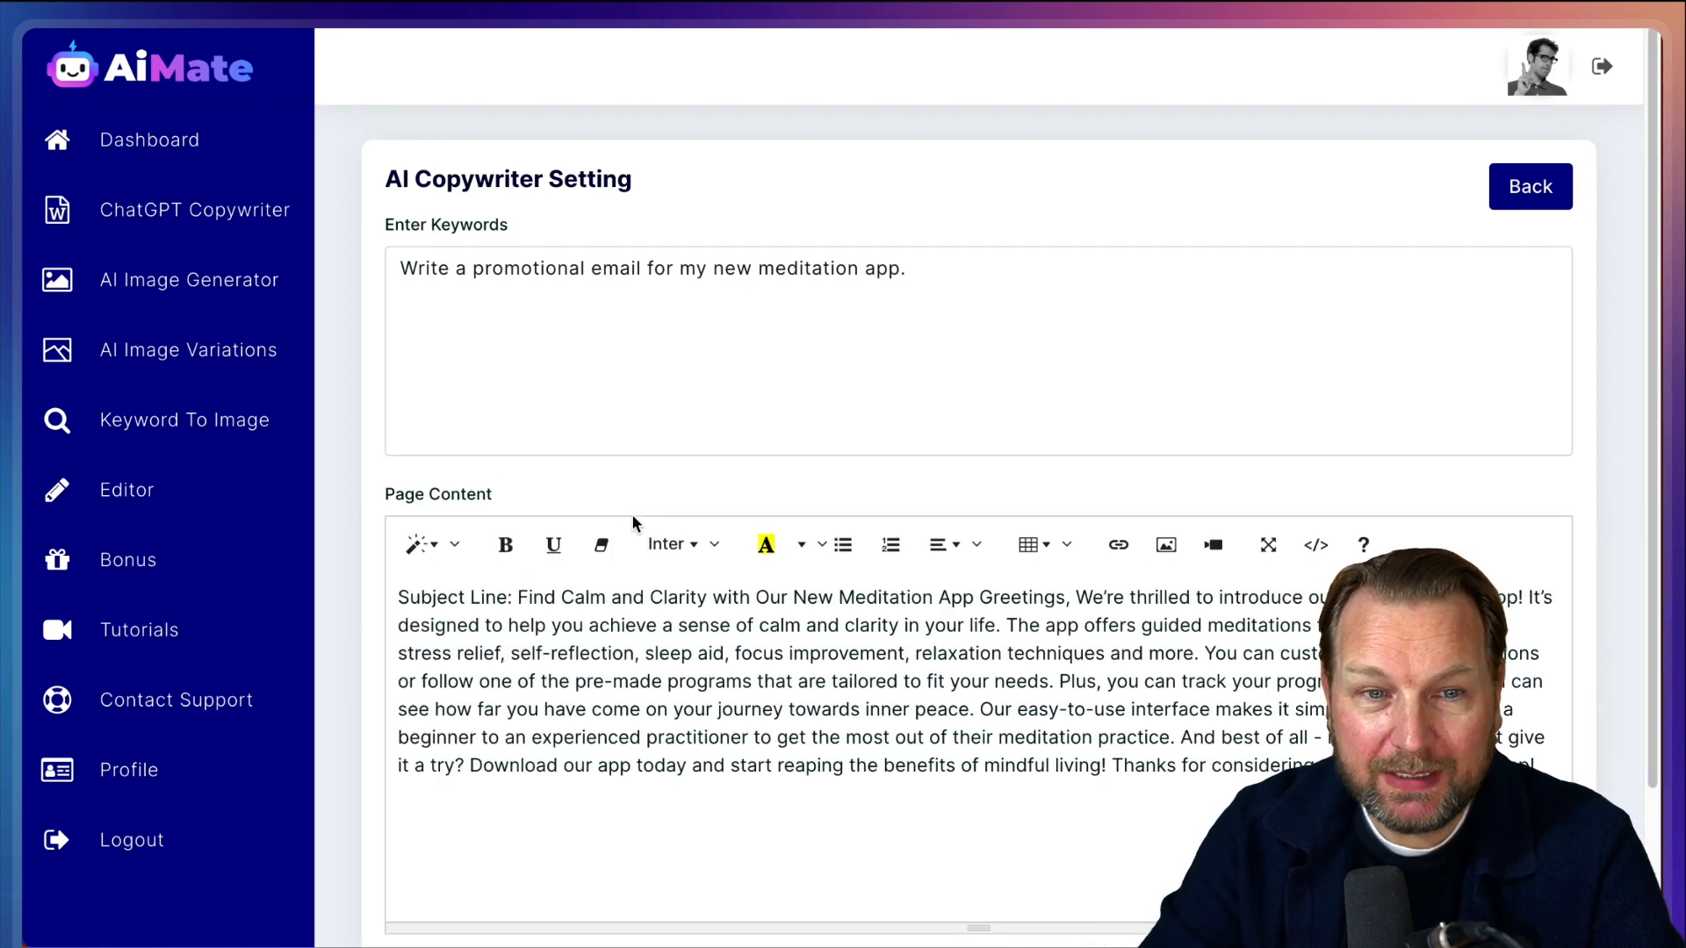
scroll(down, 3)
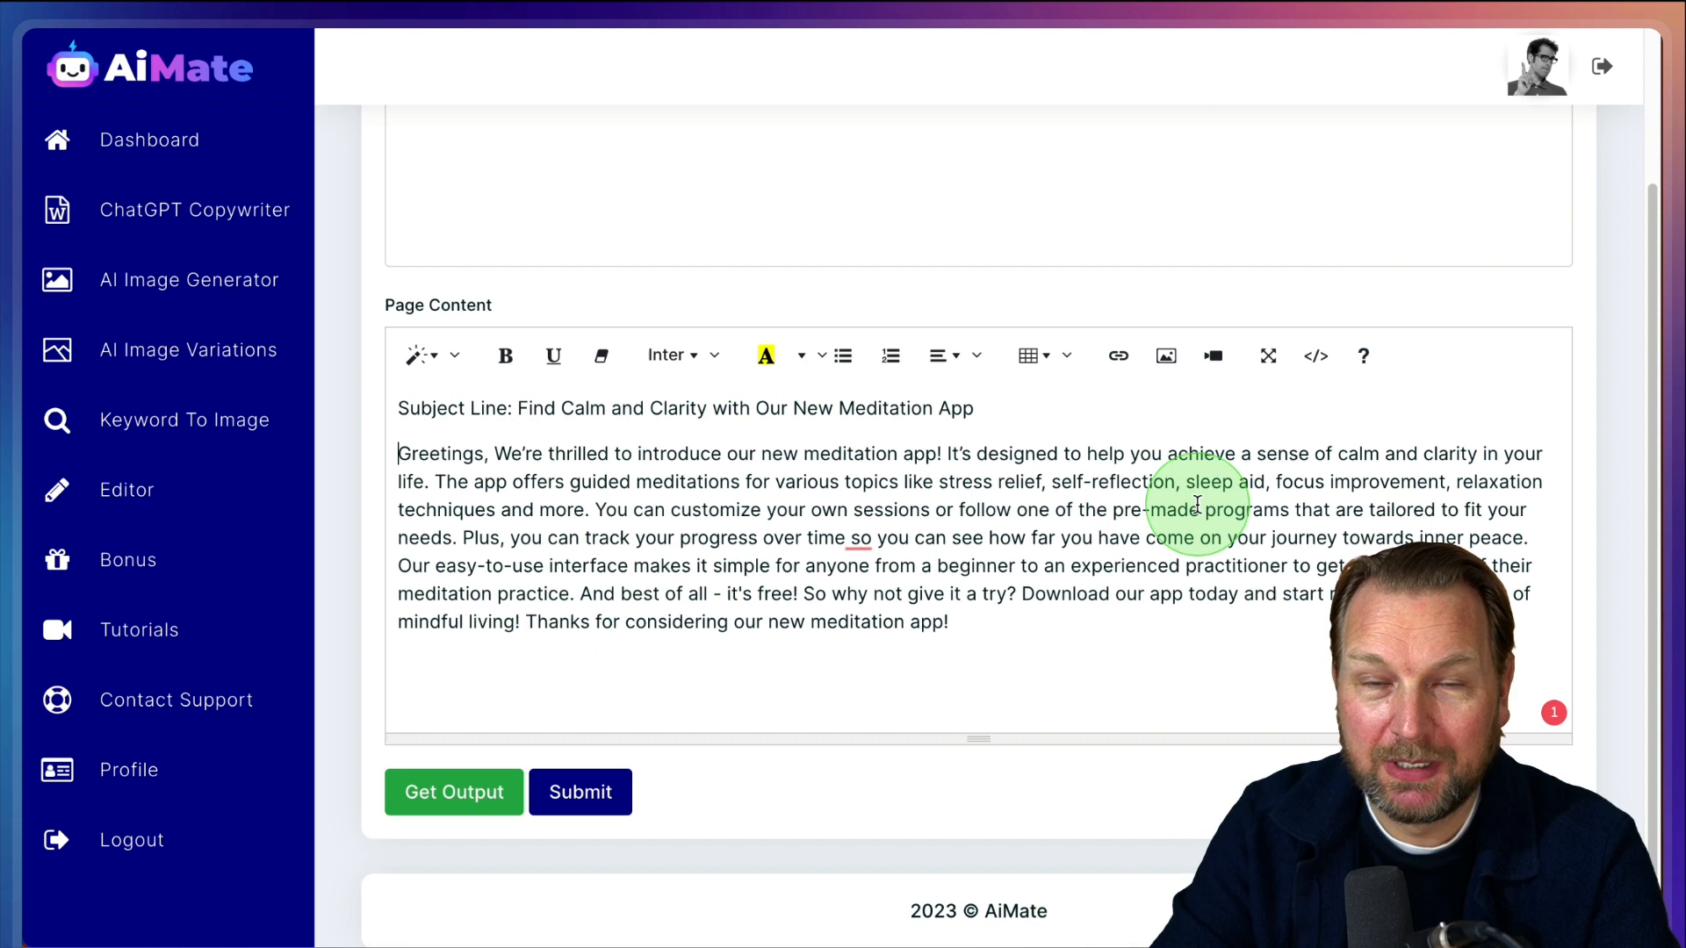
mouse_move(1078, 850)
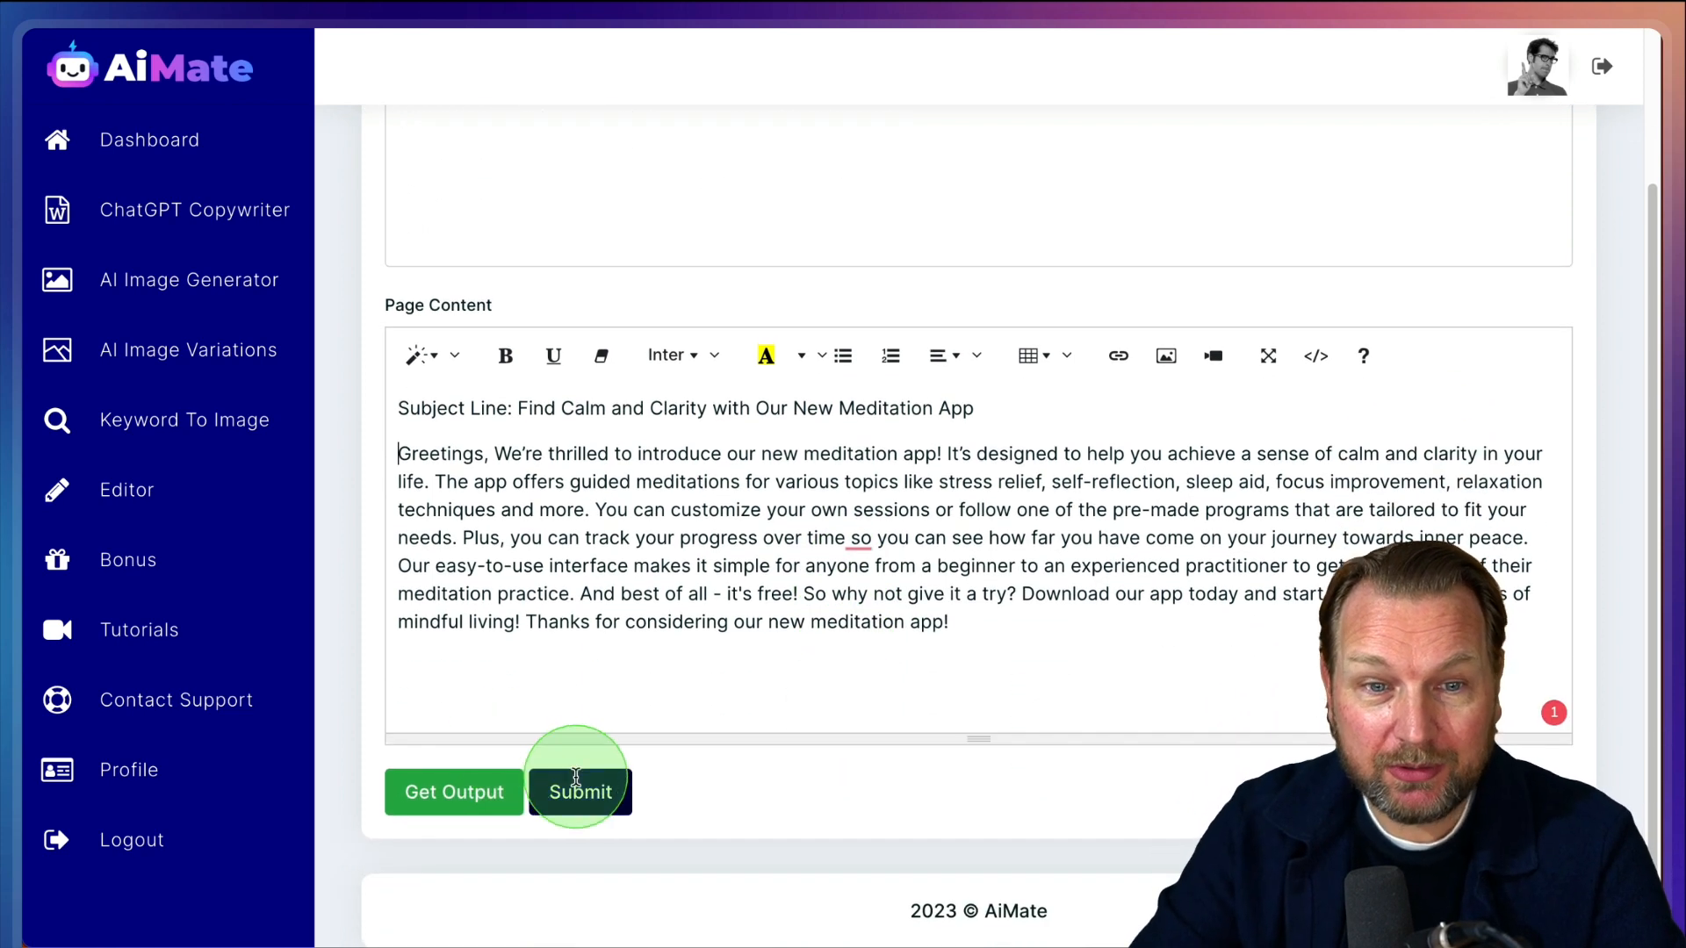
click(578, 792)
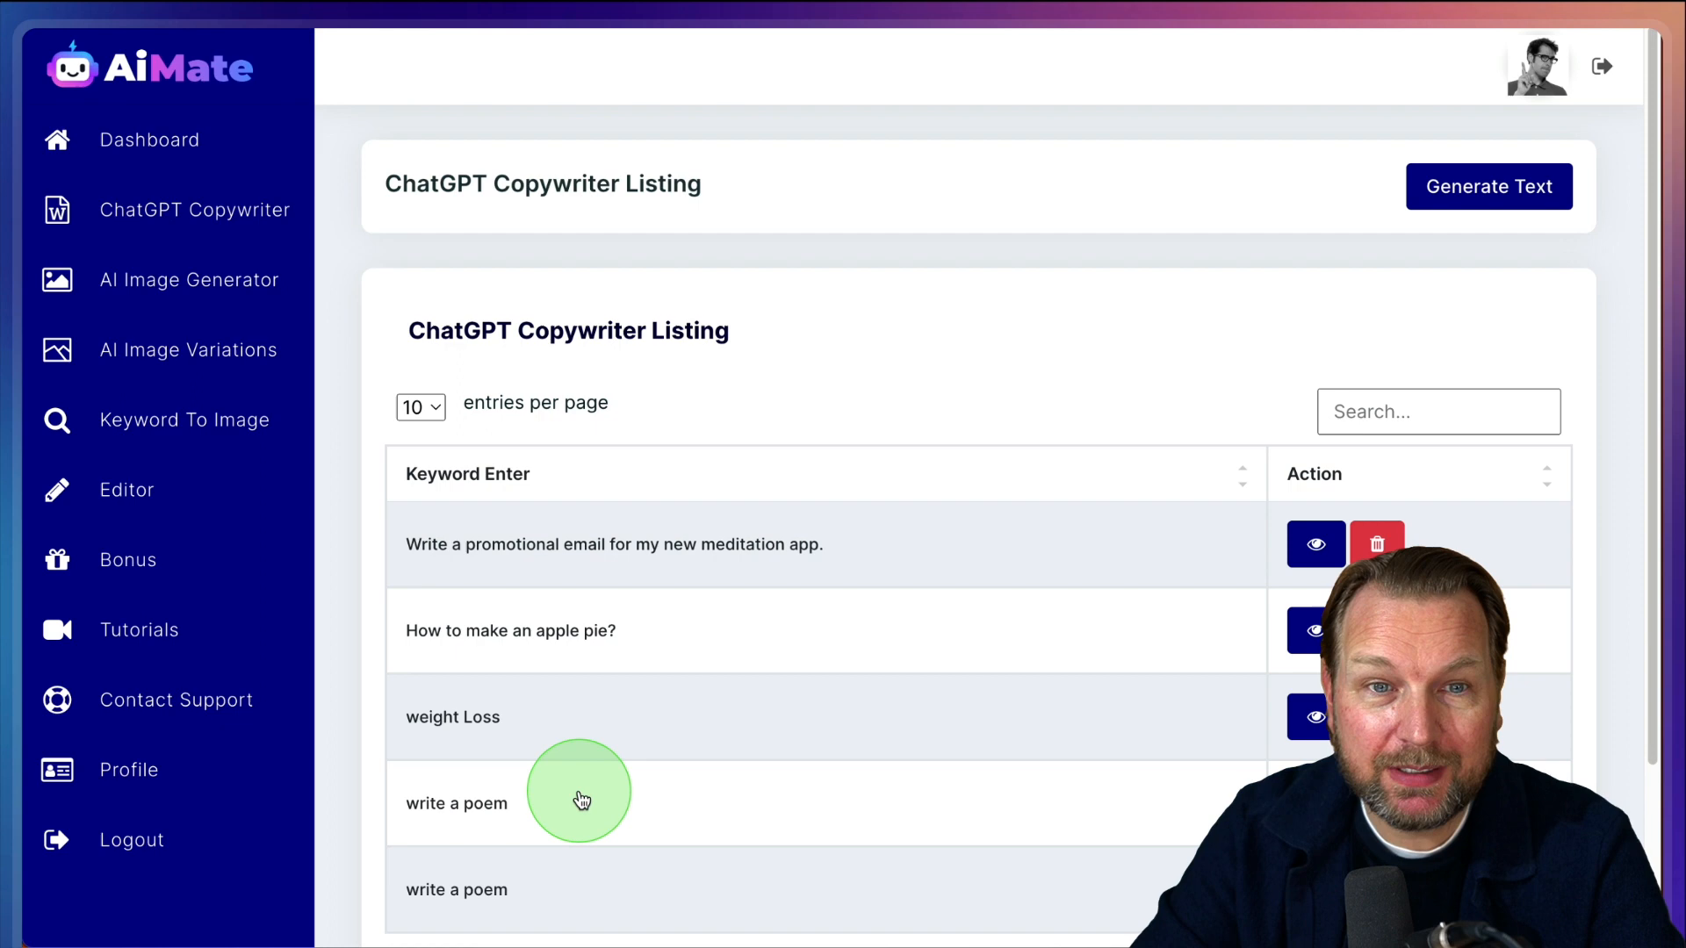
scroll(down, 3)
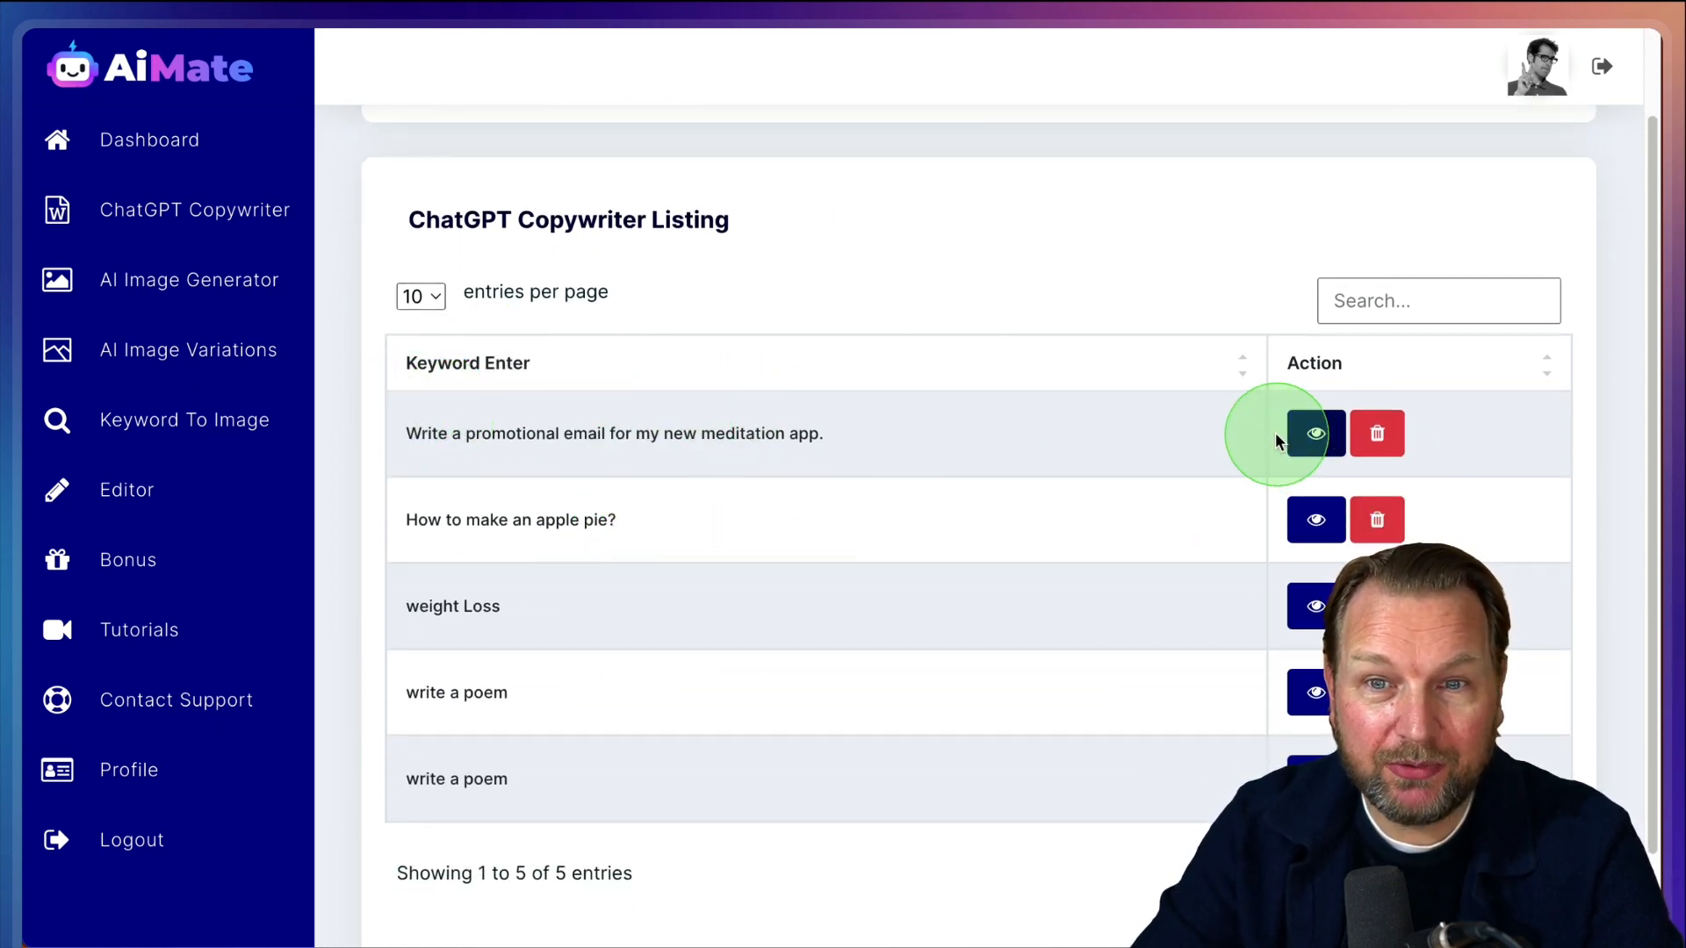
click(1315, 434)
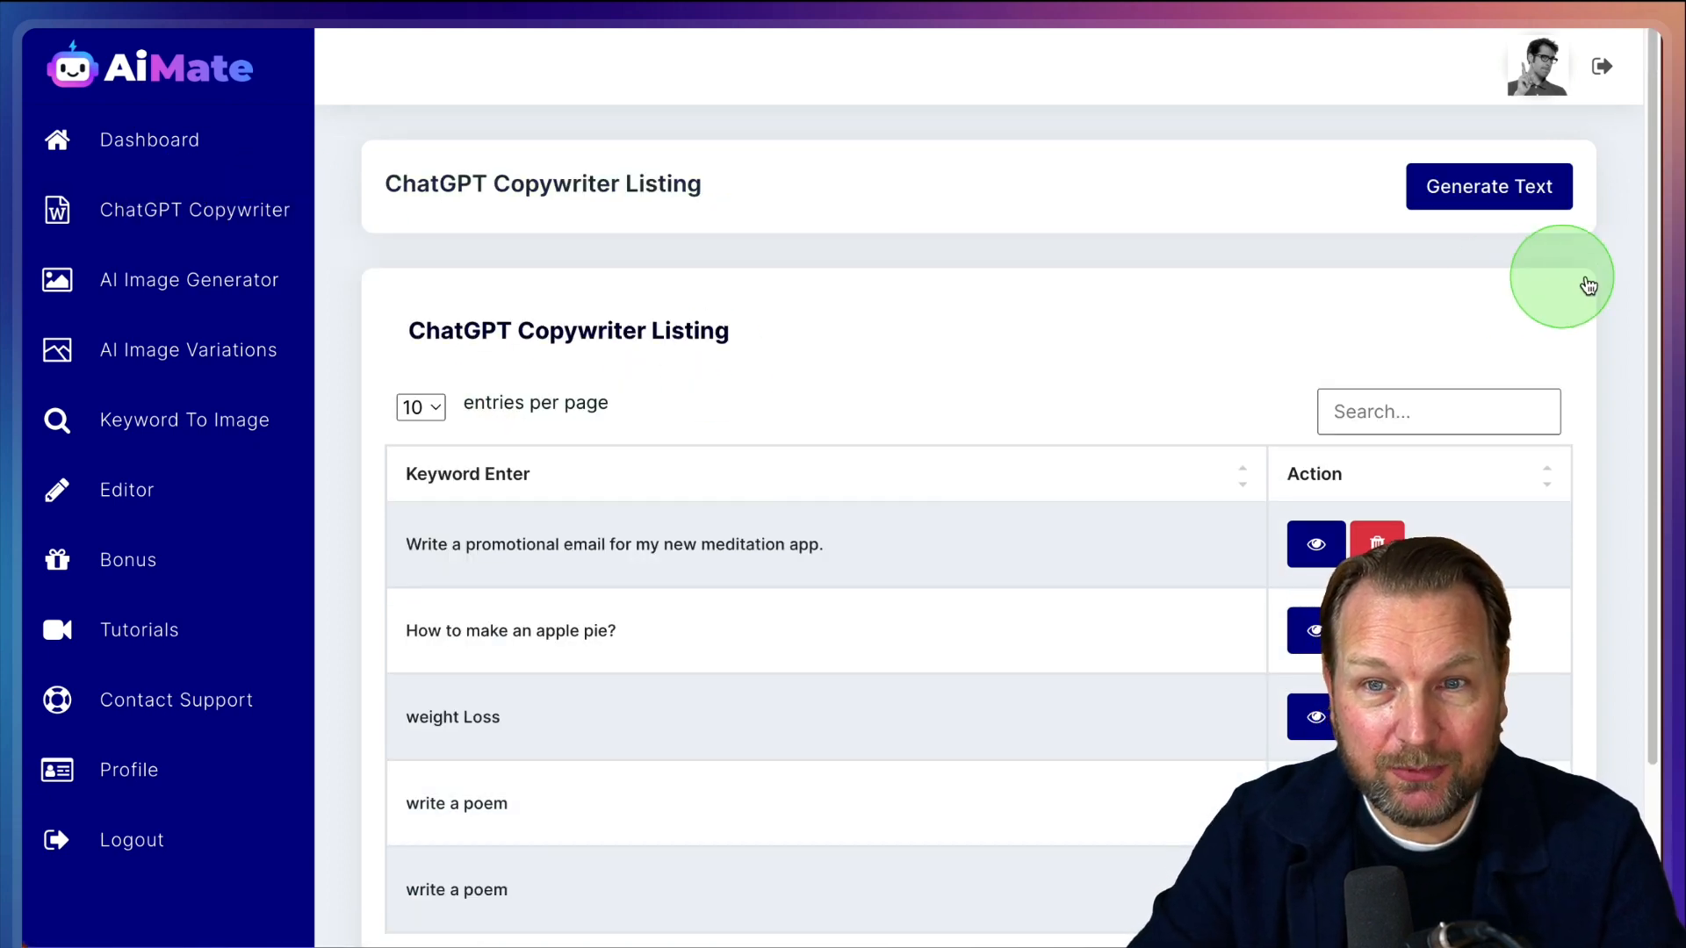
Generate a thank-you reply to a customer praising the meditation app, then return to a blank copywriter form
click(1487, 185)
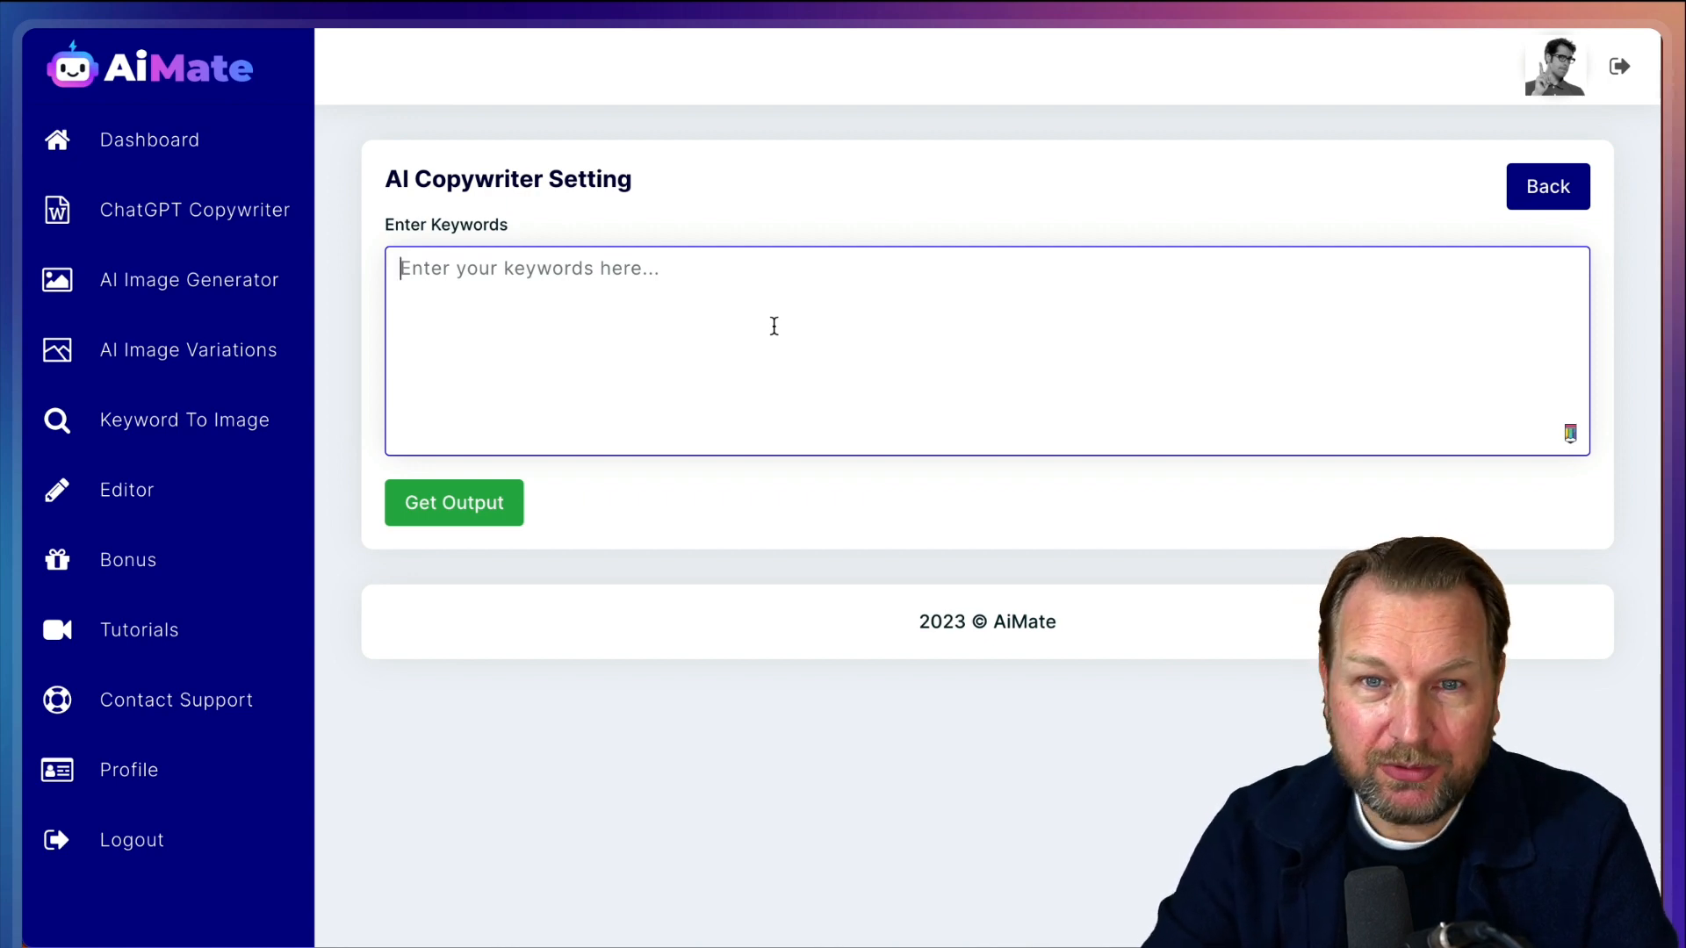
text(W)
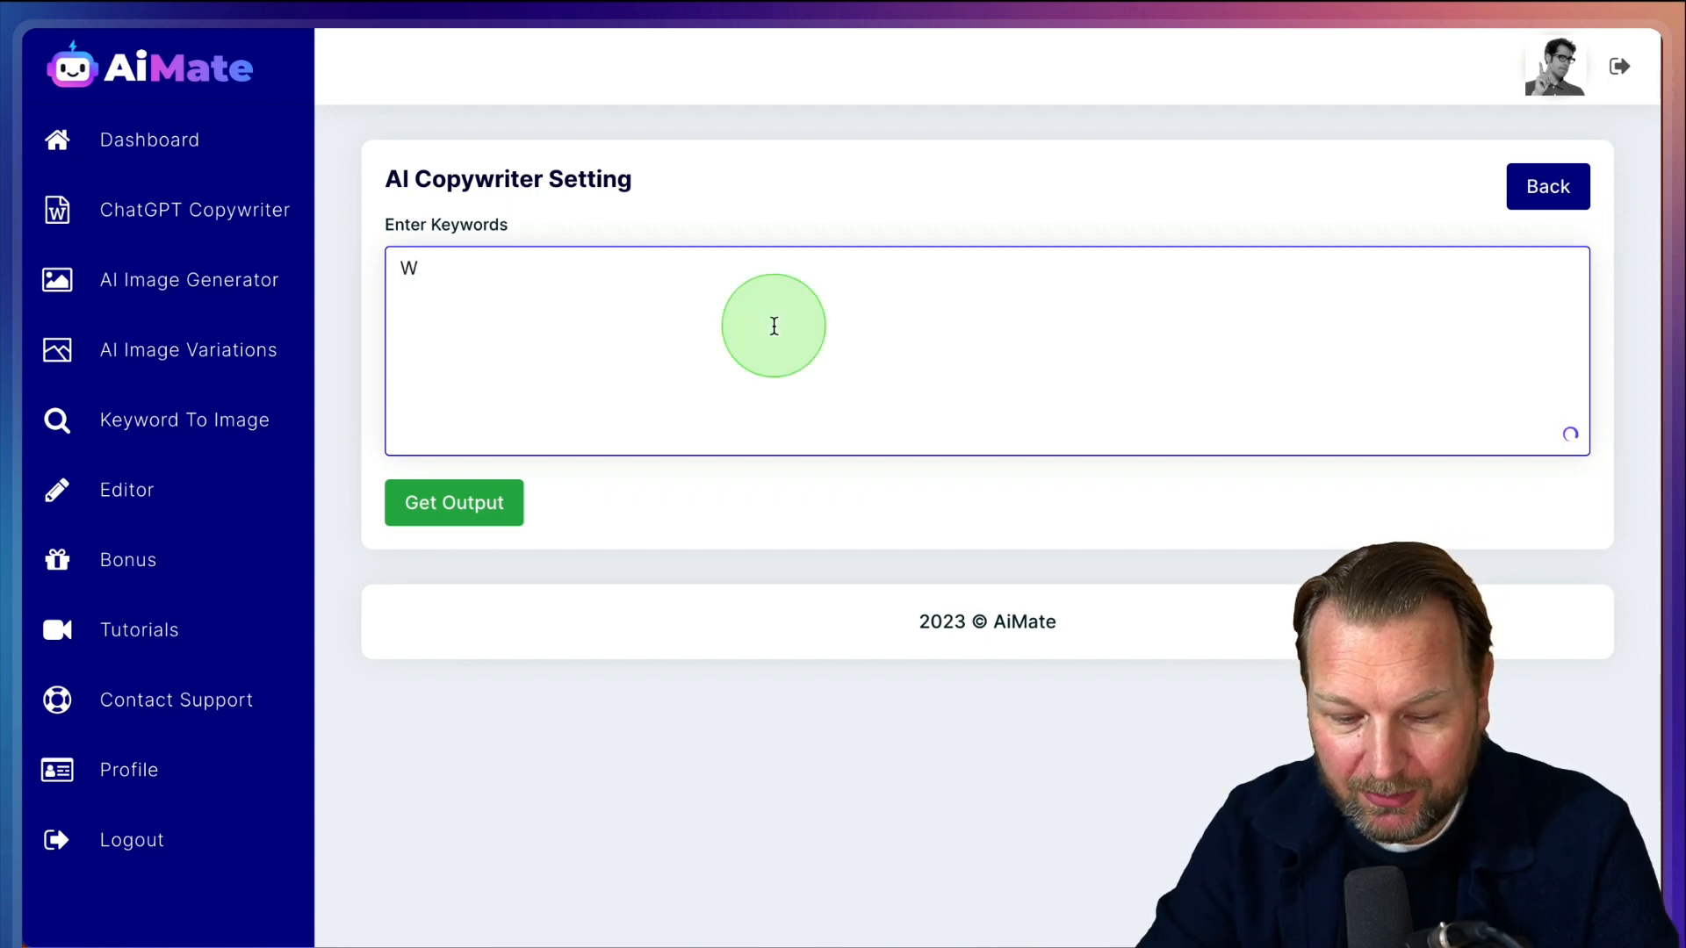
text(r)
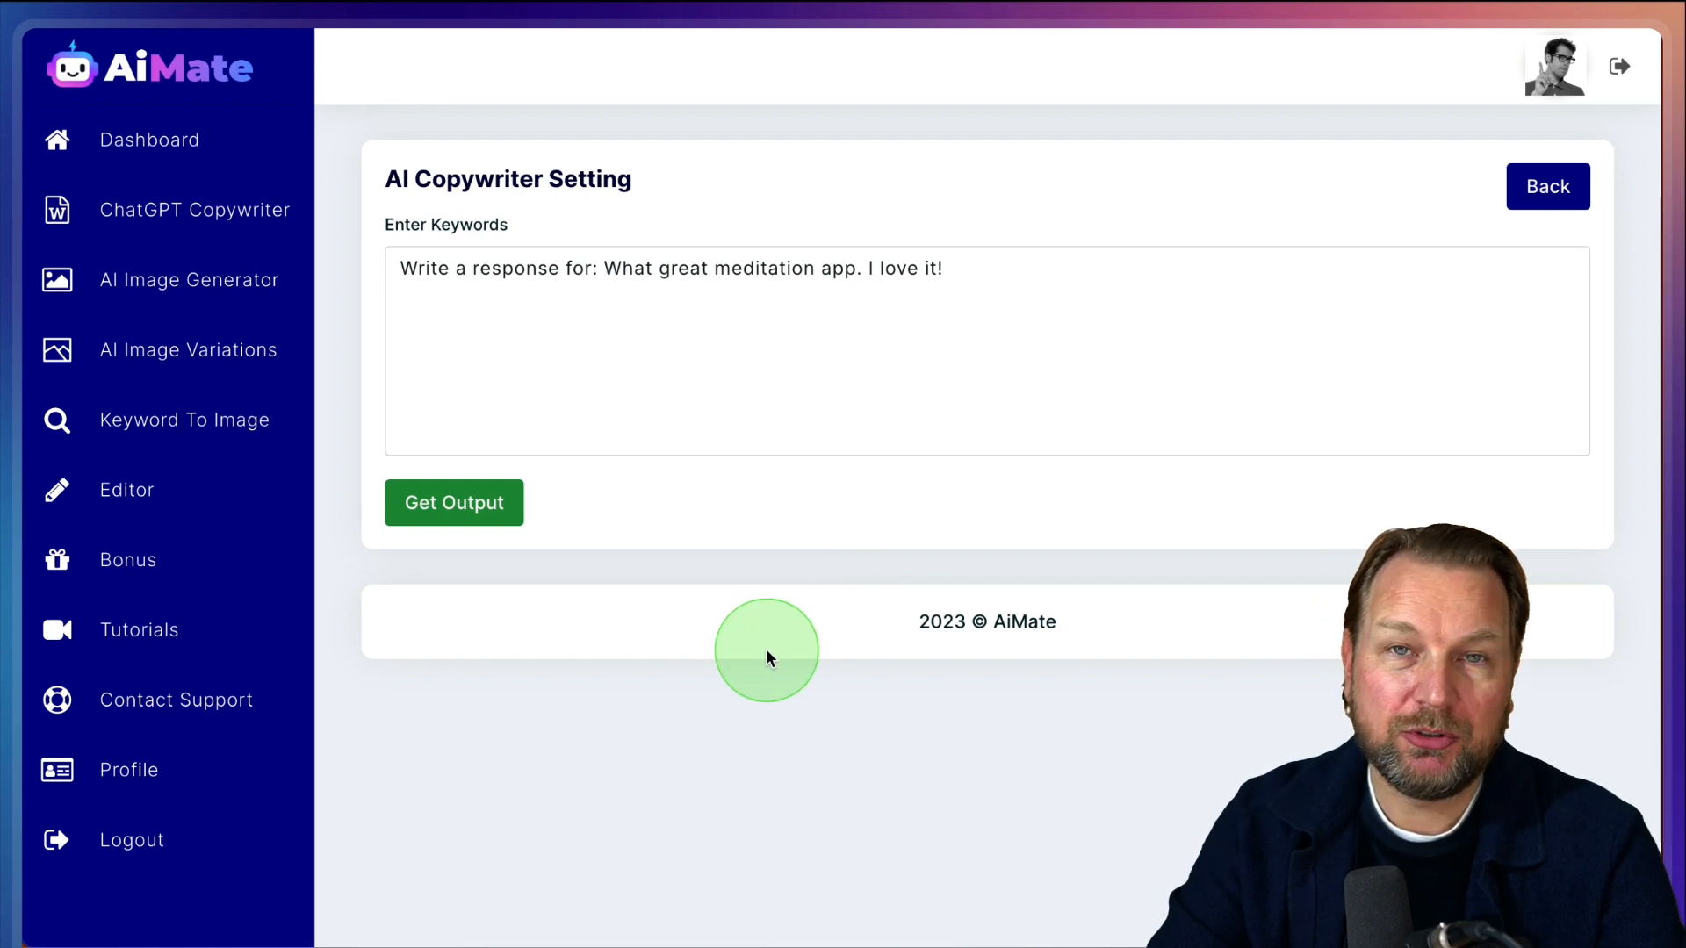
click(453, 503)
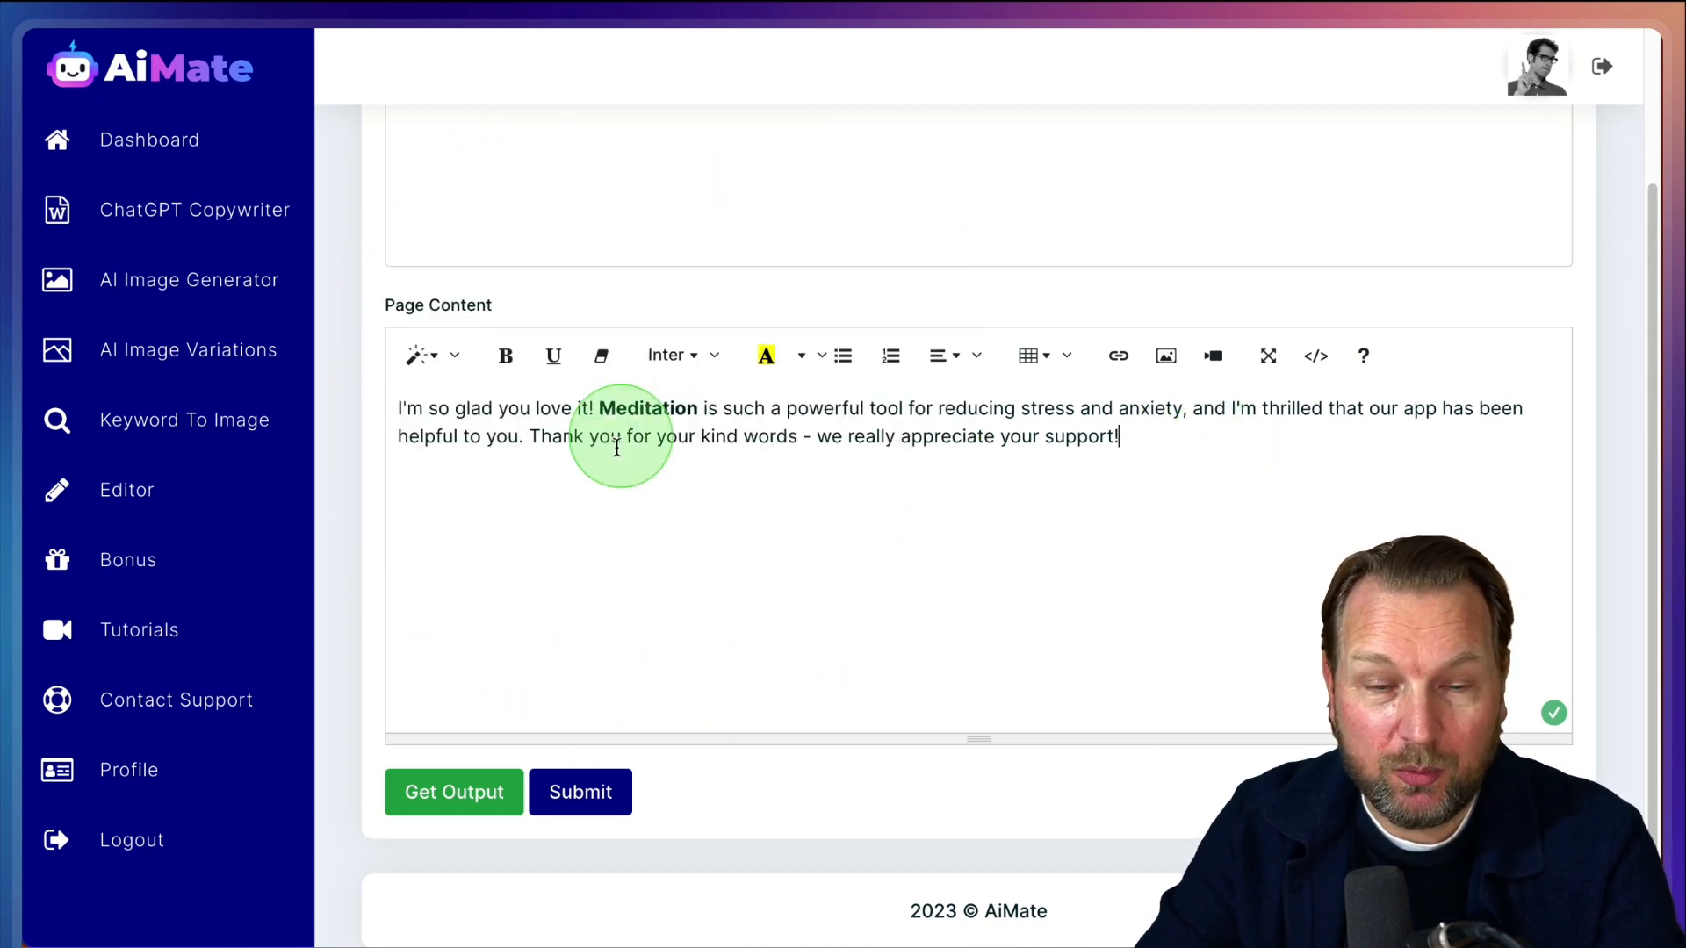
click(580, 792)
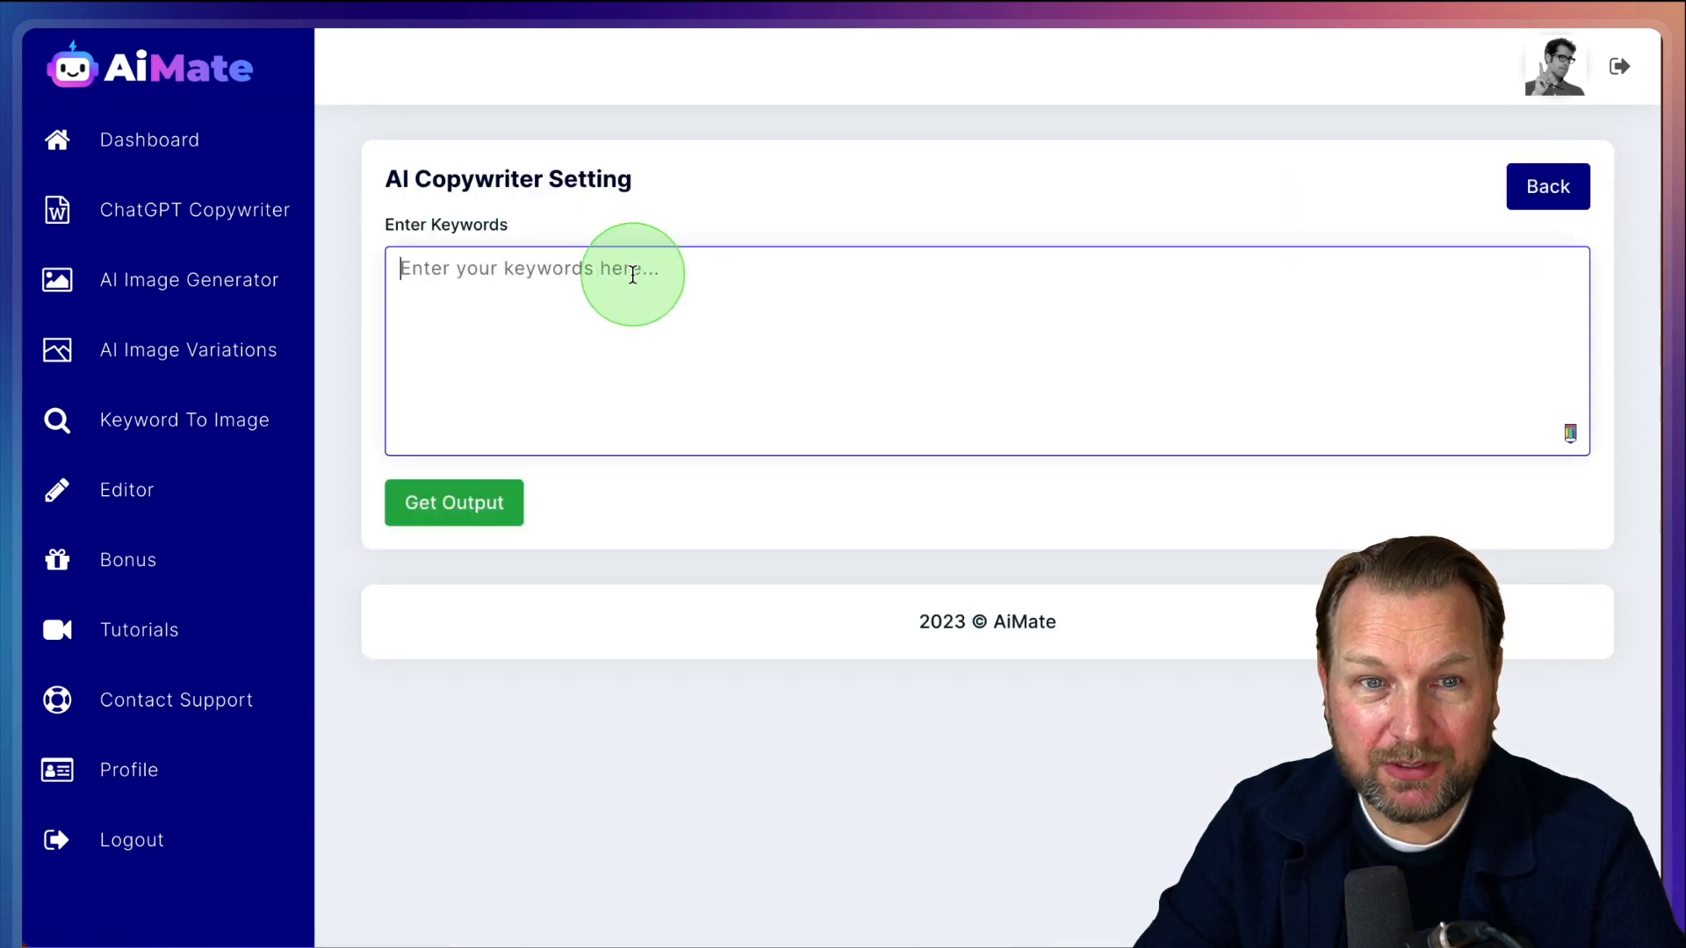
Enter the prompt 'Write a 500 word sales script for my new meditation app'
text(Write a sales sc)
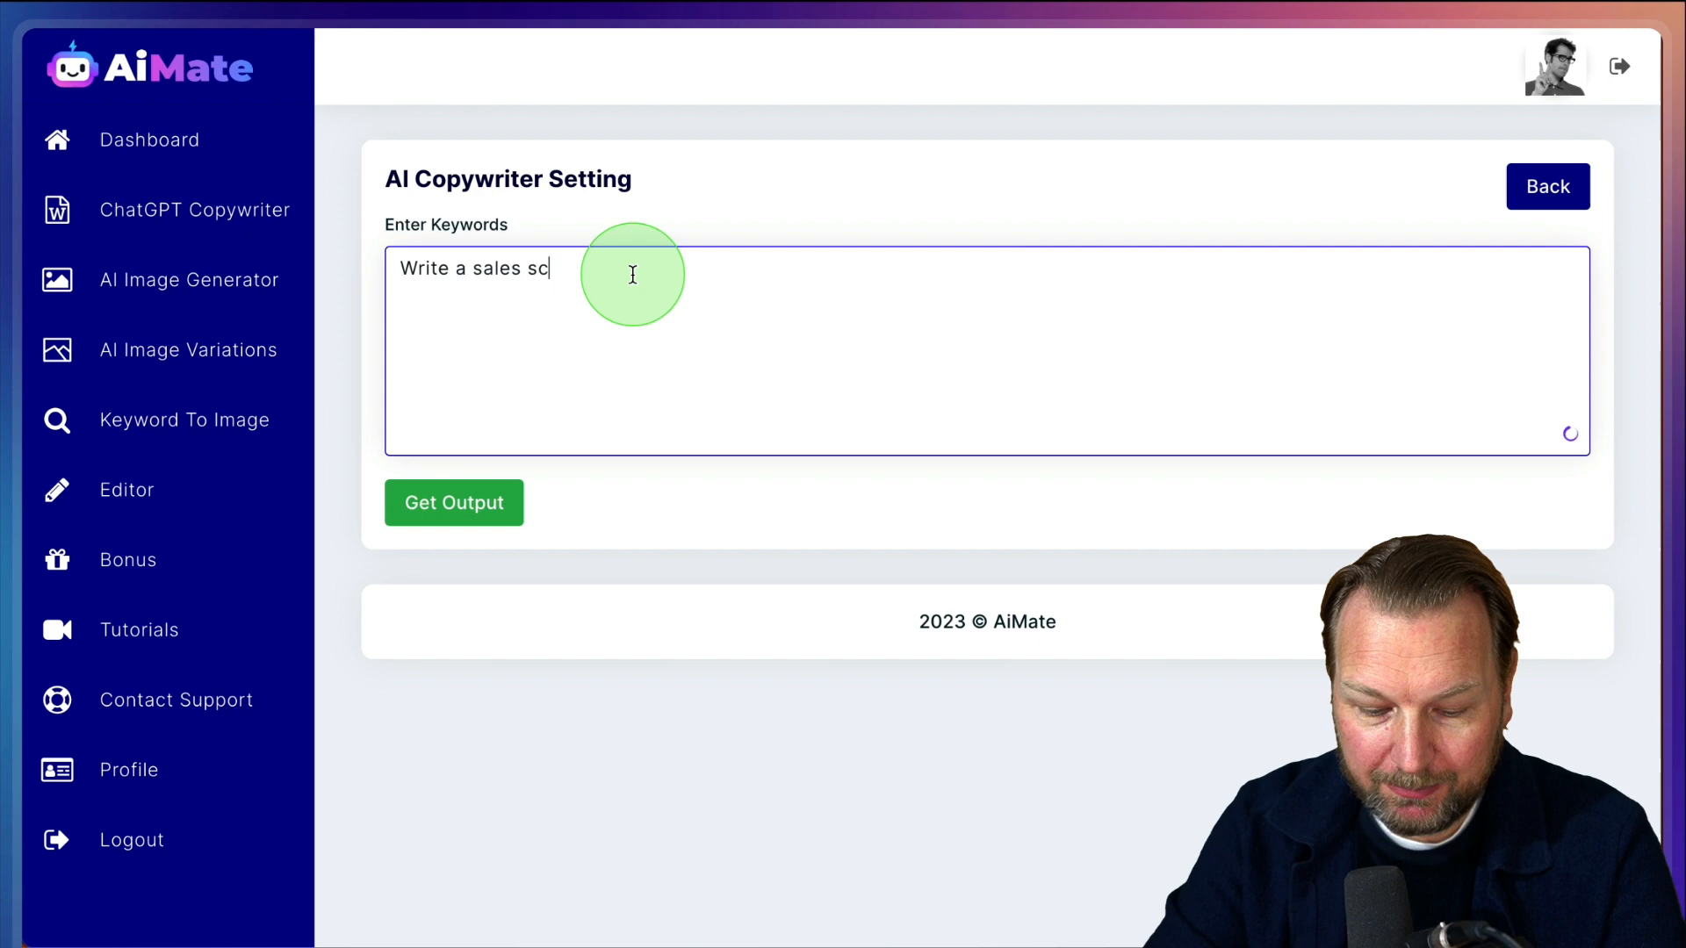
text(ript for)
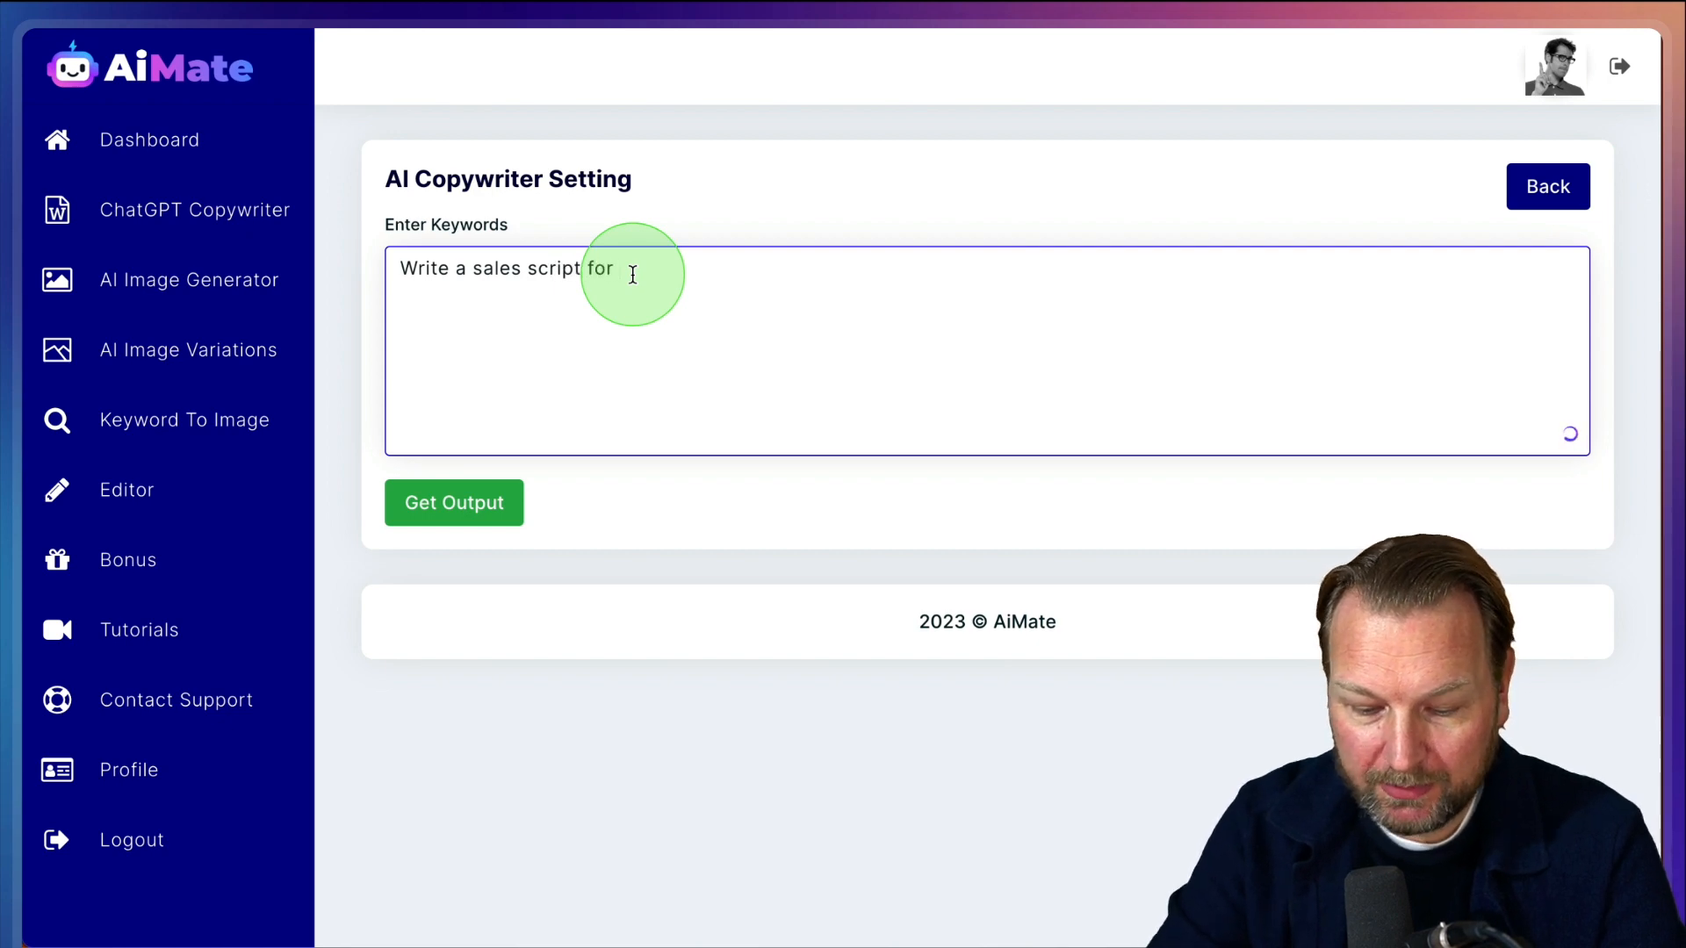
text(my new)
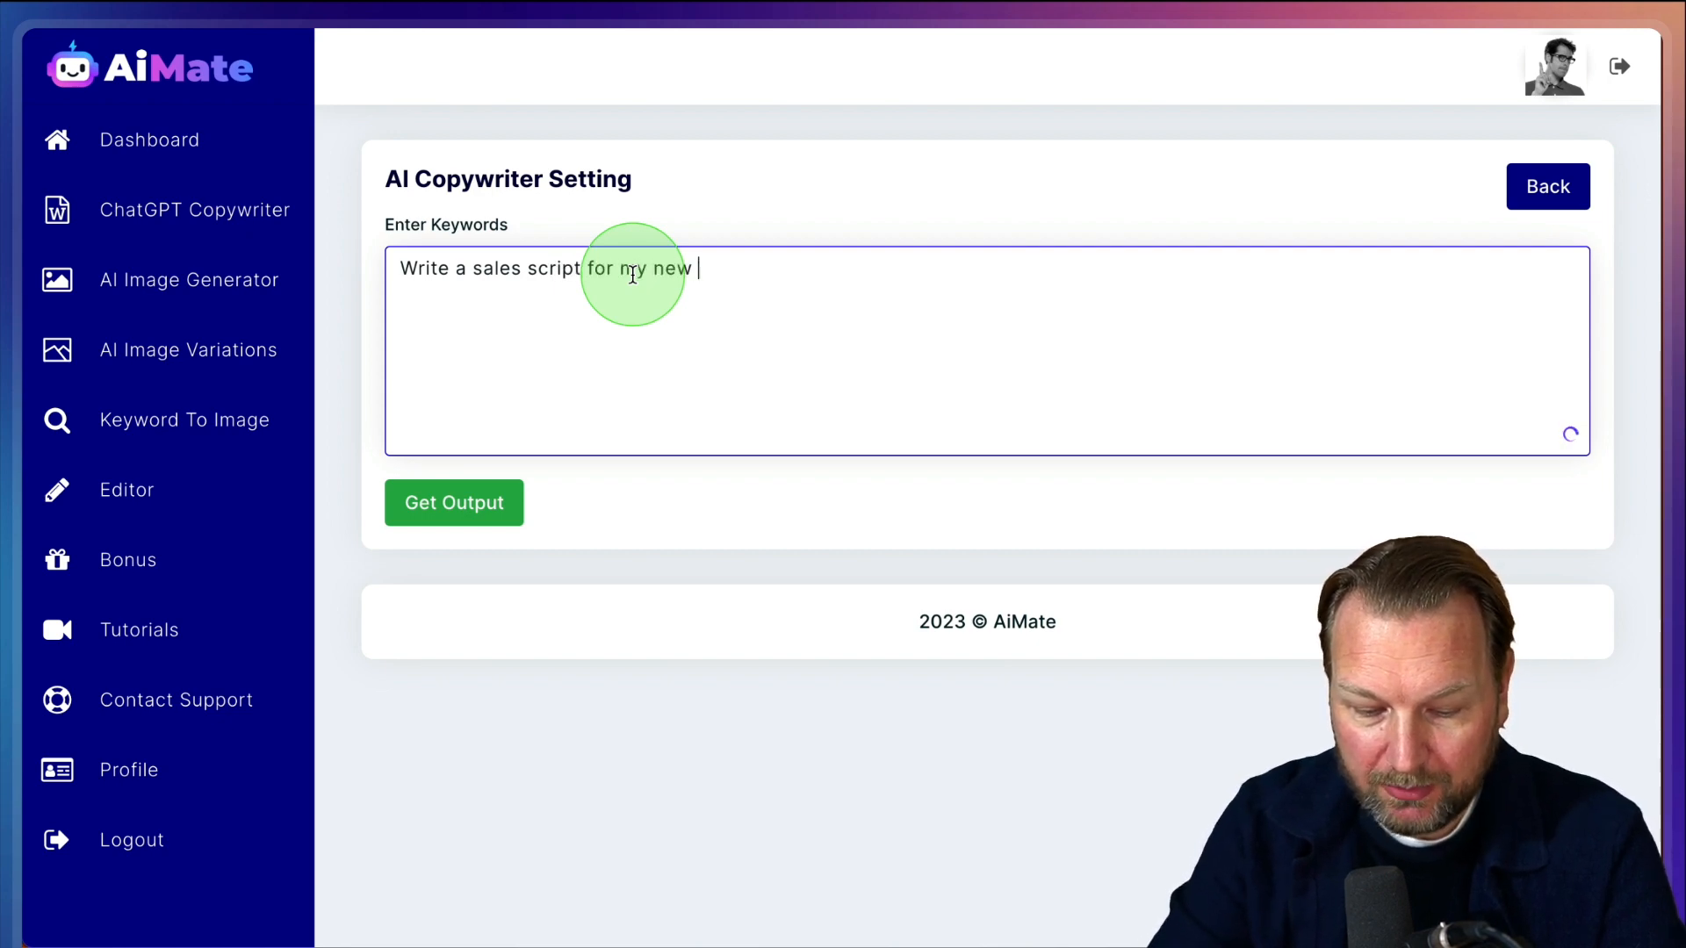
text(meditatio)
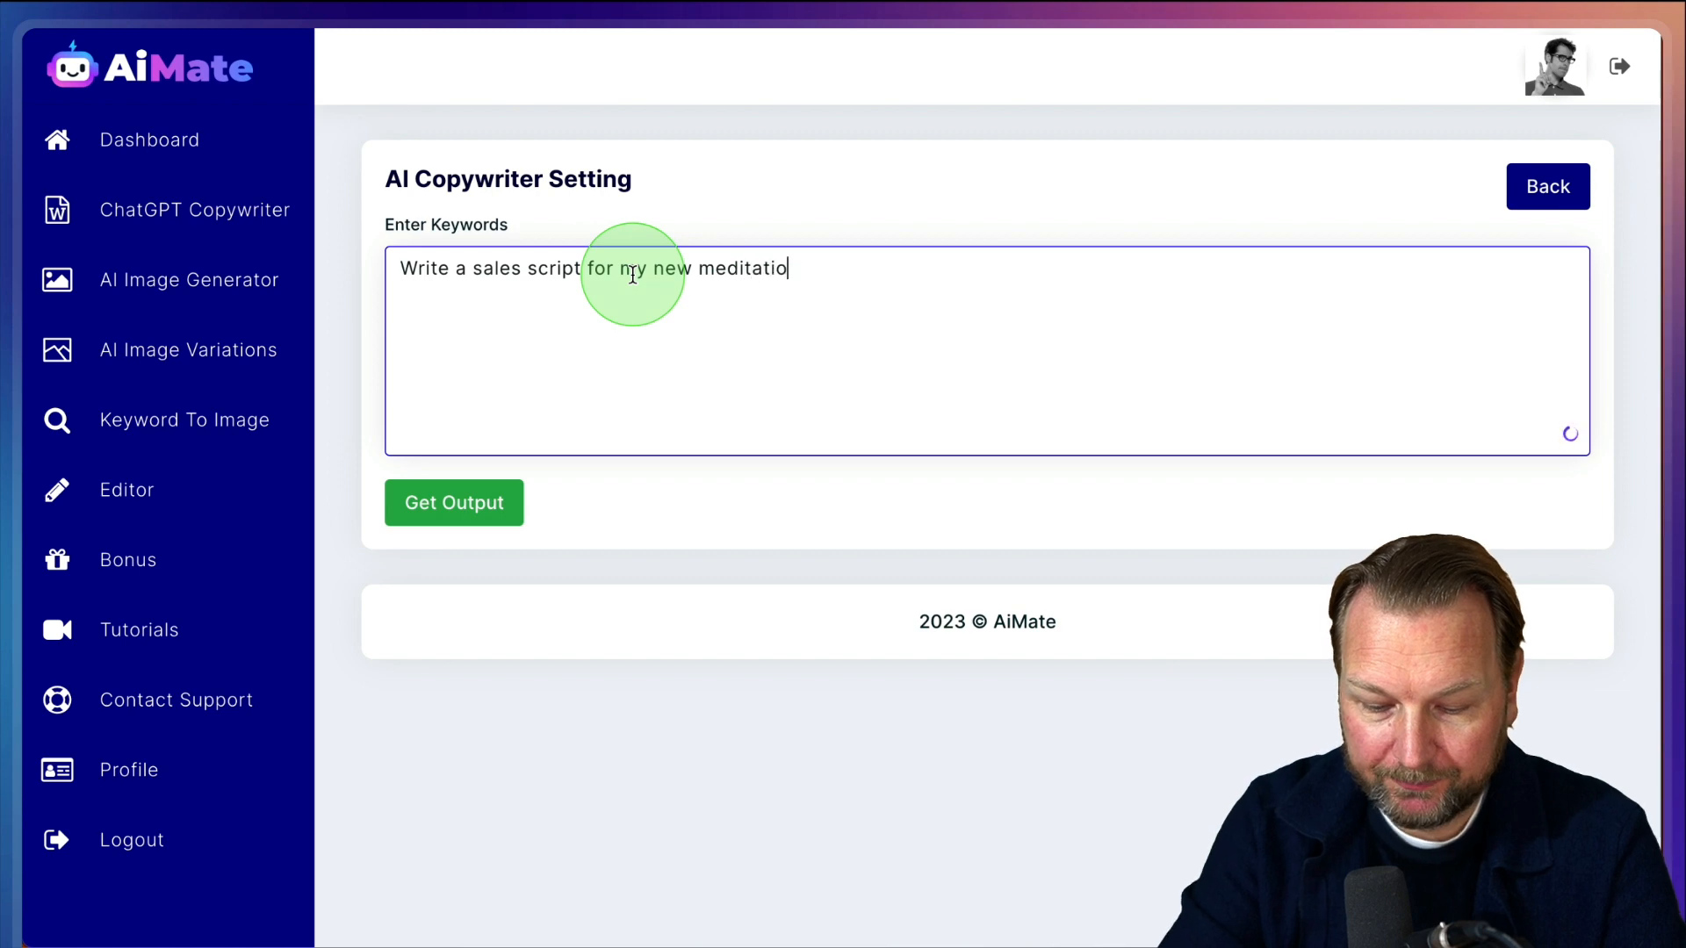
text(n app)
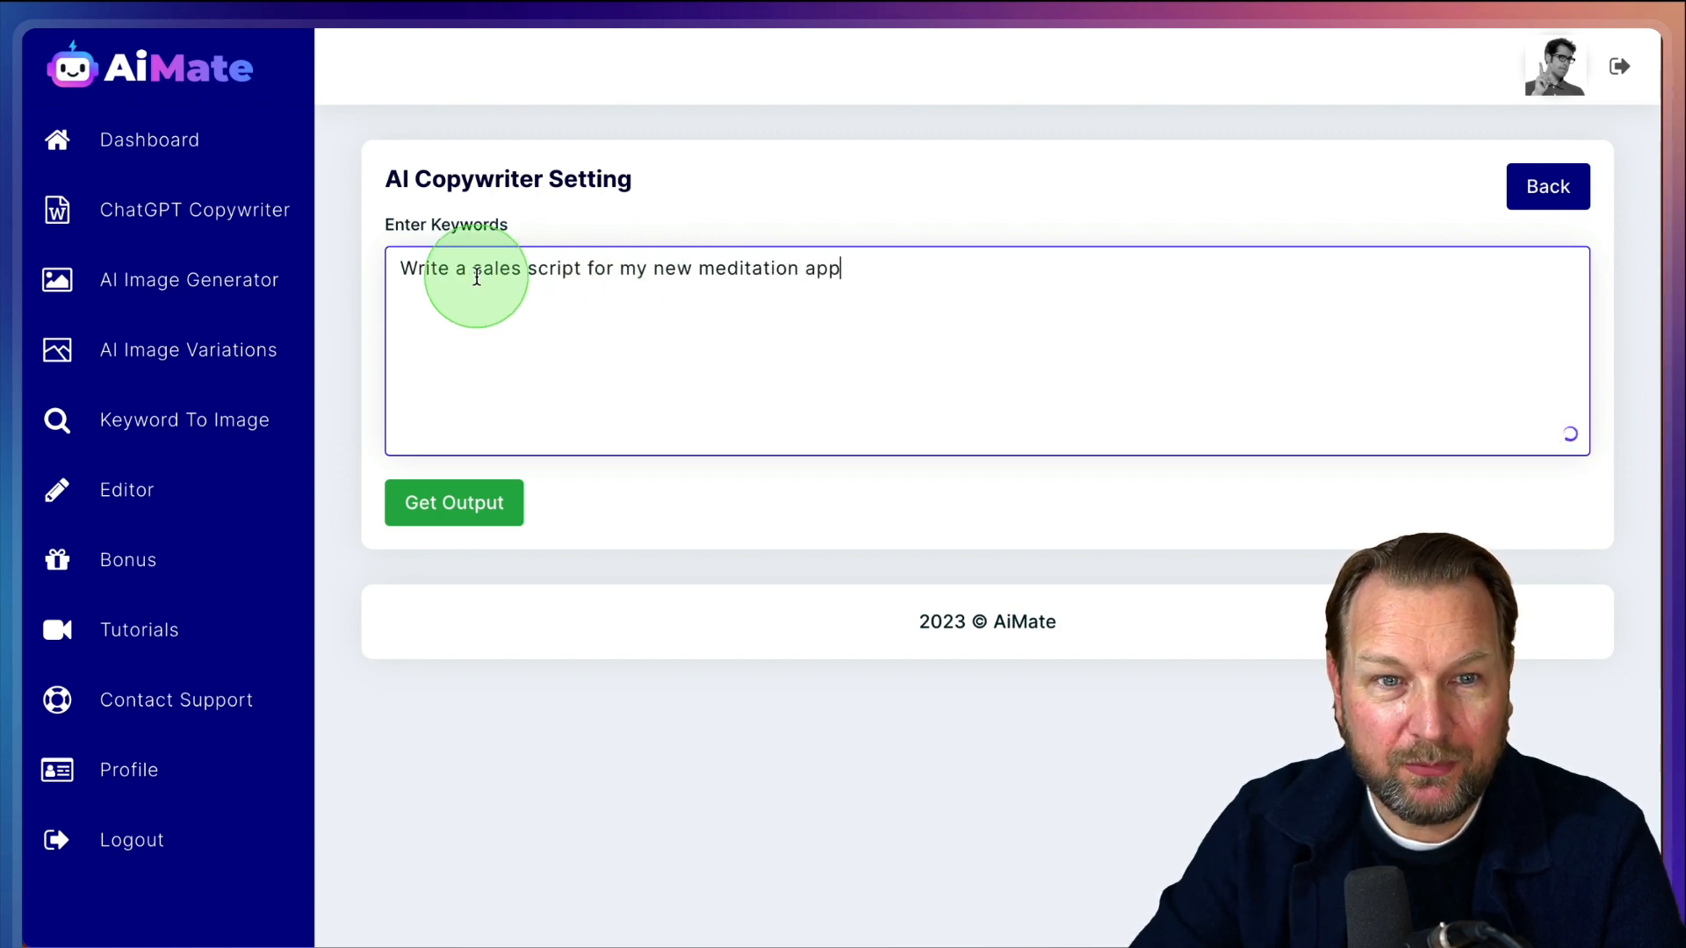
text(500)
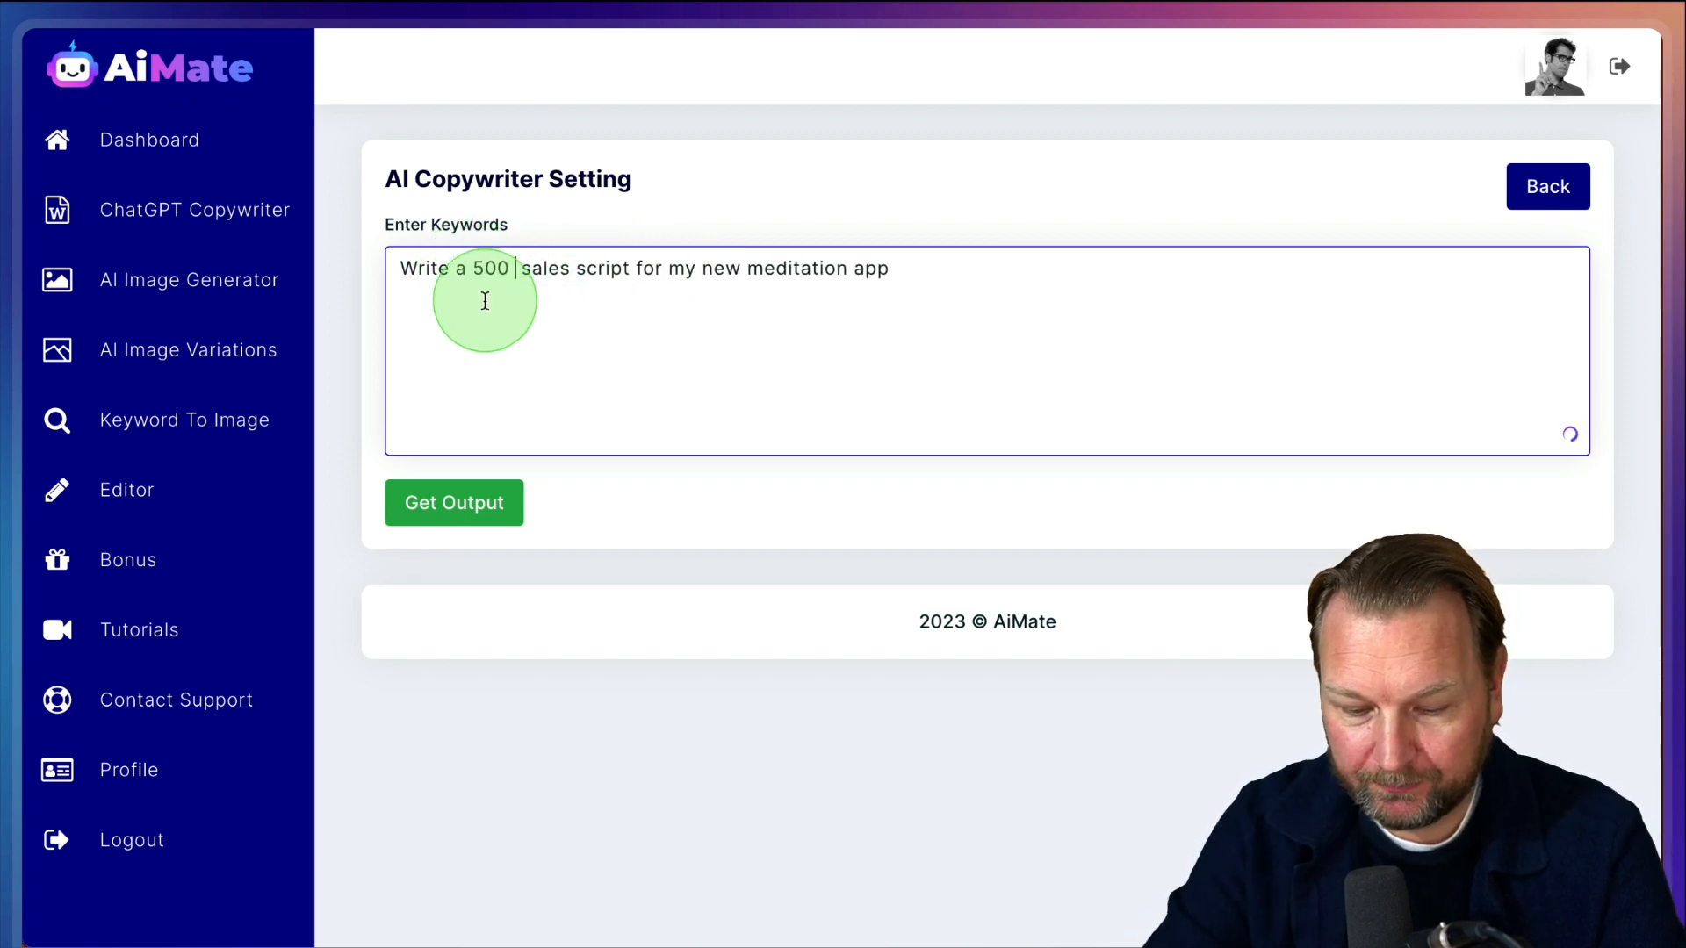
text(word)
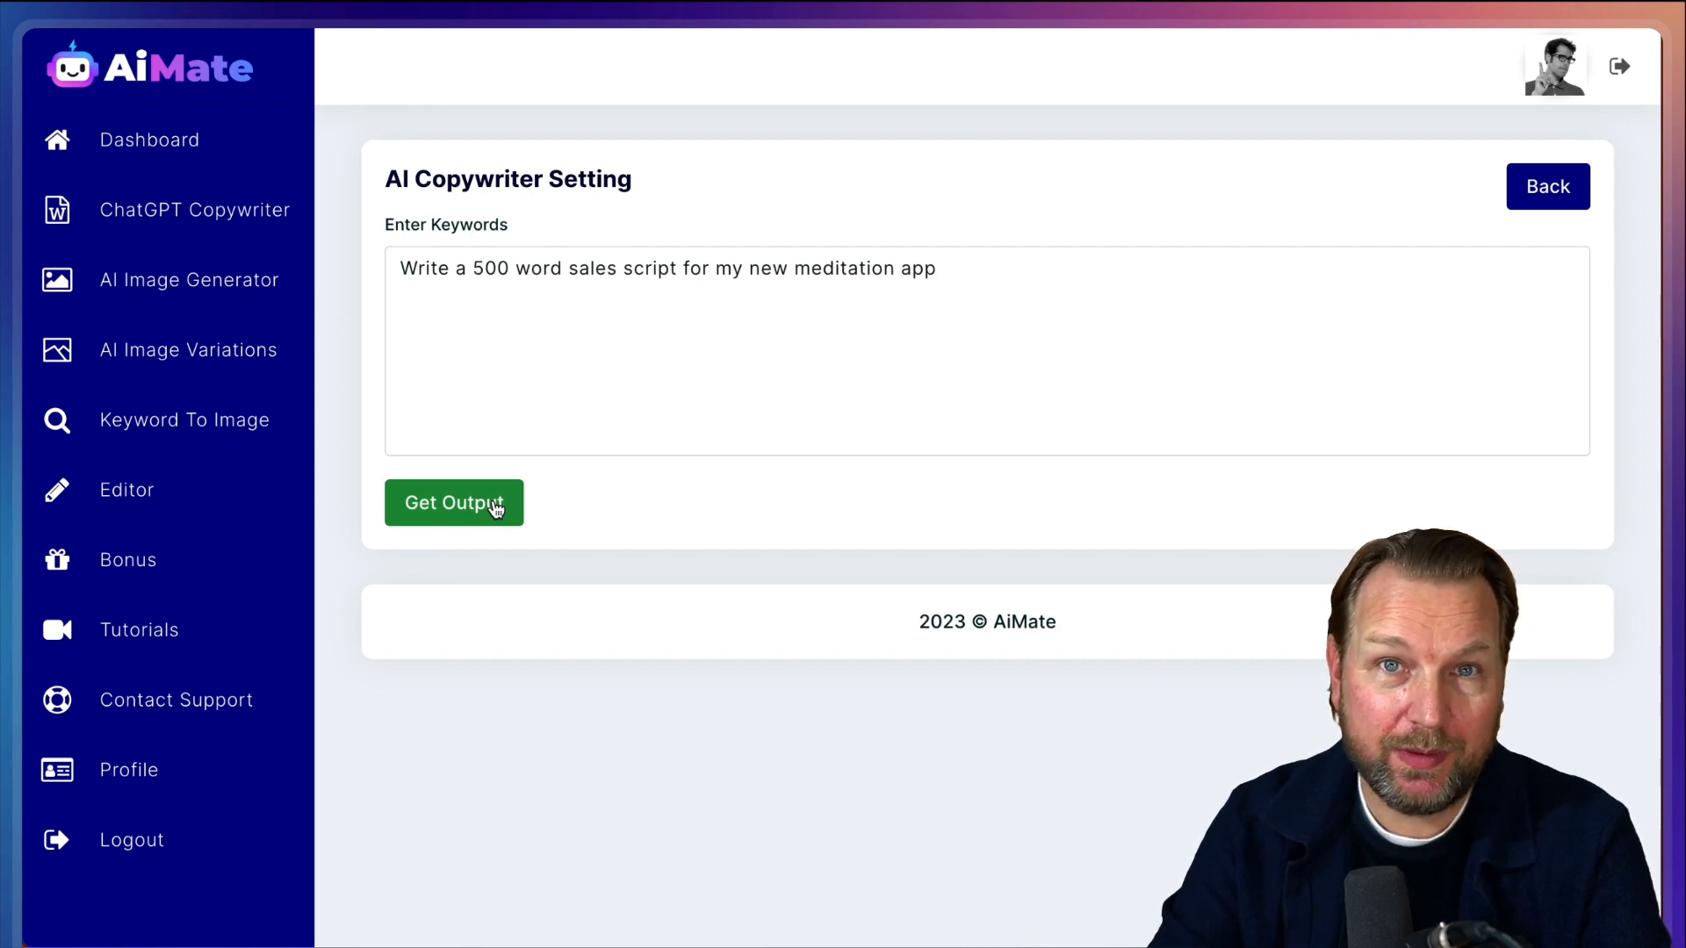
Generate the 500-word sales script, review a passage, and submit it to the listing
click(453, 502)
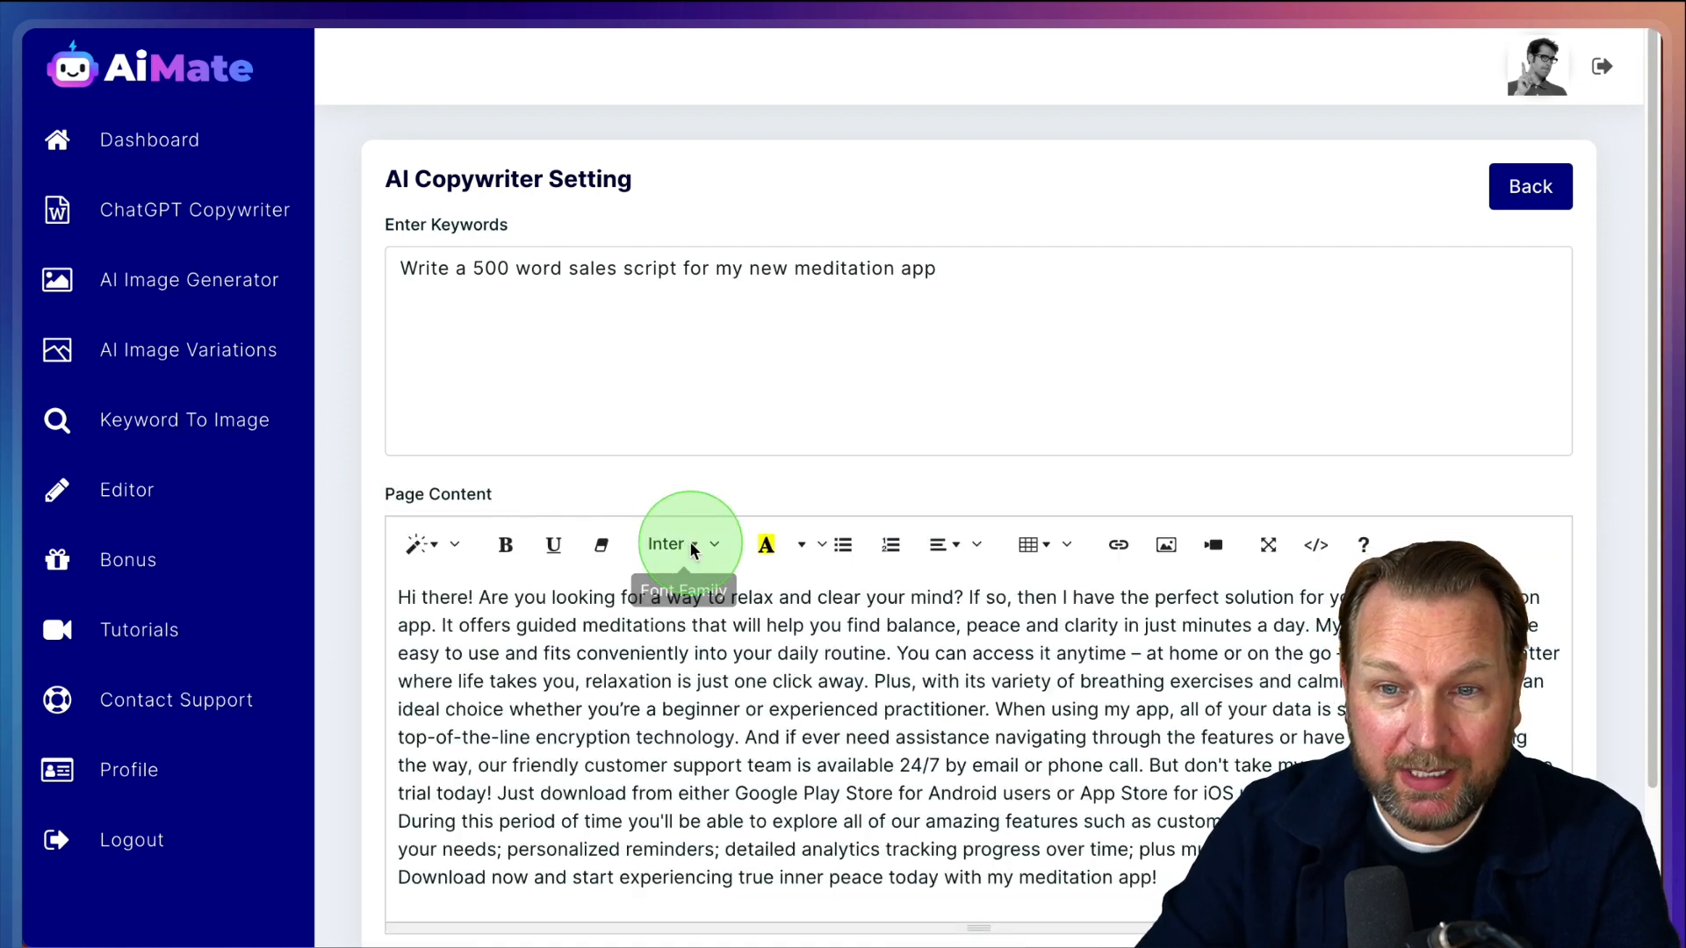
scroll(down, 3)
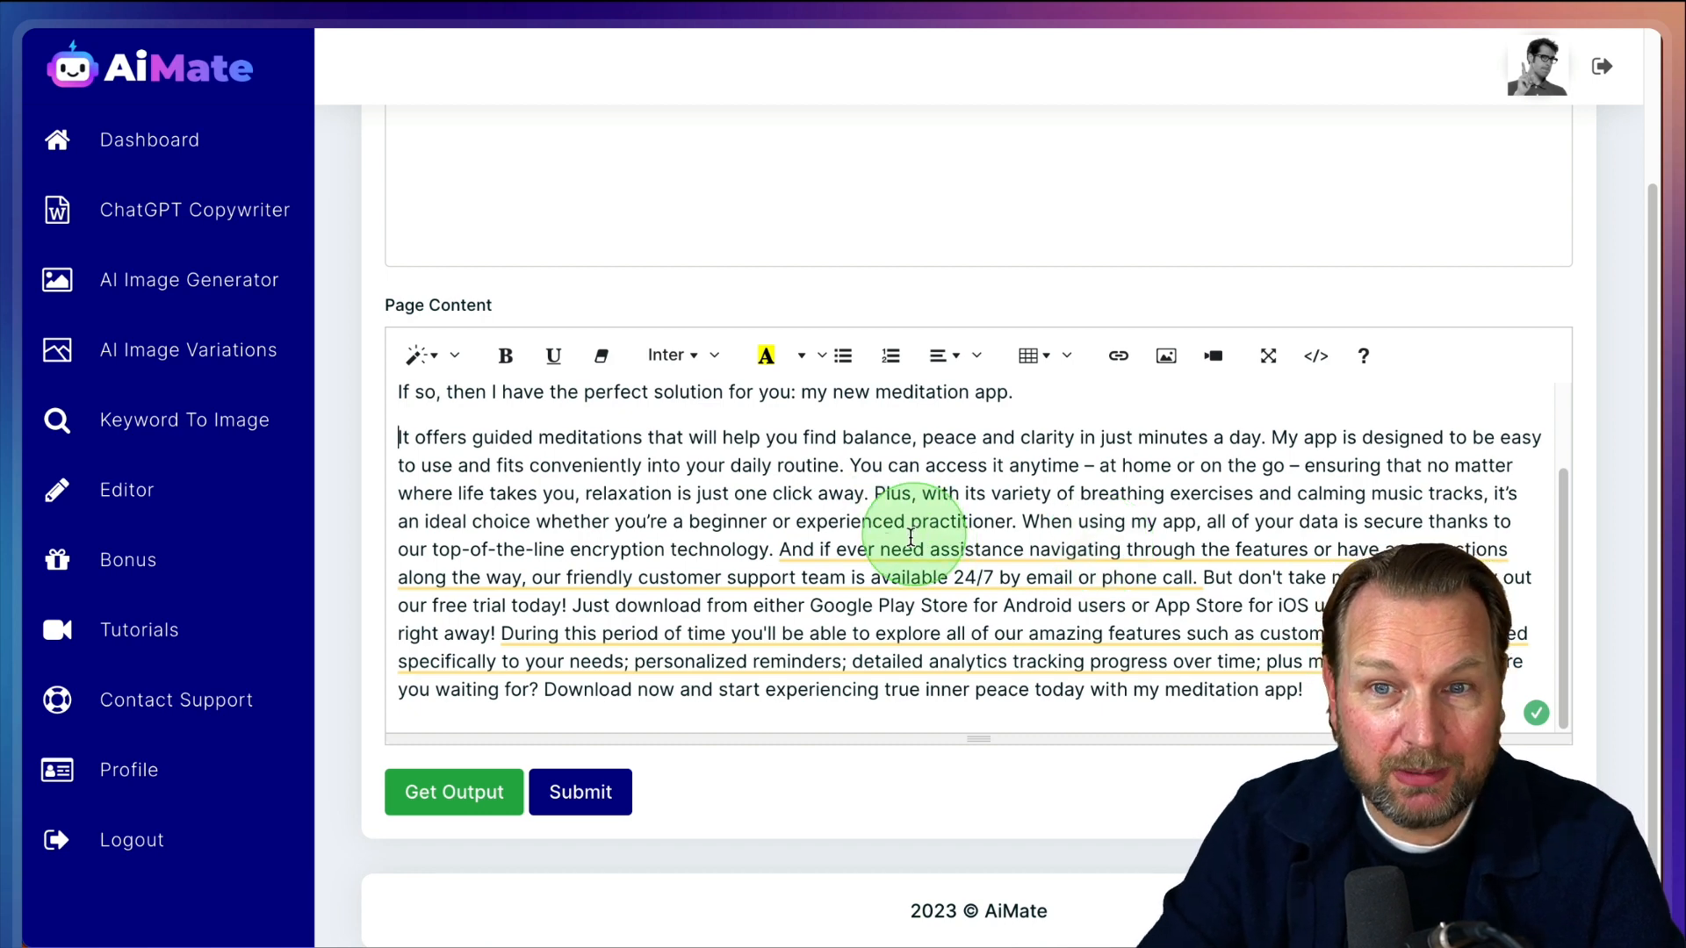
drag(780, 550, 1194, 578)
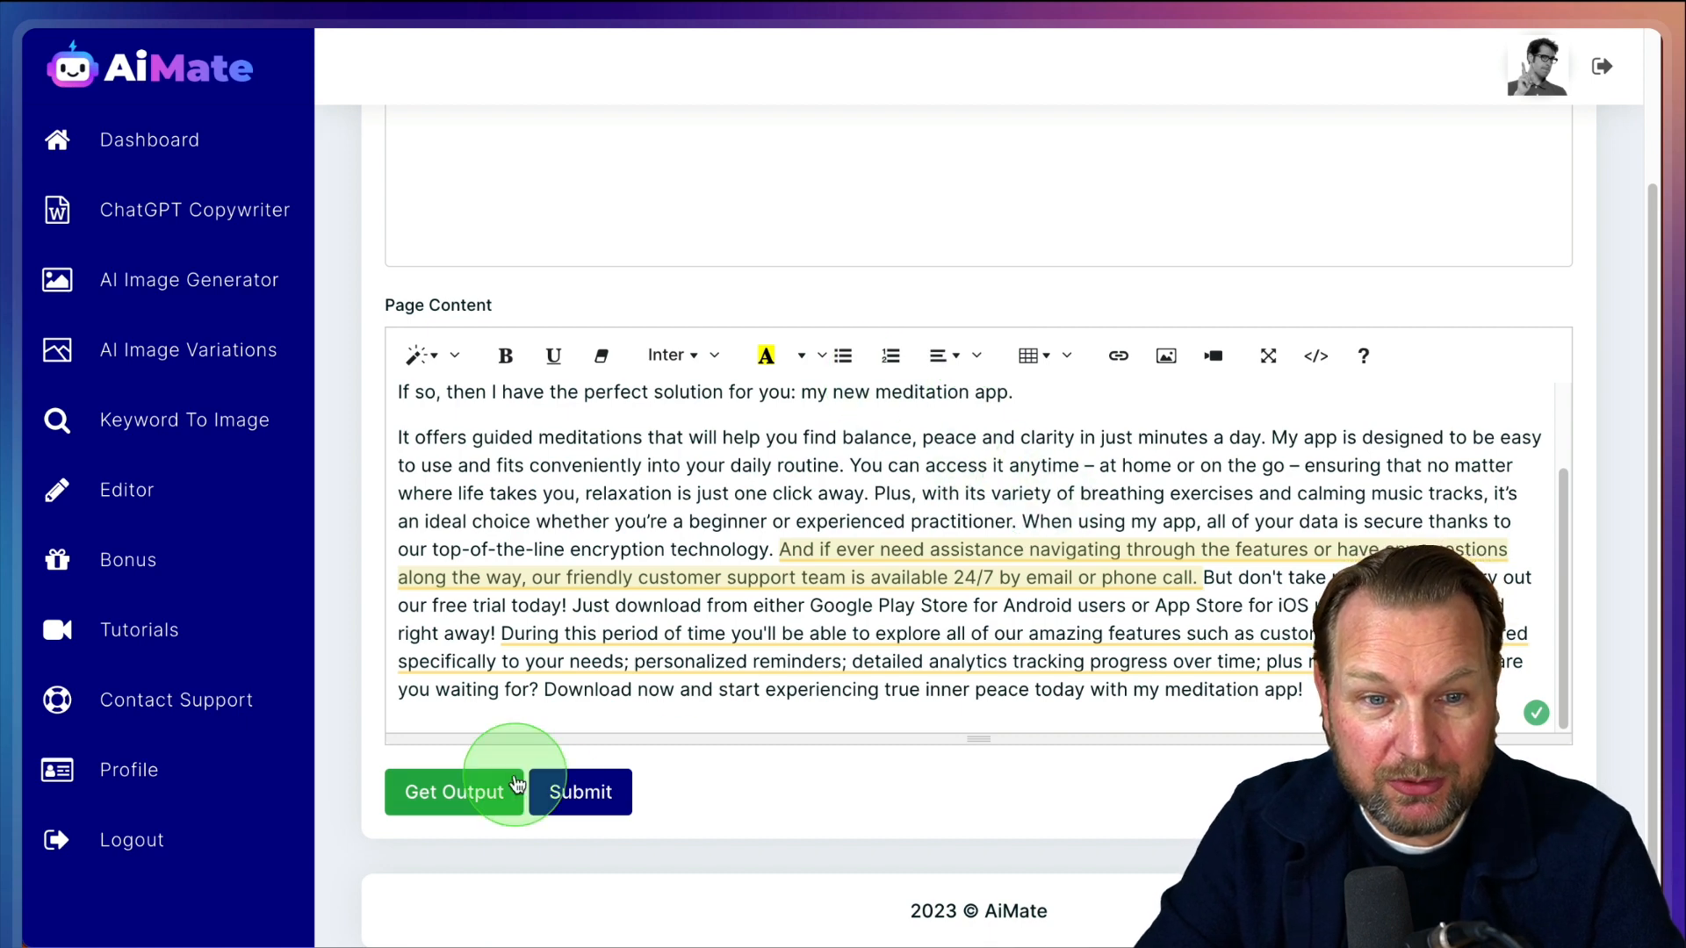
click(455, 792)
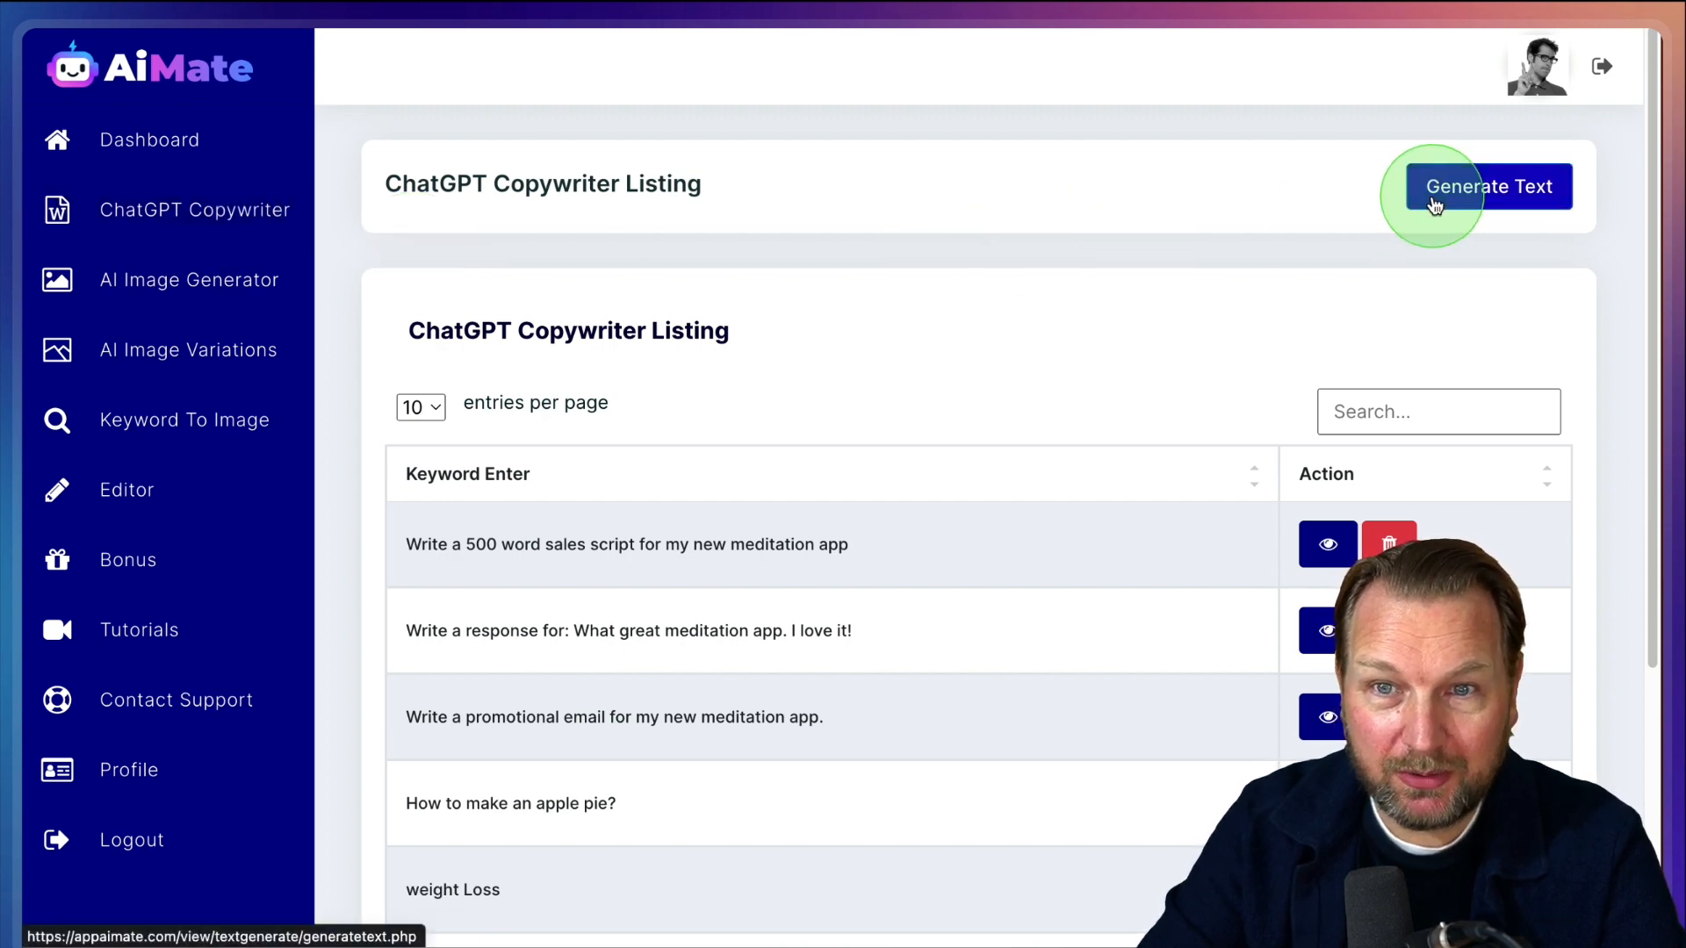
Generate code from a new prompt 'Write a CSS code for a pulsing div special.'
click(1487, 186)
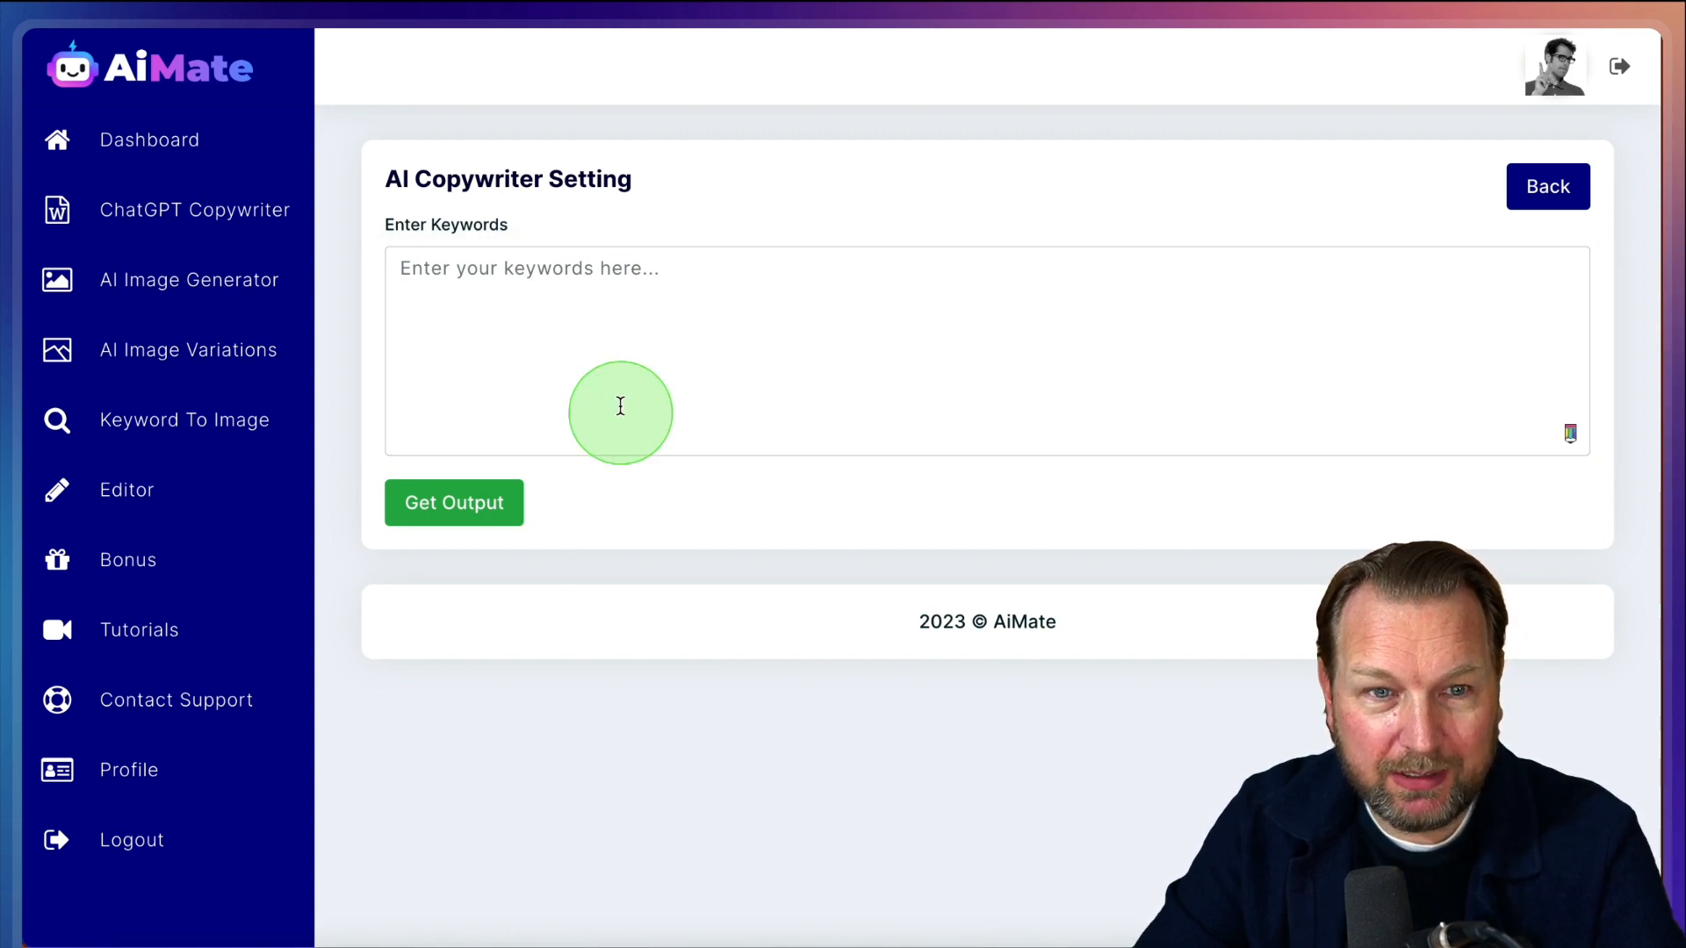
text(Write a CSS code for a pulsing div special.)
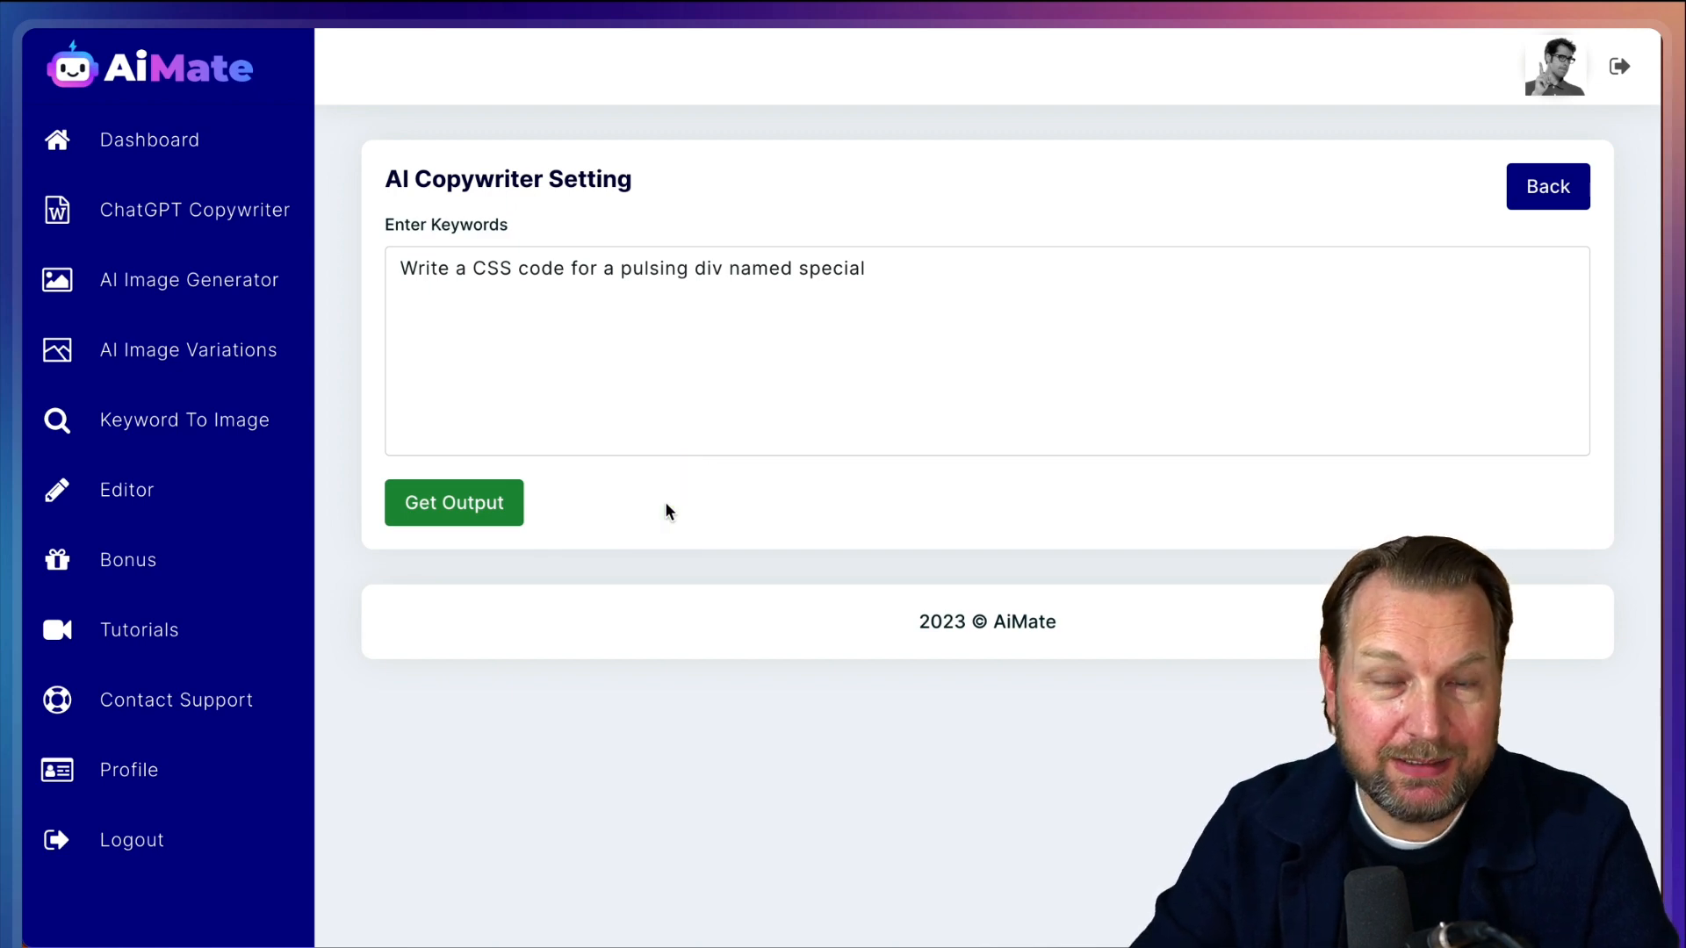
click(453, 502)
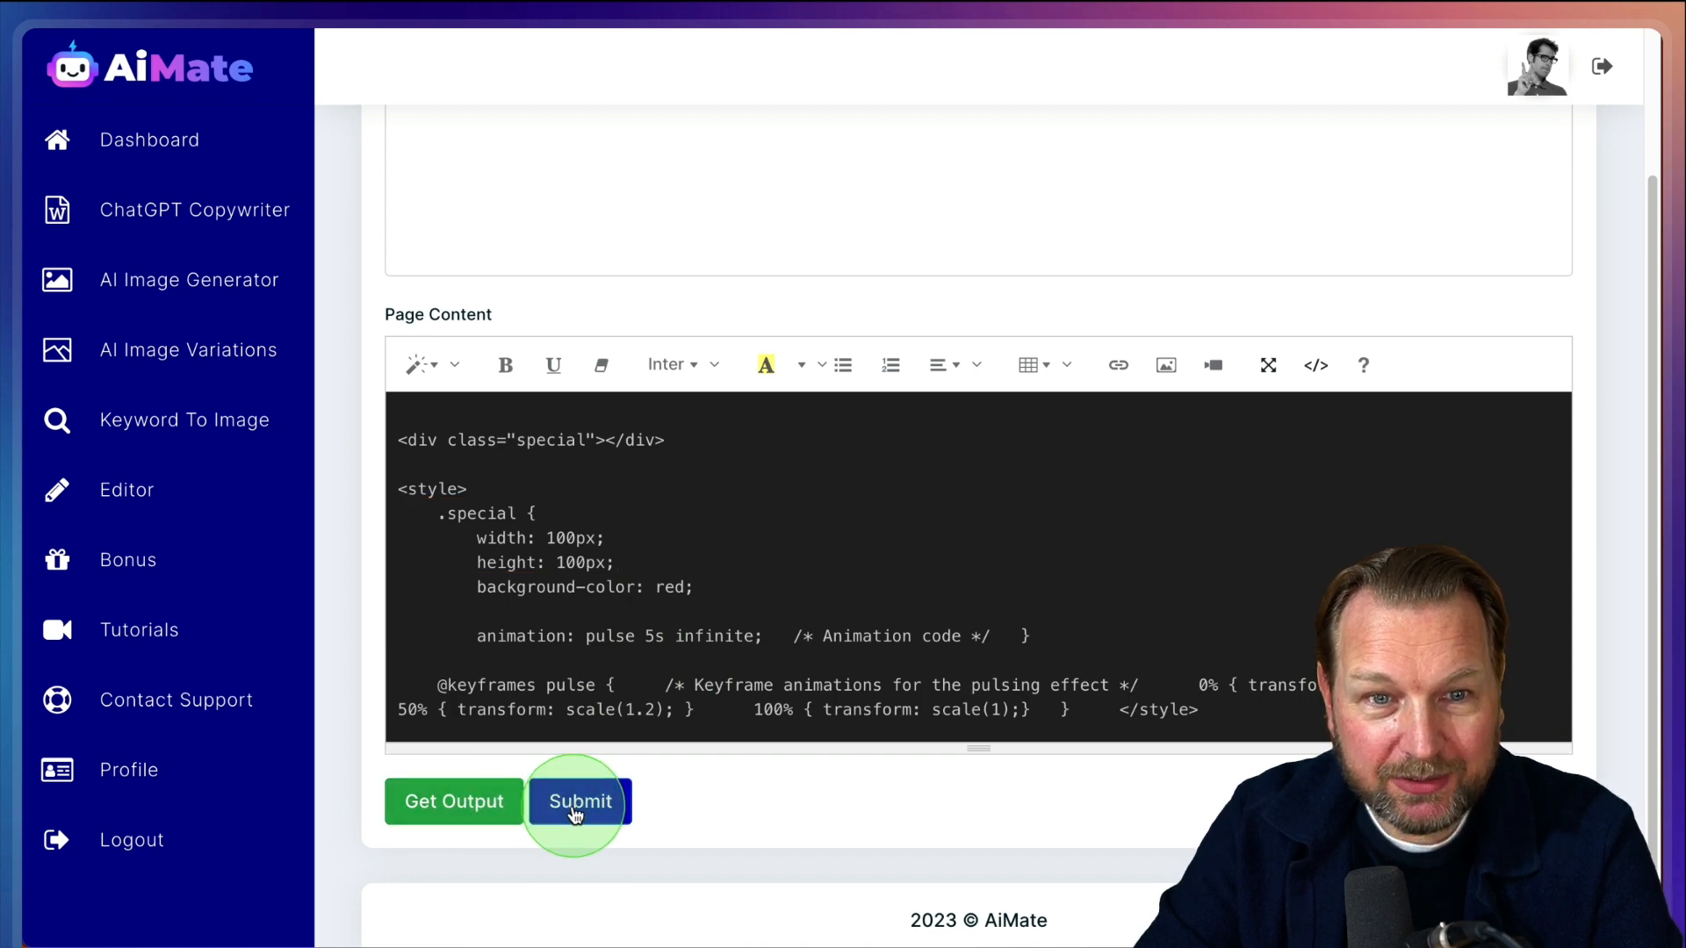
Submit the pulsing-div CSS code so it heads the copywriter listing
click(578, 801)
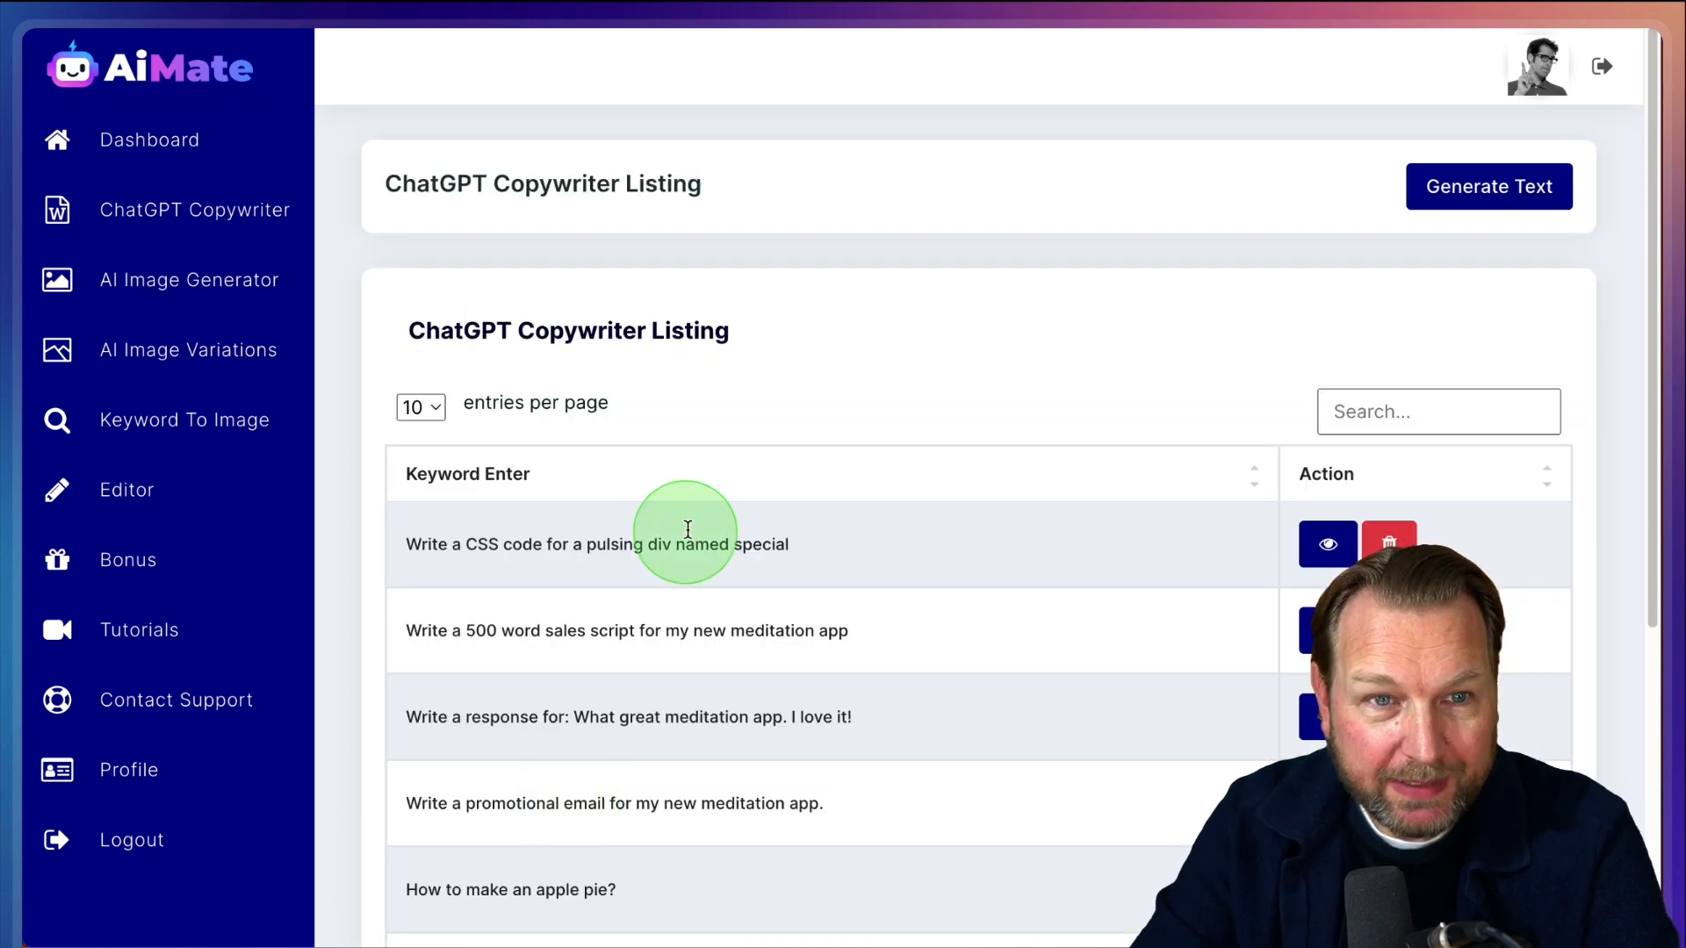
mouse_move(889, 304)
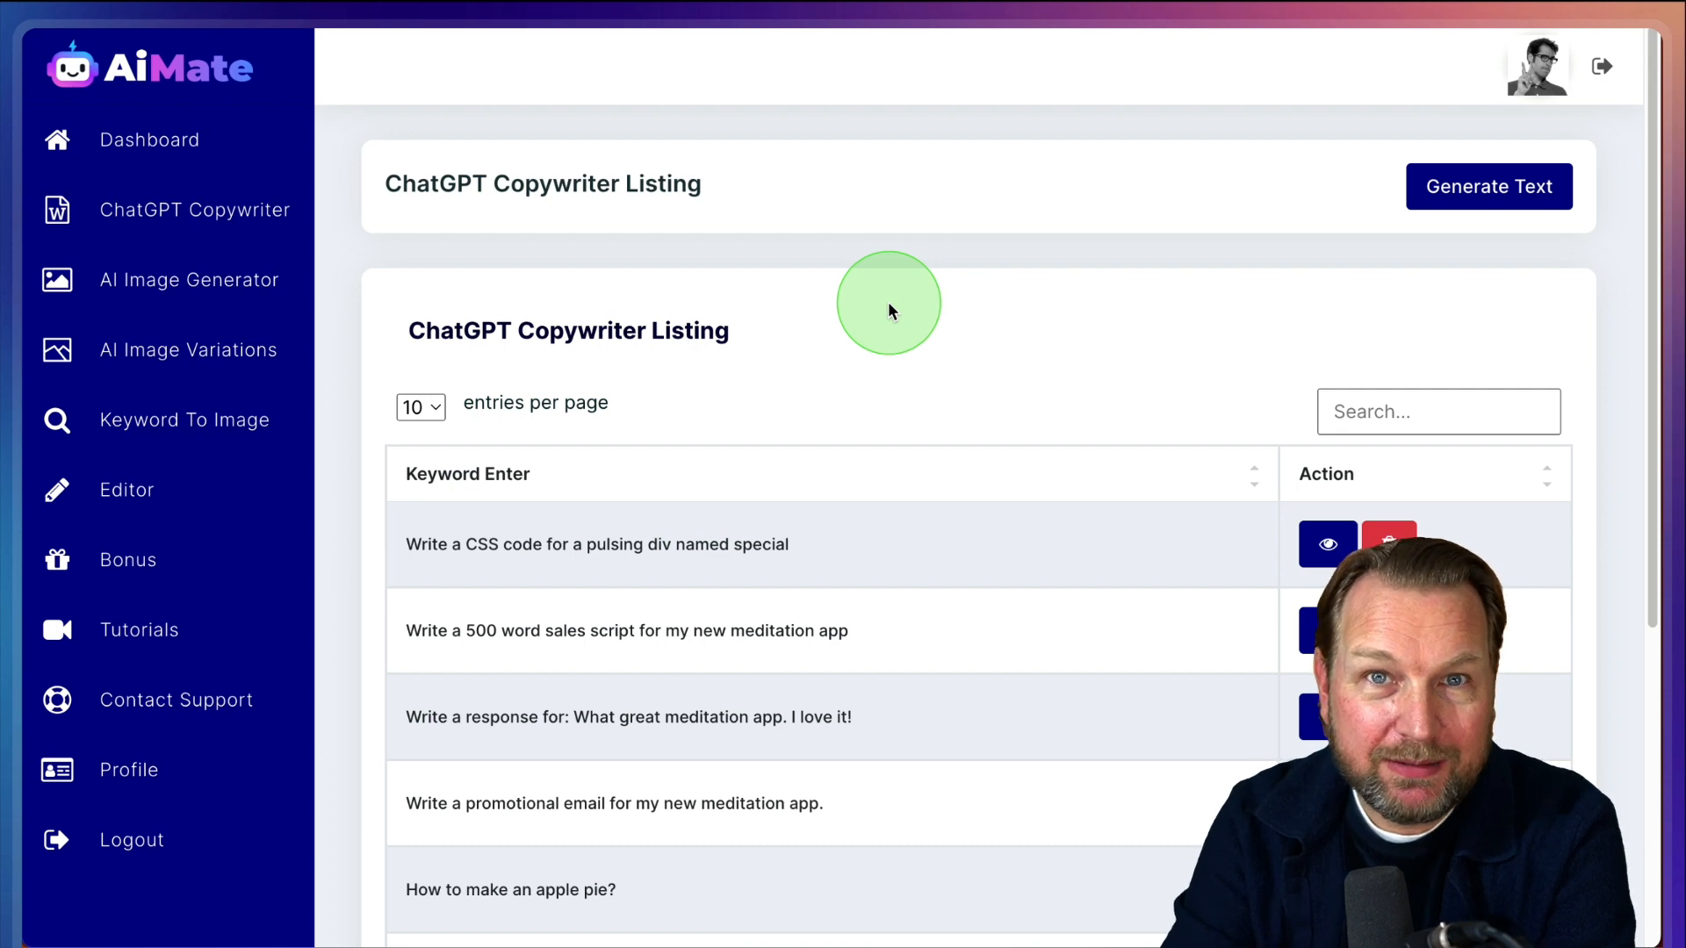
mouse_move(881, 384)
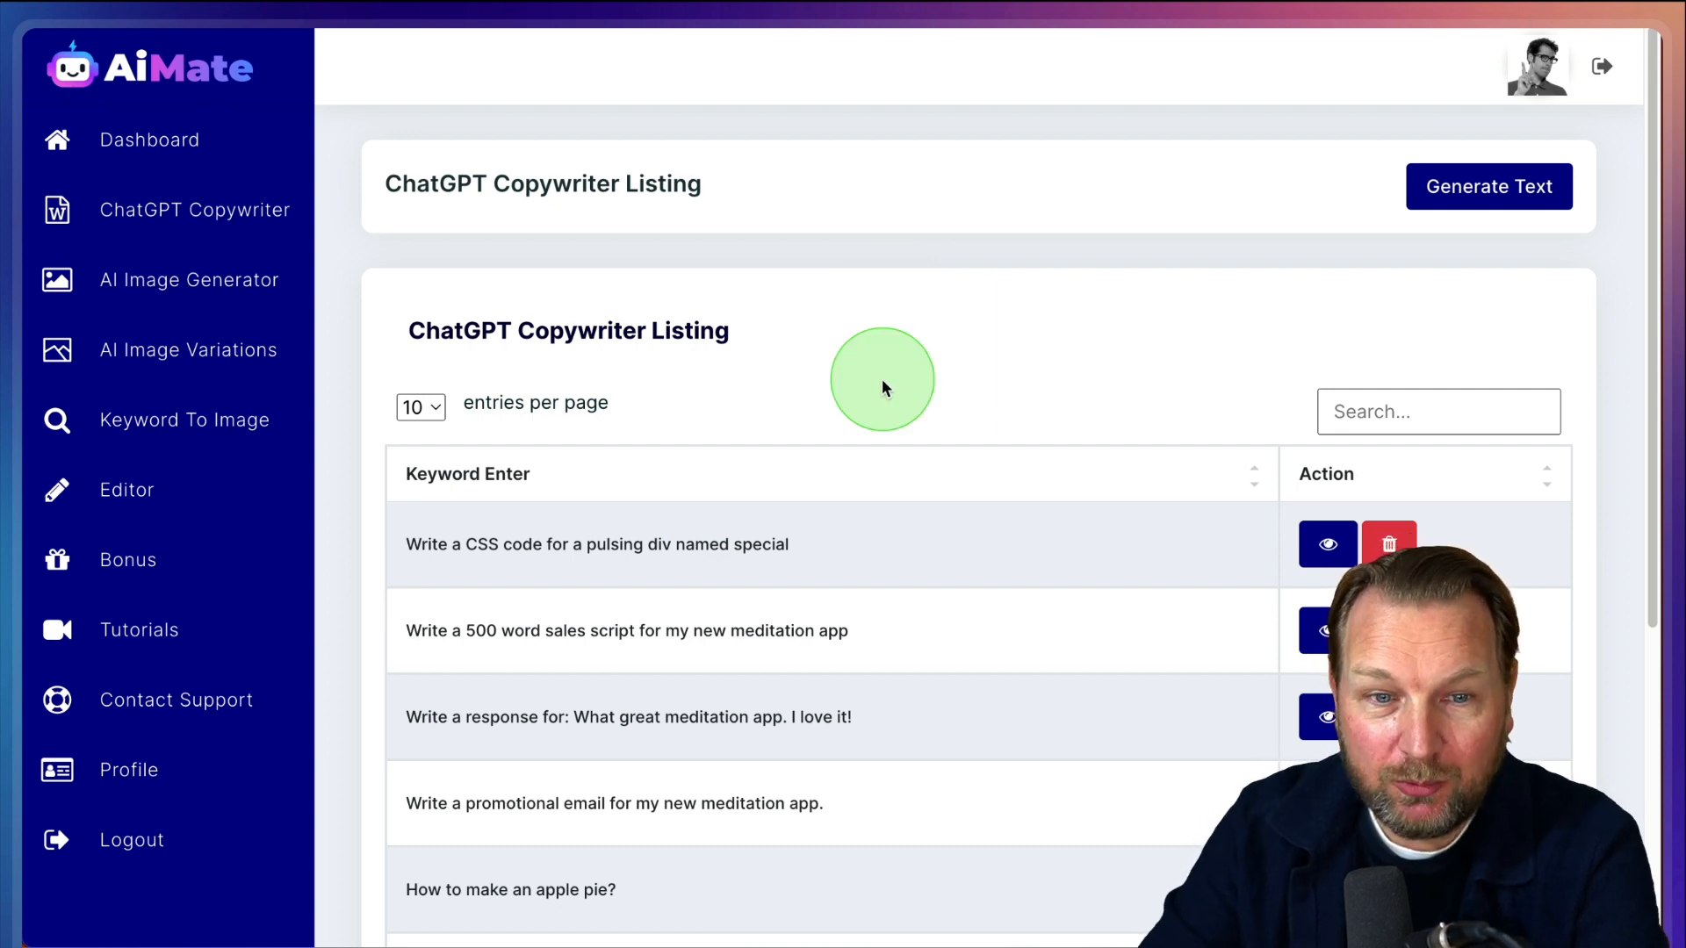
scroll(down, 3)
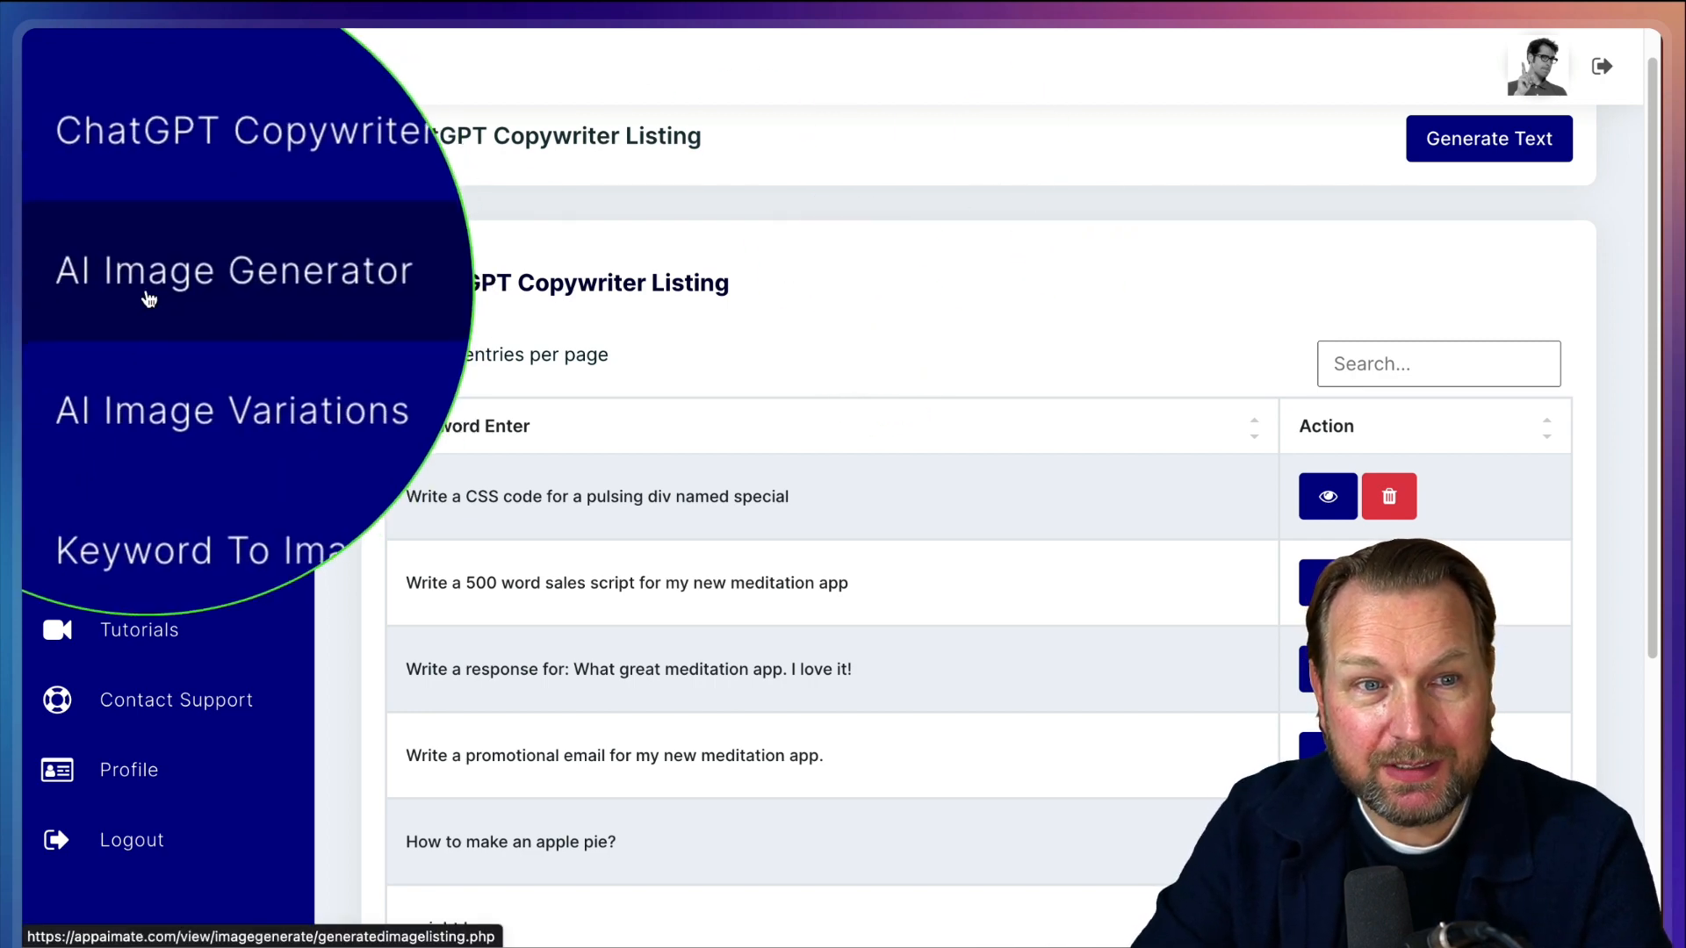
Submit a new image job for the purple-glow mountain lake prompt: 4 images at Medium (512×512)
click(231, 270)
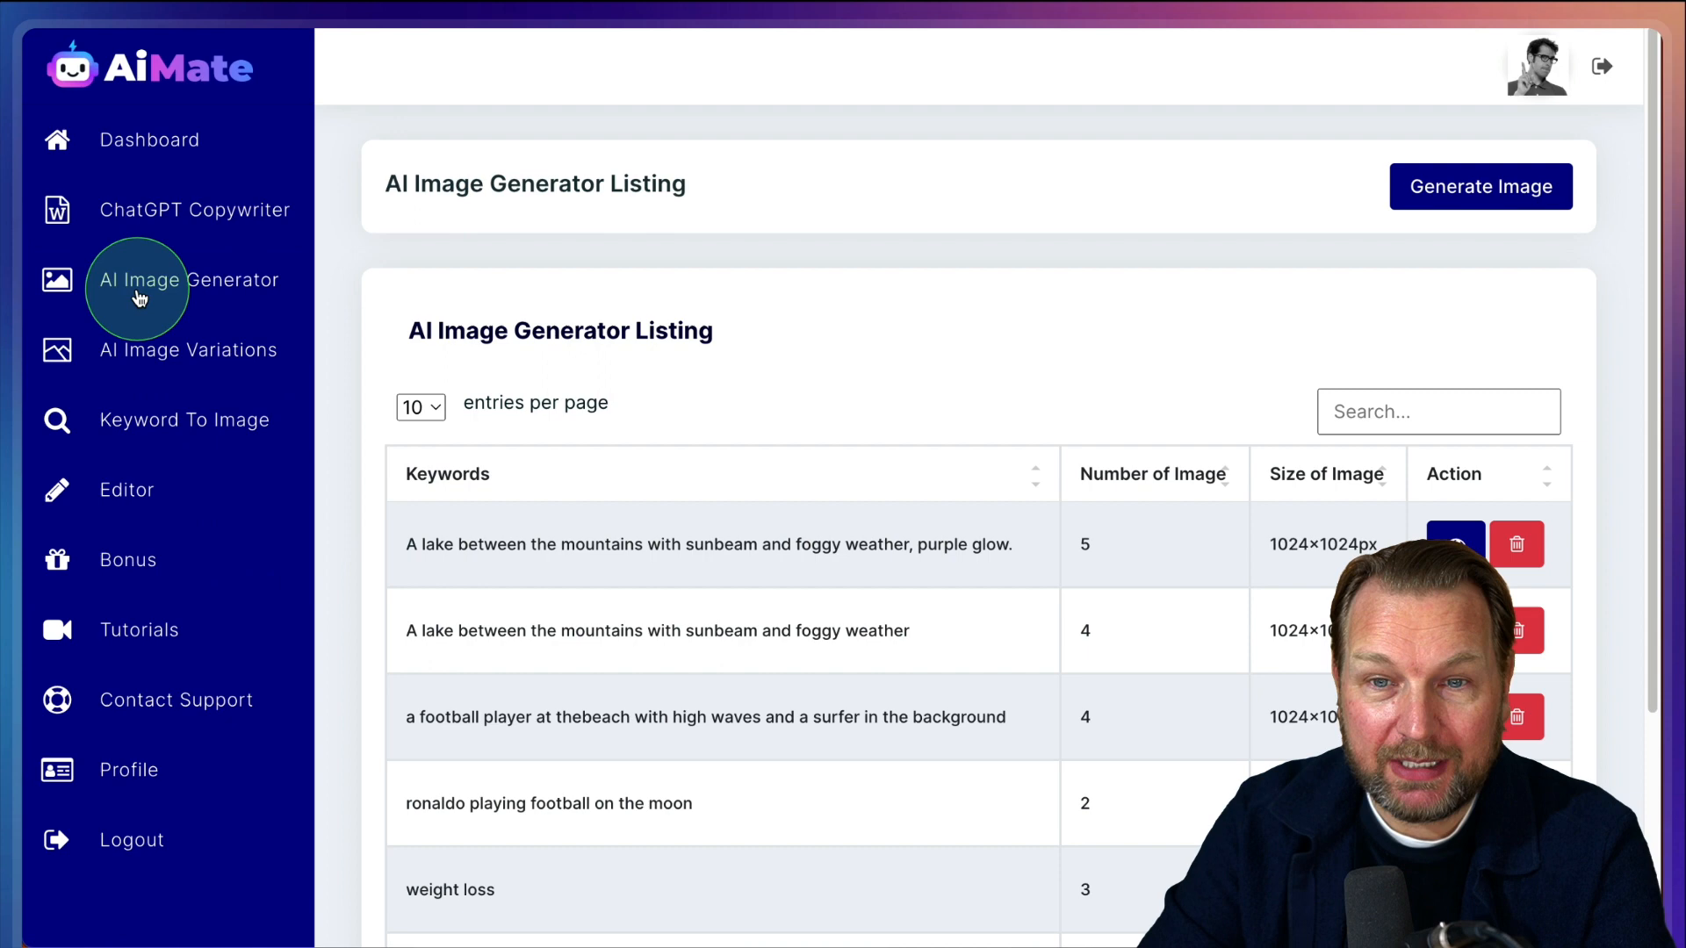
mouse_move(956, 504)
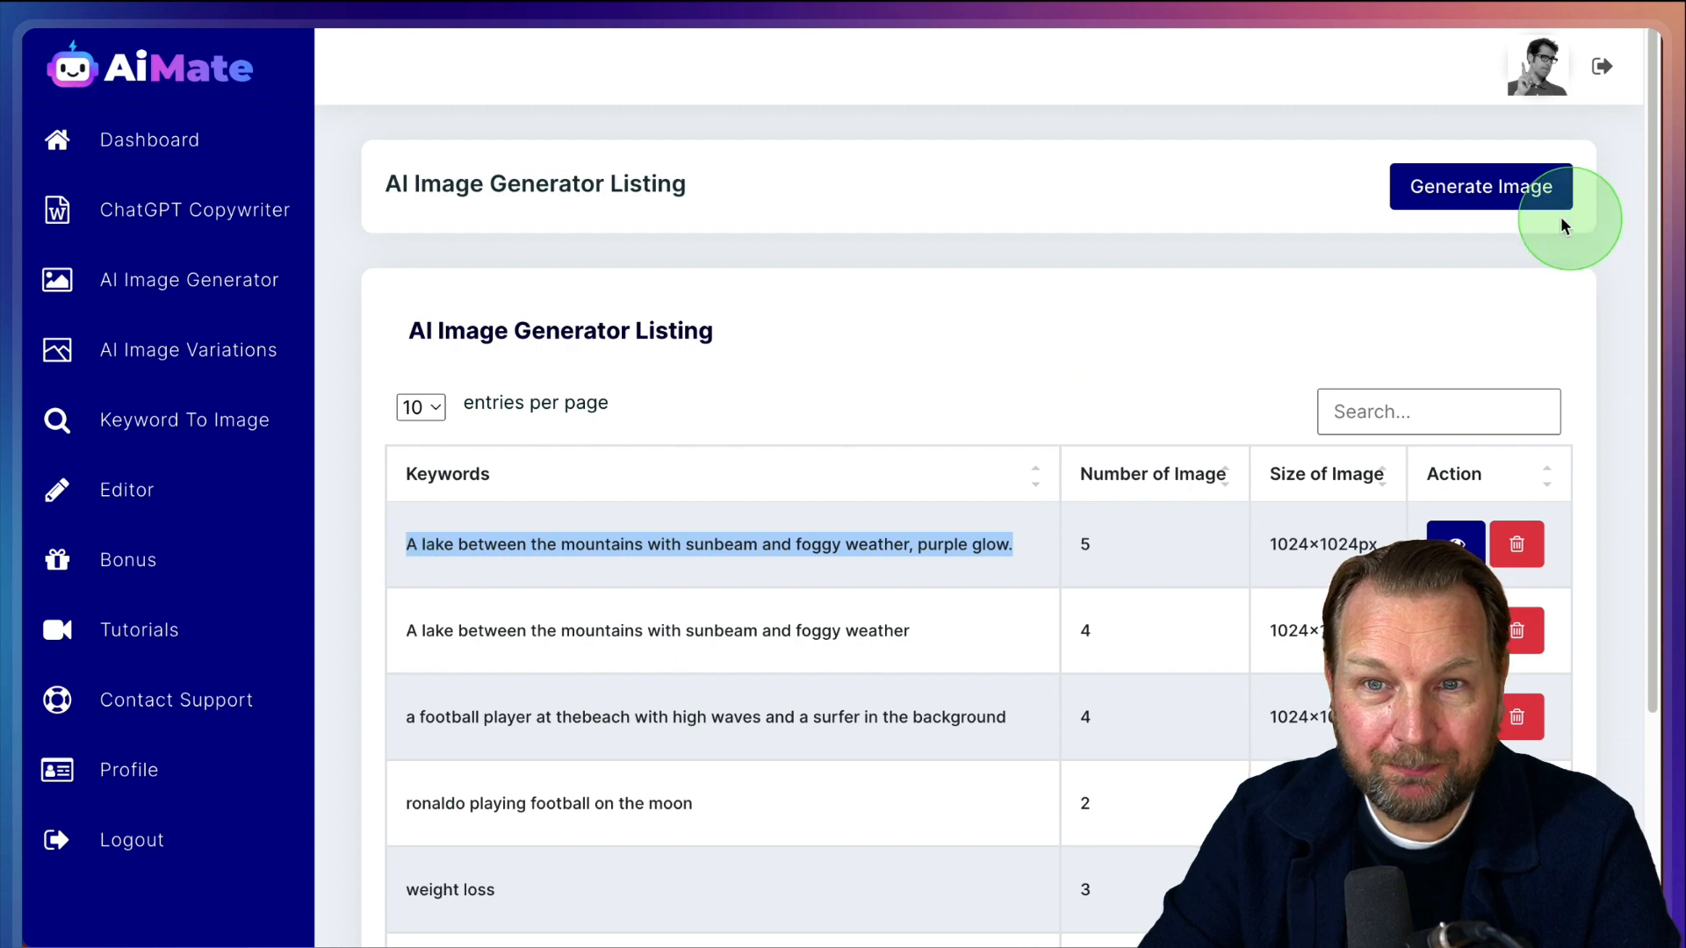
click(1481, 186)
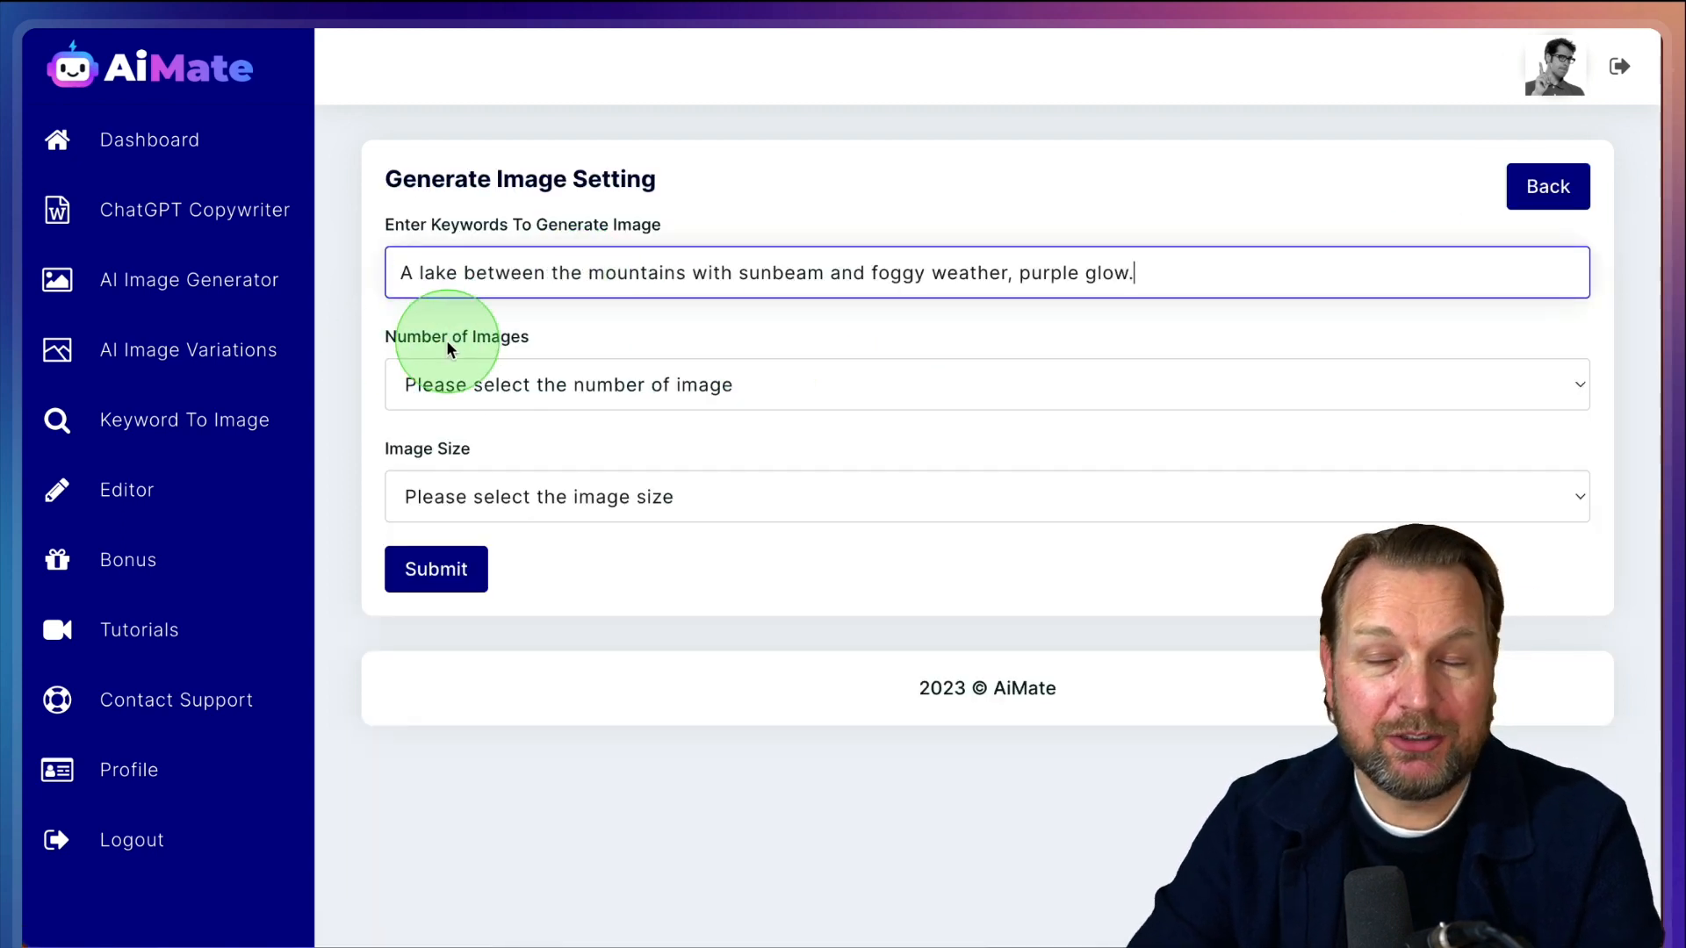
click(985, 385)
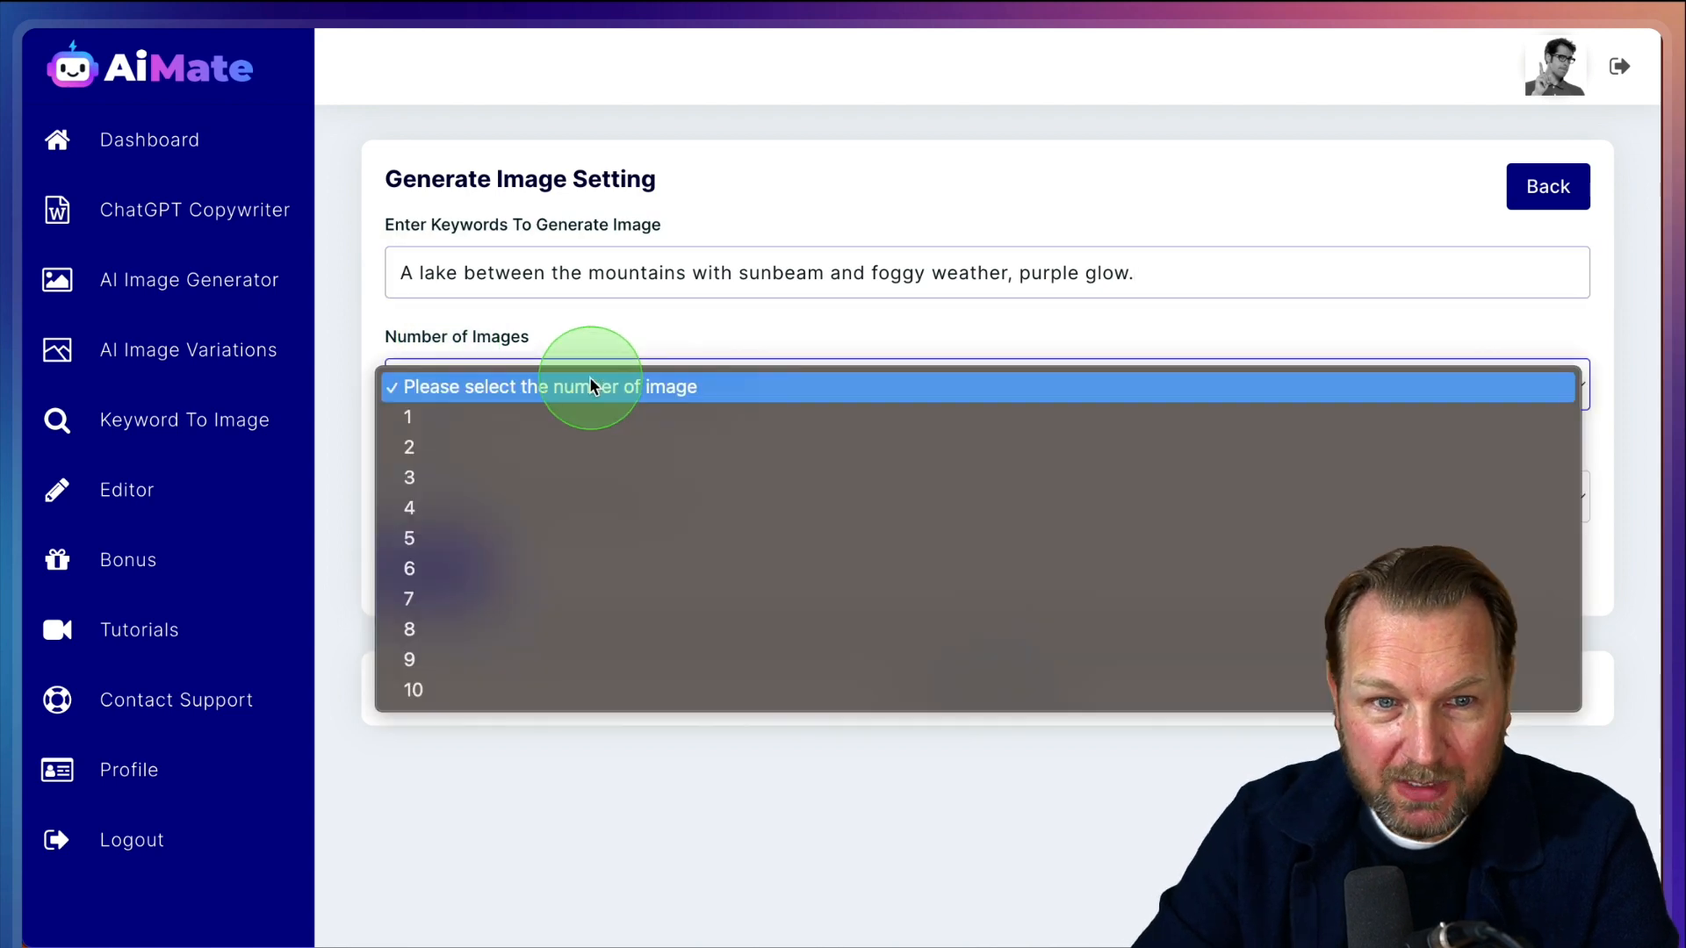
click(407, 507)
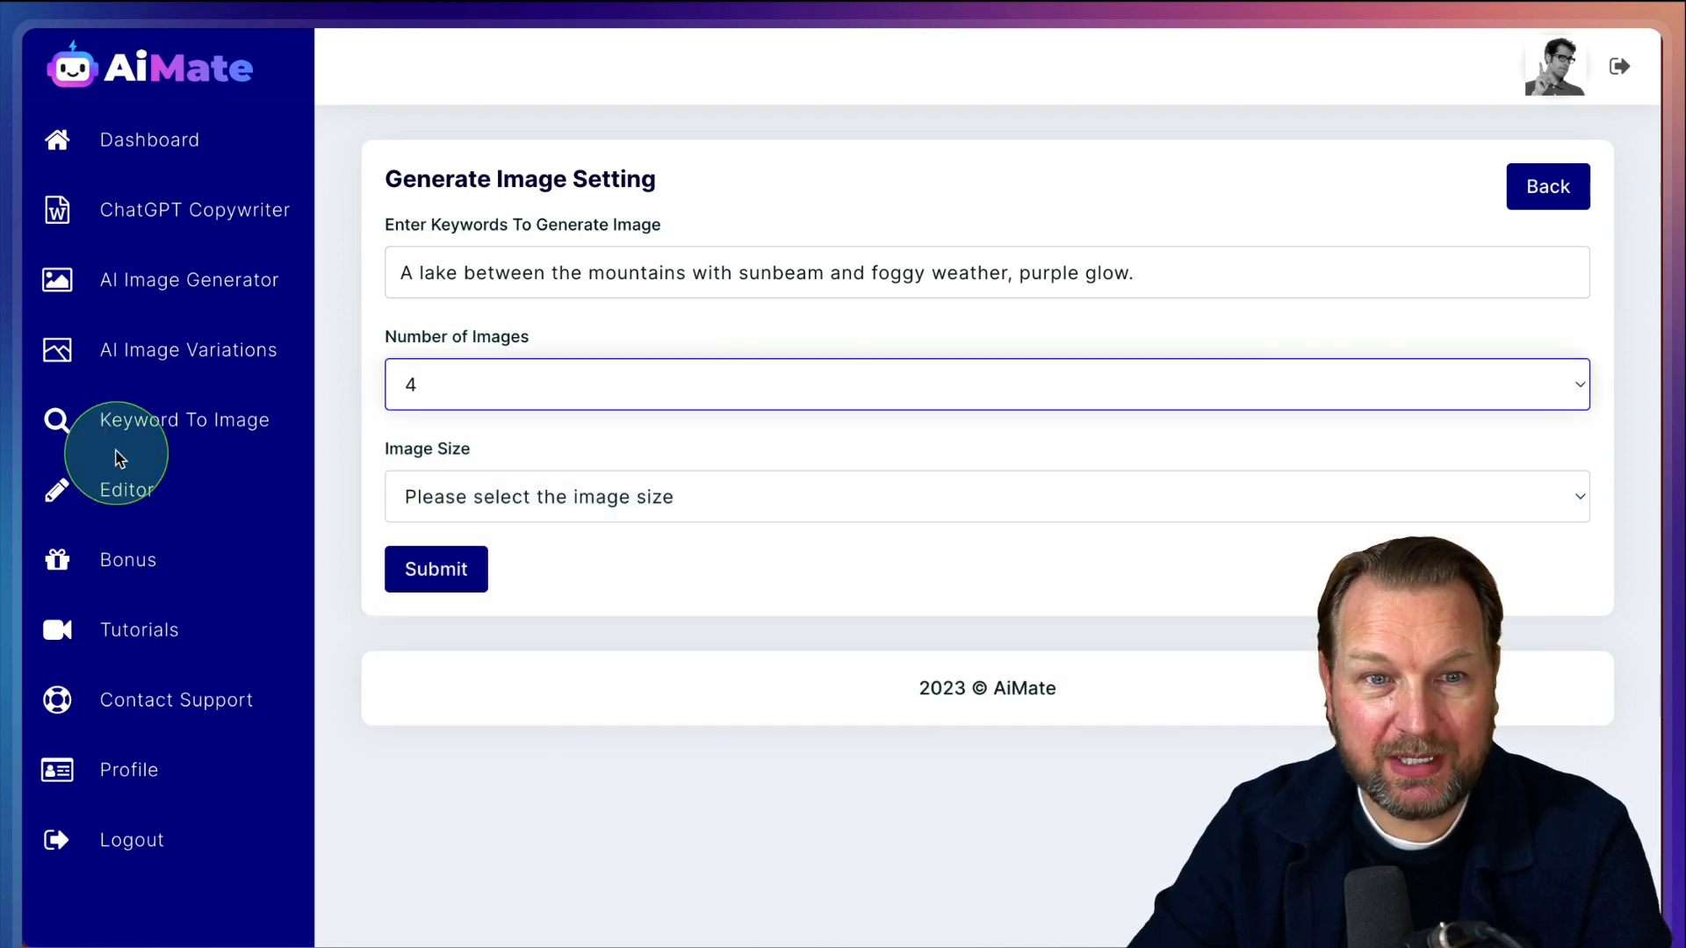
click(985, 495)
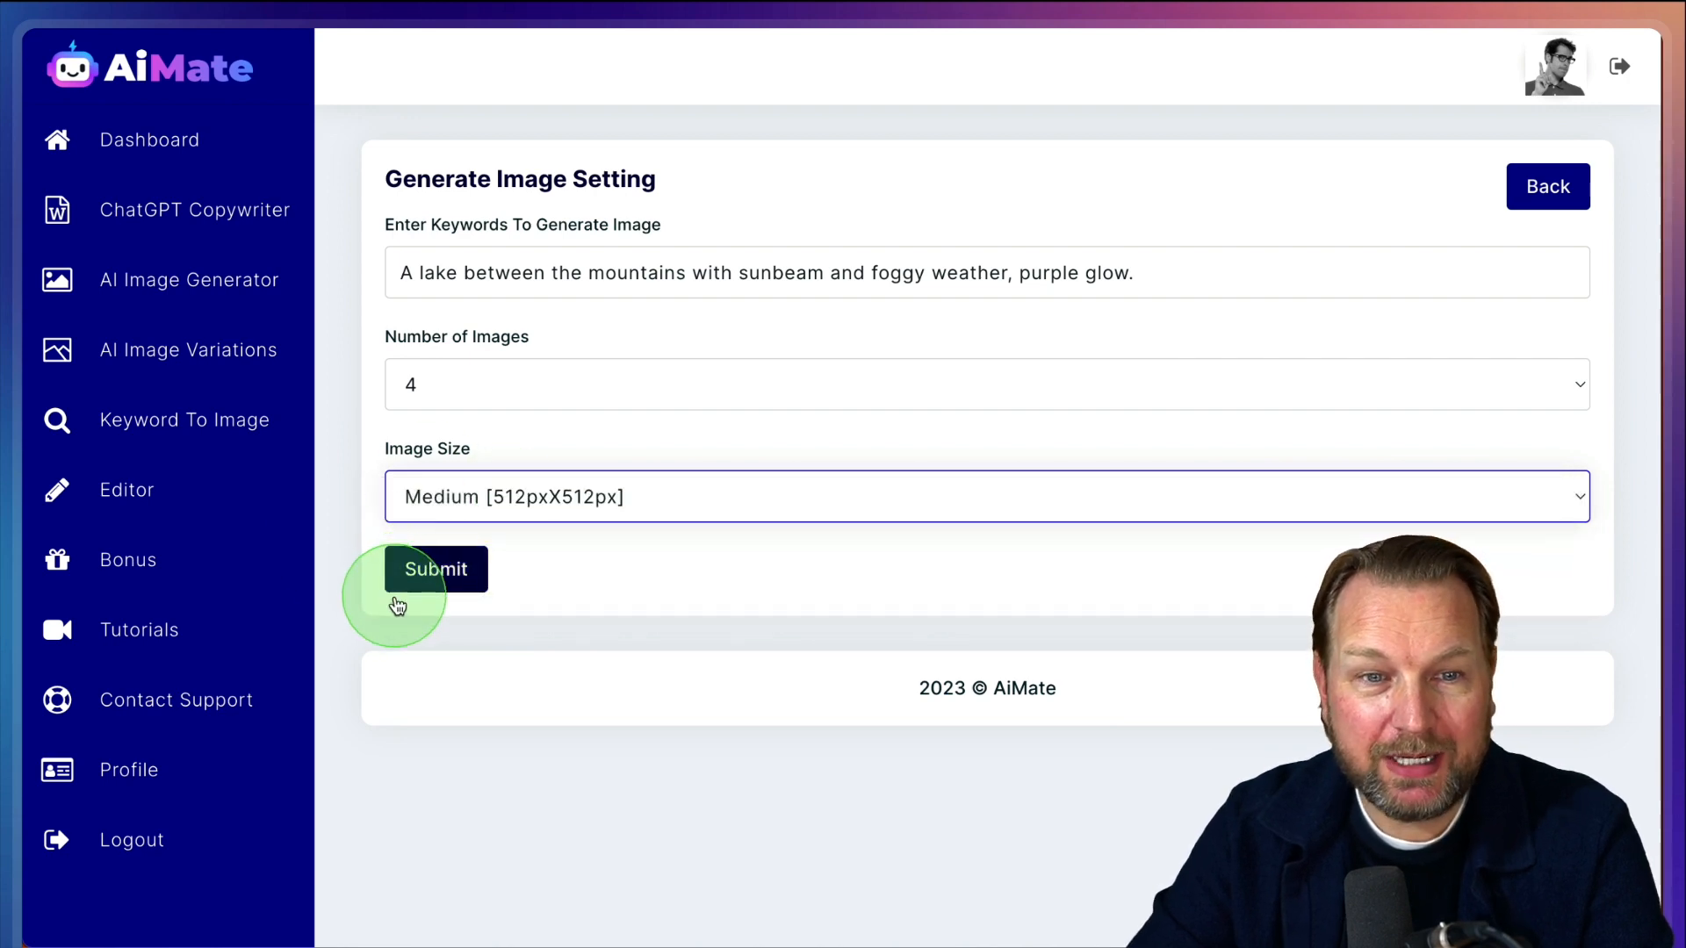
click(986, 495)
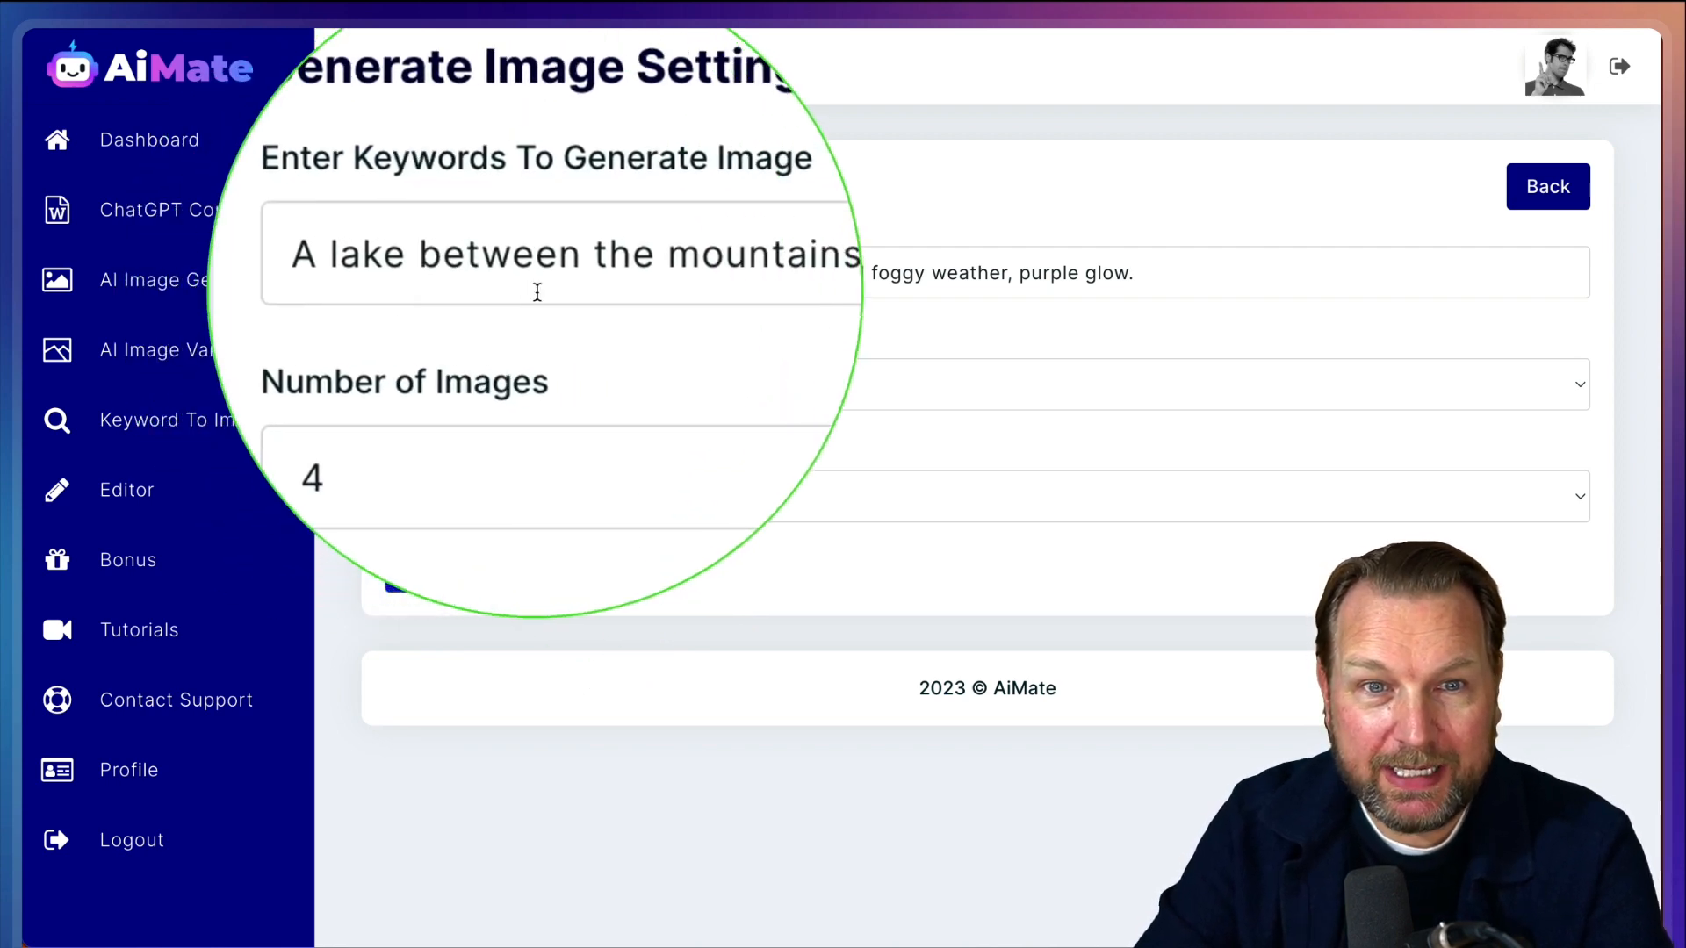
click(1547, 186)
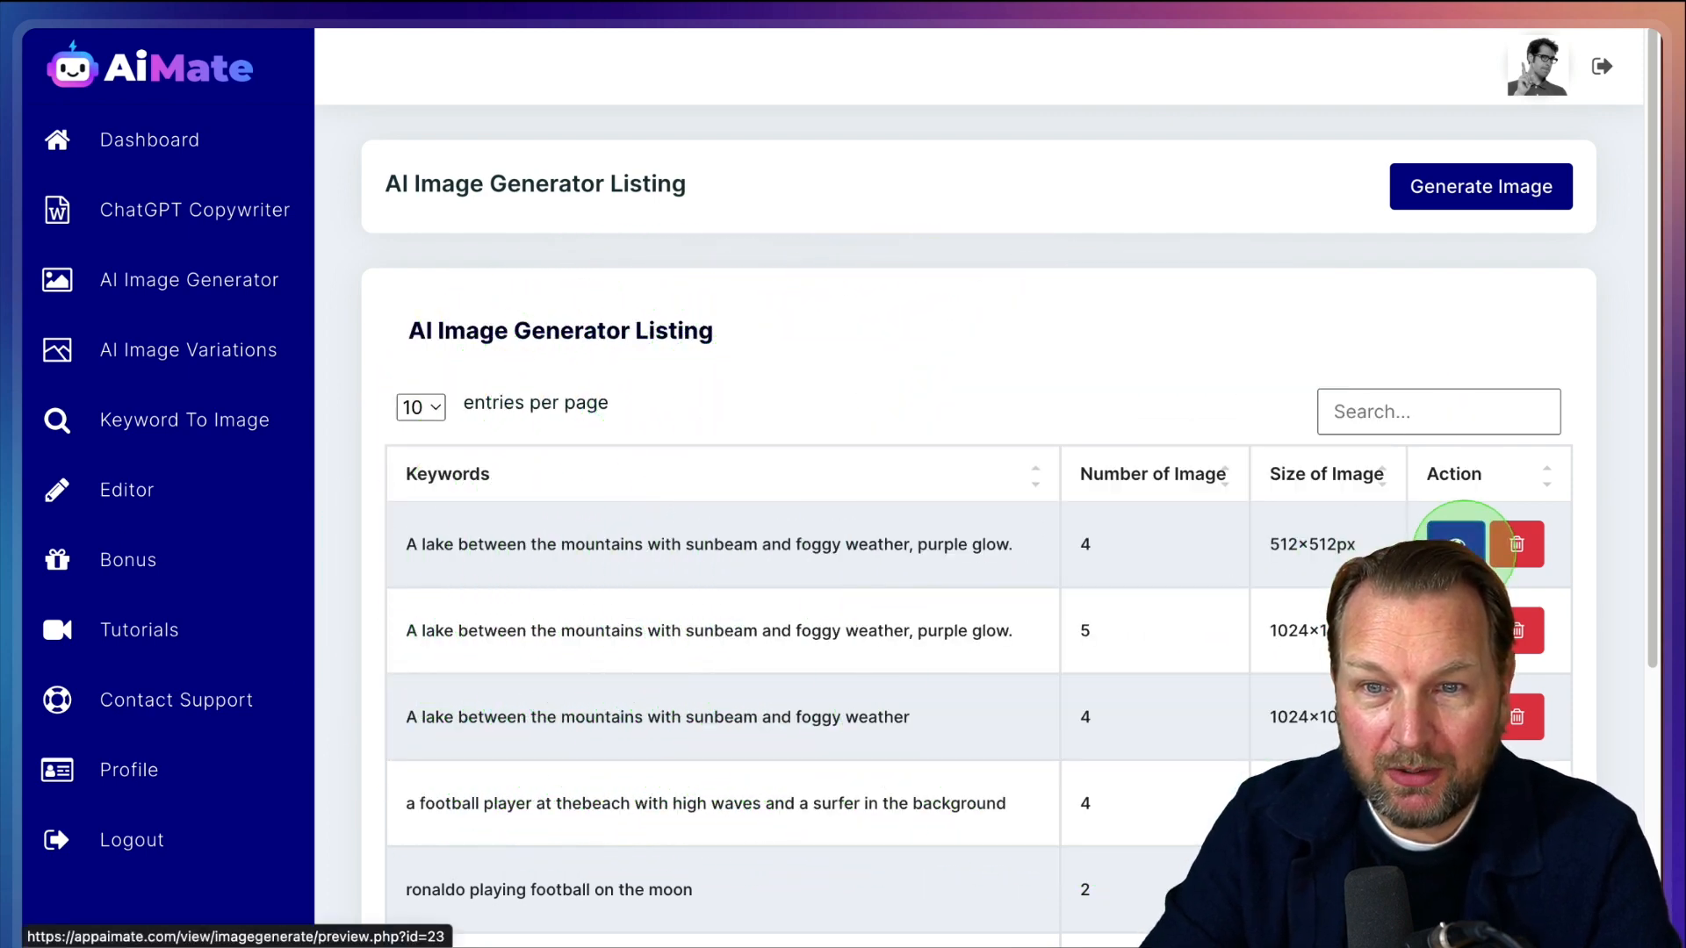
Preview the four purple-glow lake images and open Replicate's Real-ESRGAN upscaler page
click(1456, 545)
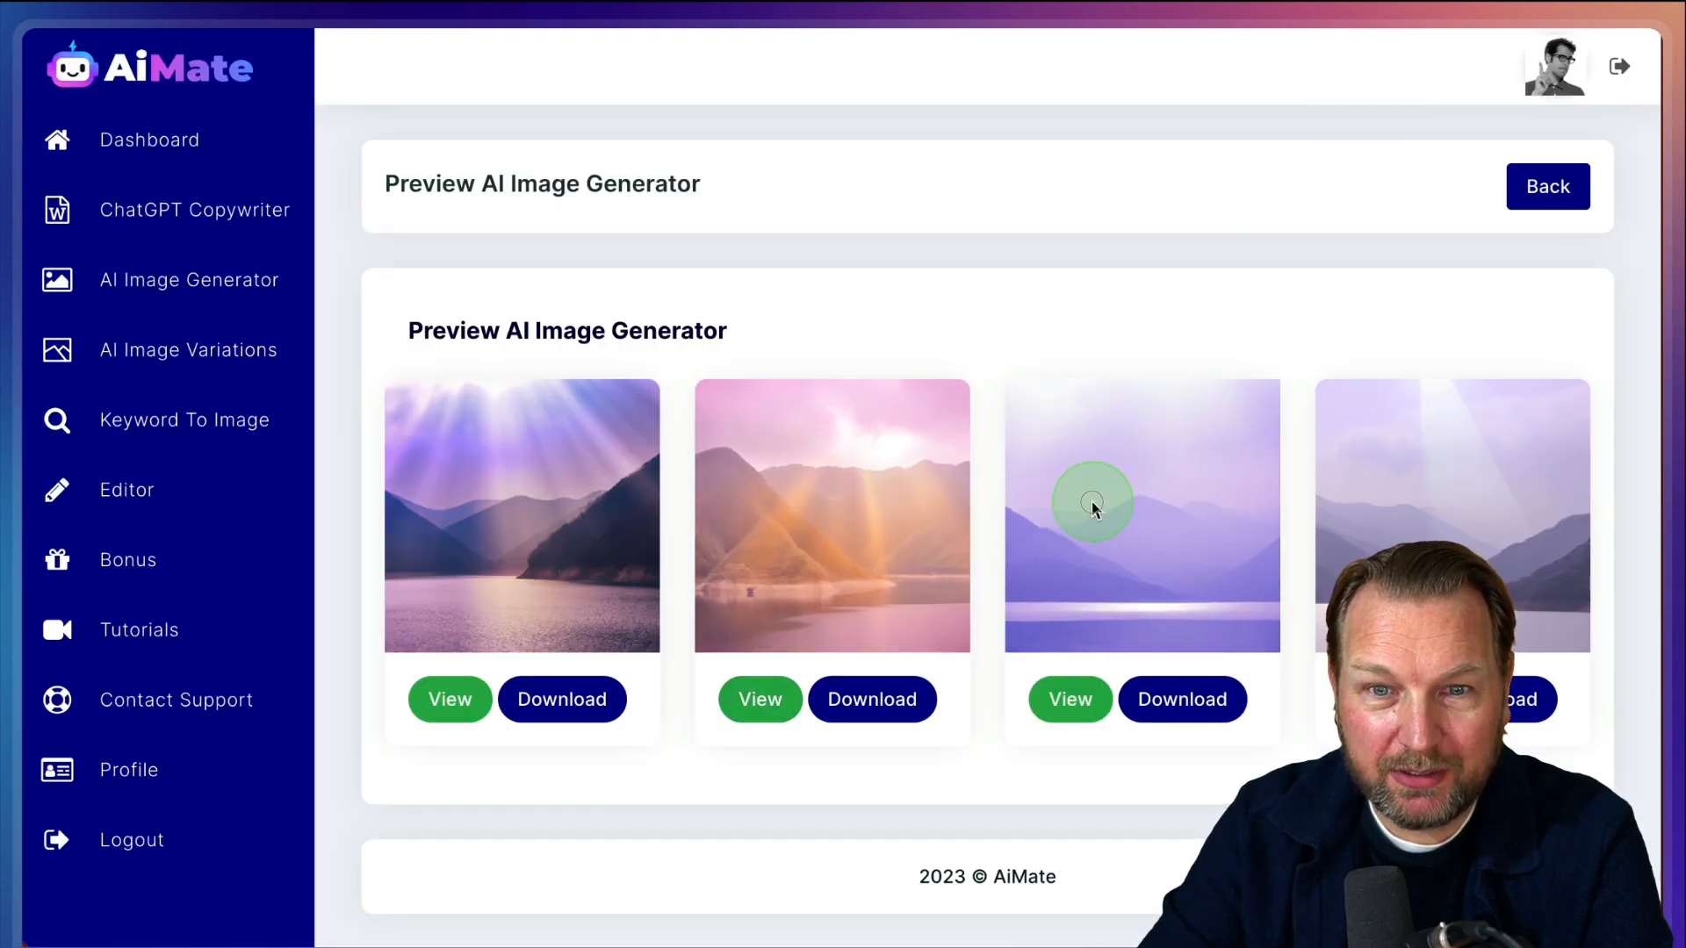
click(1068, 699)
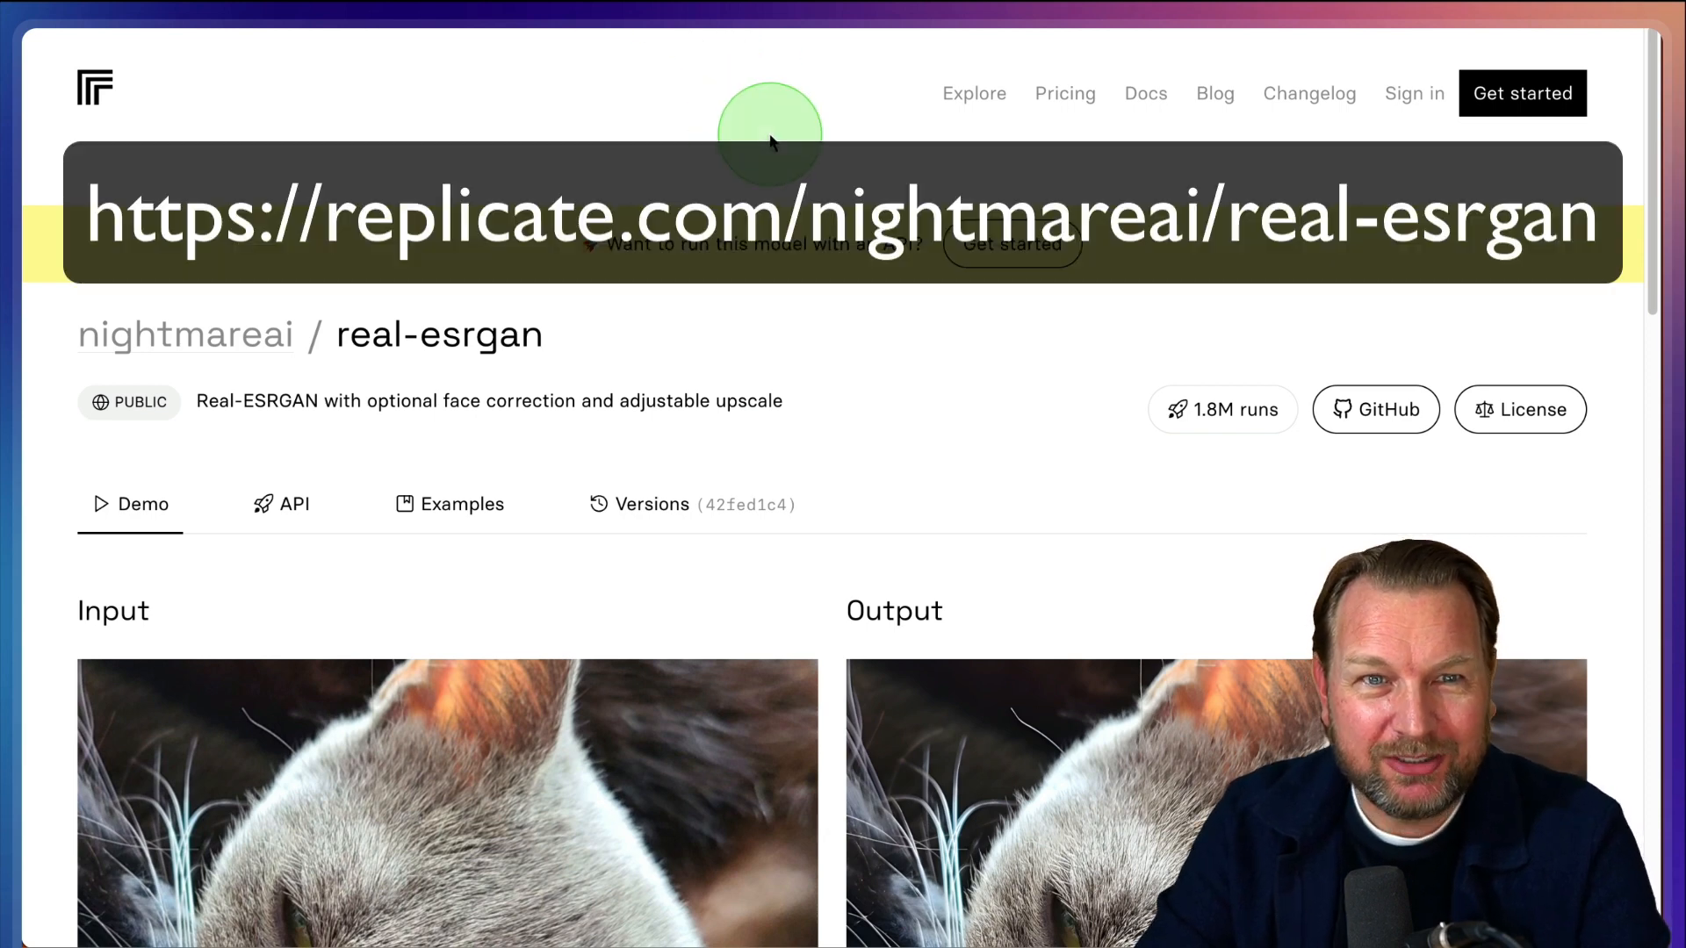
mouse_move(801, 132)
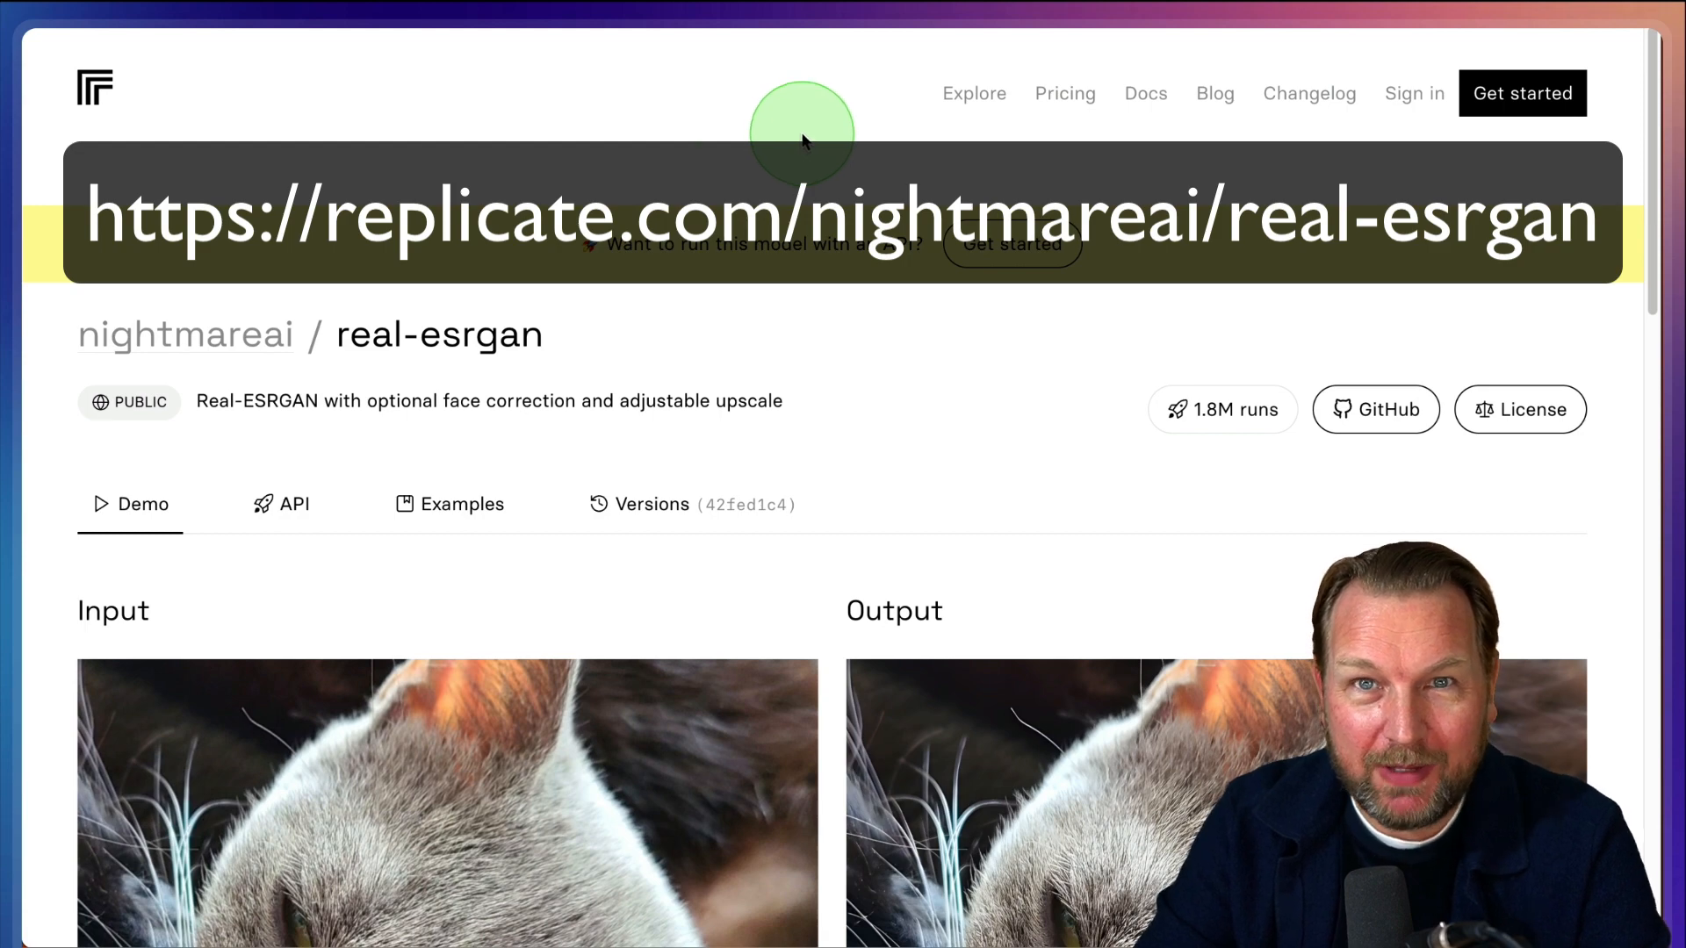
mouse_move(438, 32)
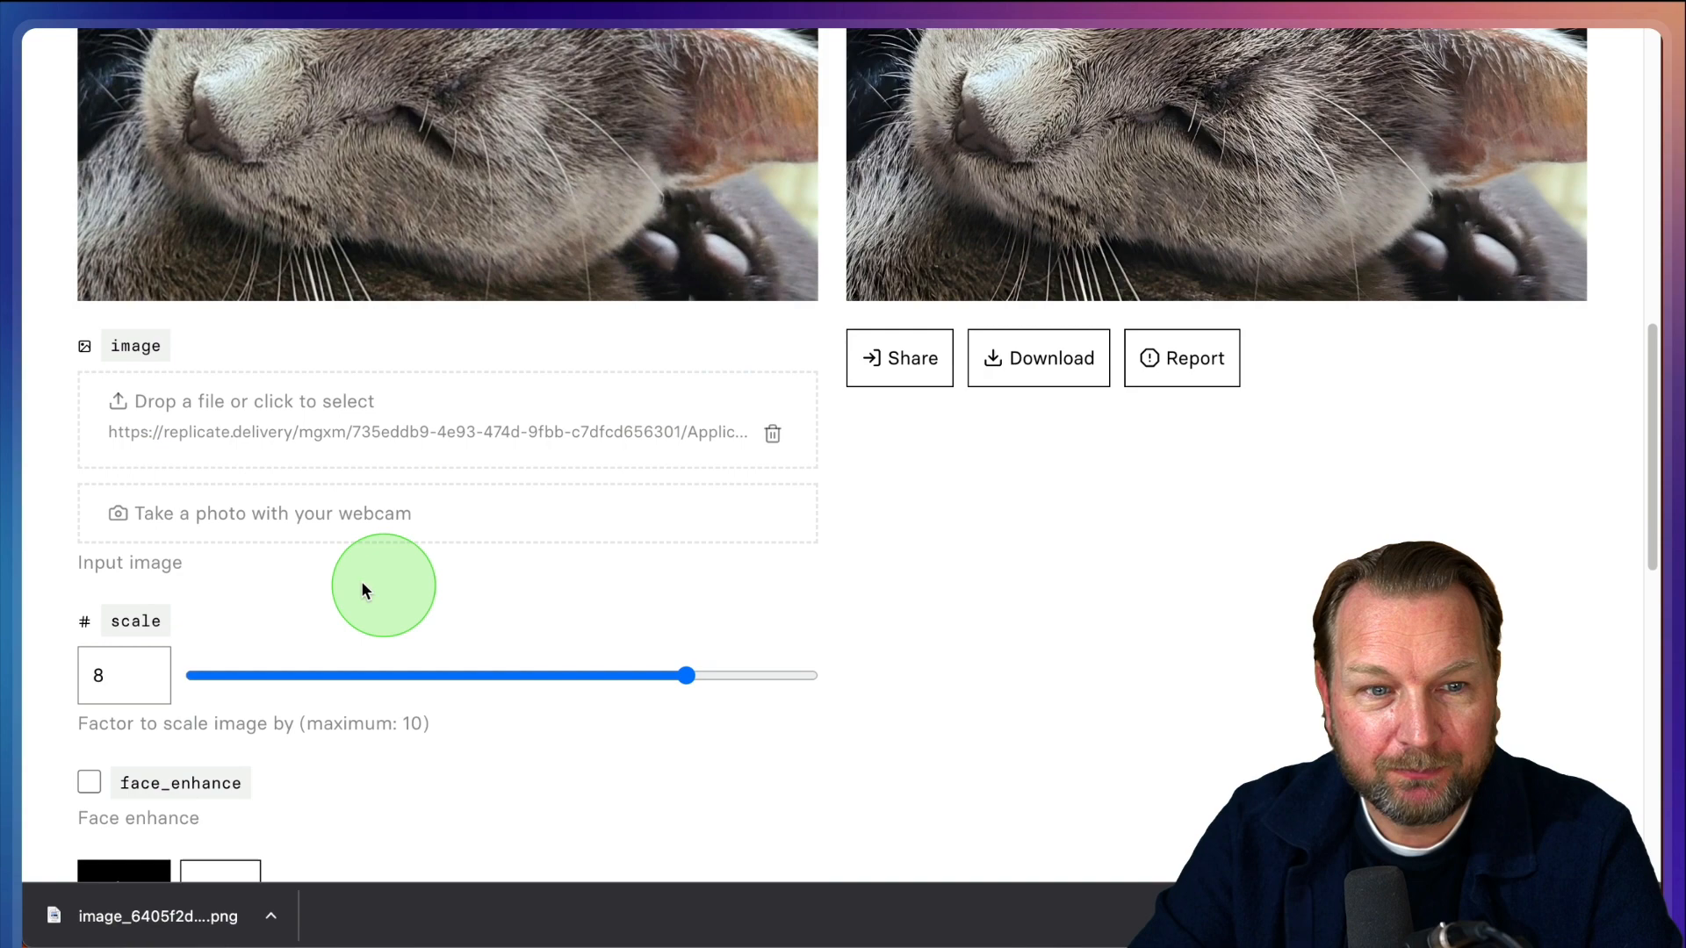
Upscale the lake photo with Real-ESRGAN at a scale factor of about 6 and view the result
click(240, 400)
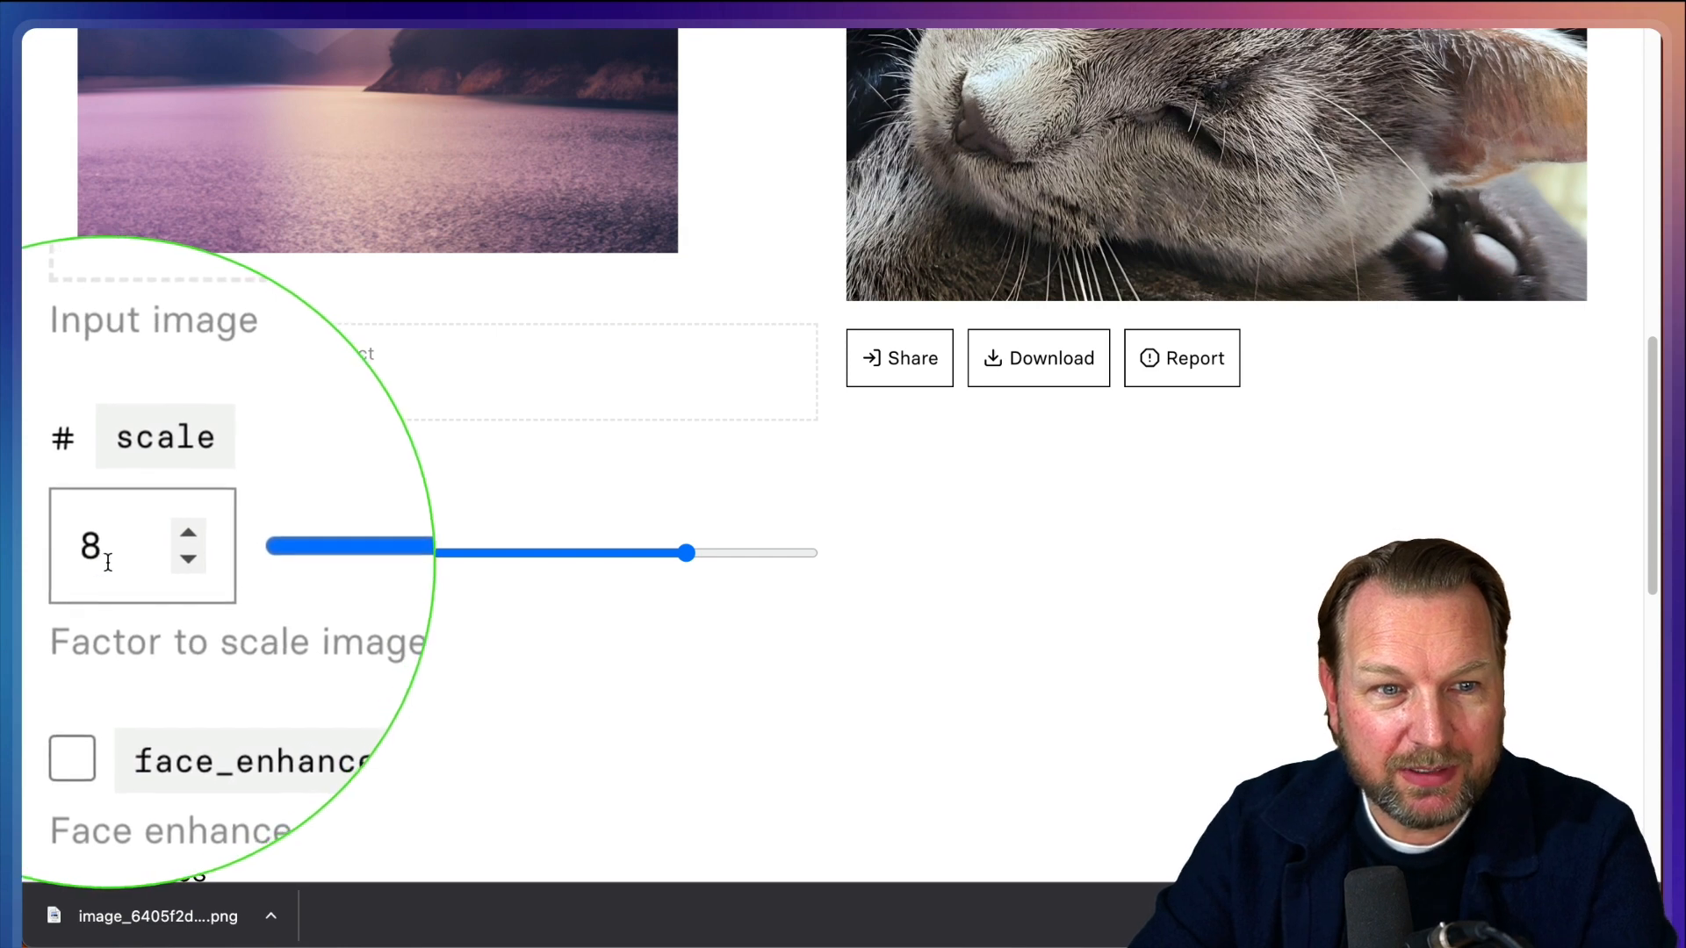
drag(689, 551, 563, 552)
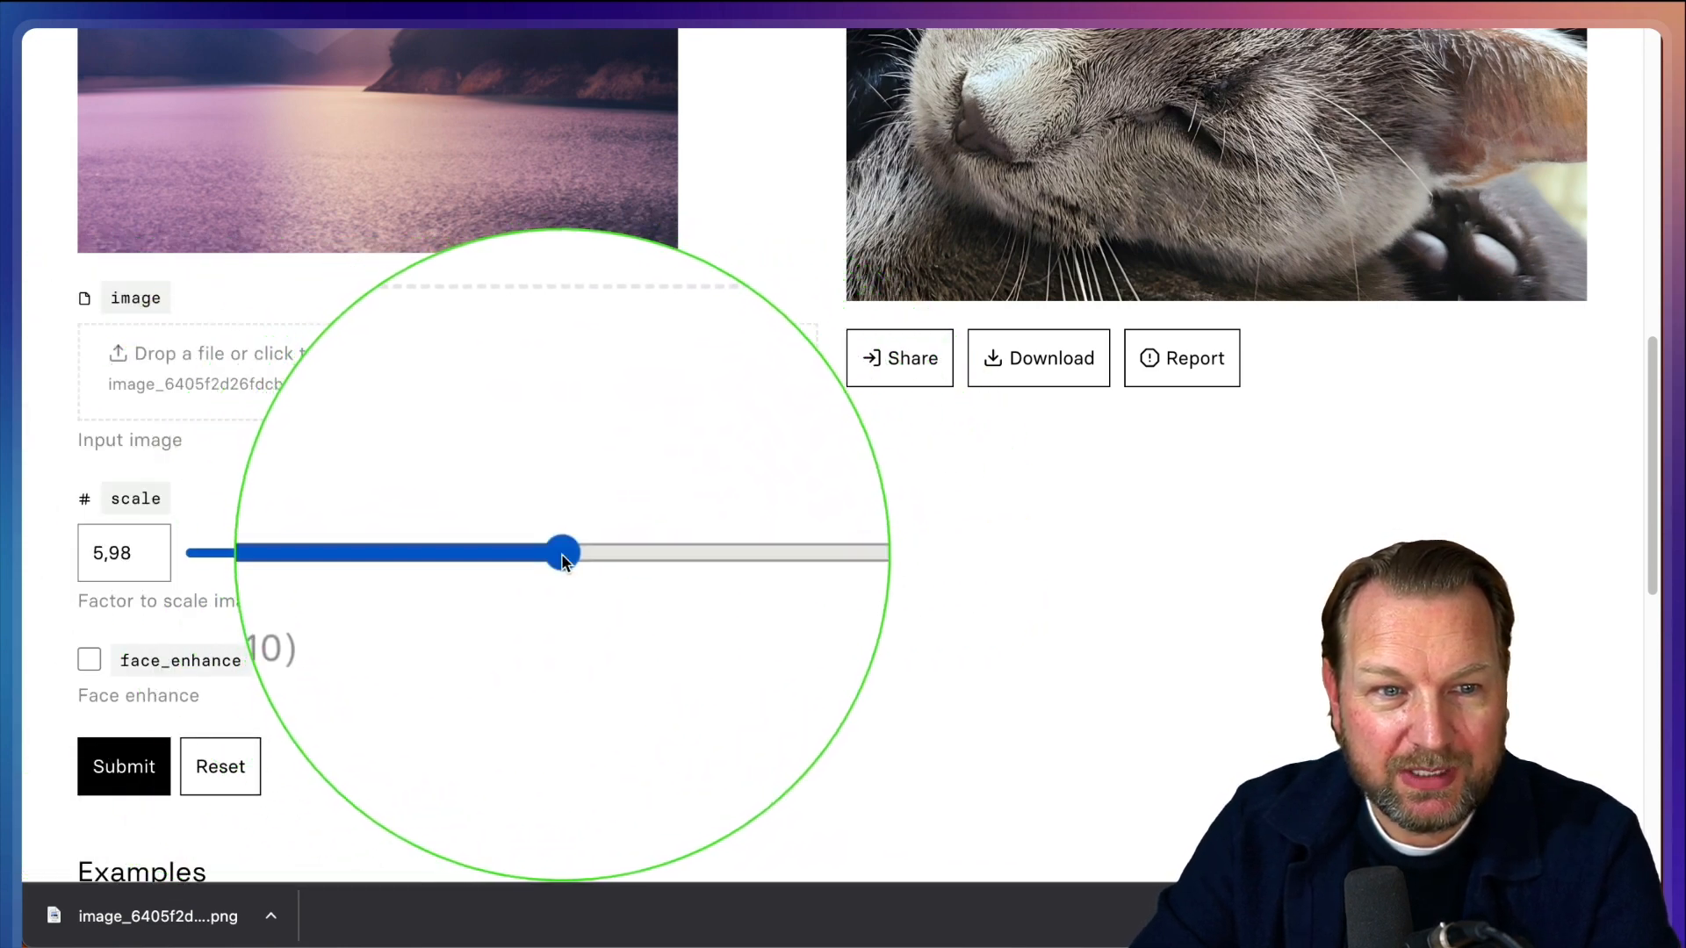
click(123, 768)
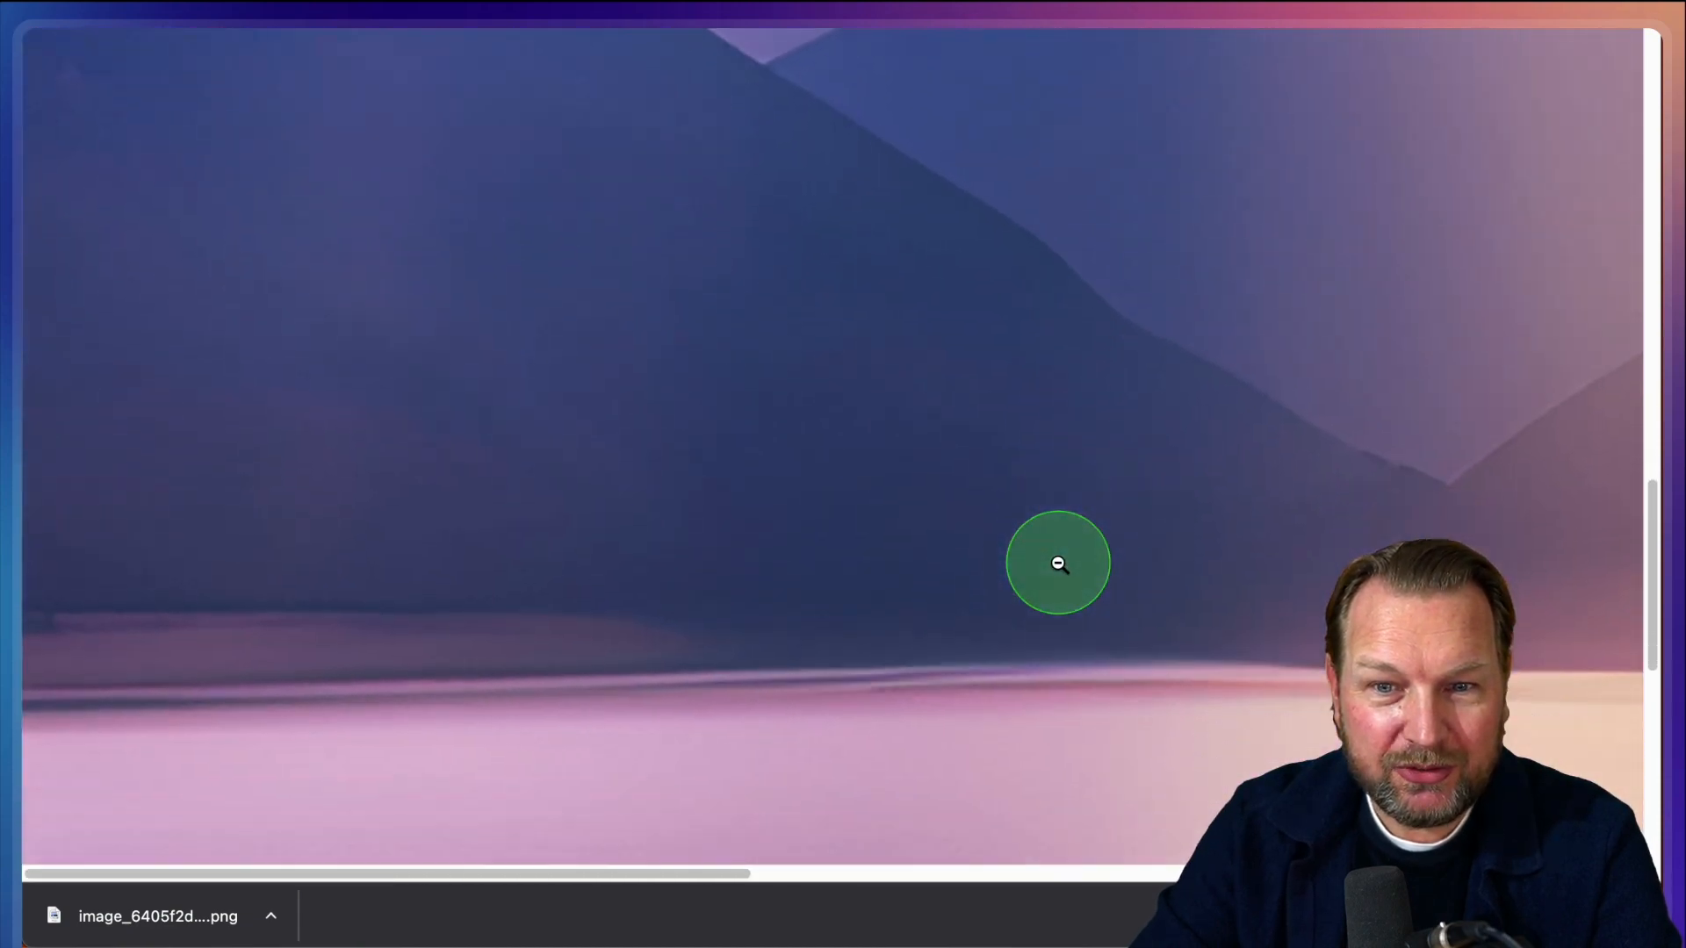
click(1057, 562)
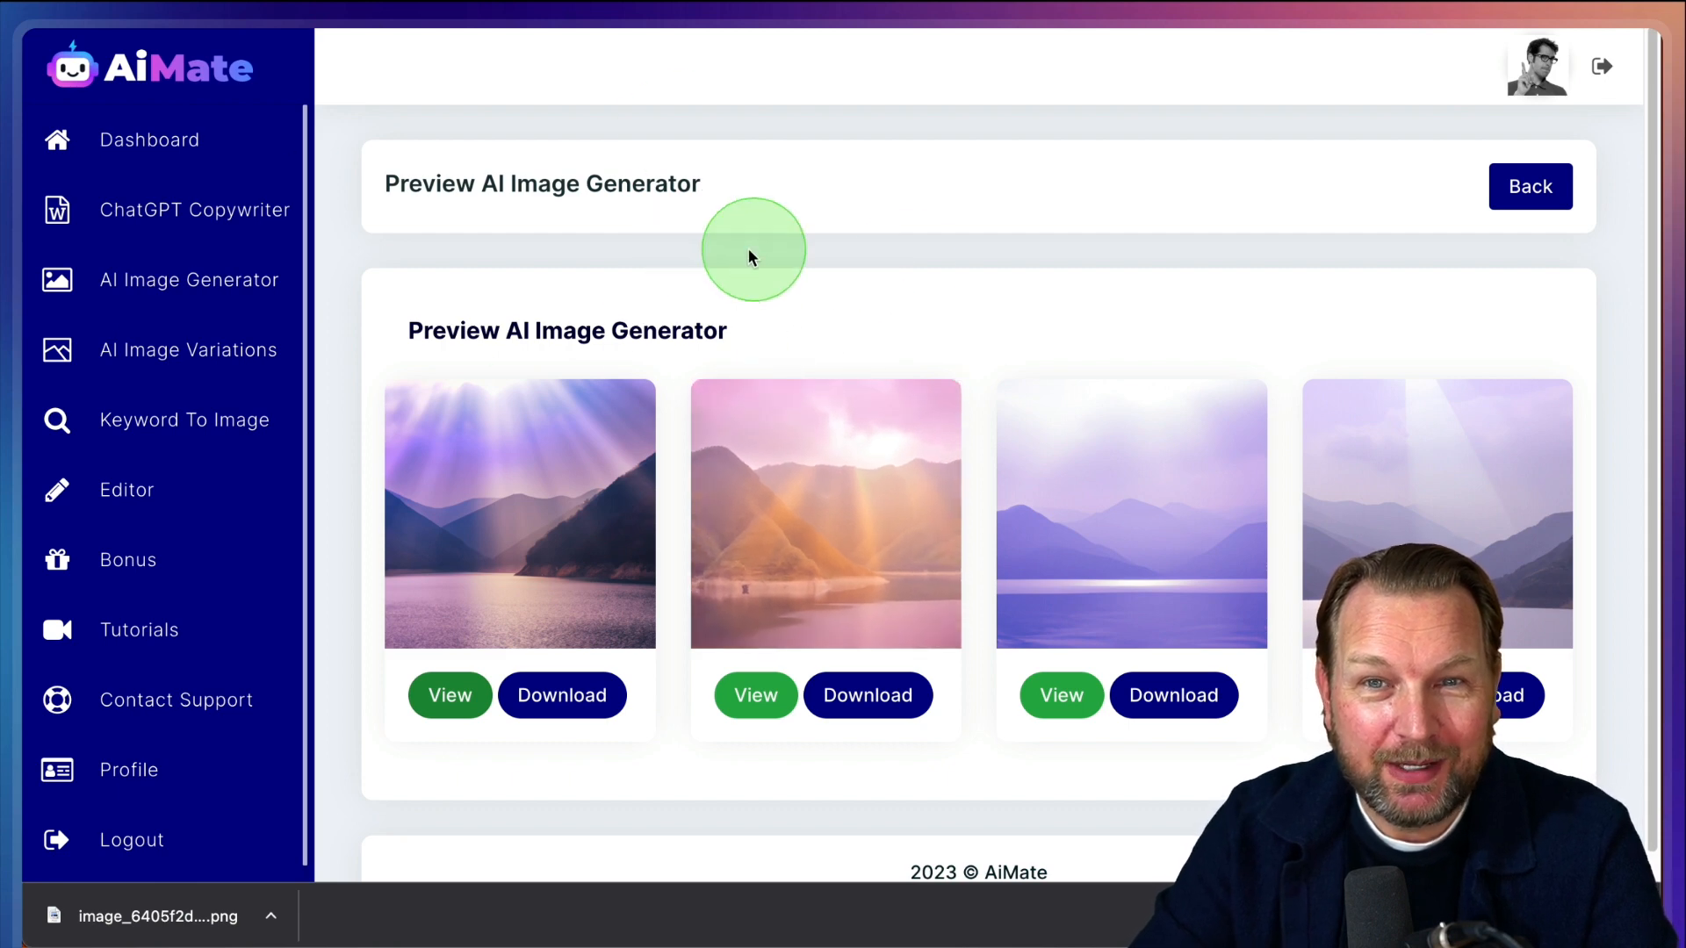
mouse_move(156, 290)
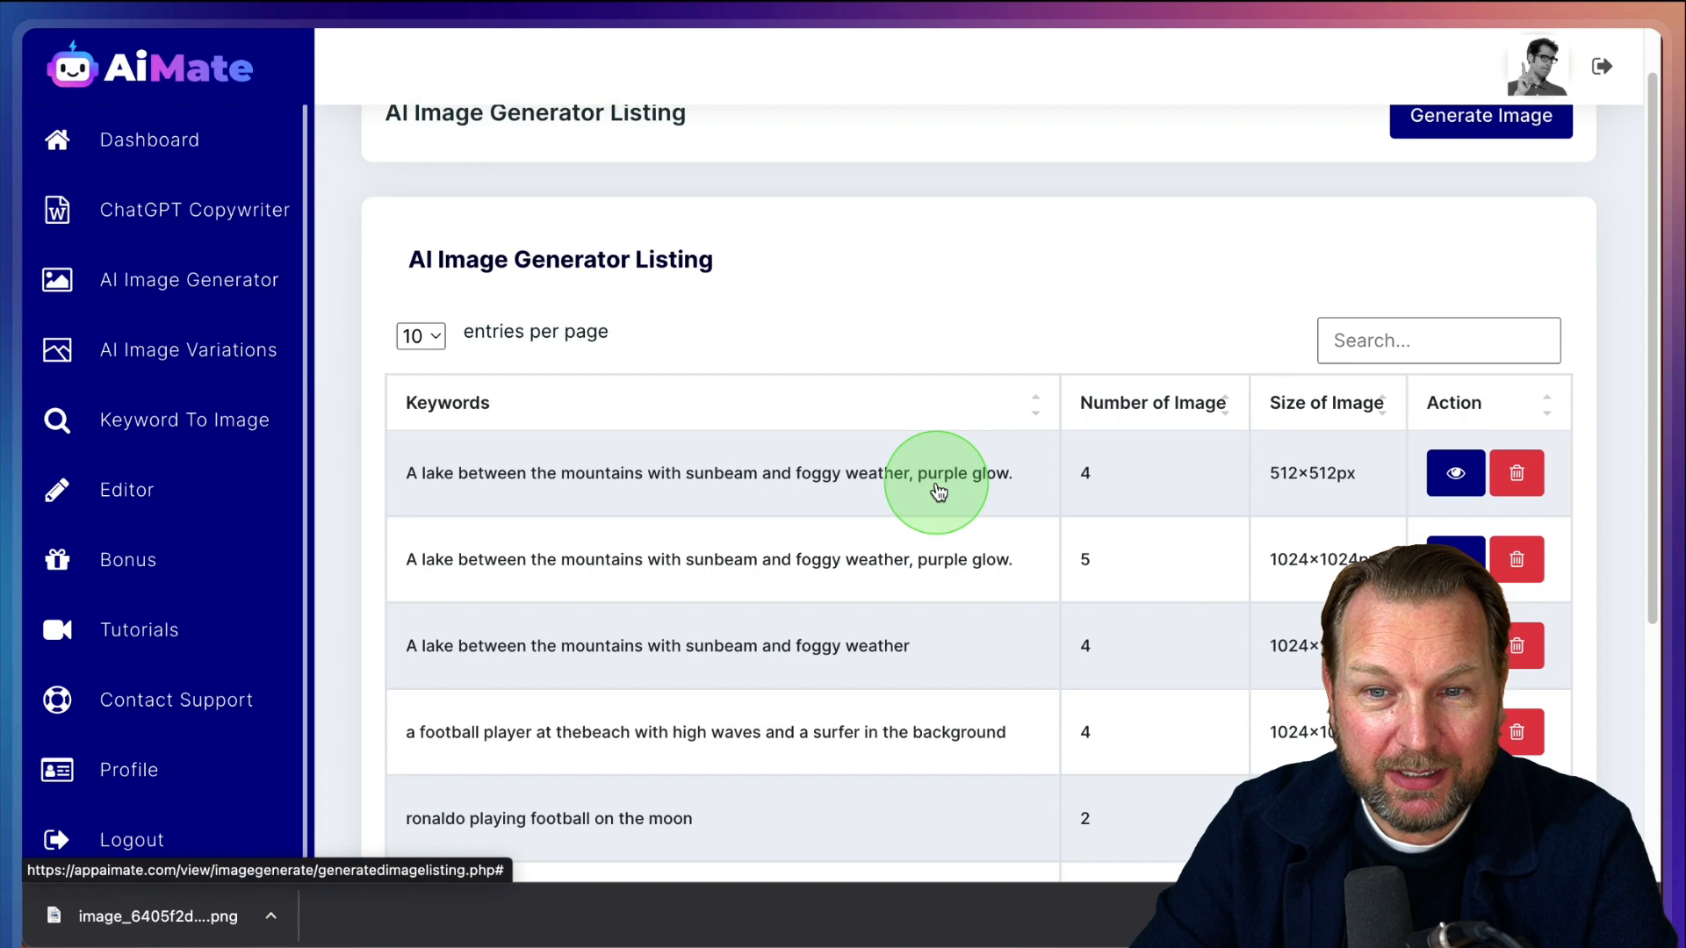
Scroll the image generator history toward the waterfall generation
scroll(down, 3)
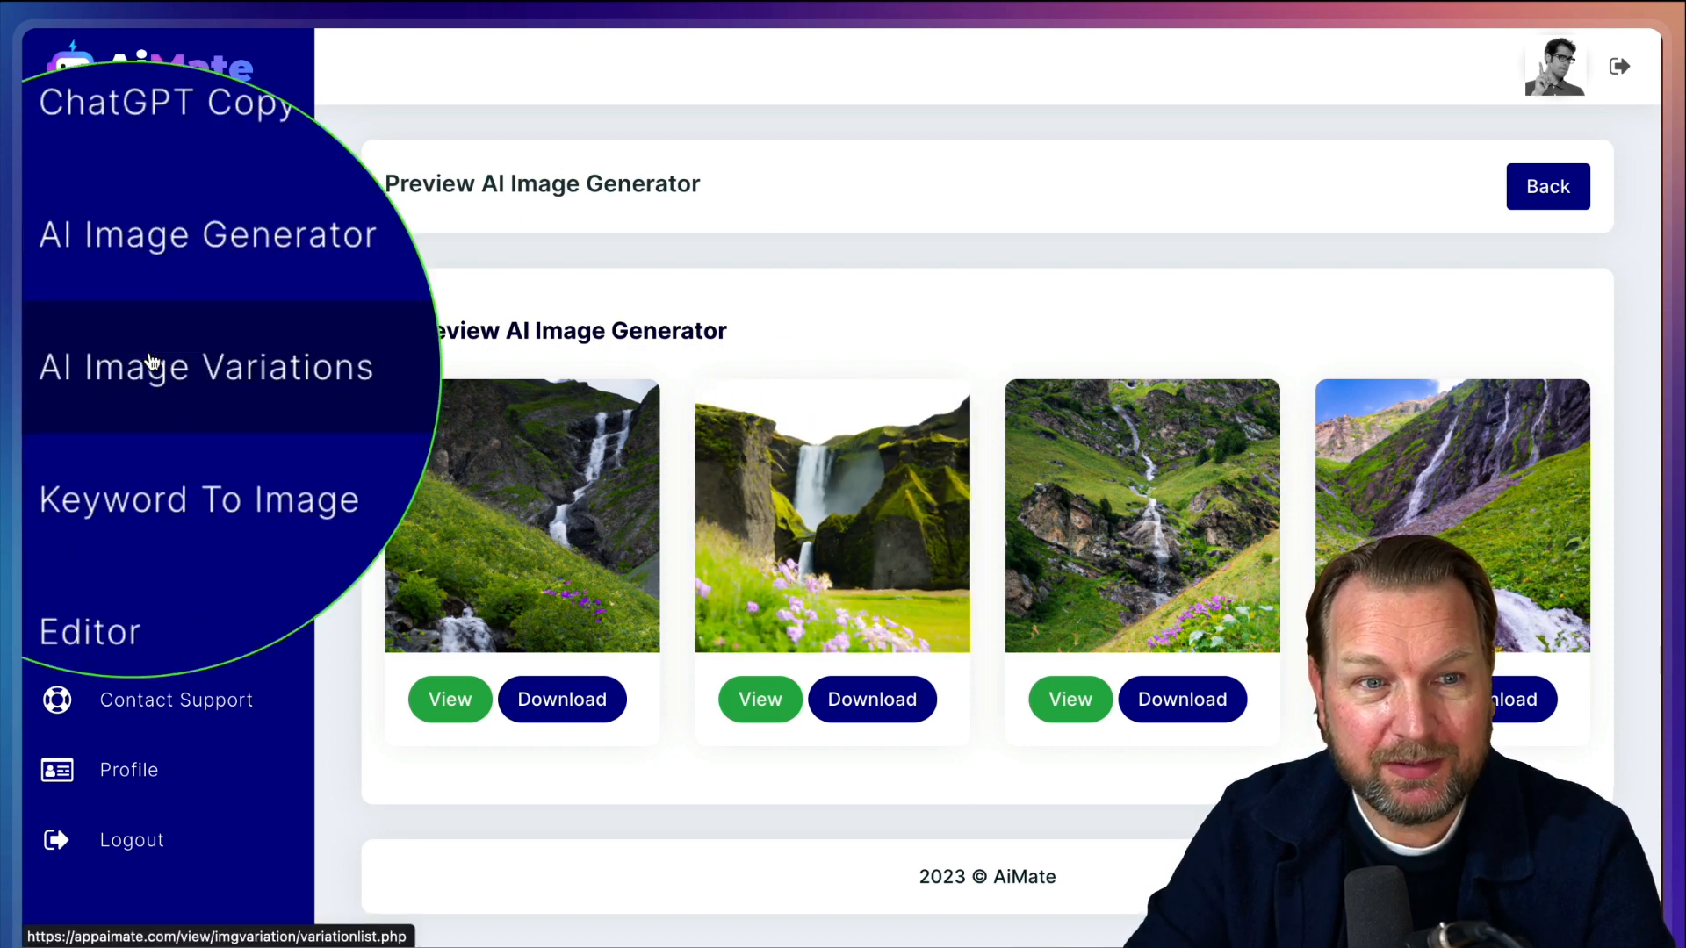
Start a new image variation request for 4 images at Large 1024px size and begin choosing a source file
click(204, 366)
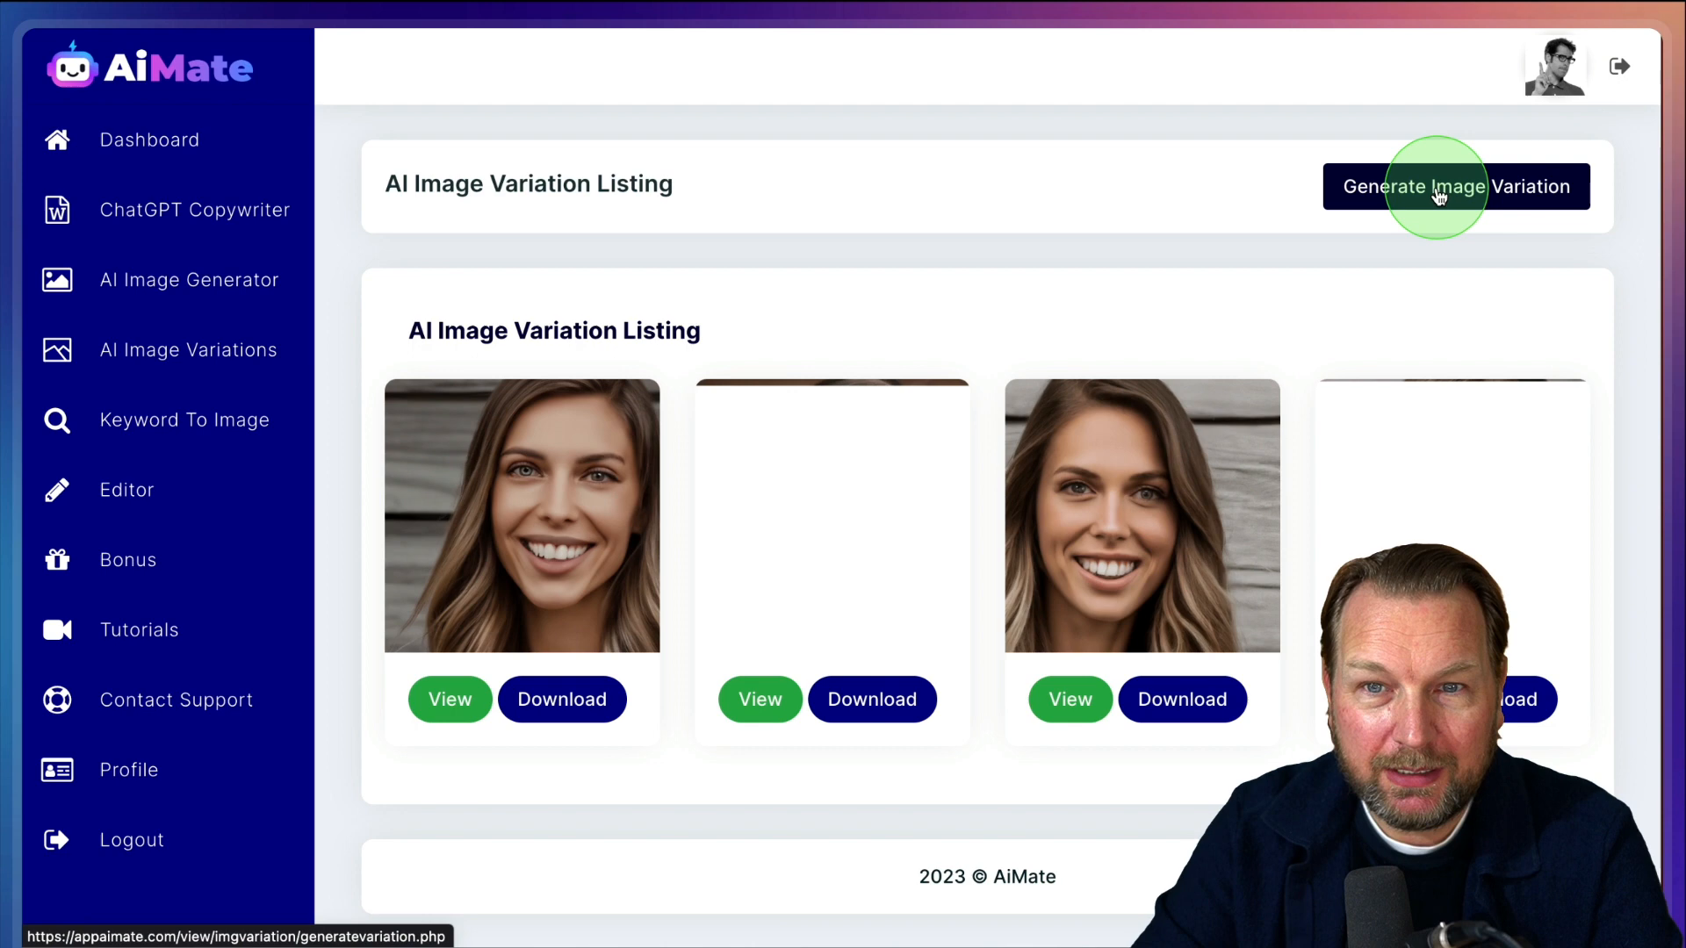
click(1453, 187)
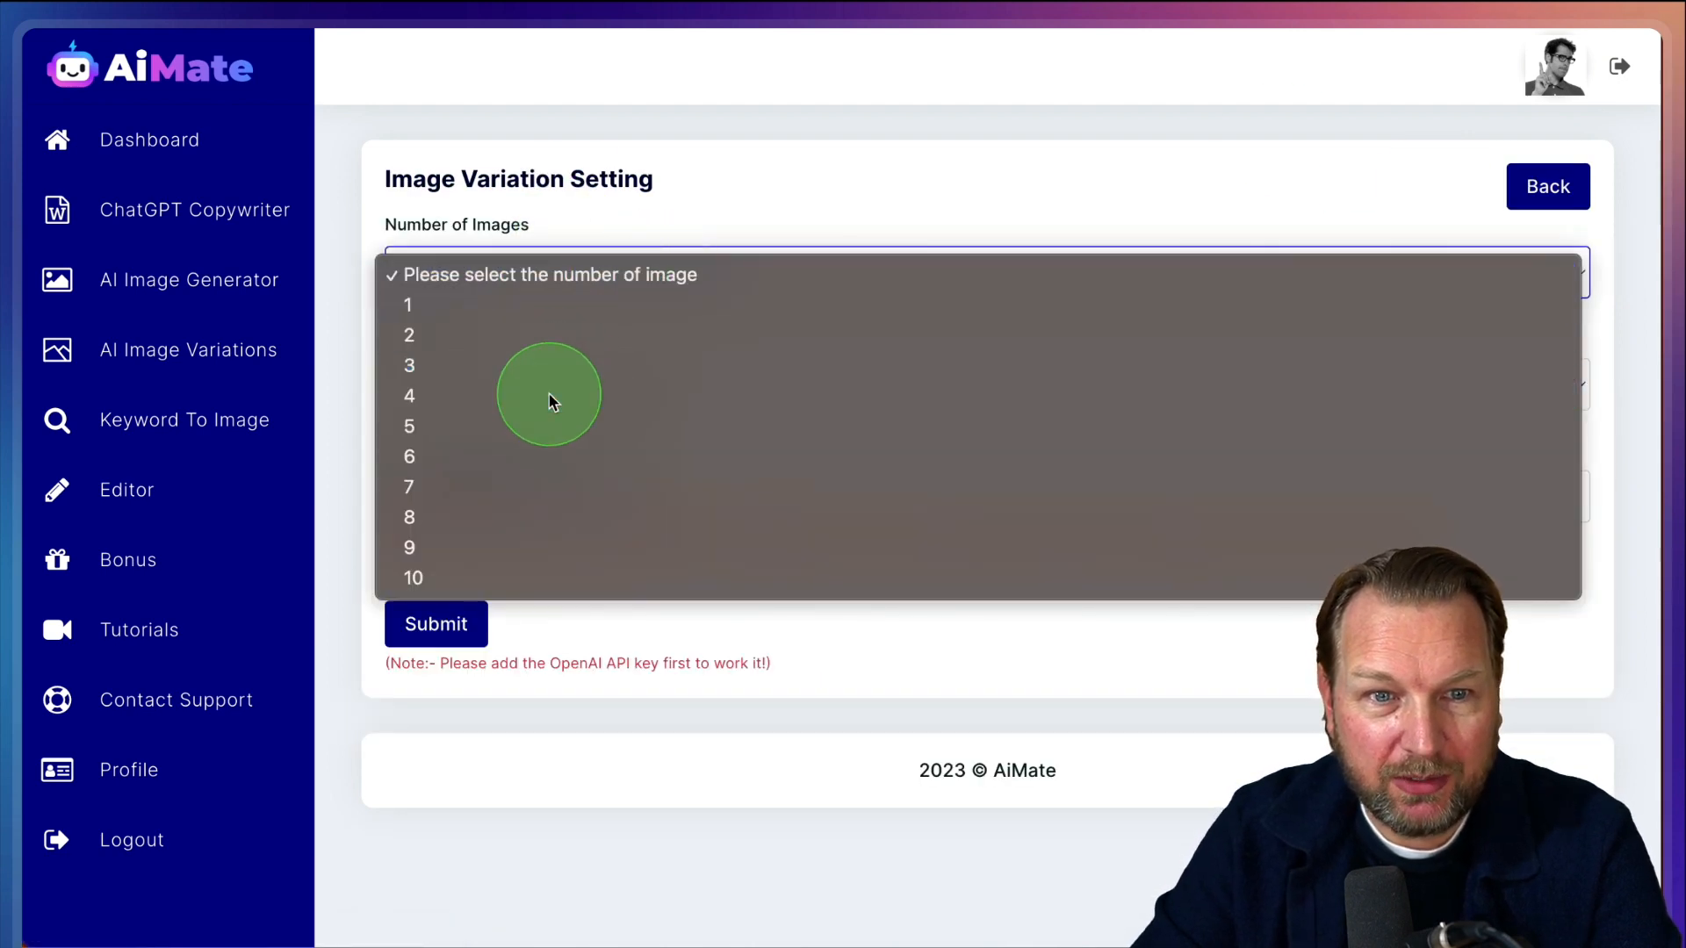
click(409, 395)
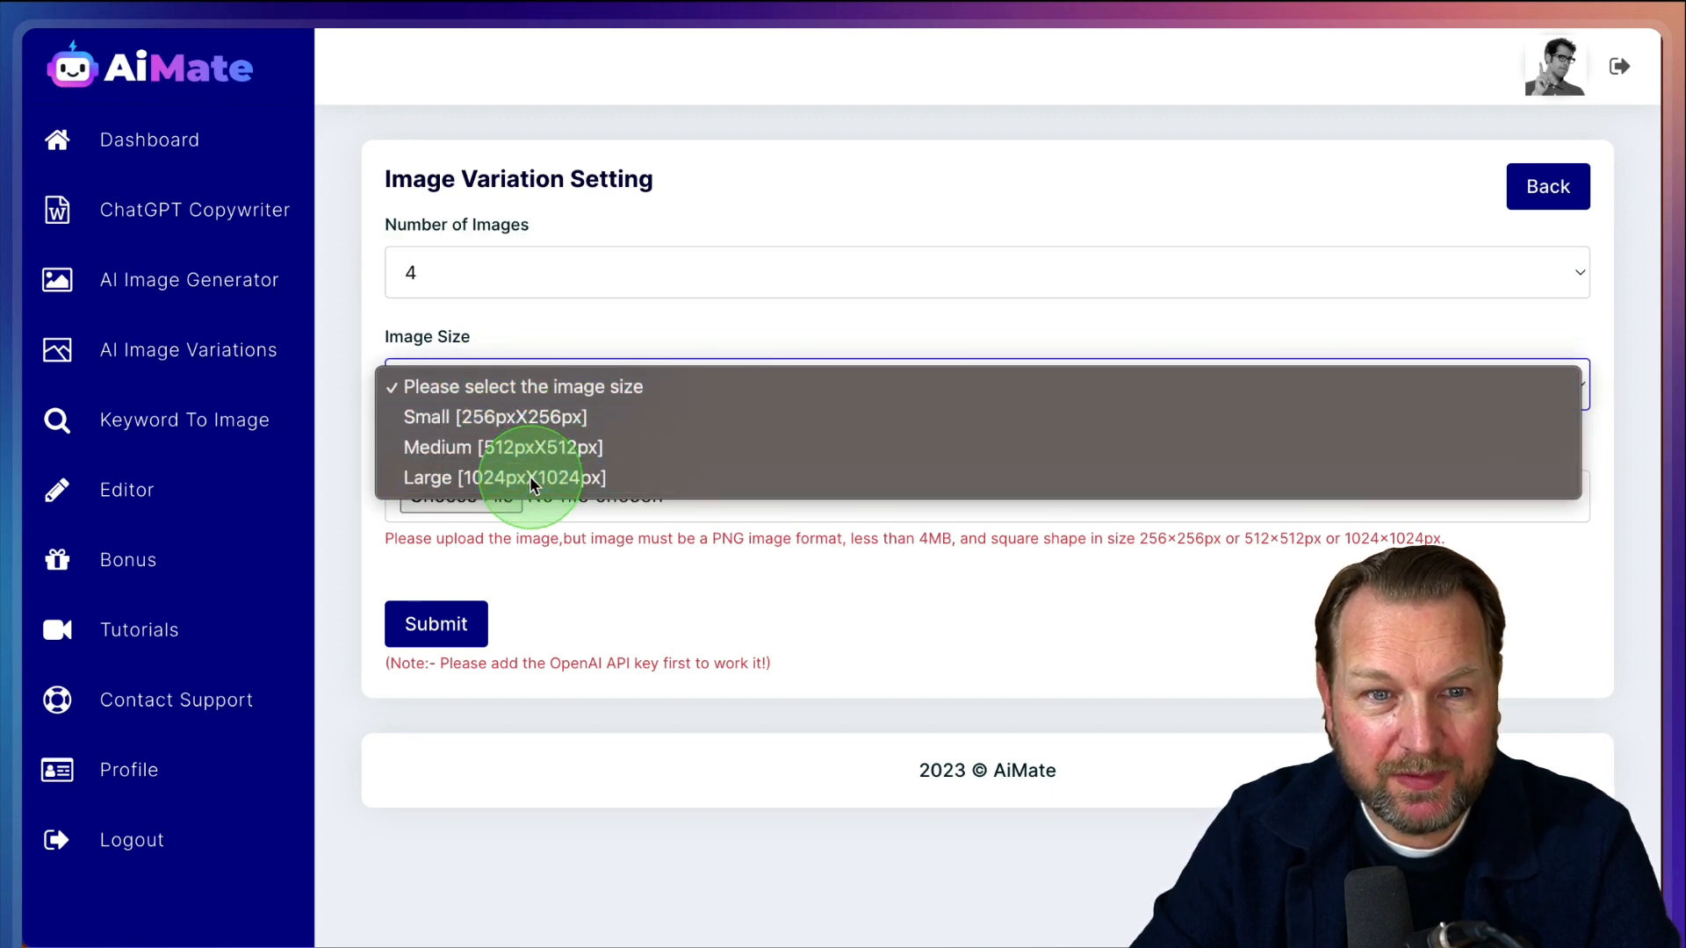
click(502, 478)
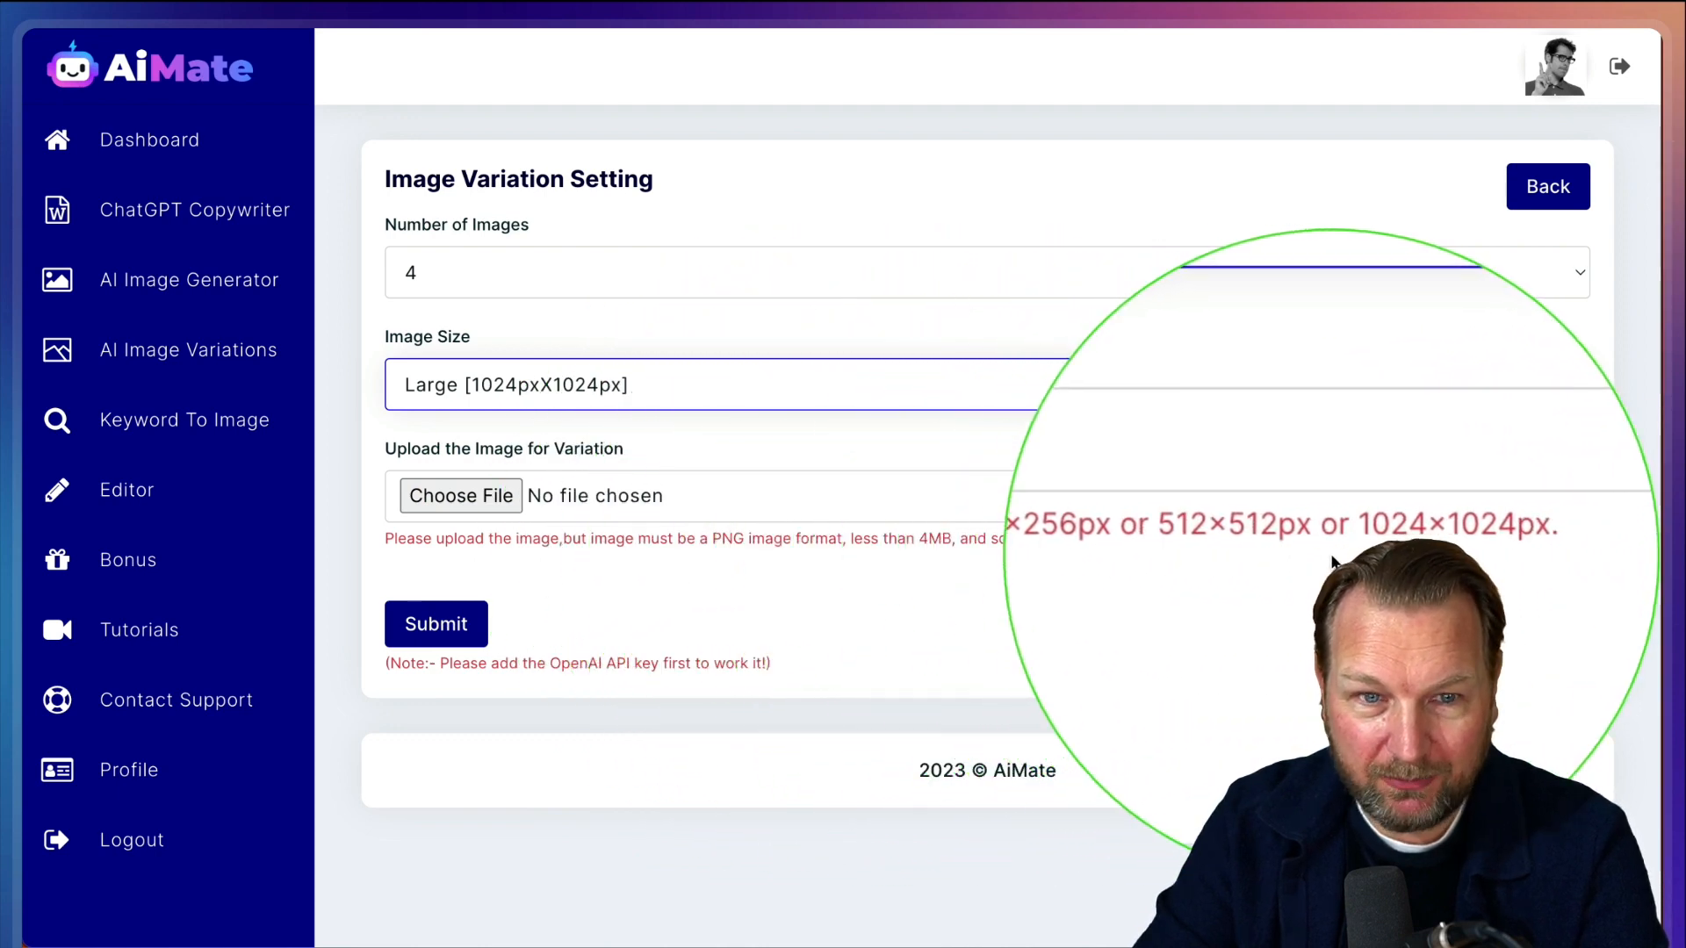
click(461, 496)
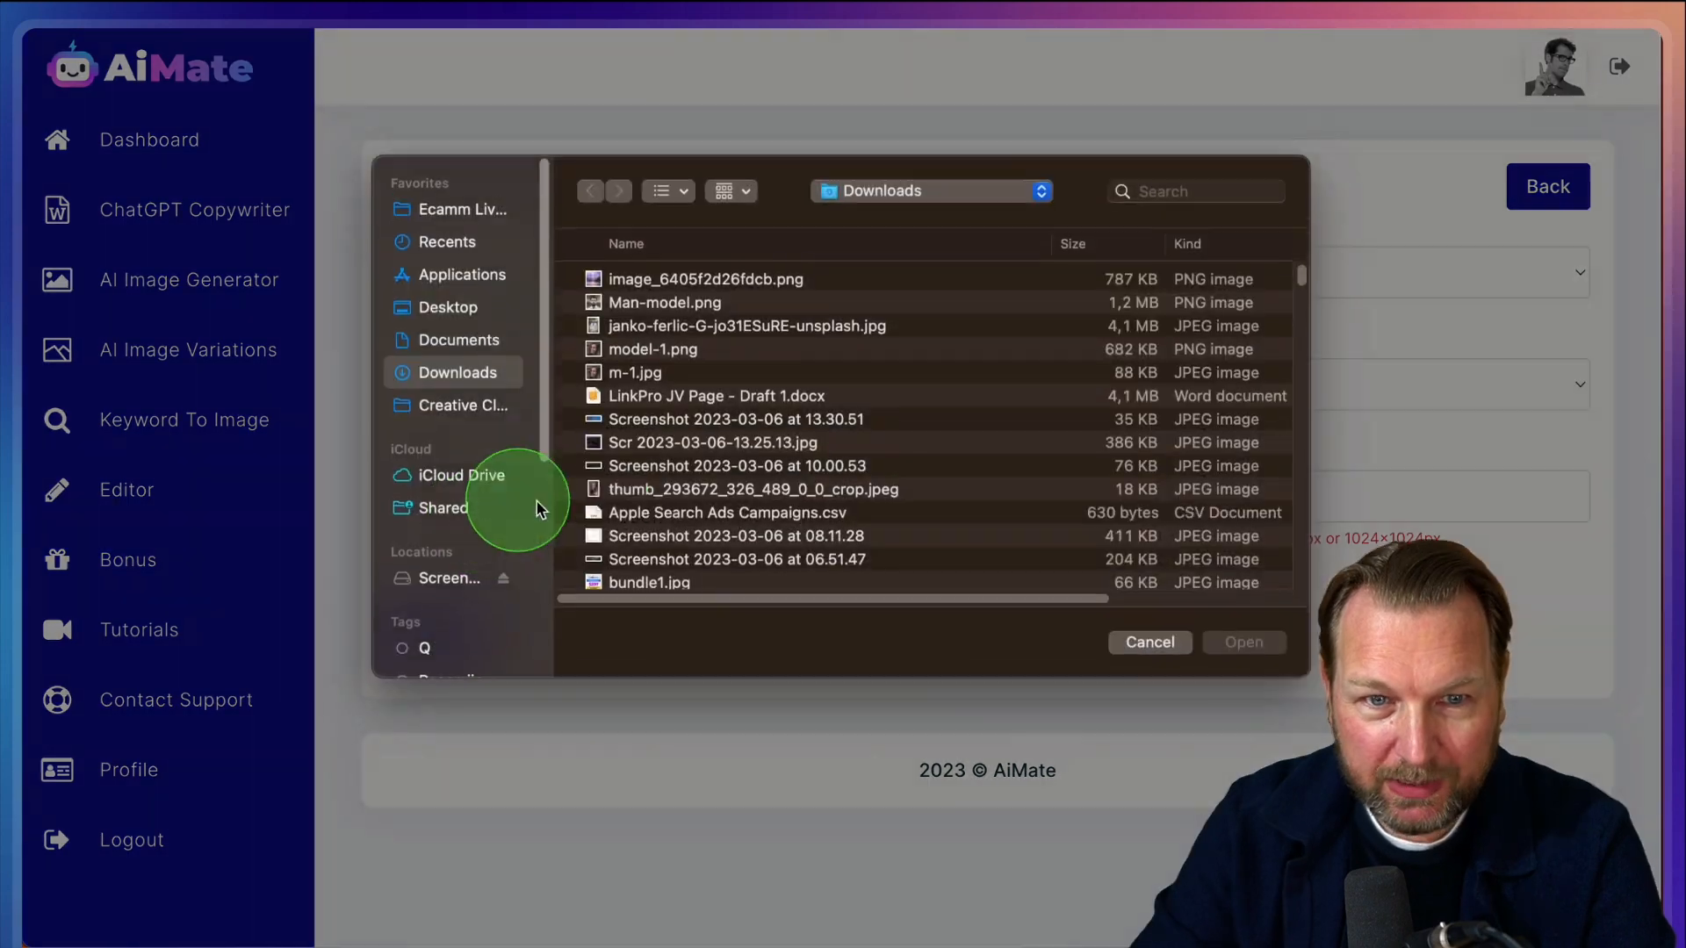
Upload Man-model.png as the source portrait and submit it to generate the four variations
click(664, 302)
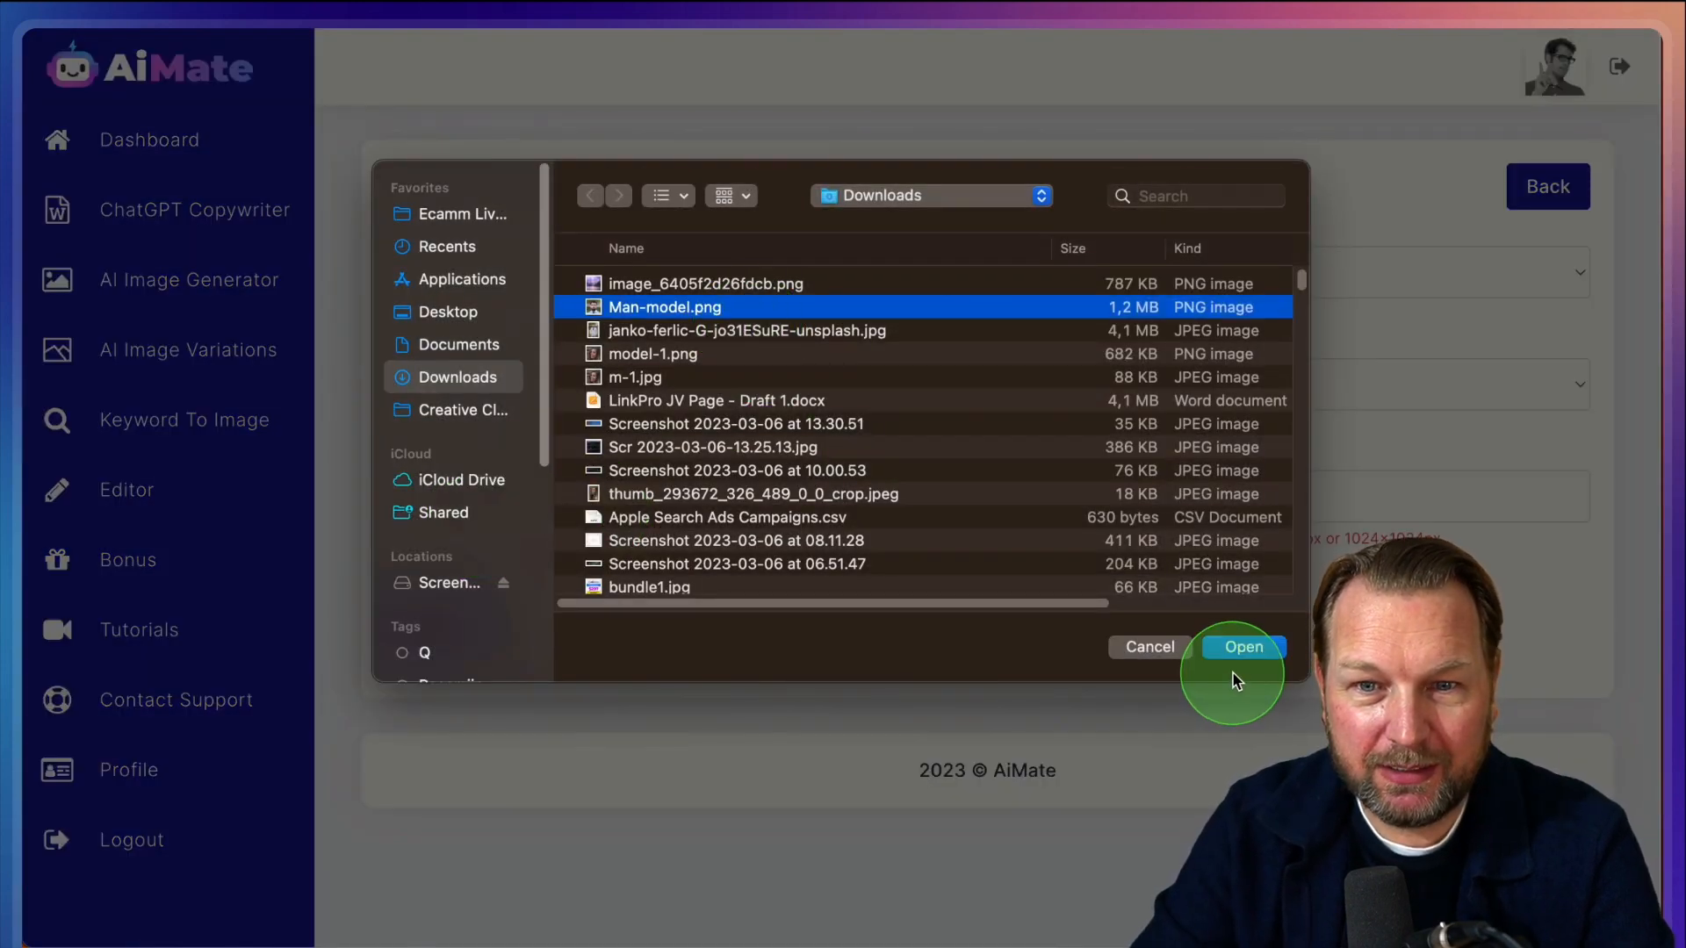
click(1243, 646)
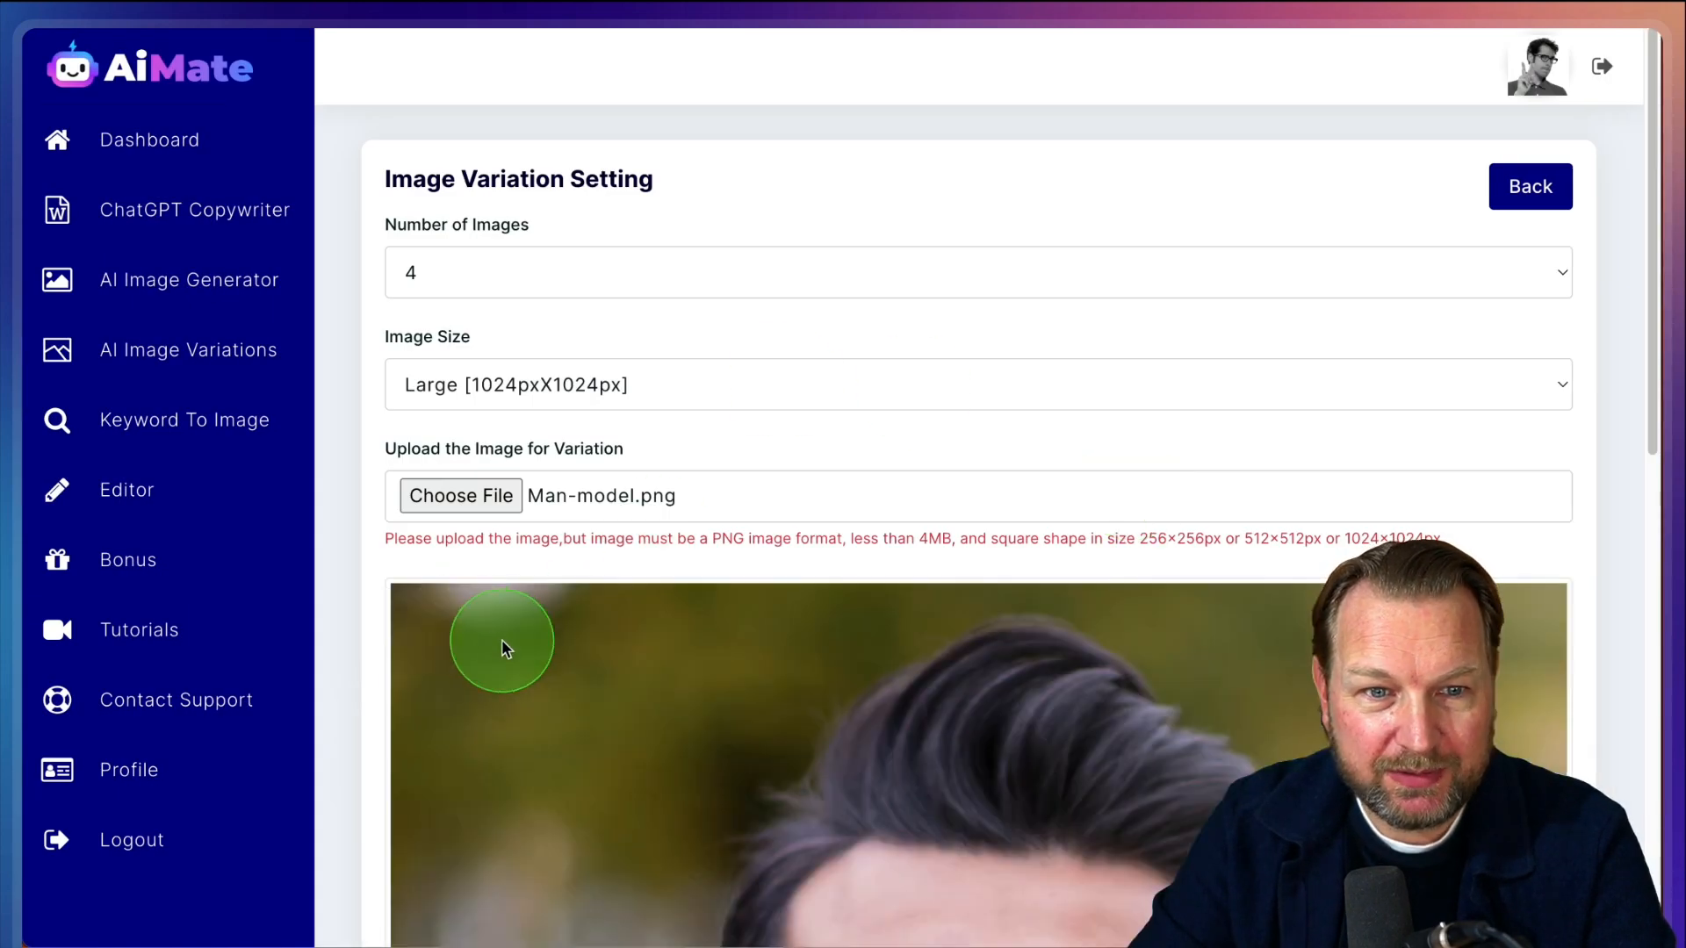
scroll(down, 3)
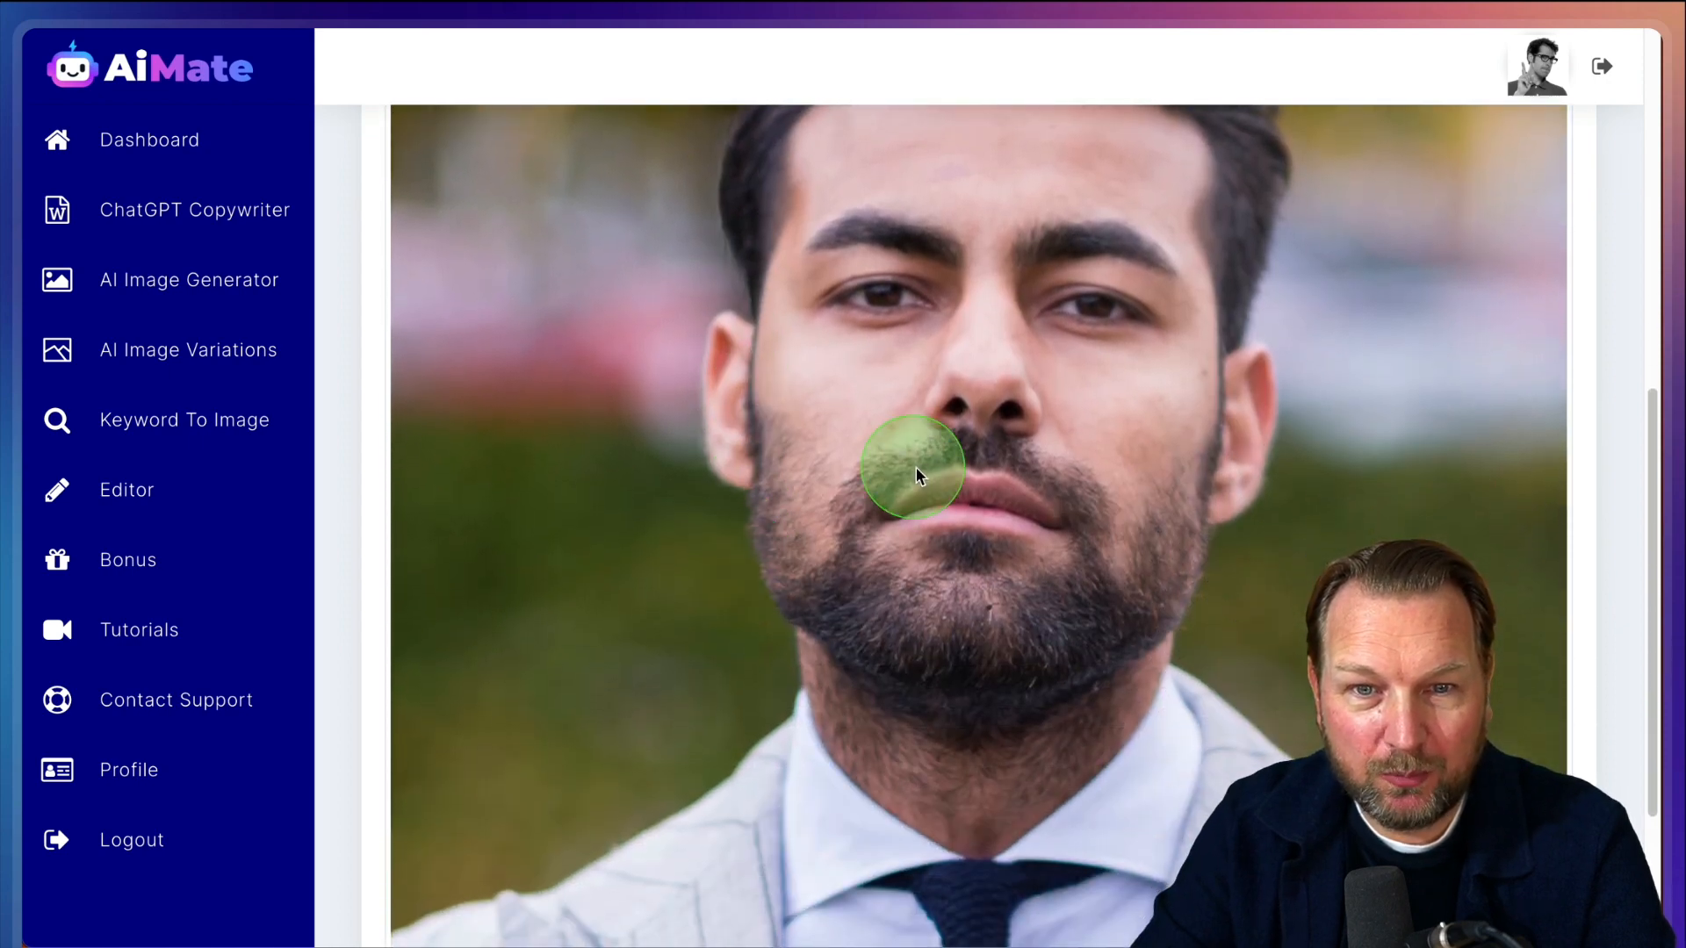
scroll(down, 3)
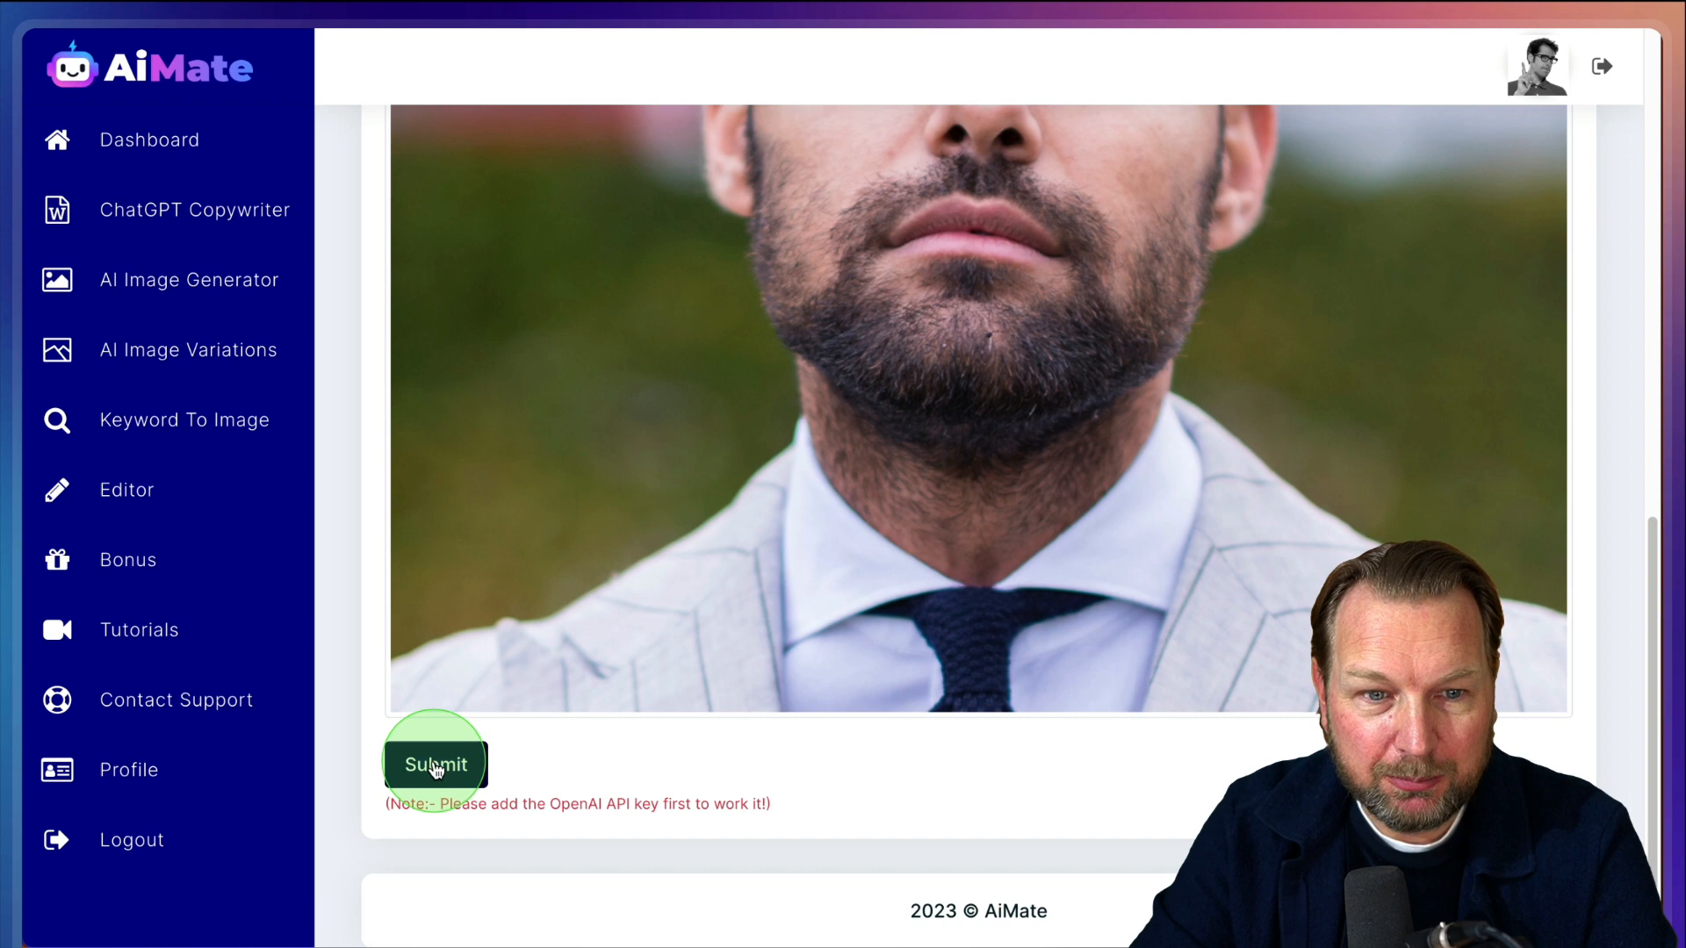
click(434, 764)
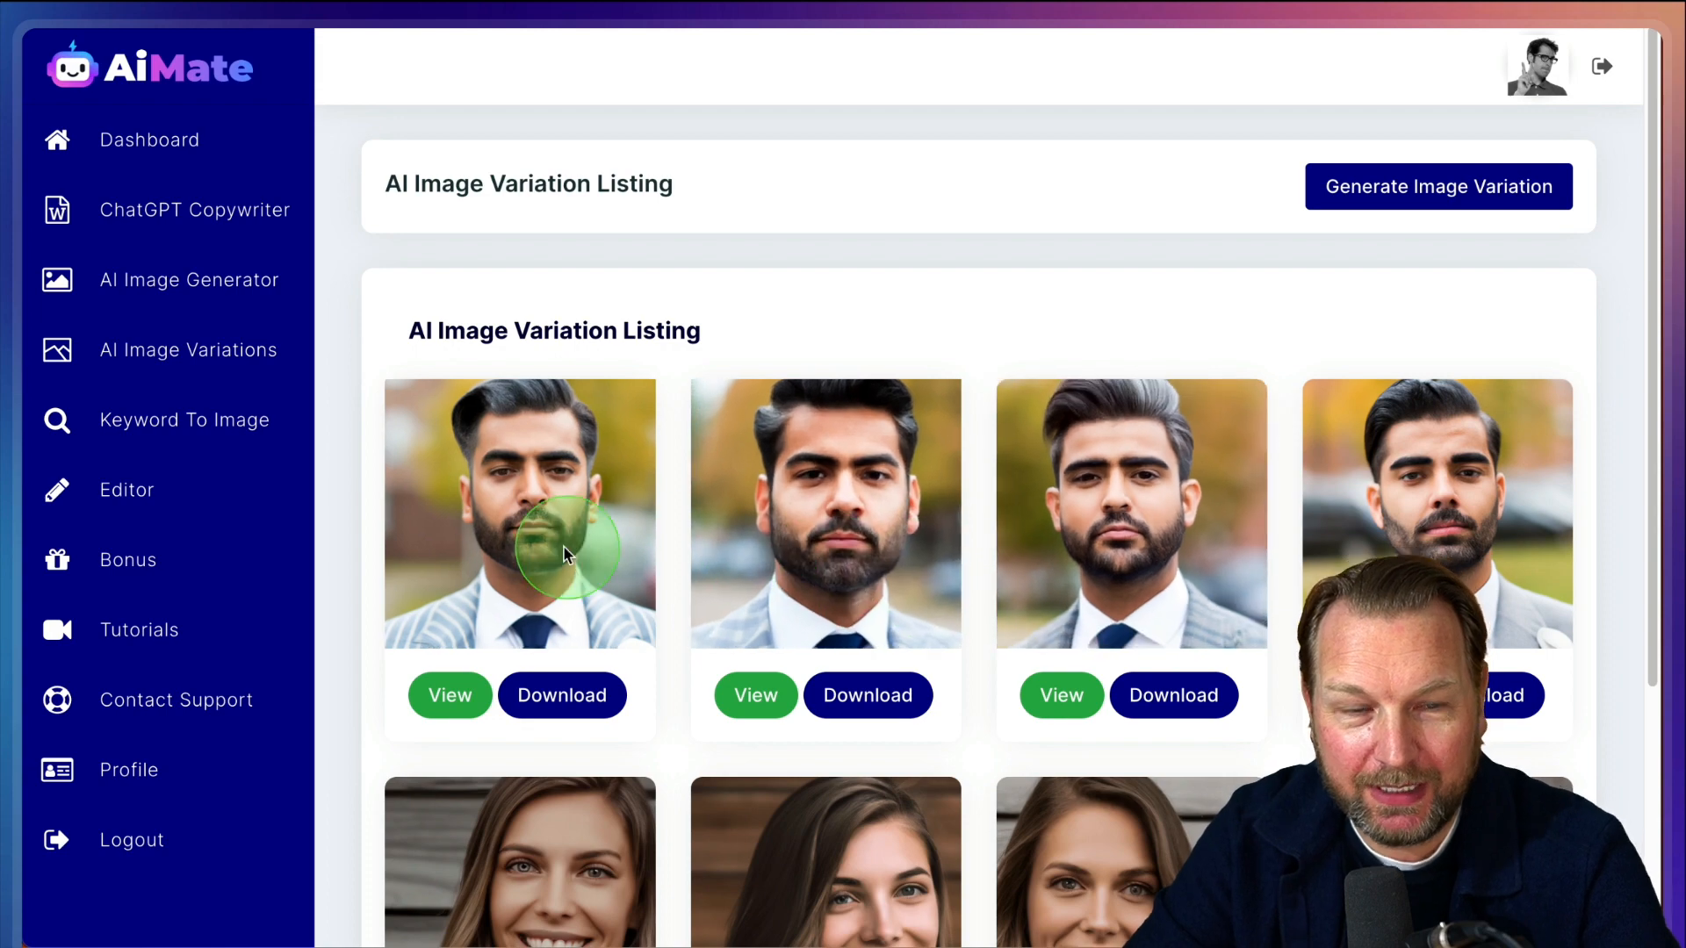
click(450, 695)
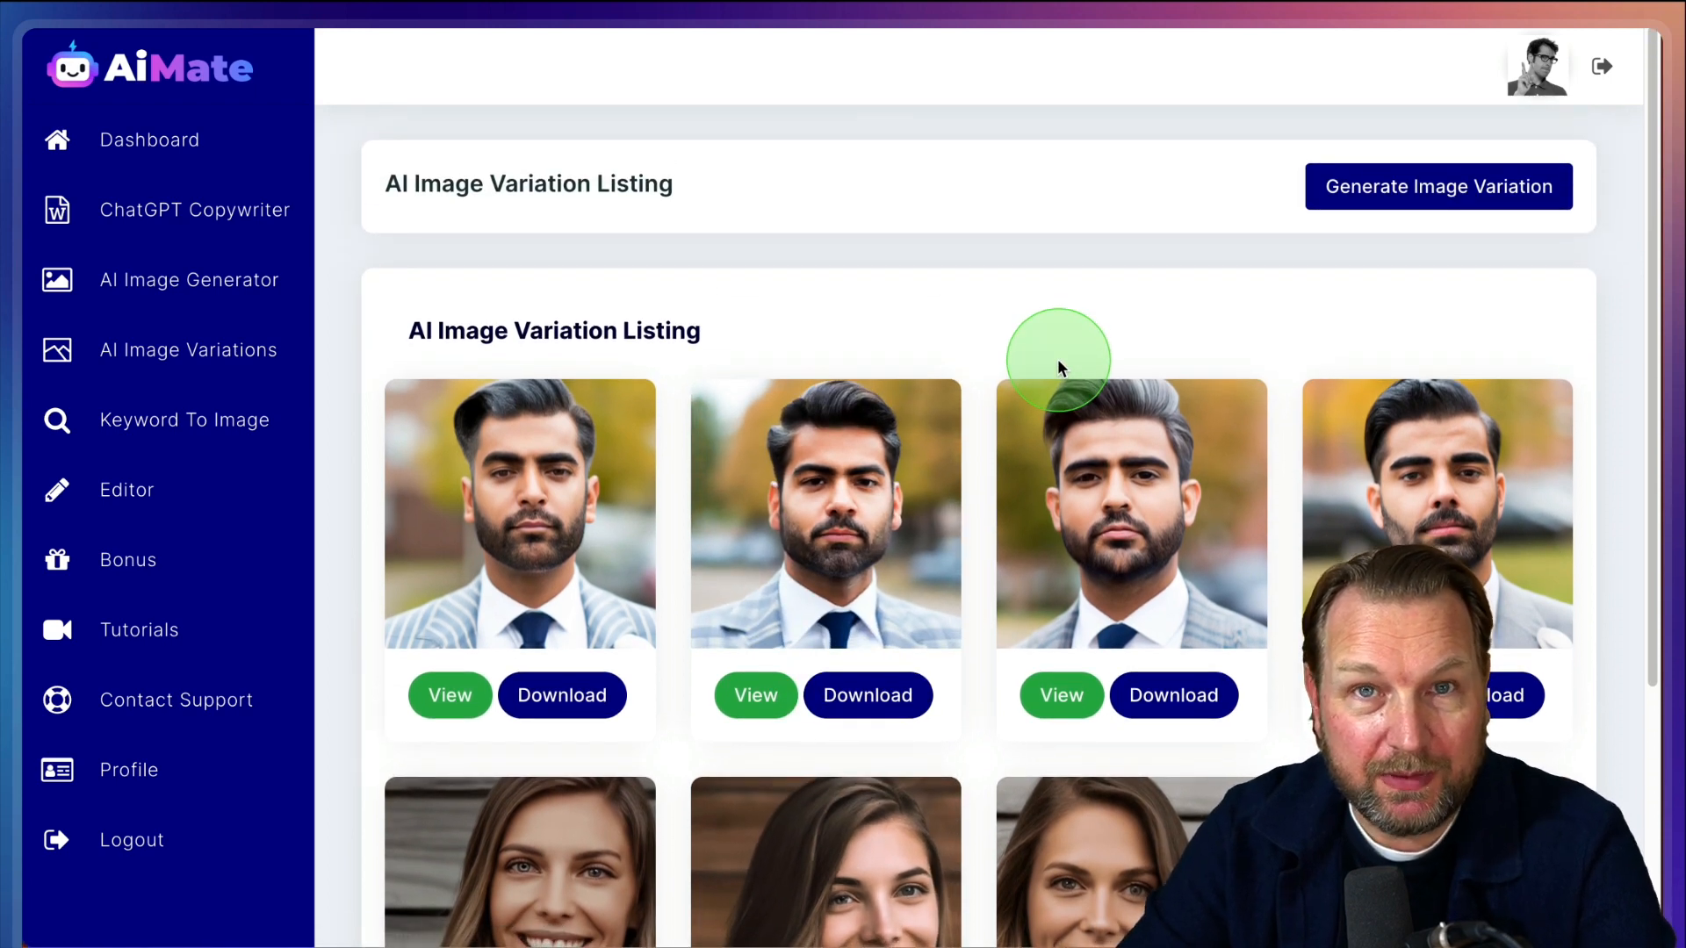
mouse_move(992, 426)
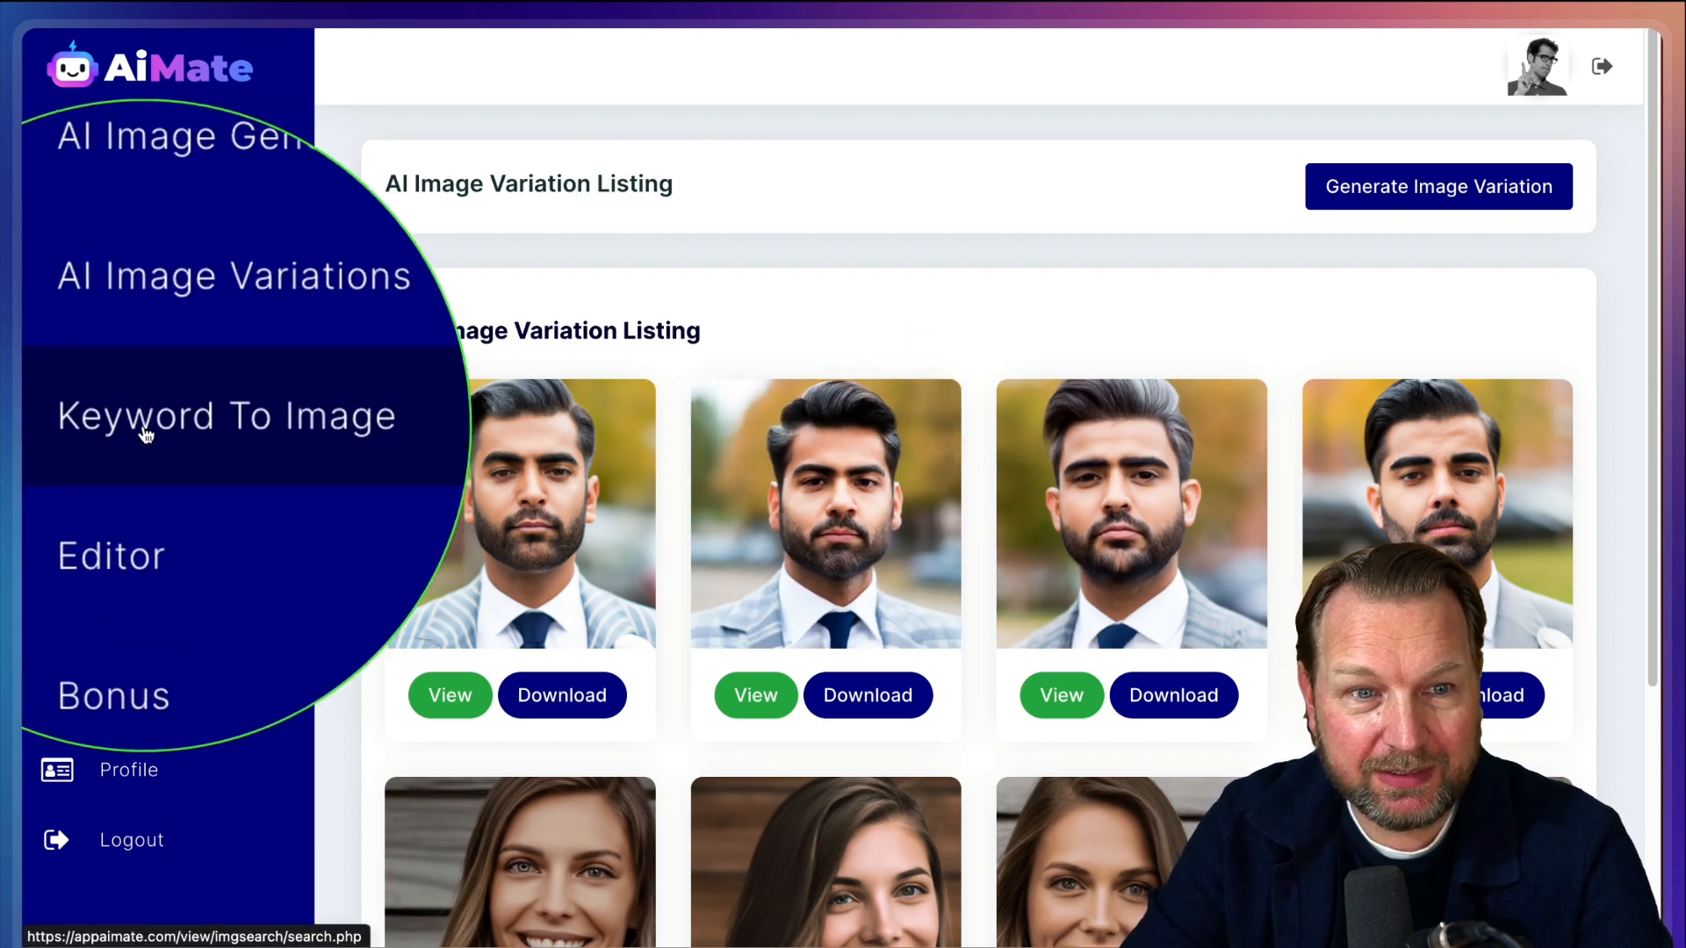
Run a Keyword To Image search for 'Firman' and scroll the results grid
click(226, 416)
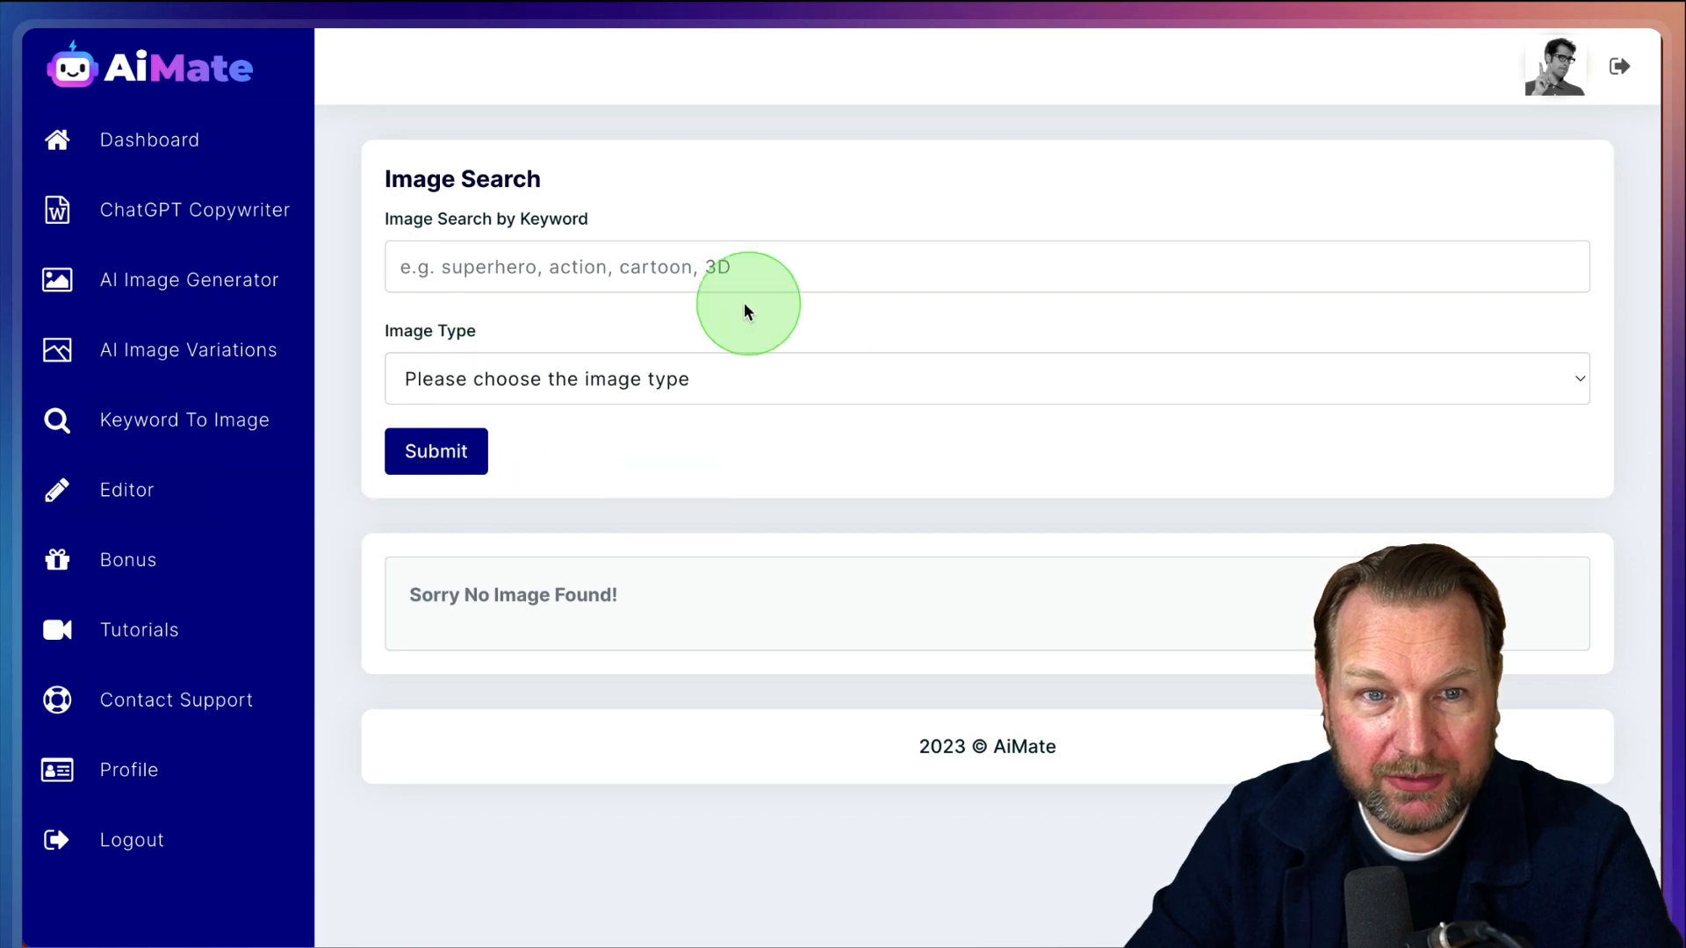
click(720, 267)
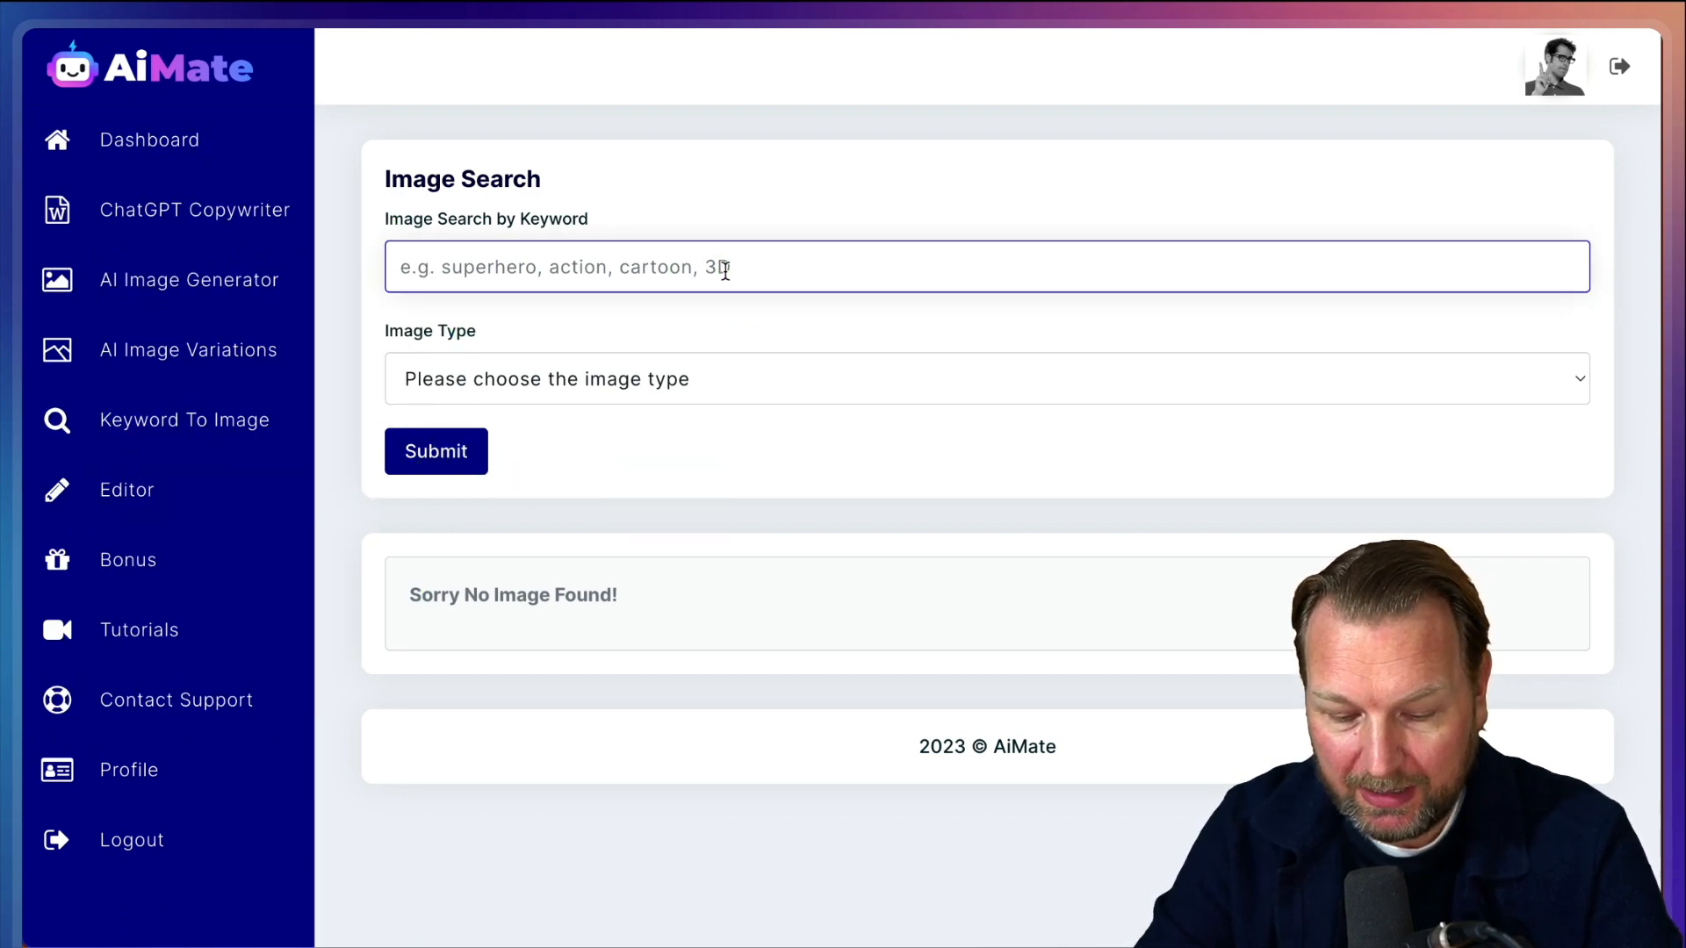
text(Firman)
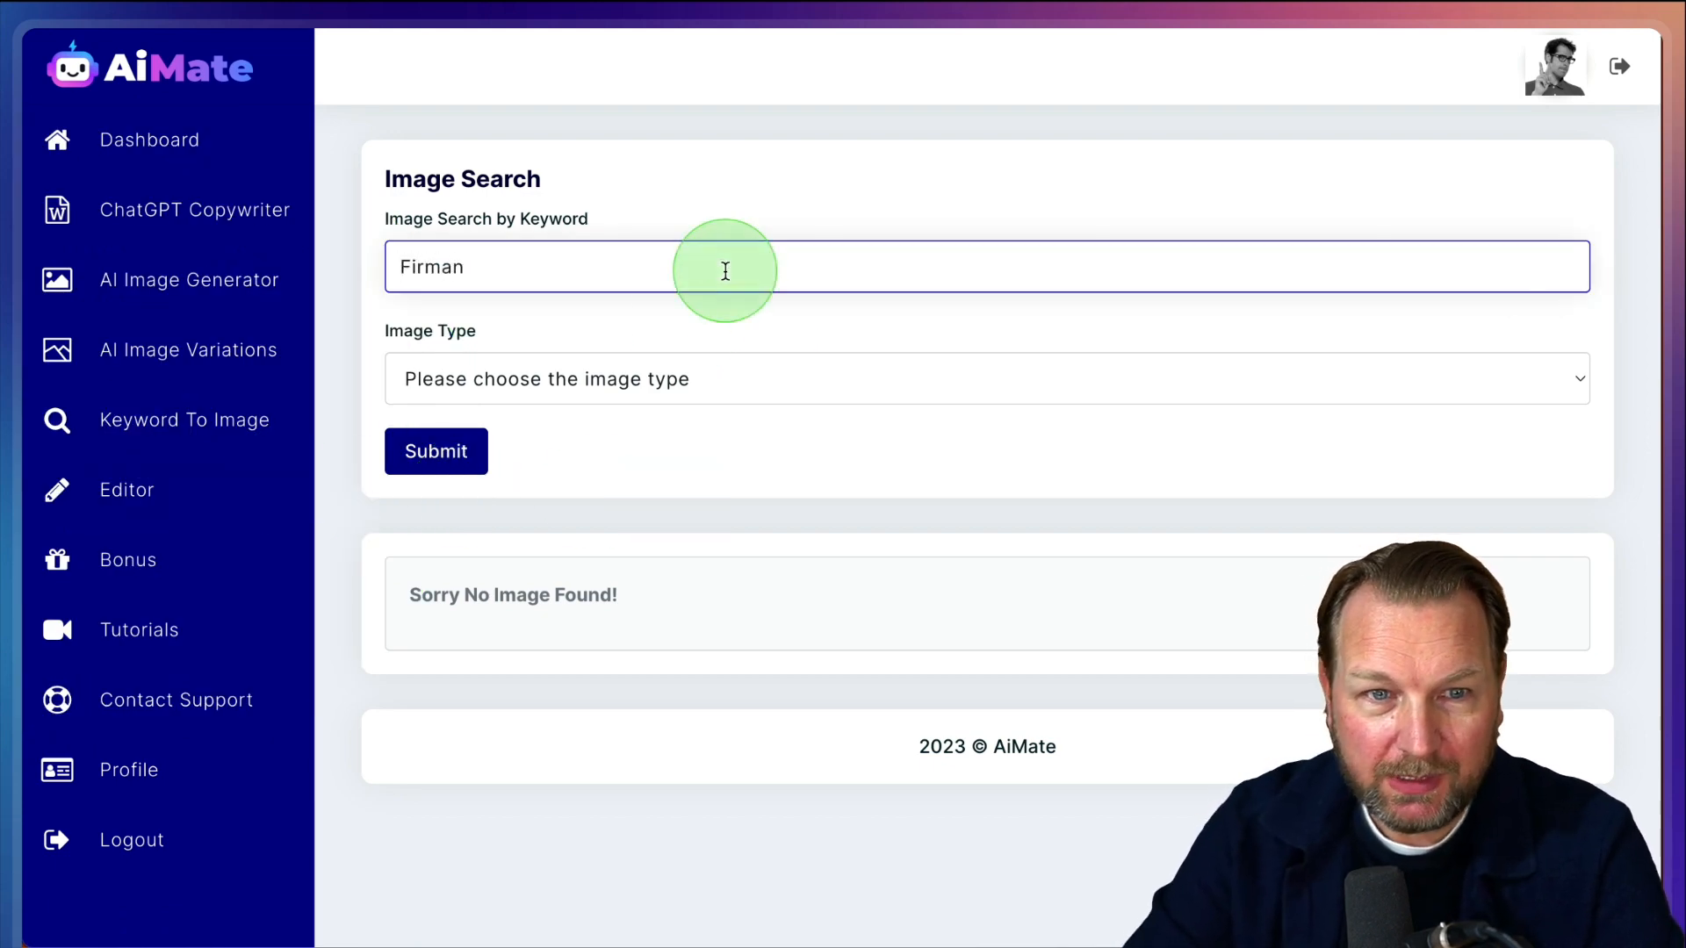
click(985, 380)
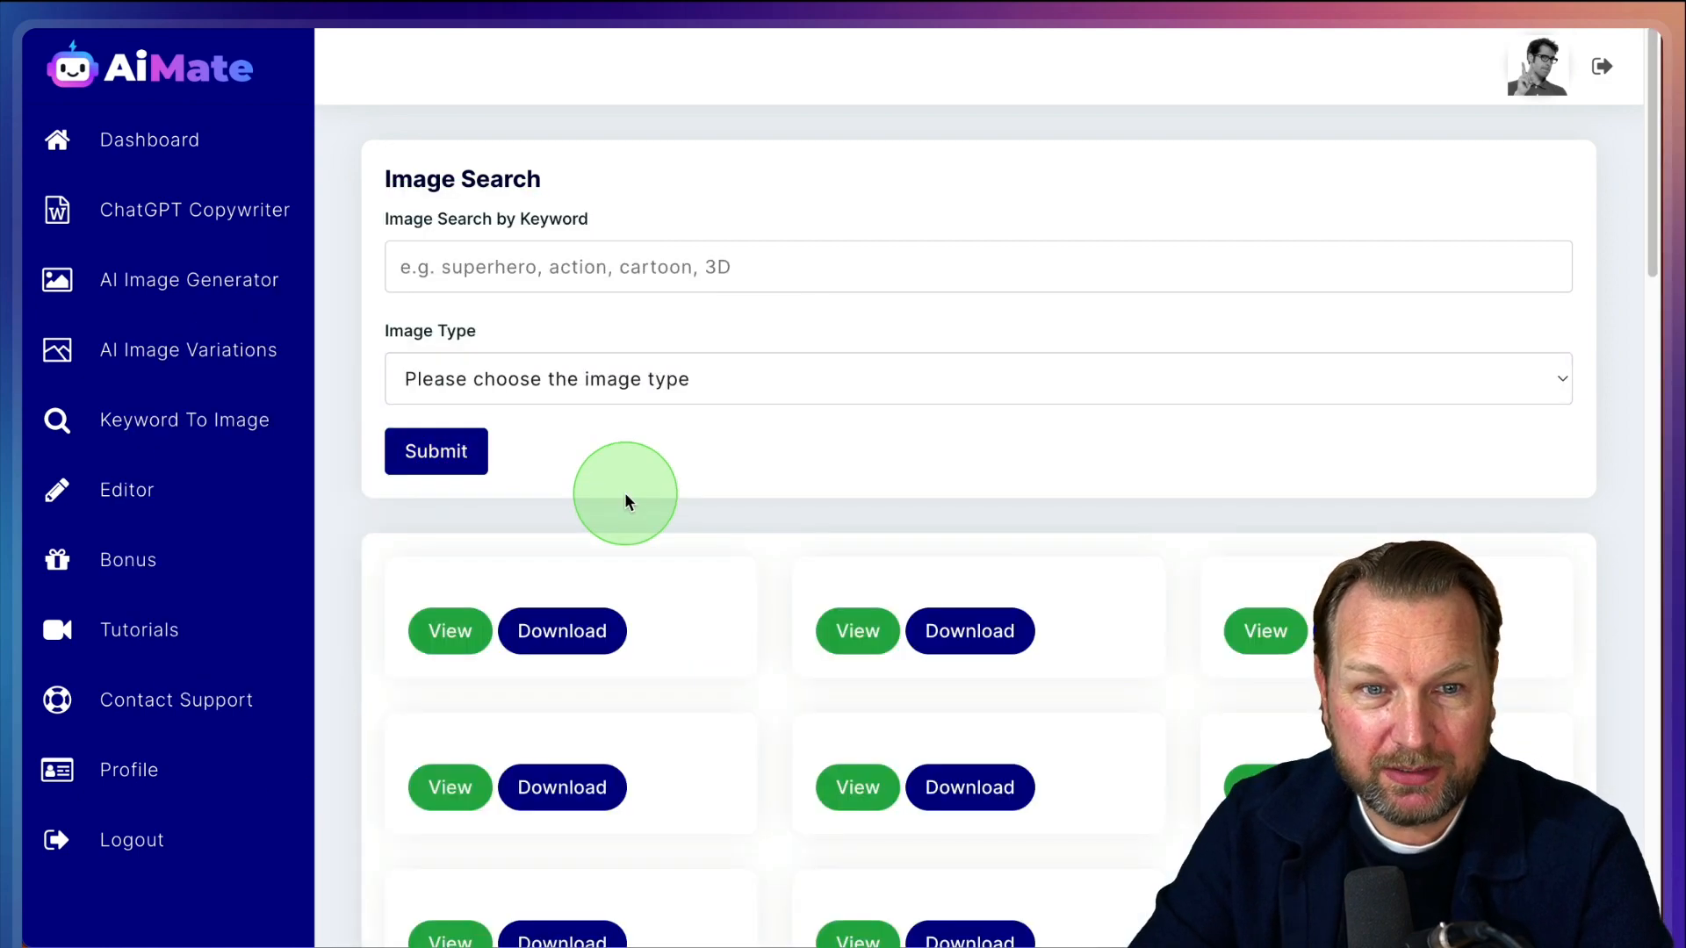
scroll(down, 3)
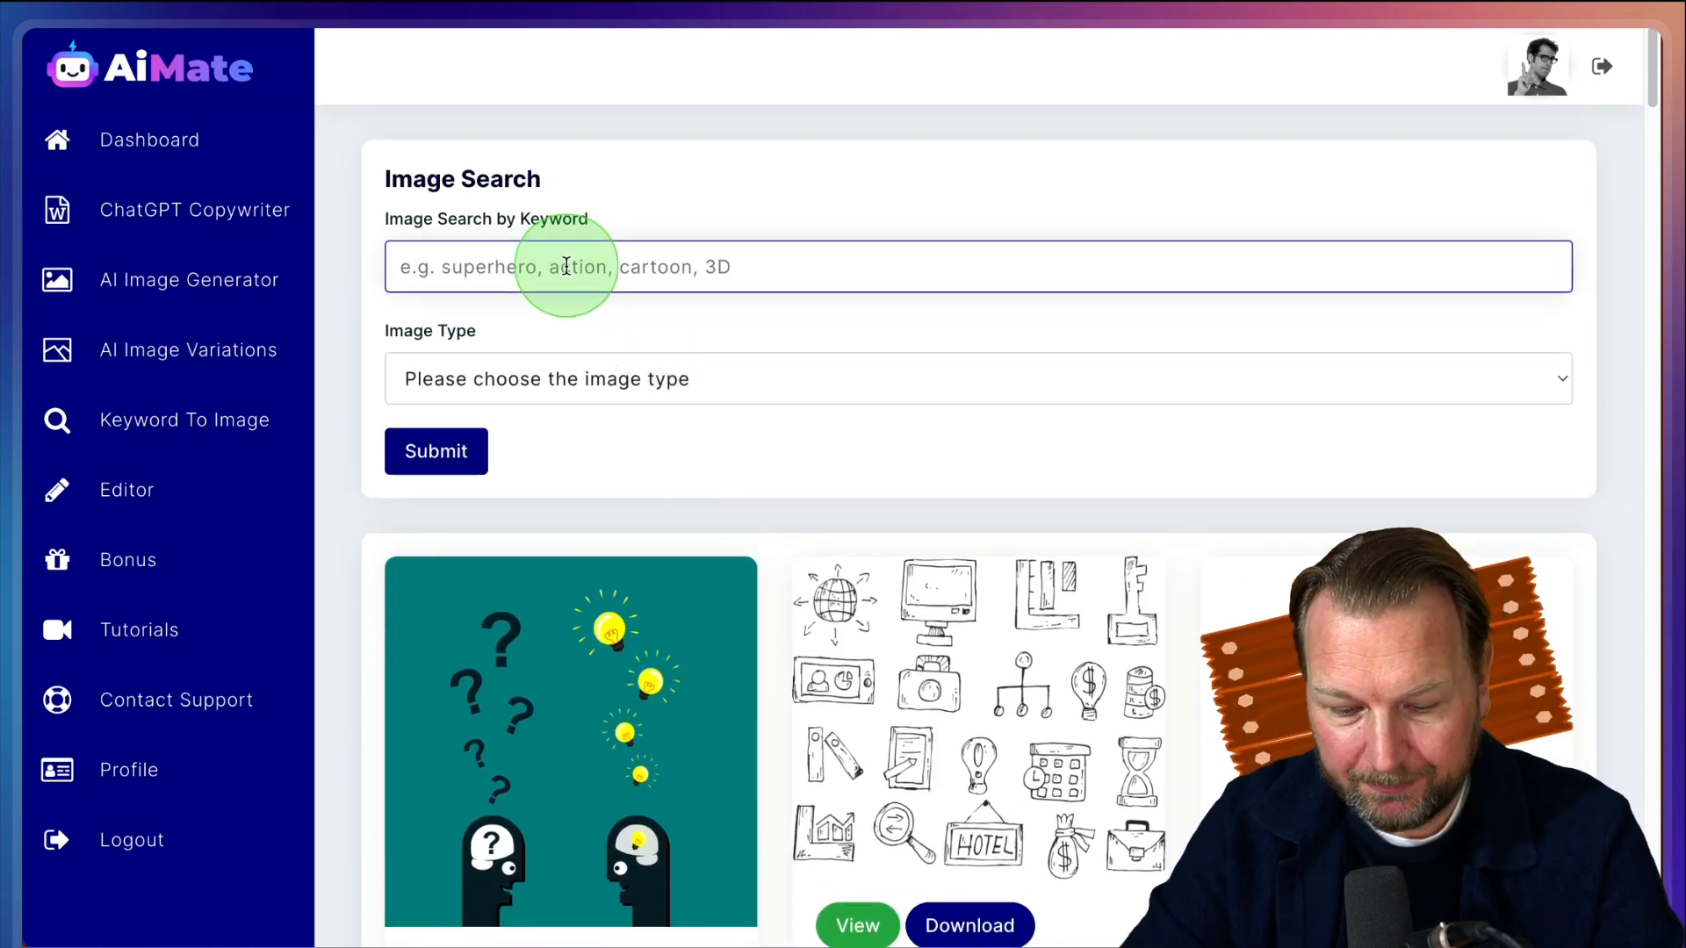
Search 'Fireman' limited to vector images, then re-enter 'Fireman' as the keyword
text(Fireman)
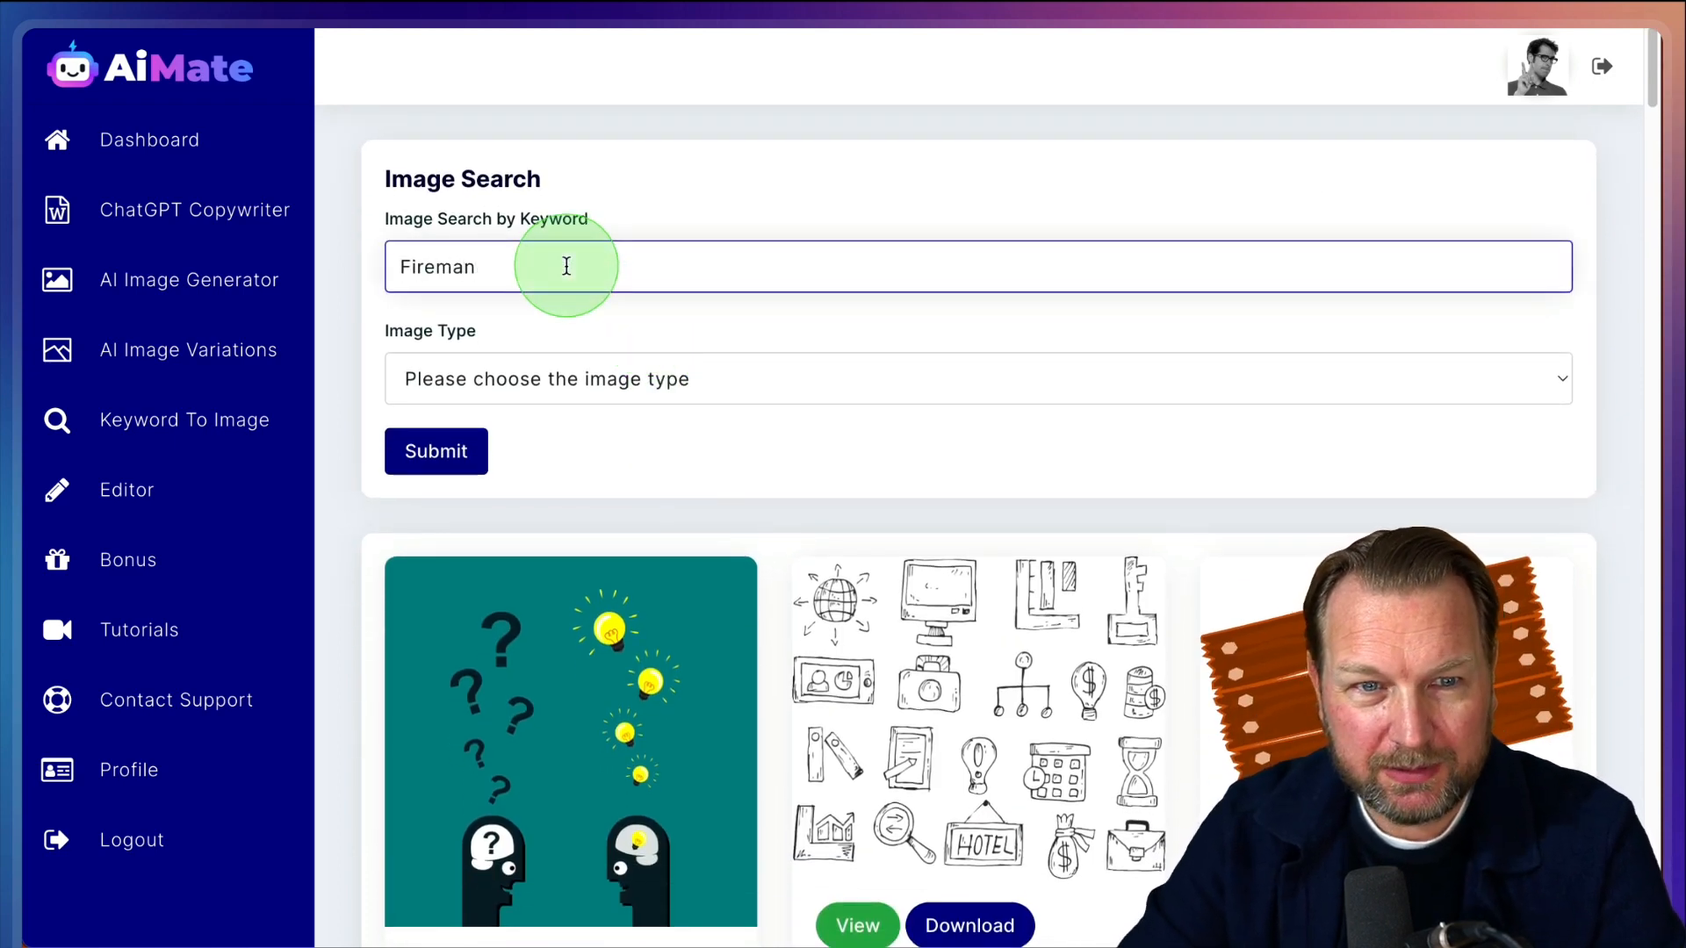
click(977, 379)
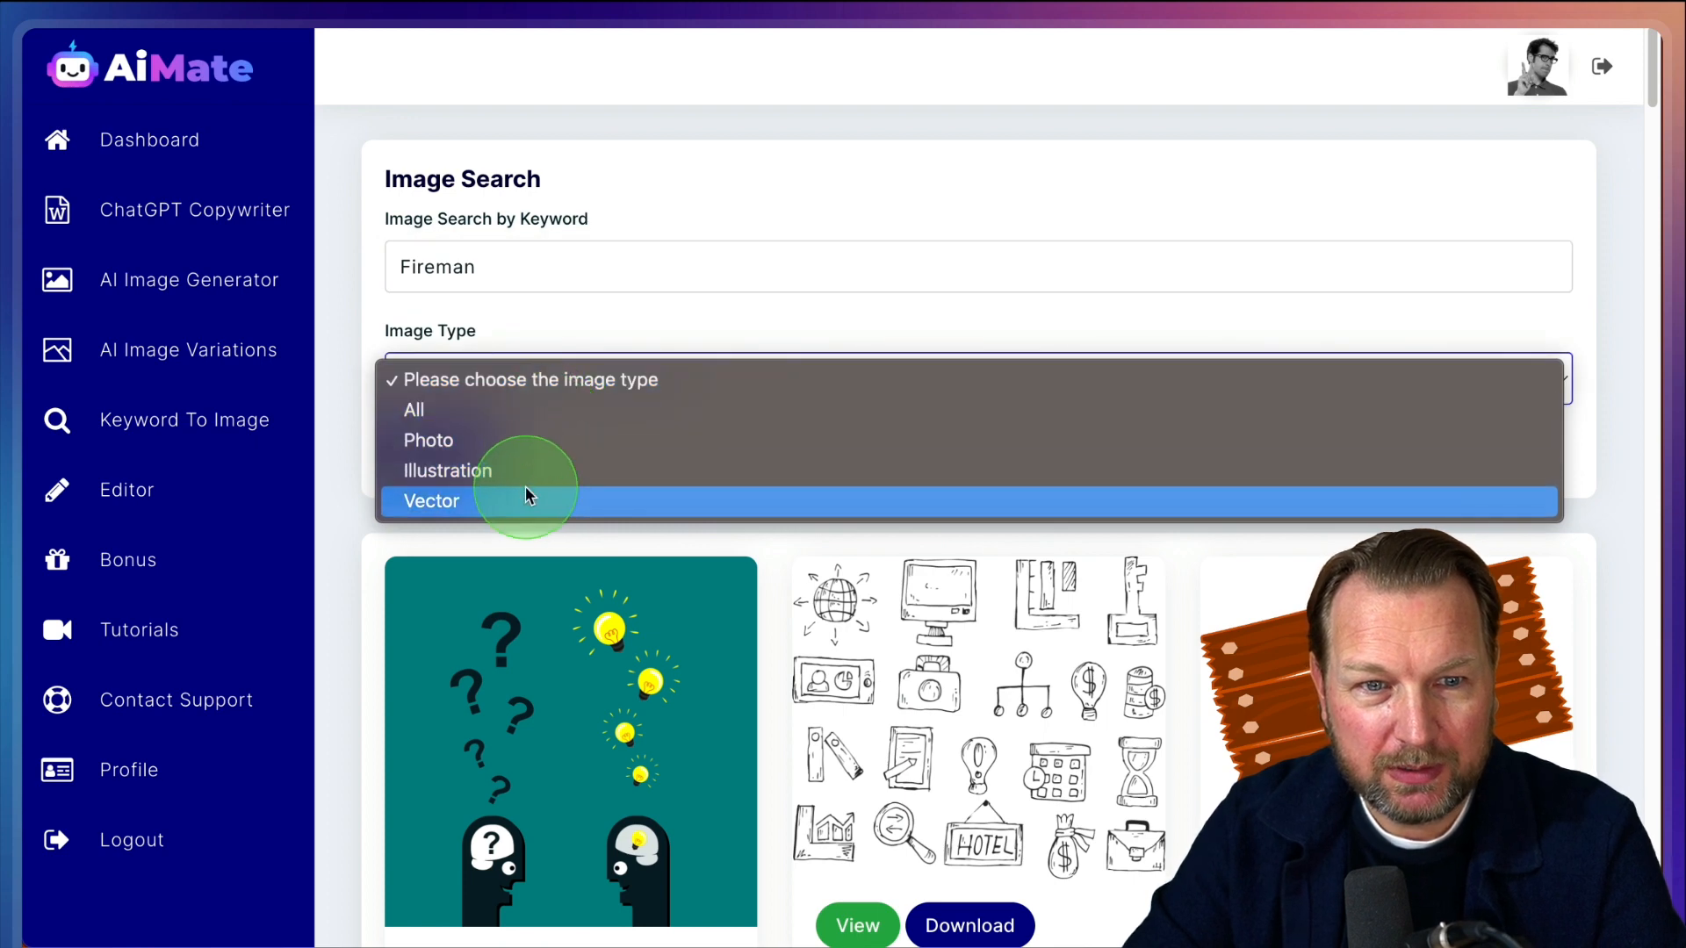
click(430, 501)
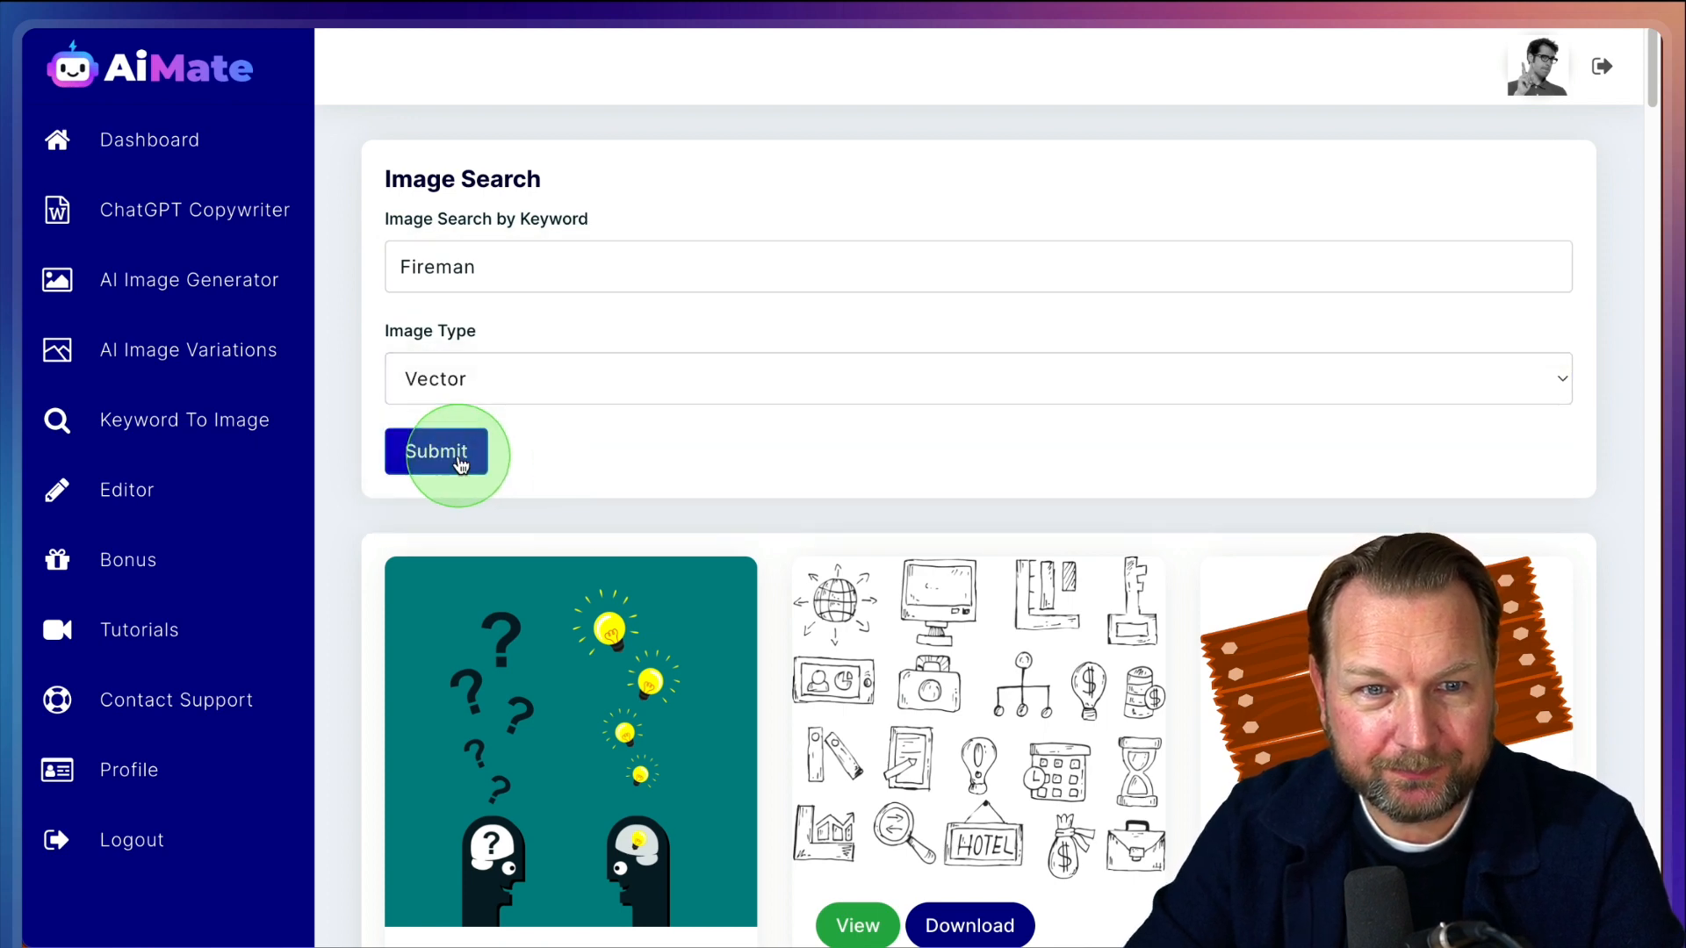
click(437, 451)
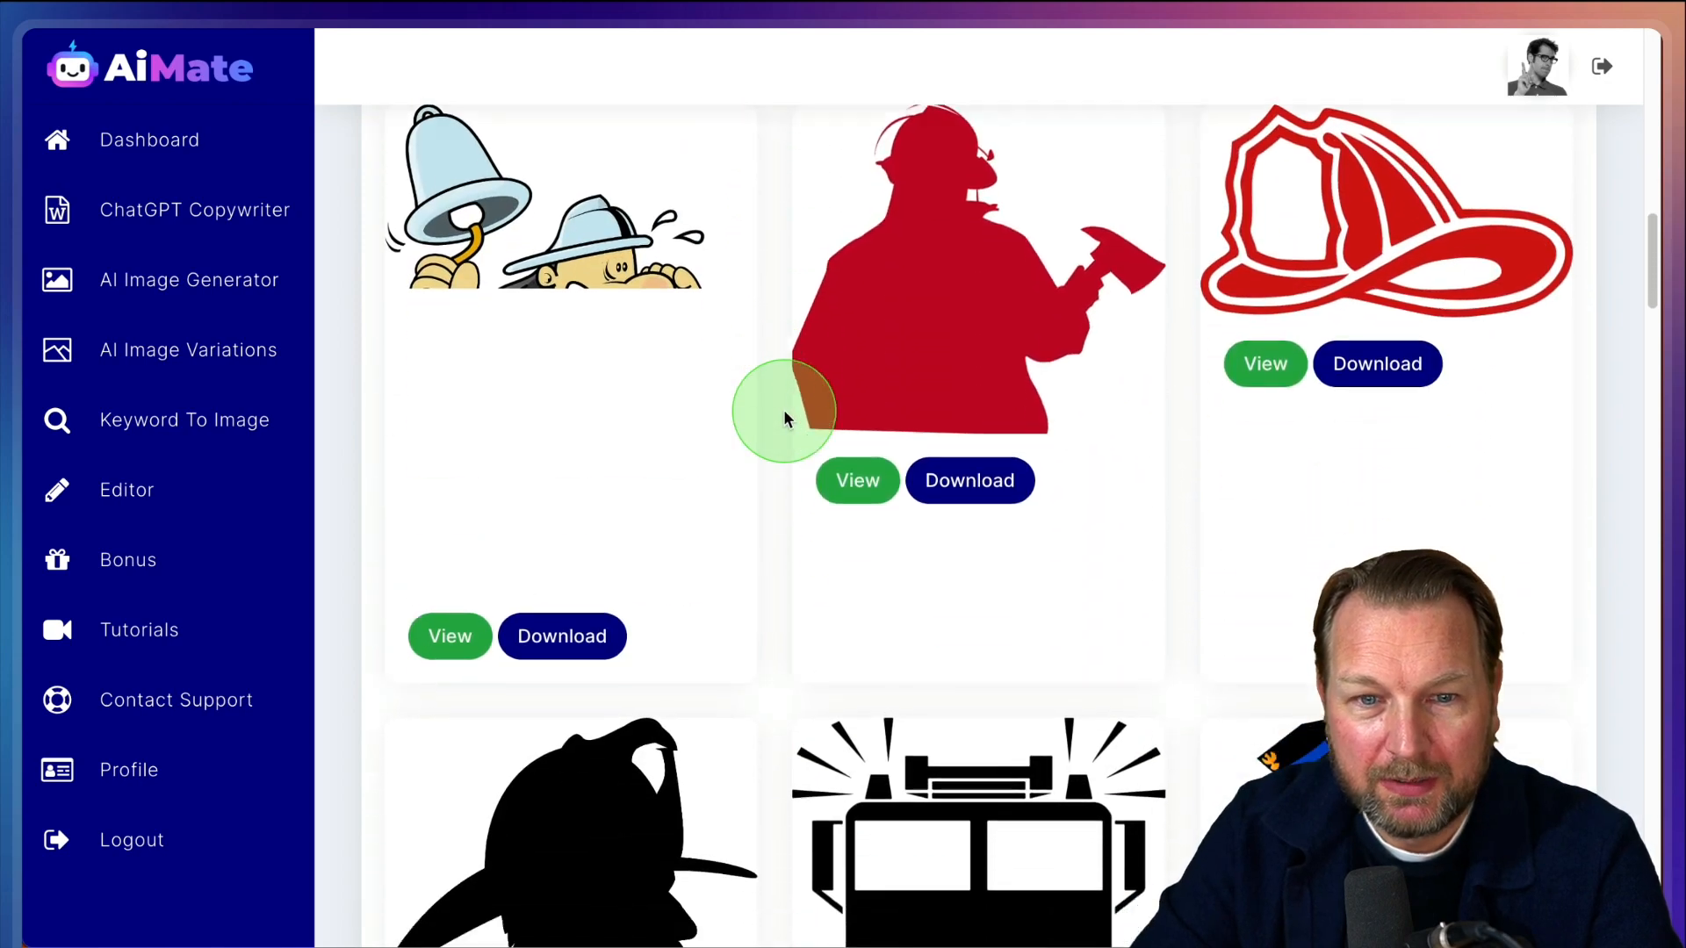
scroll(down, 3)
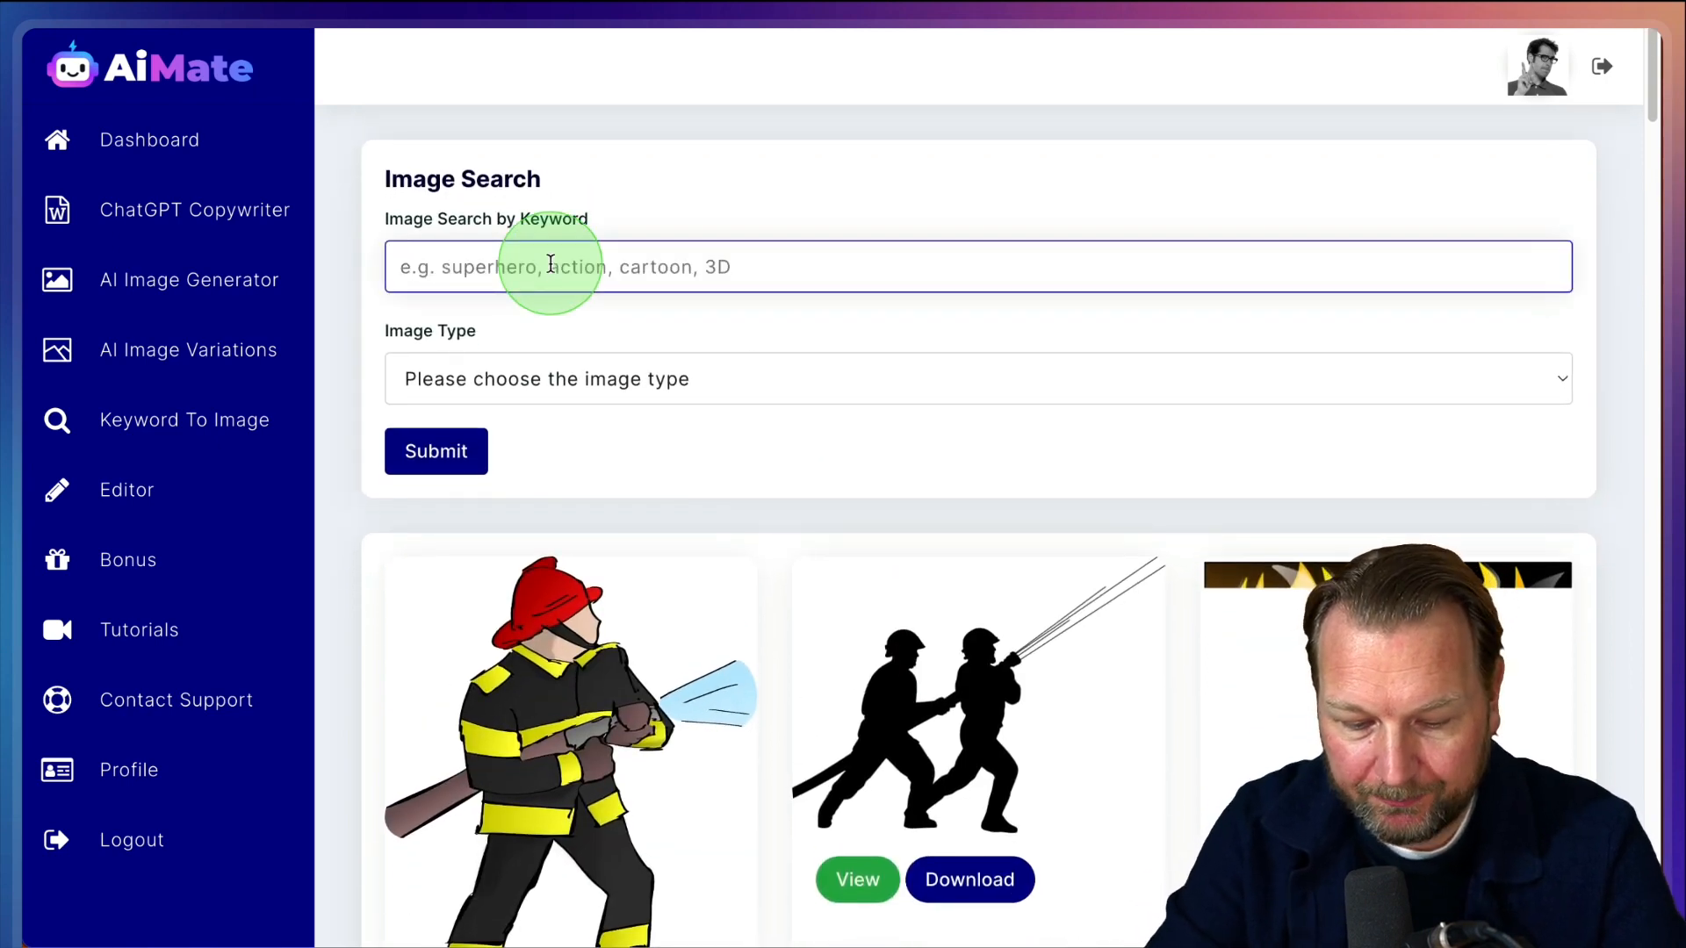
text(Fireman)
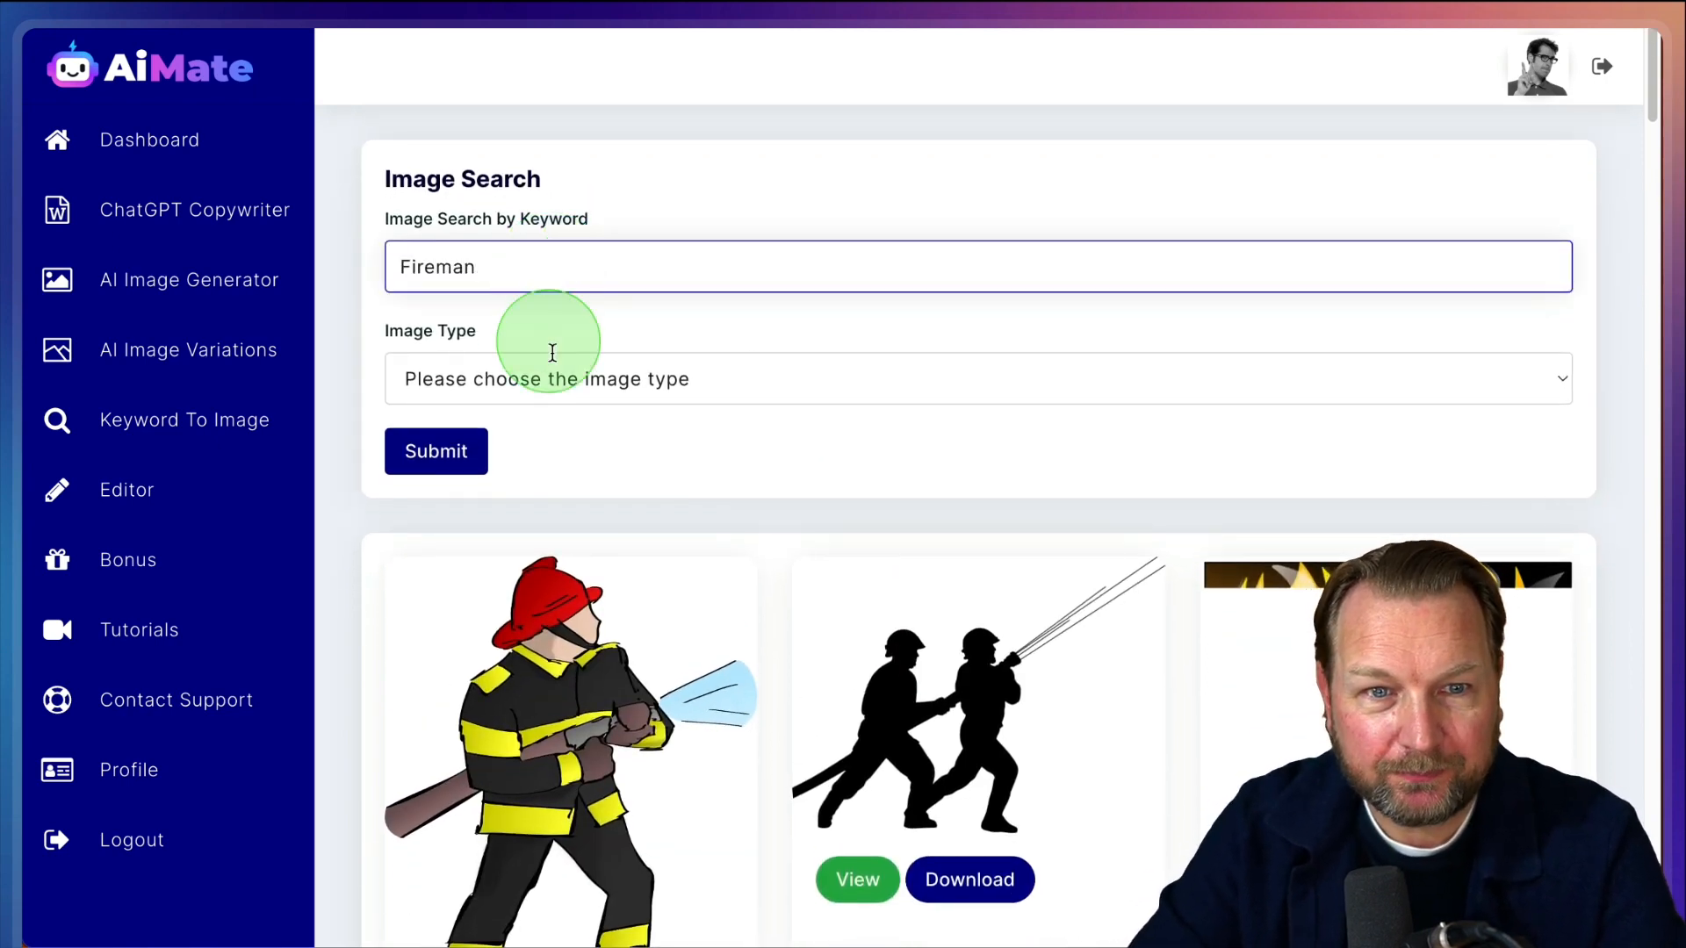
Search Fireman restricted to Photo and scroll through the firefighter photographs
click(976, 379)
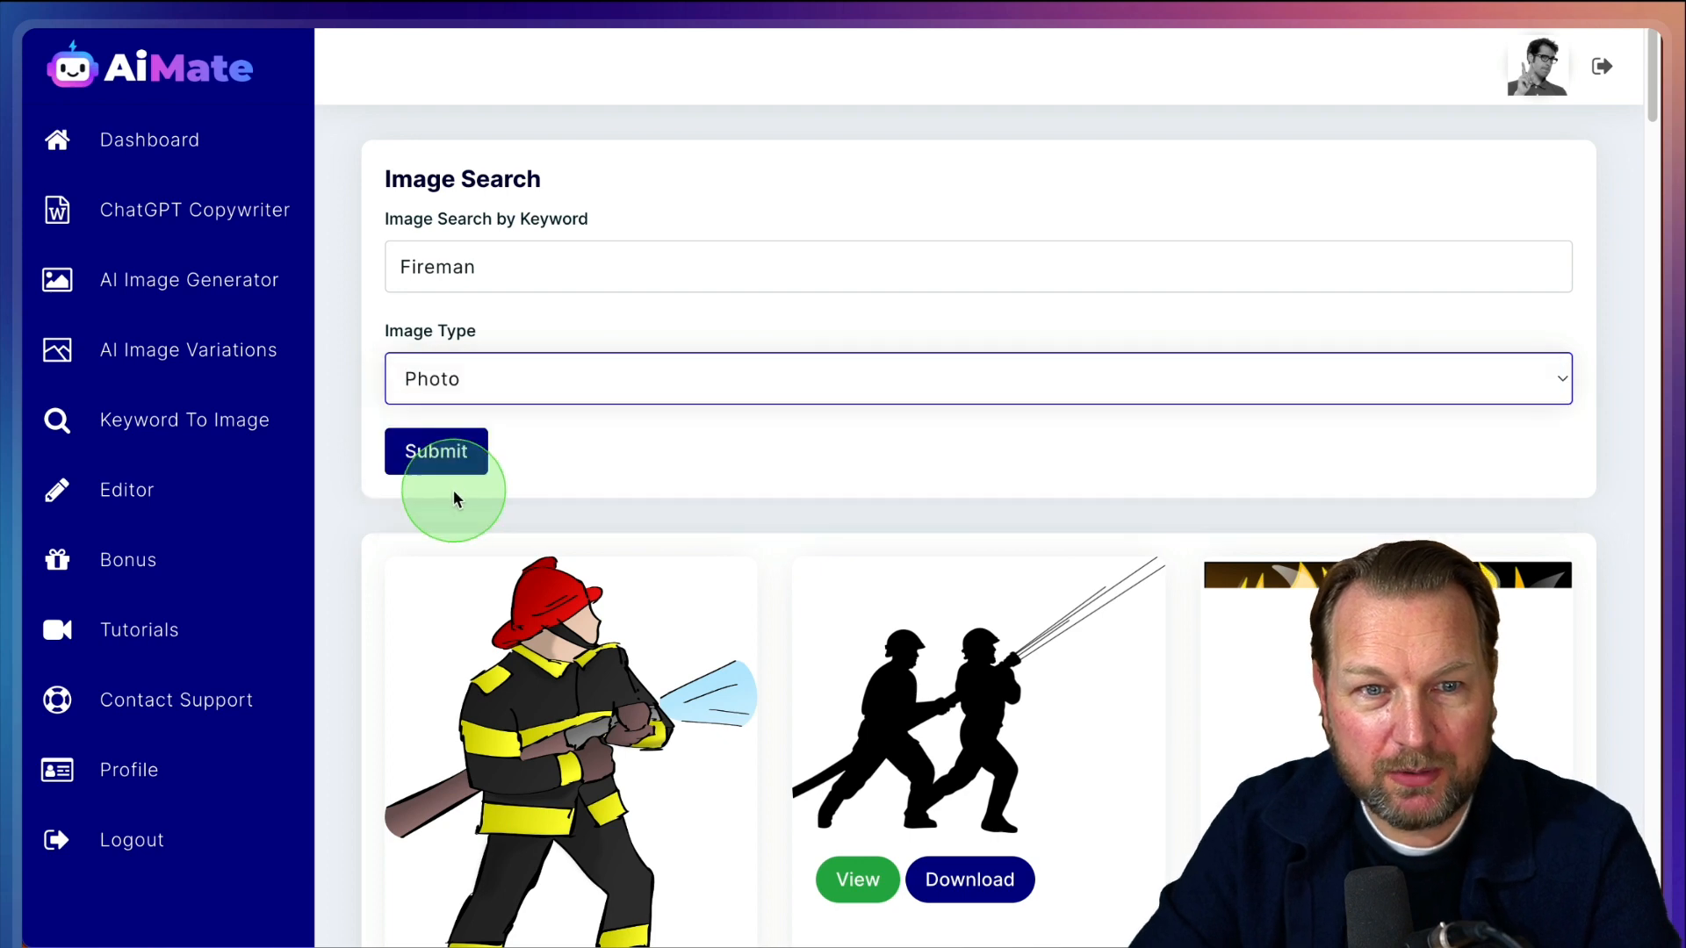
click(435, 451)
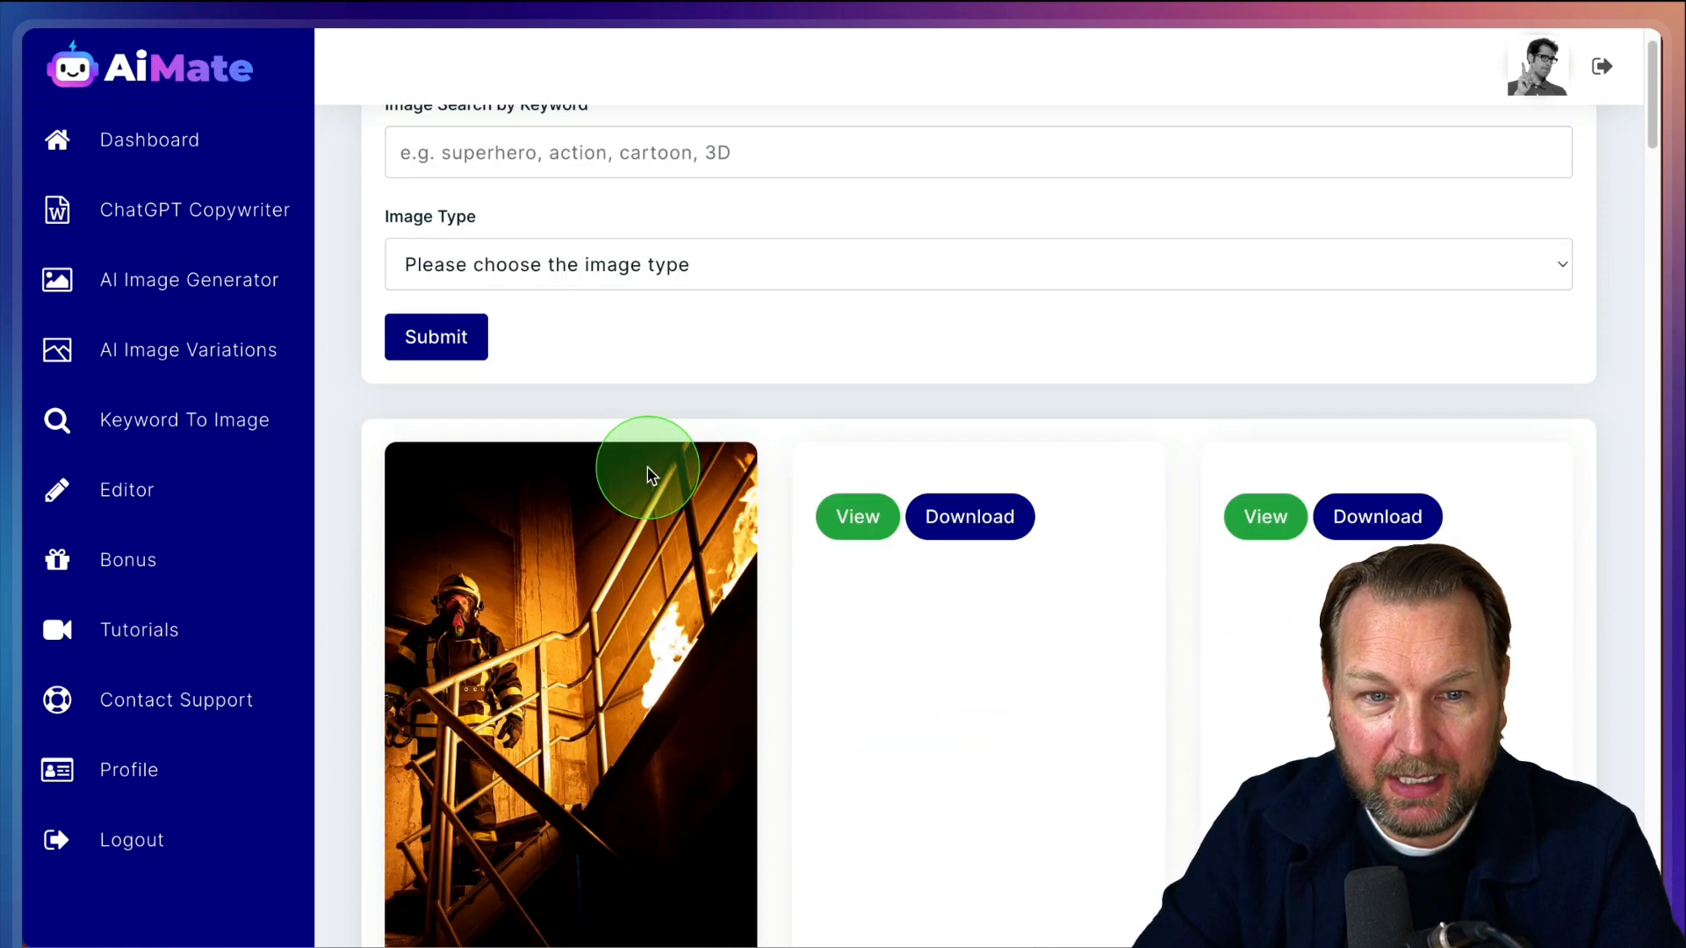
scroll(down, 3)
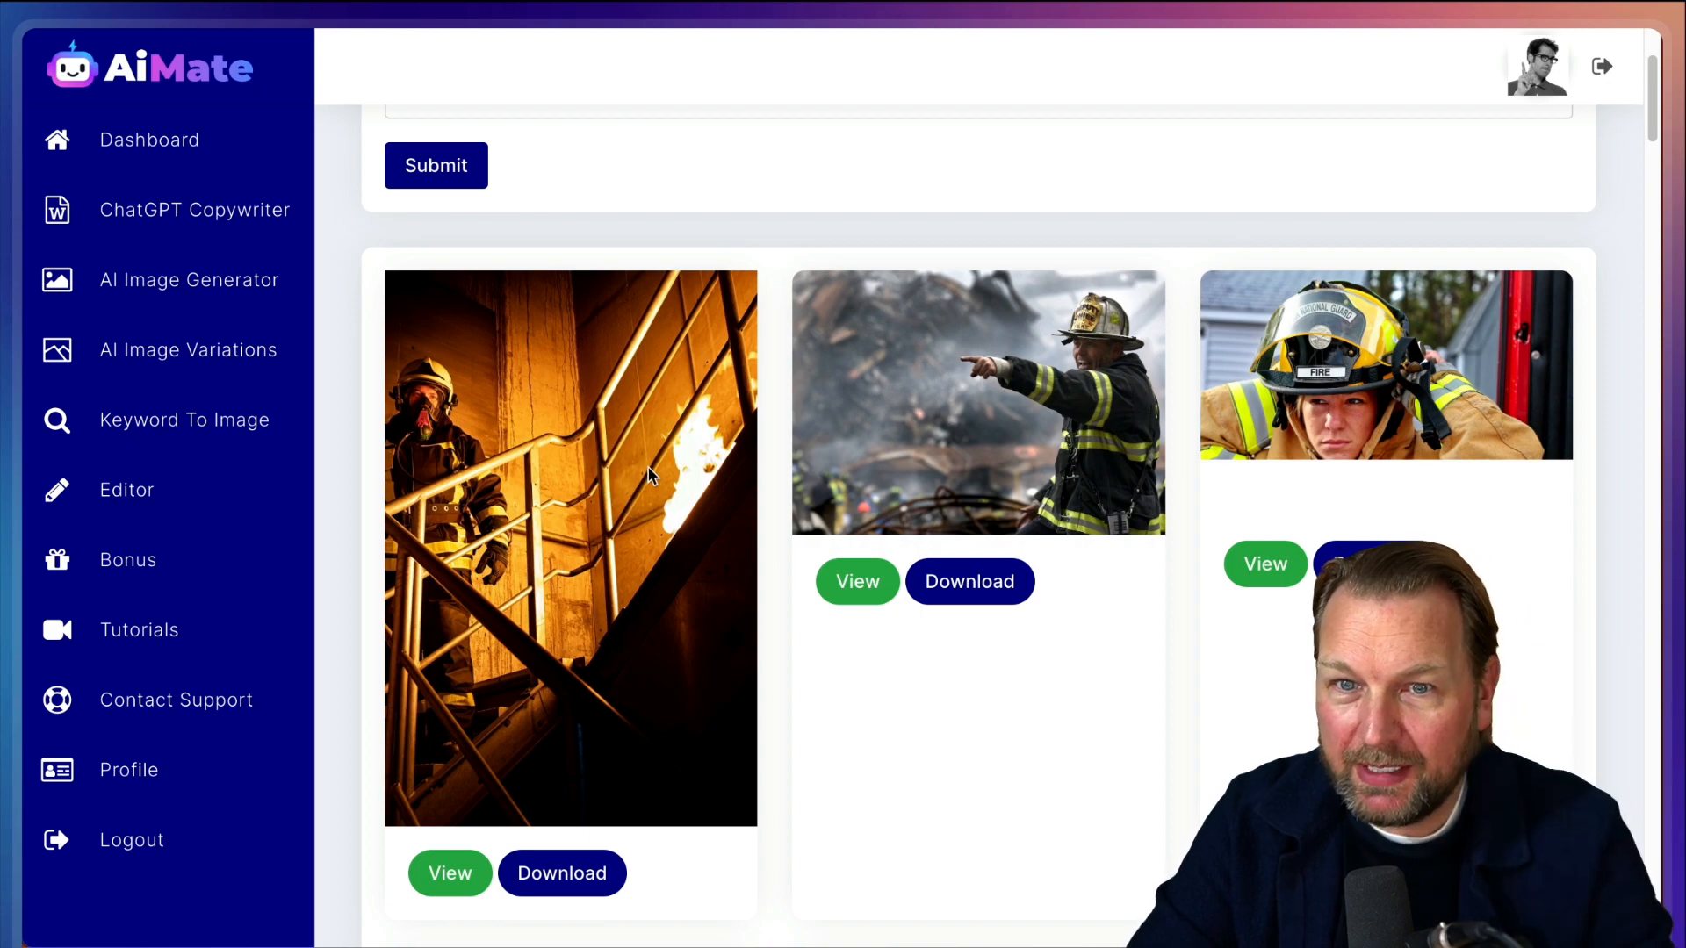
scroll(down, 3)
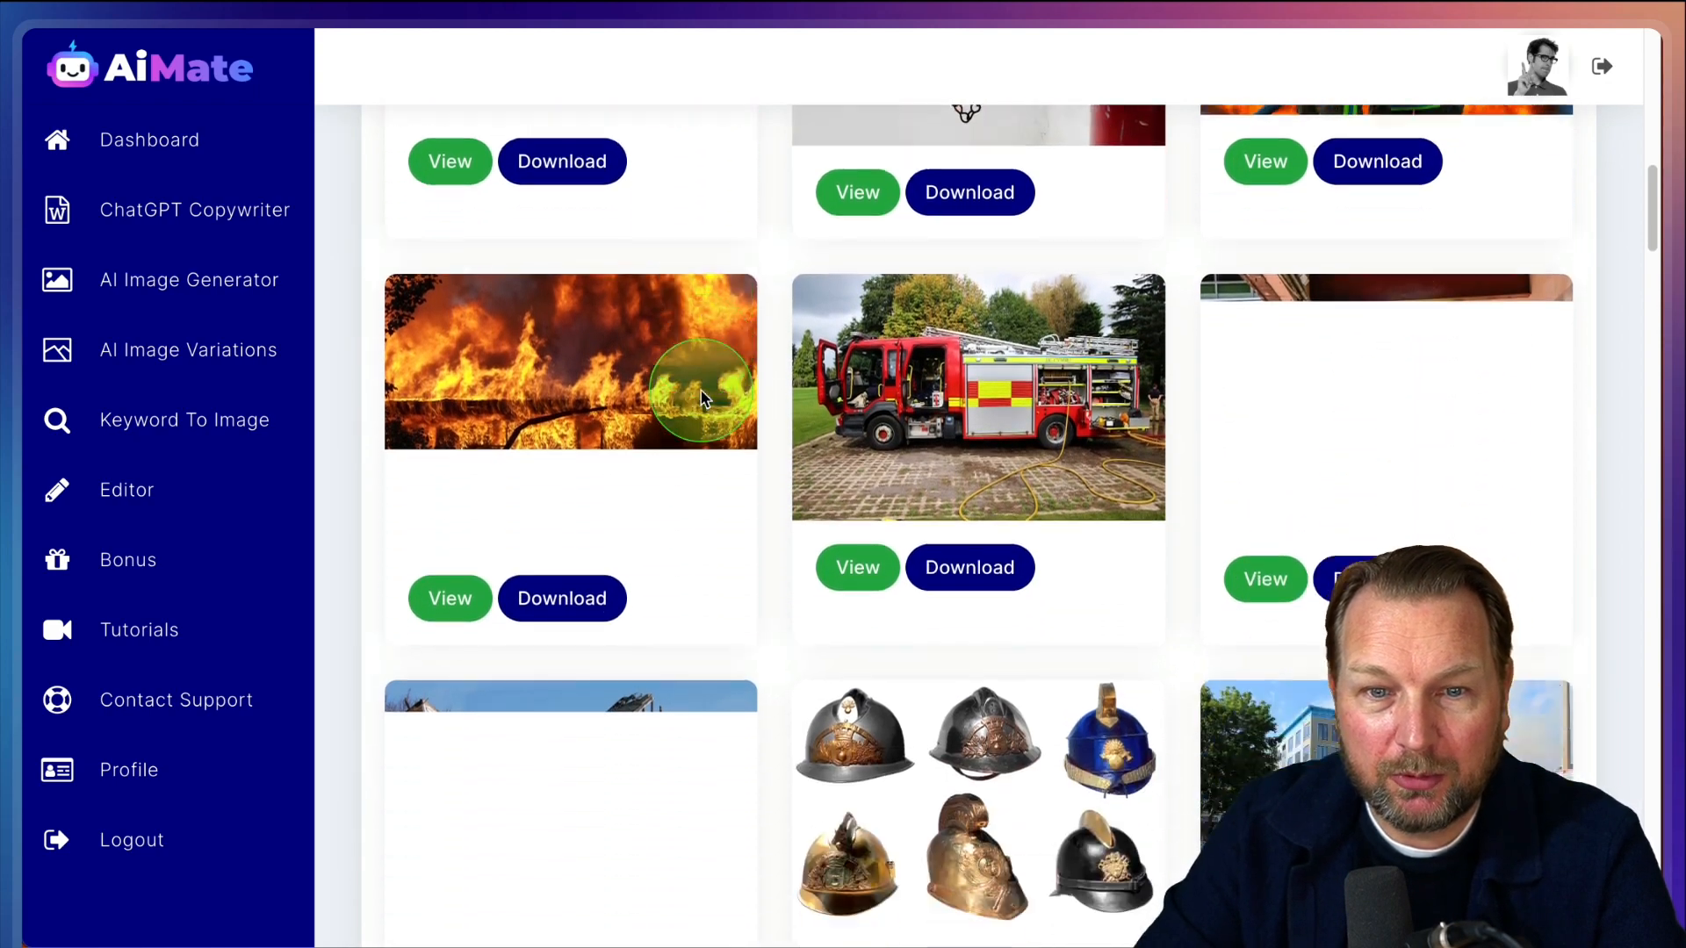
scroll(down, 3)
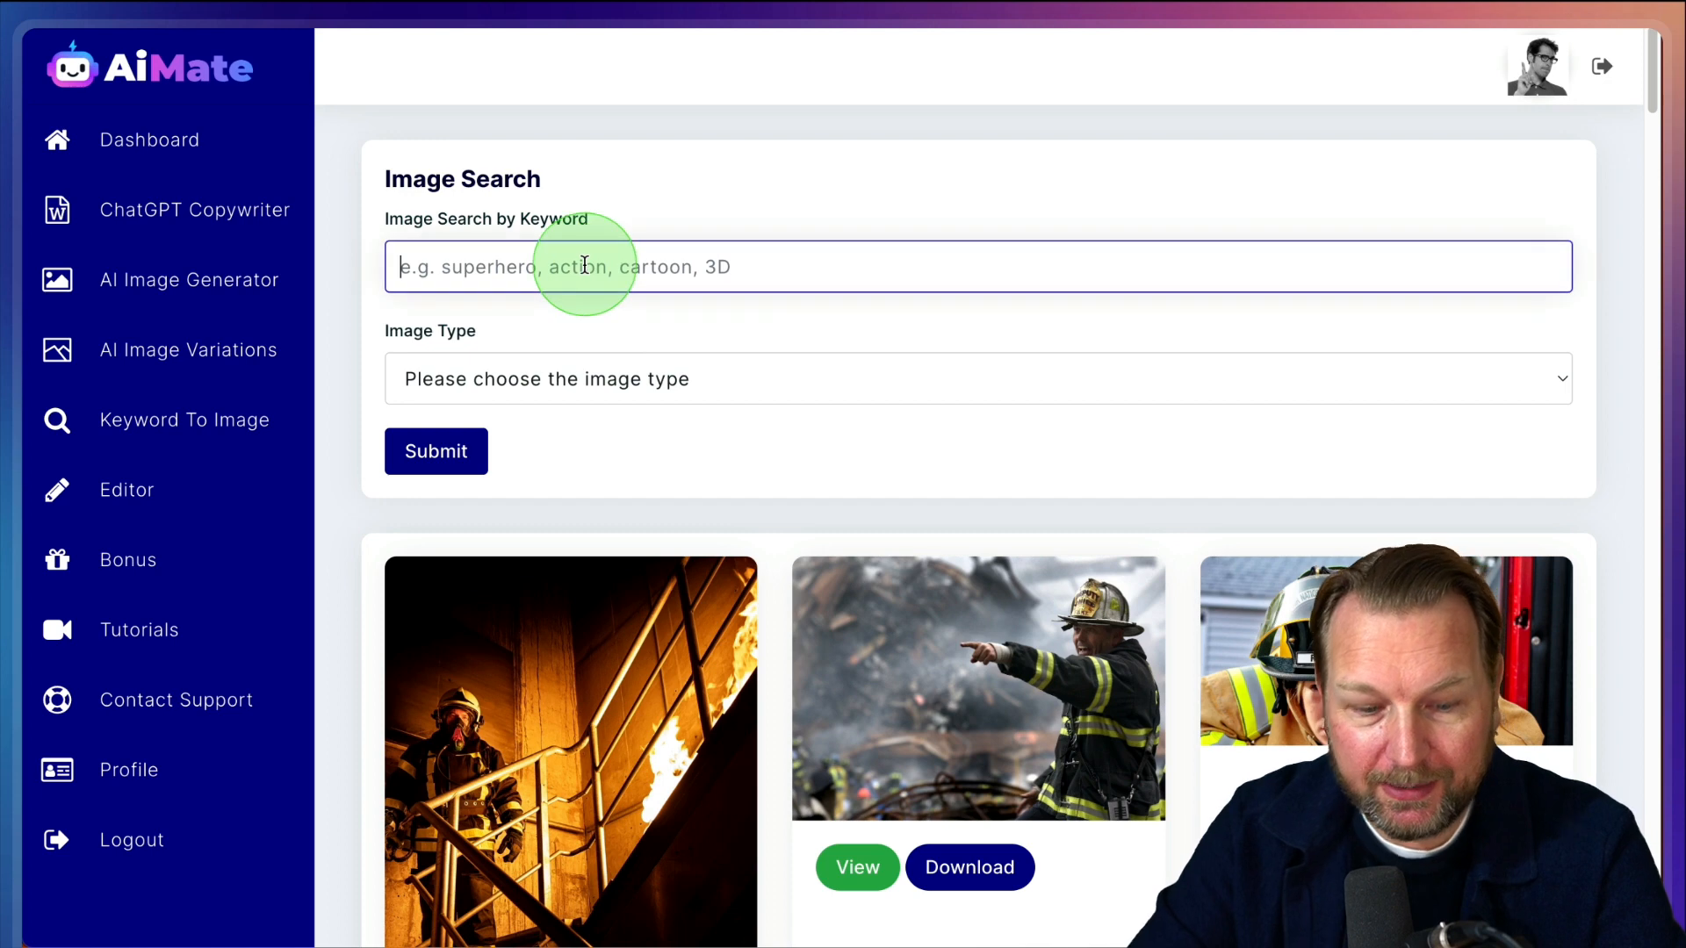
Search 'fireman' as Illustration images and browse the cartoon firefighter results
text(firema)
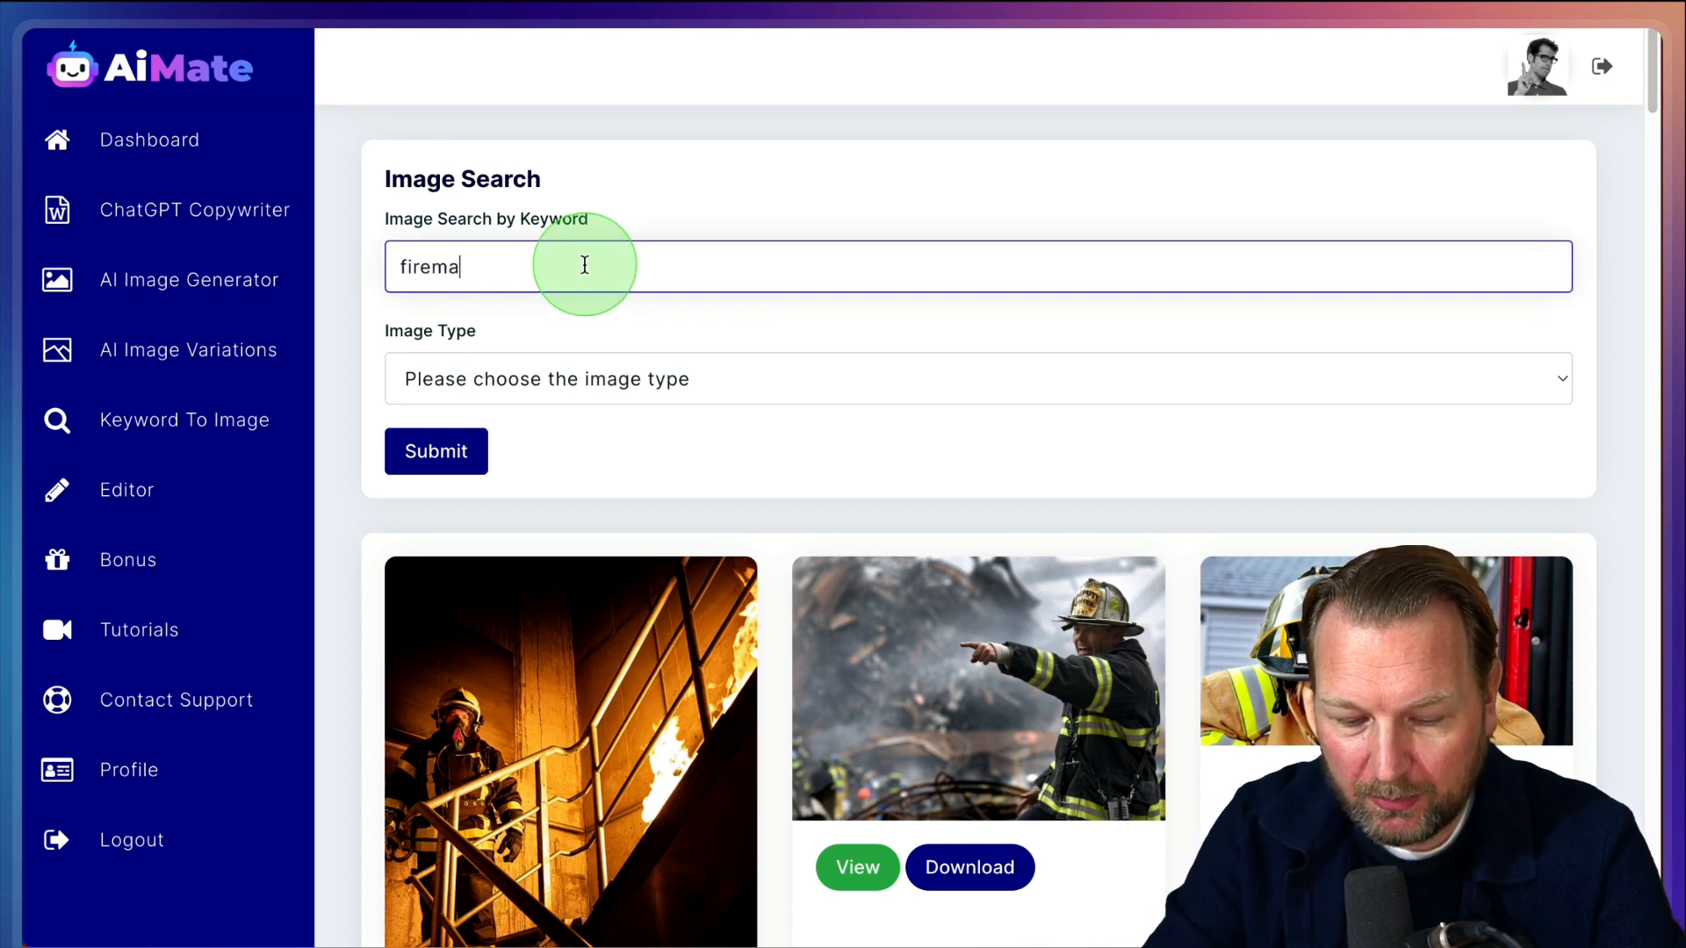
click(976, 379)
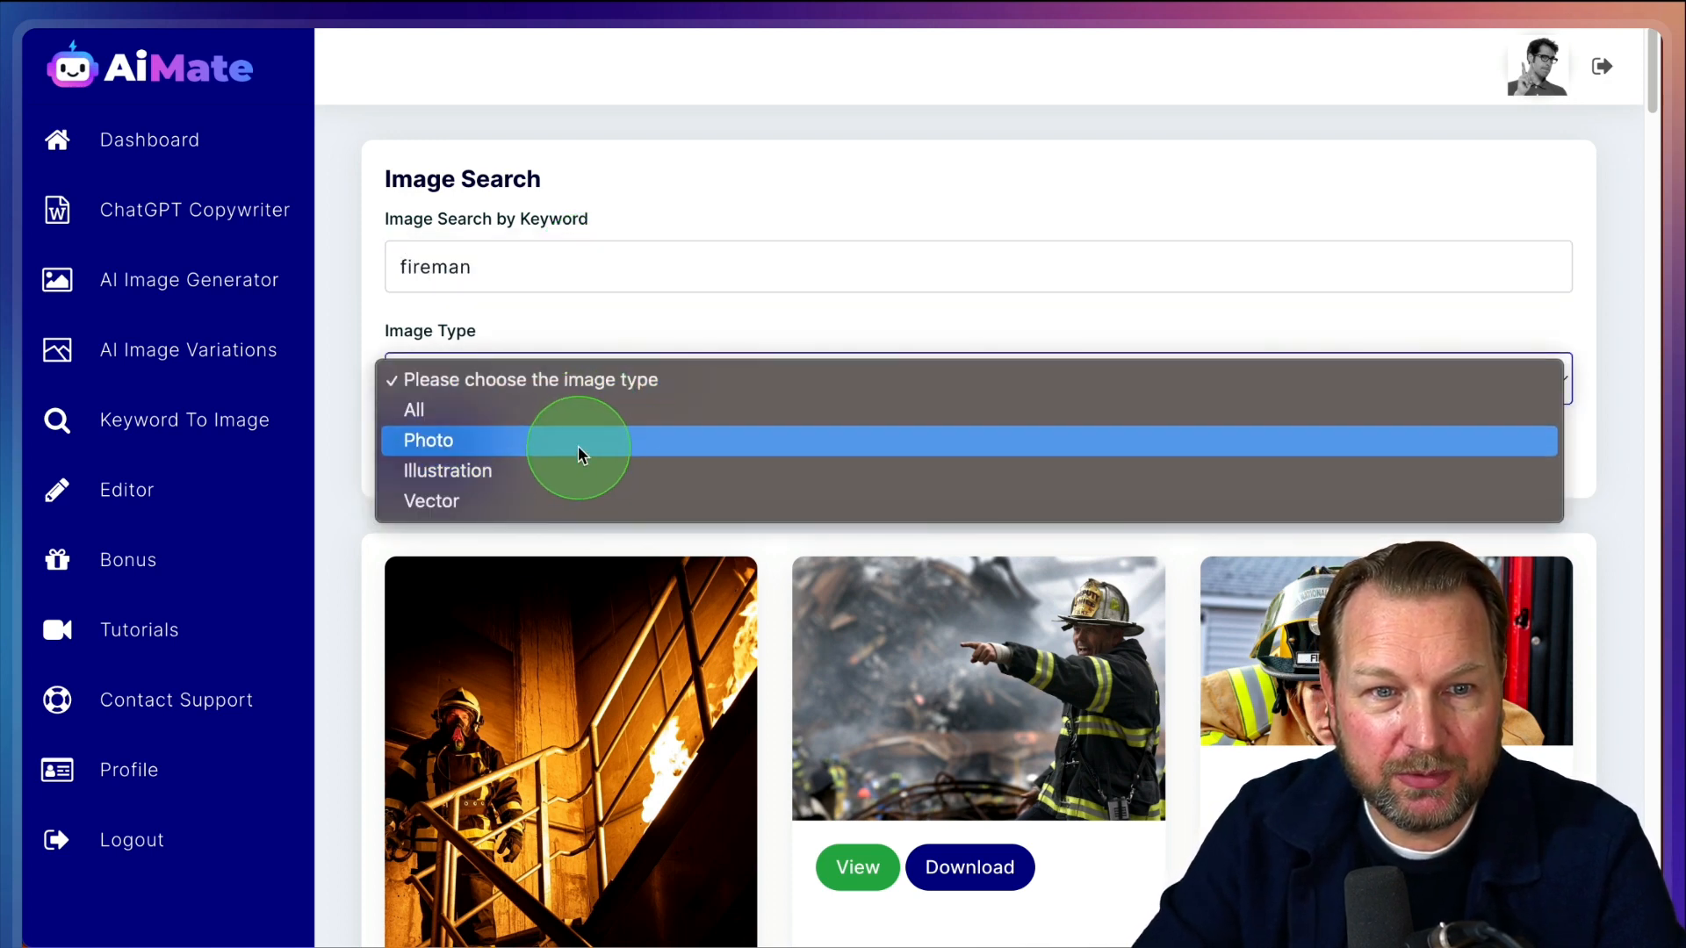
click(446, 470)
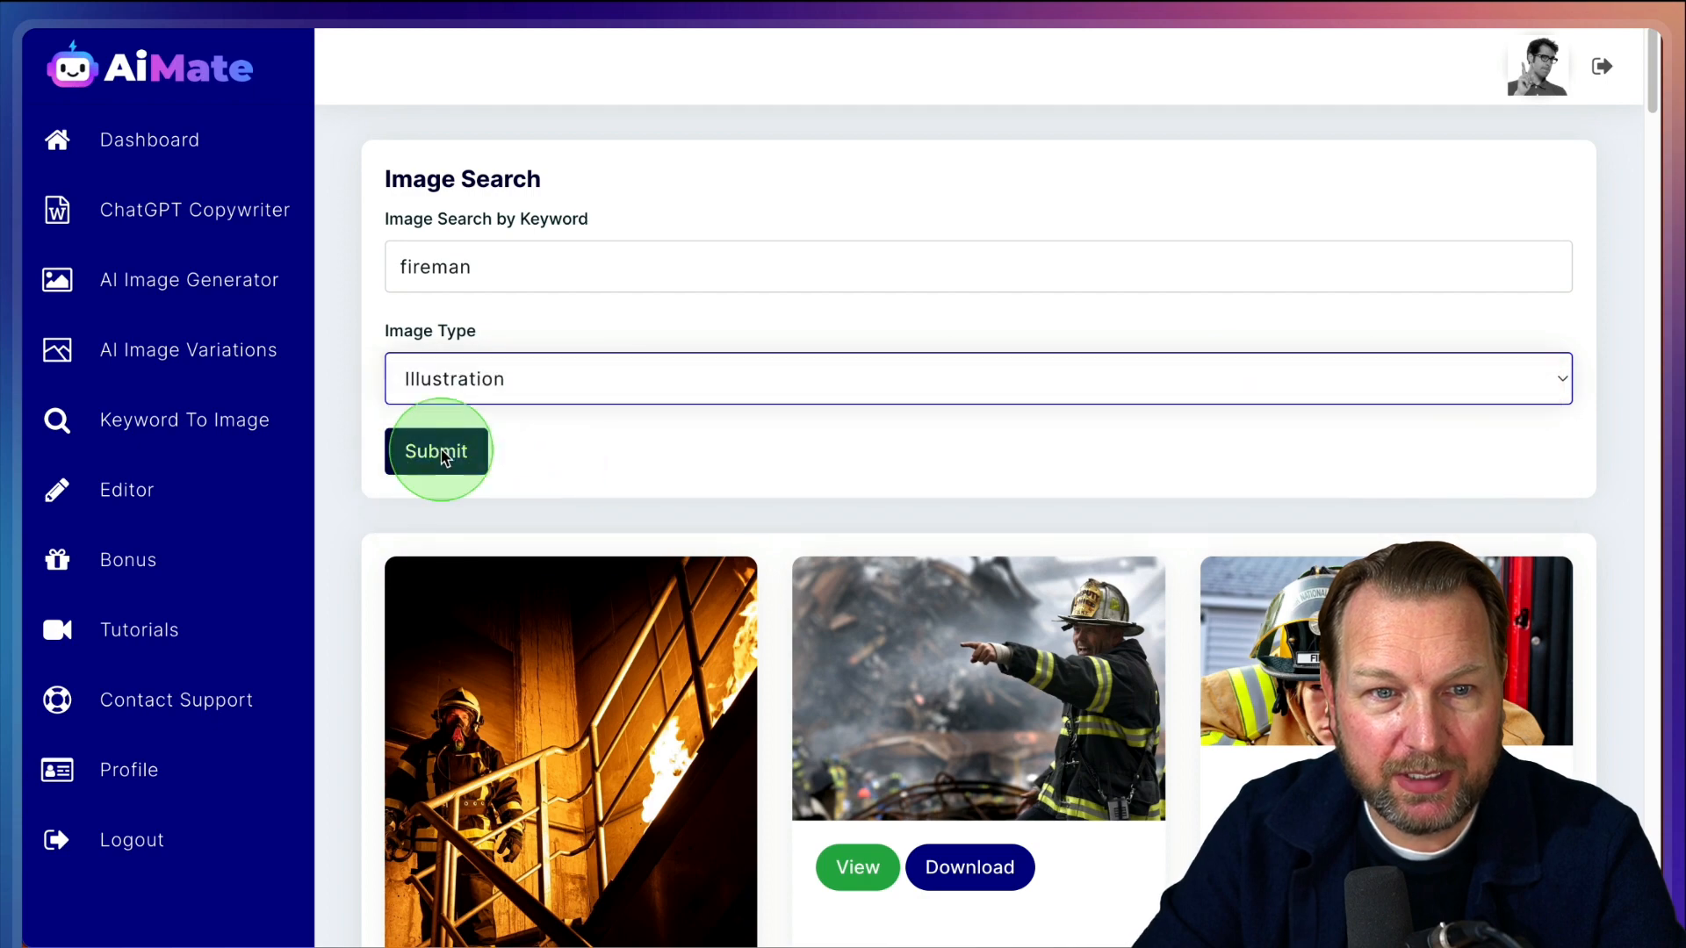
click(438, 451)
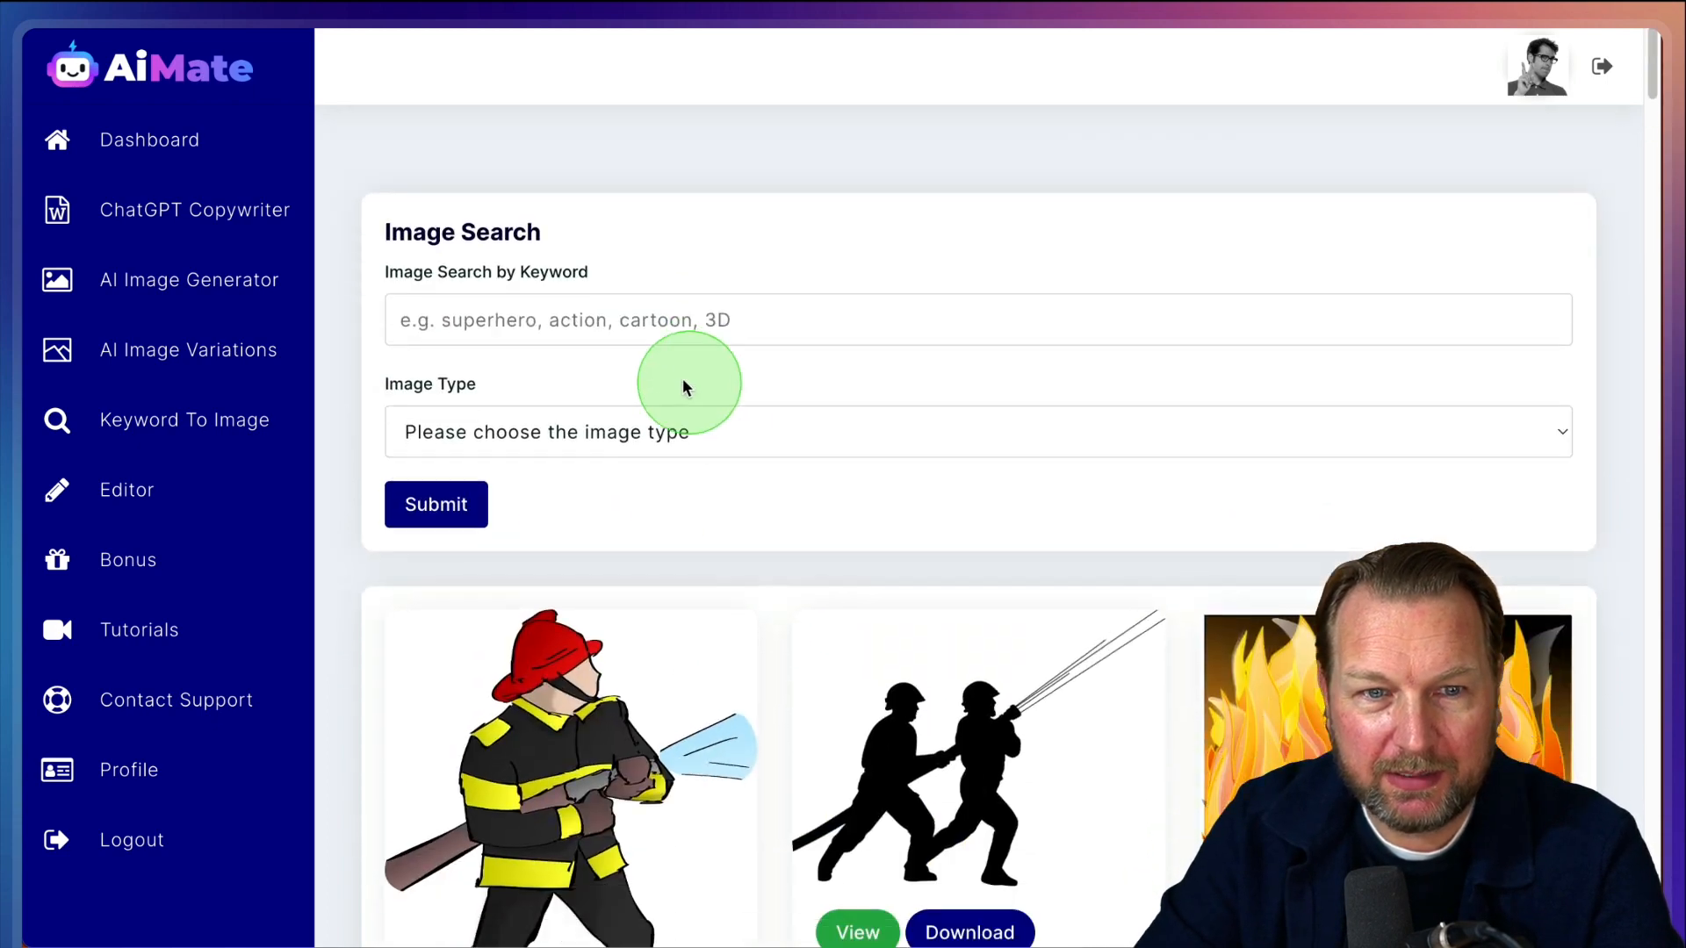
text(Fire)
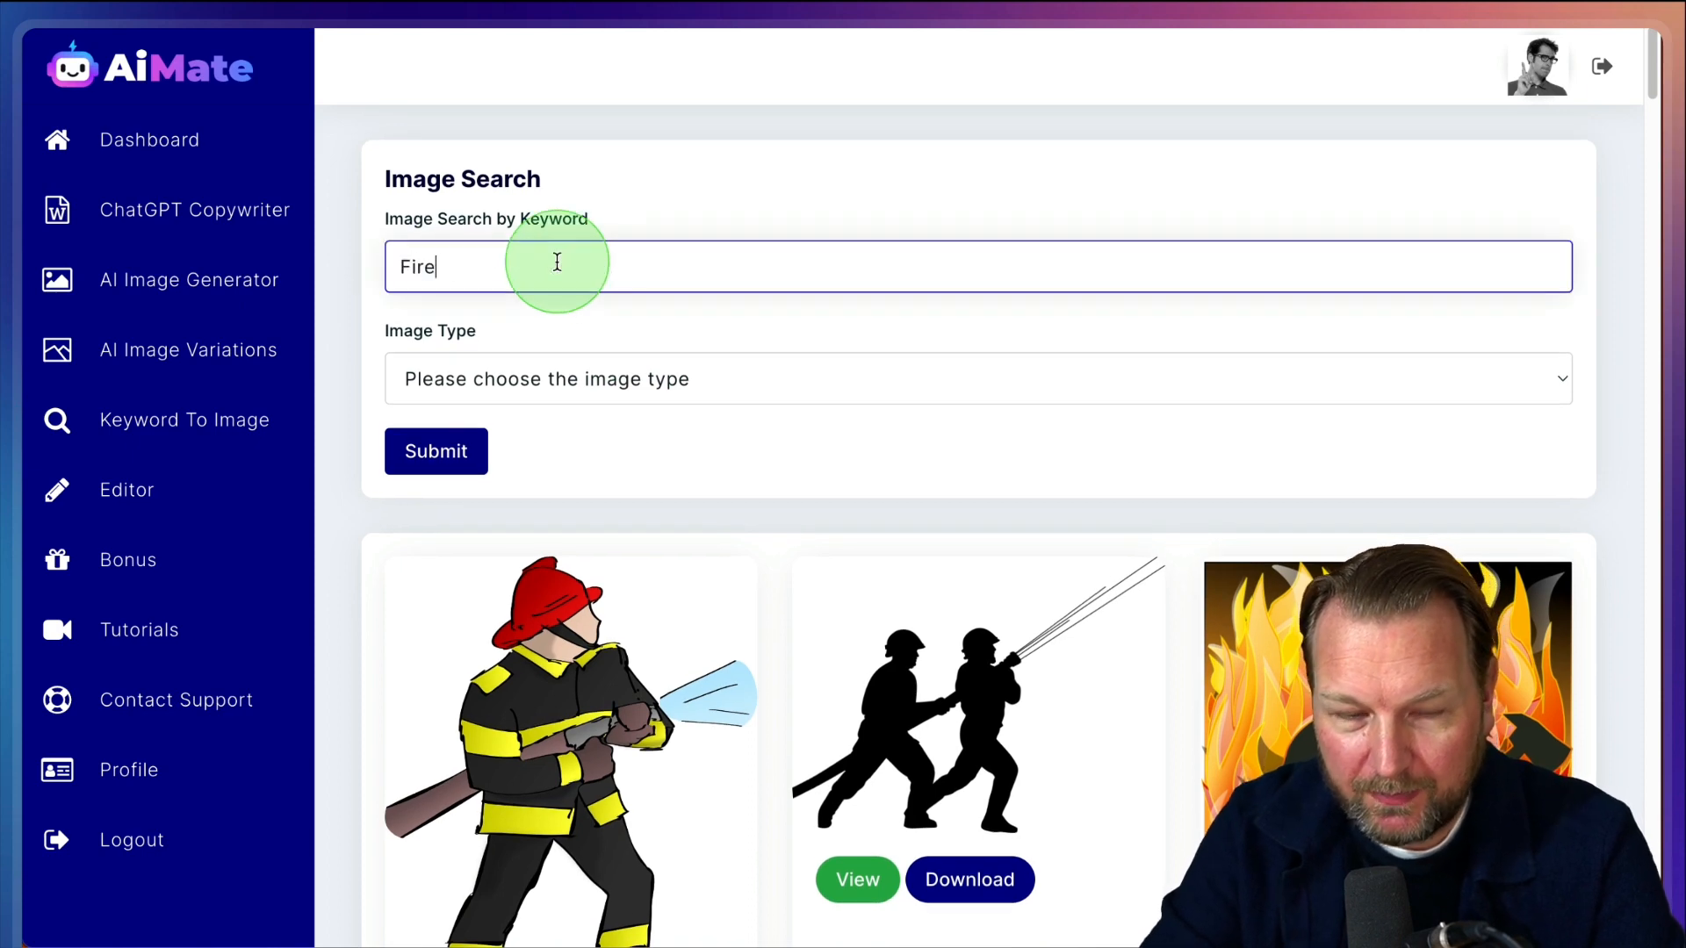
click(978, 379)
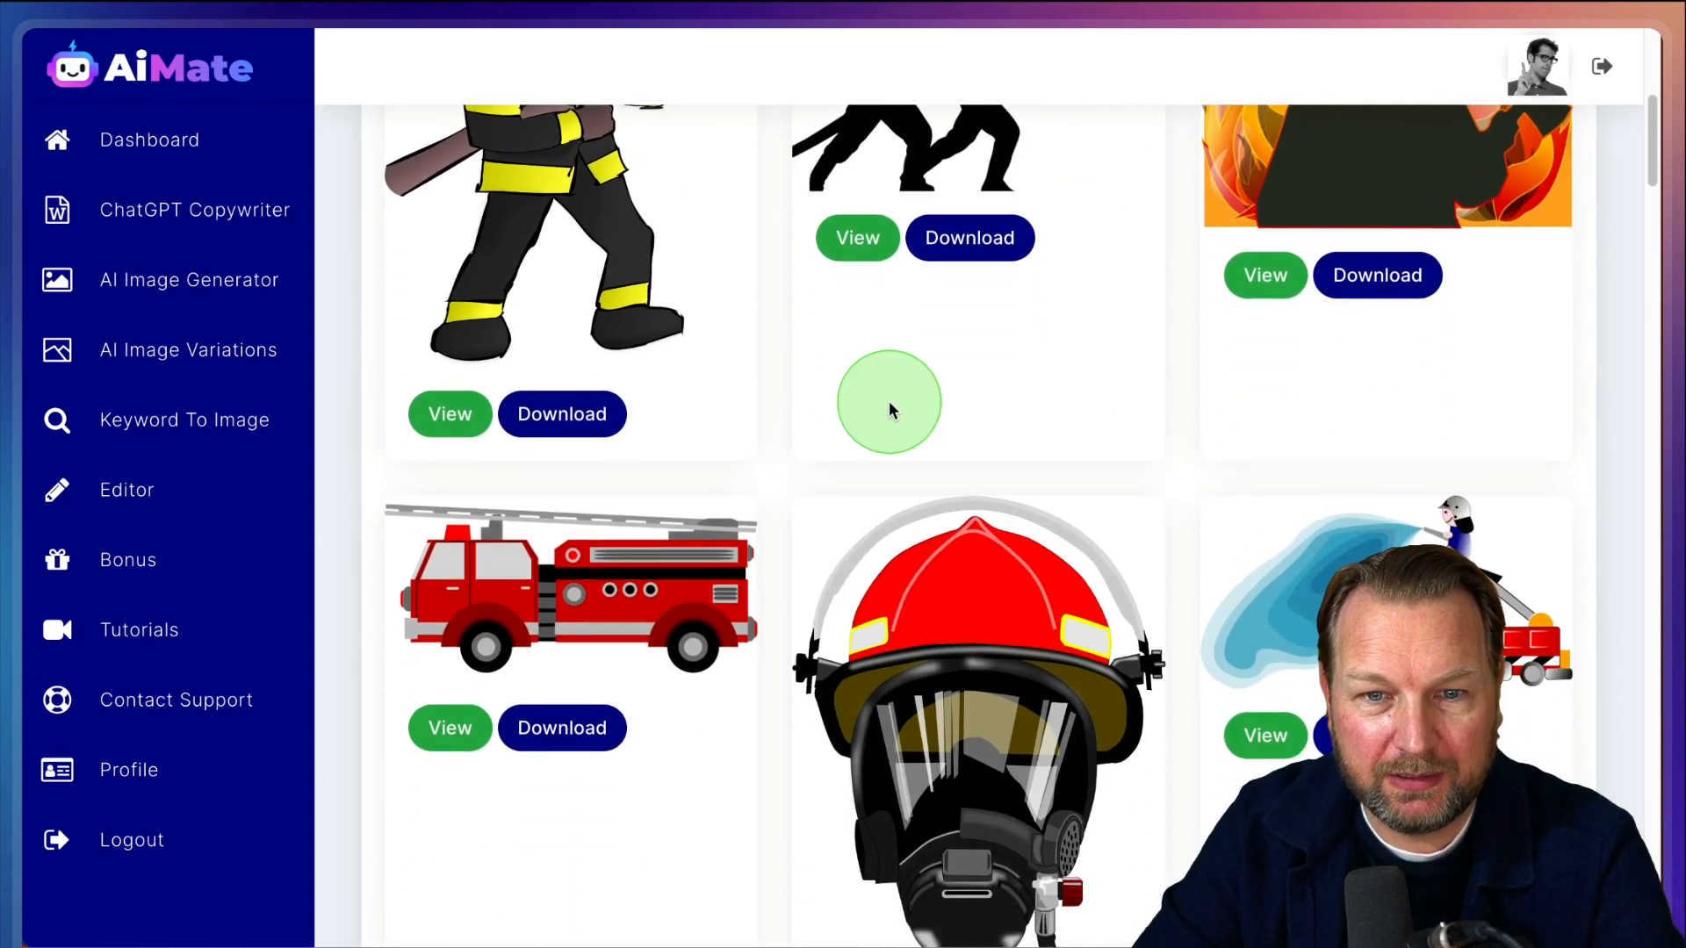
scroll(down, 3)
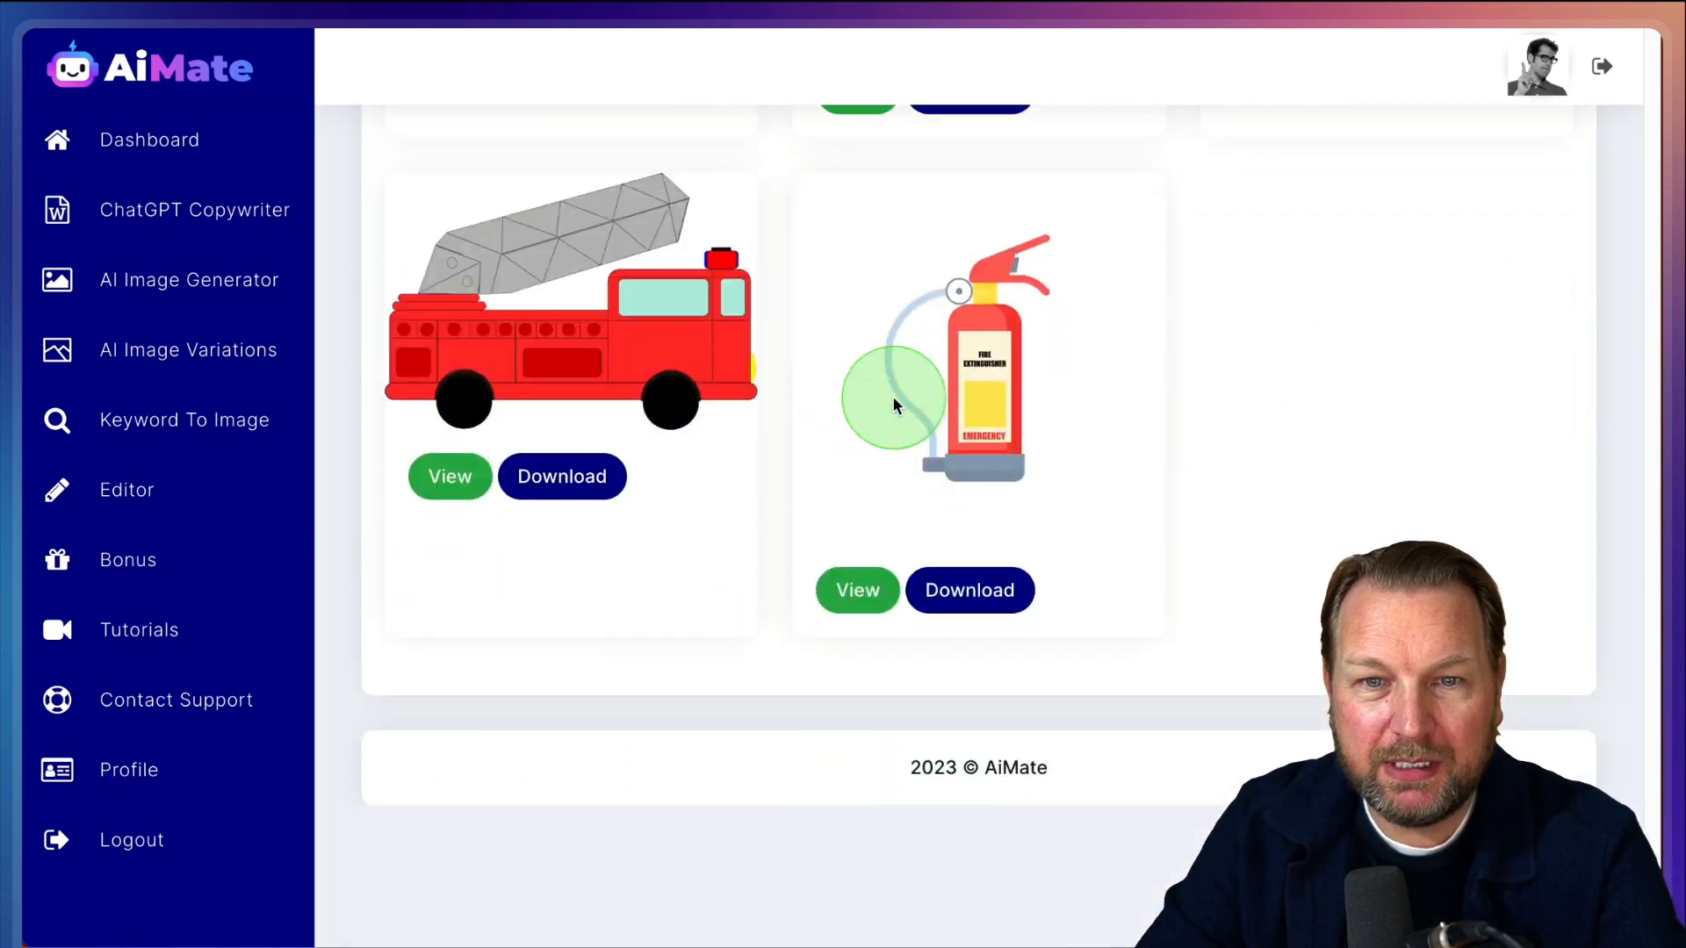
scroll(up, 3)
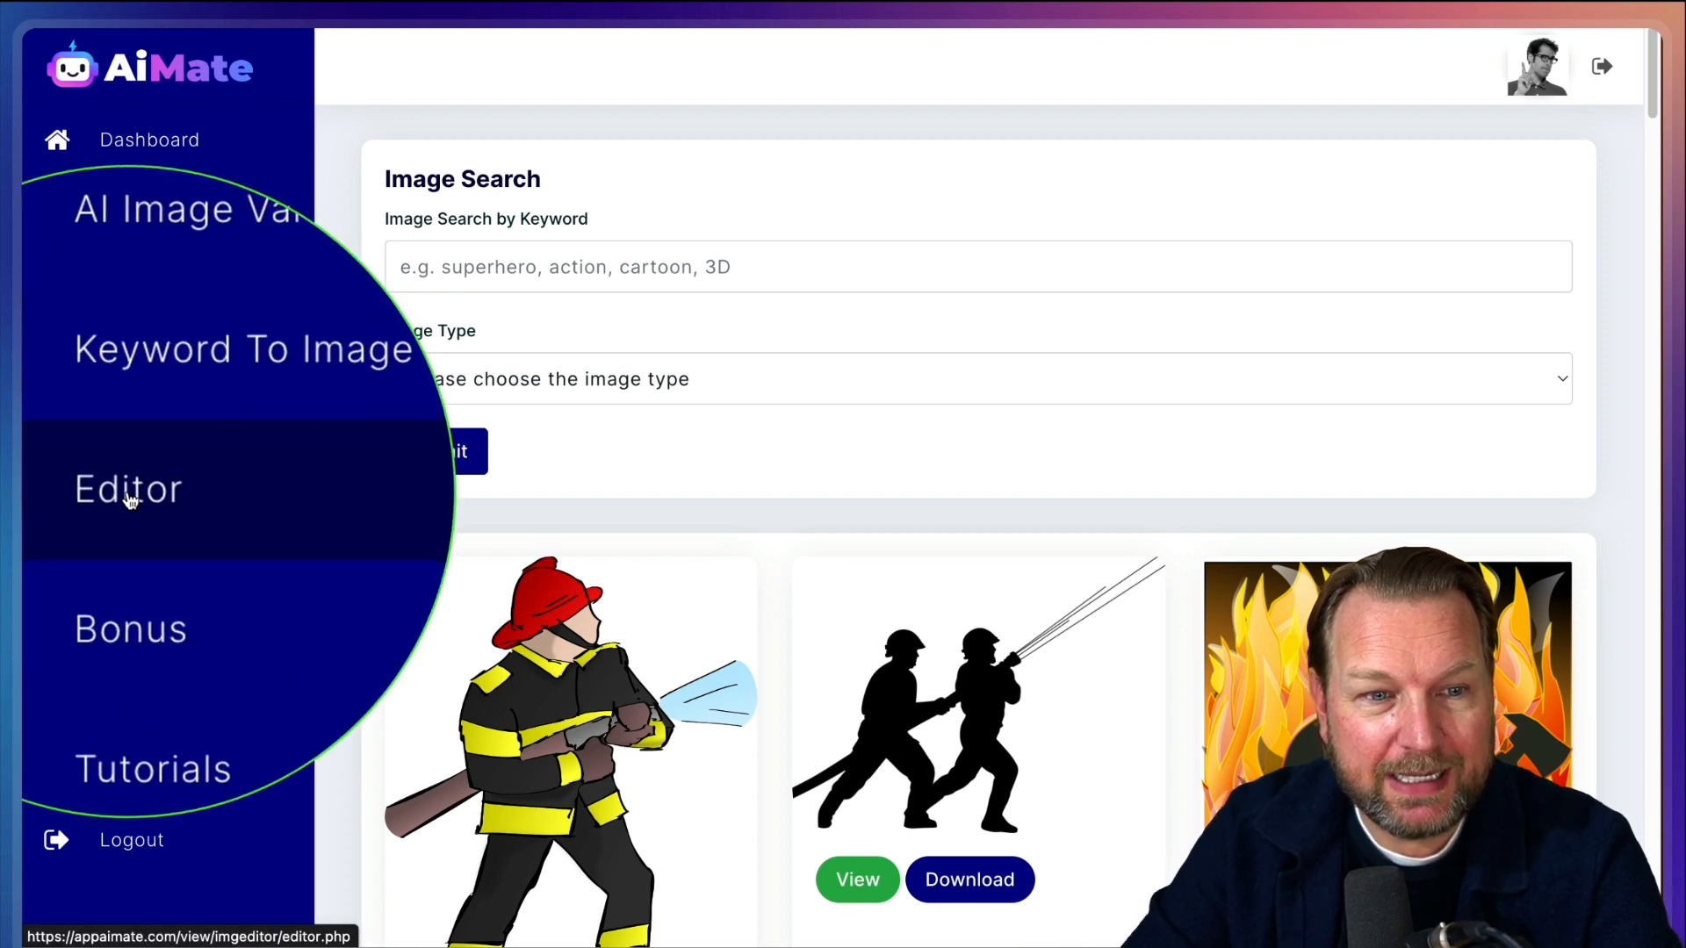
Load the first PNG from Downloads, the purple-glow lake image, into the Editor
click(126, 490)
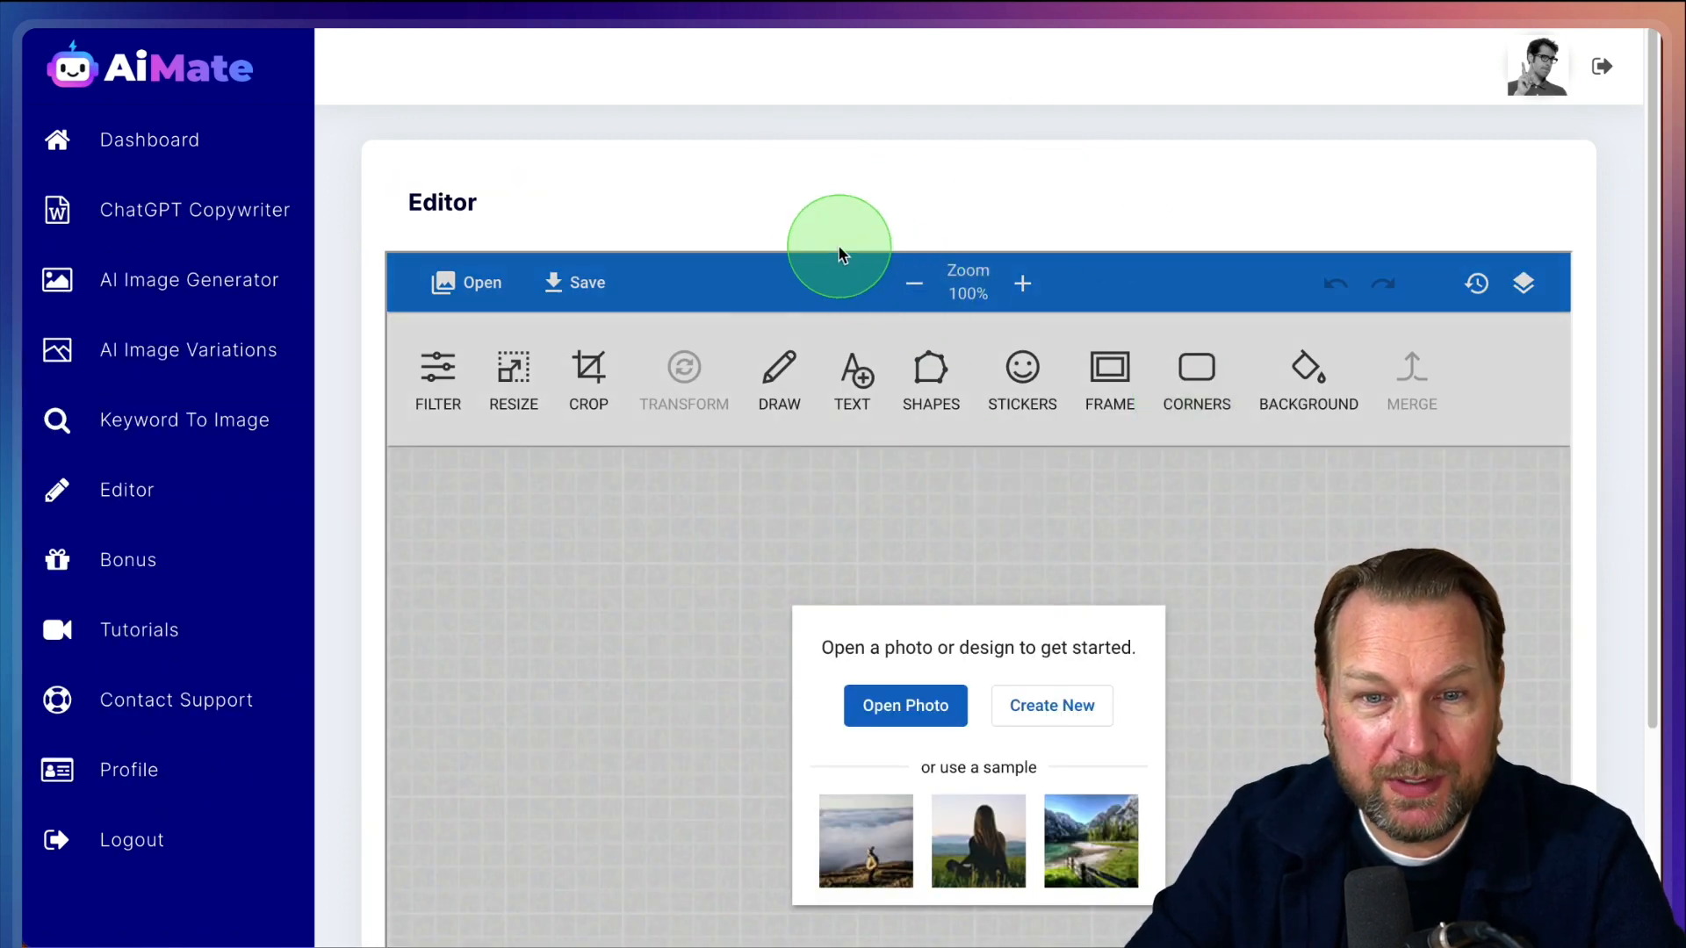
click(905, 705)
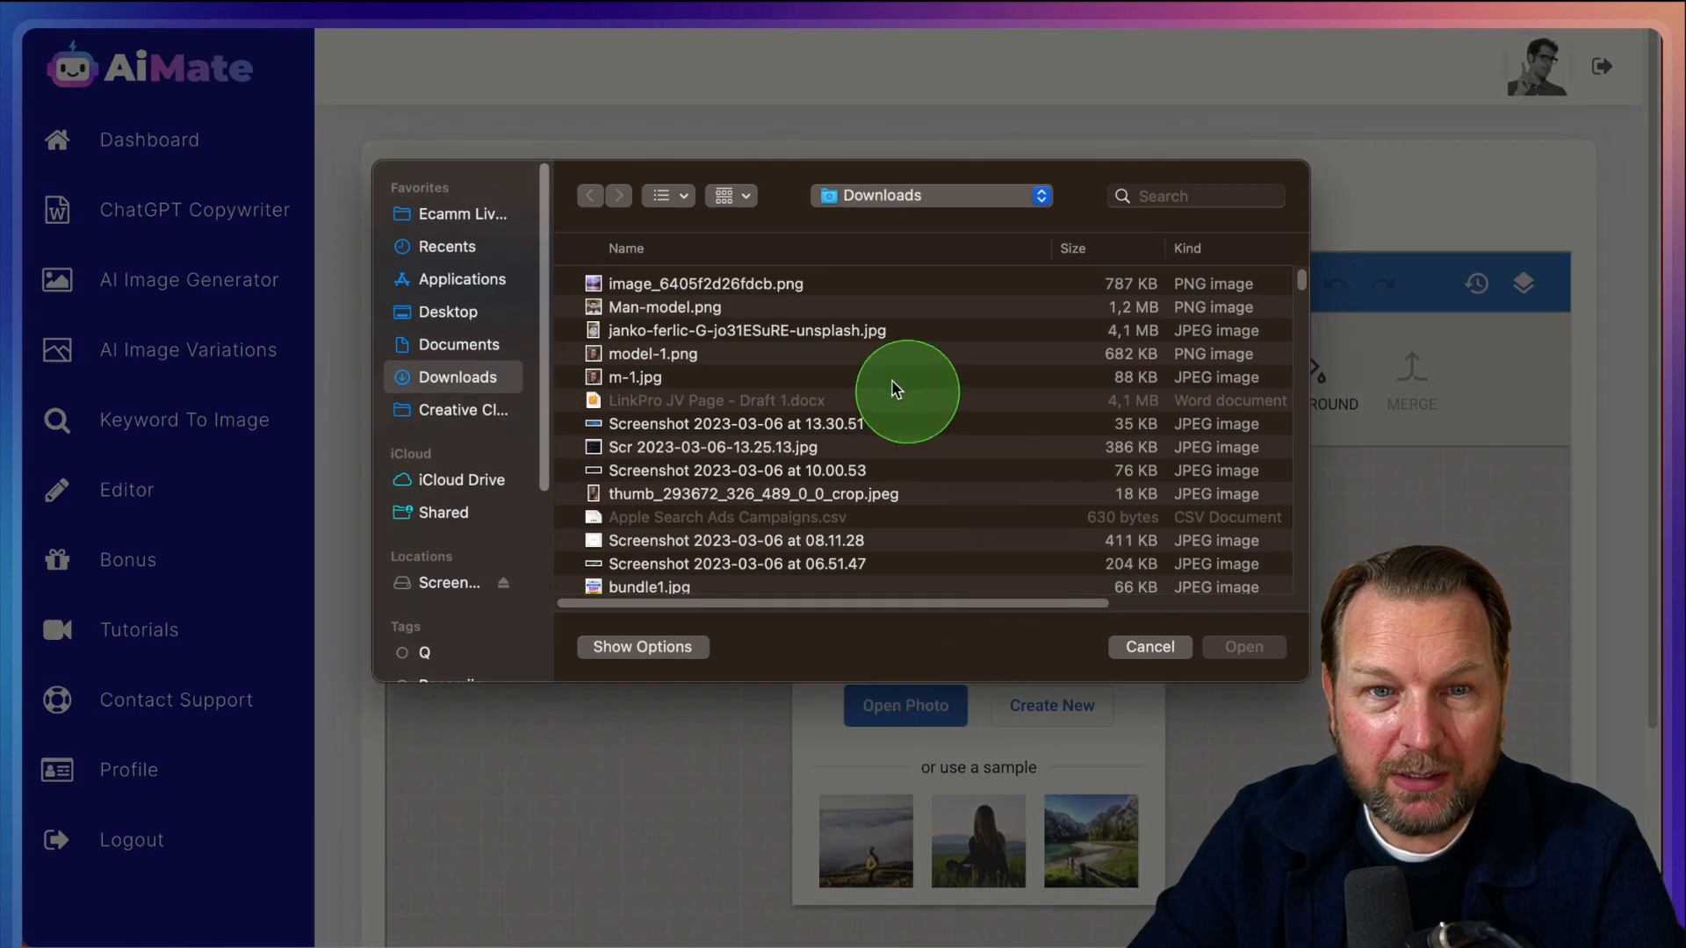
click(706, 283)
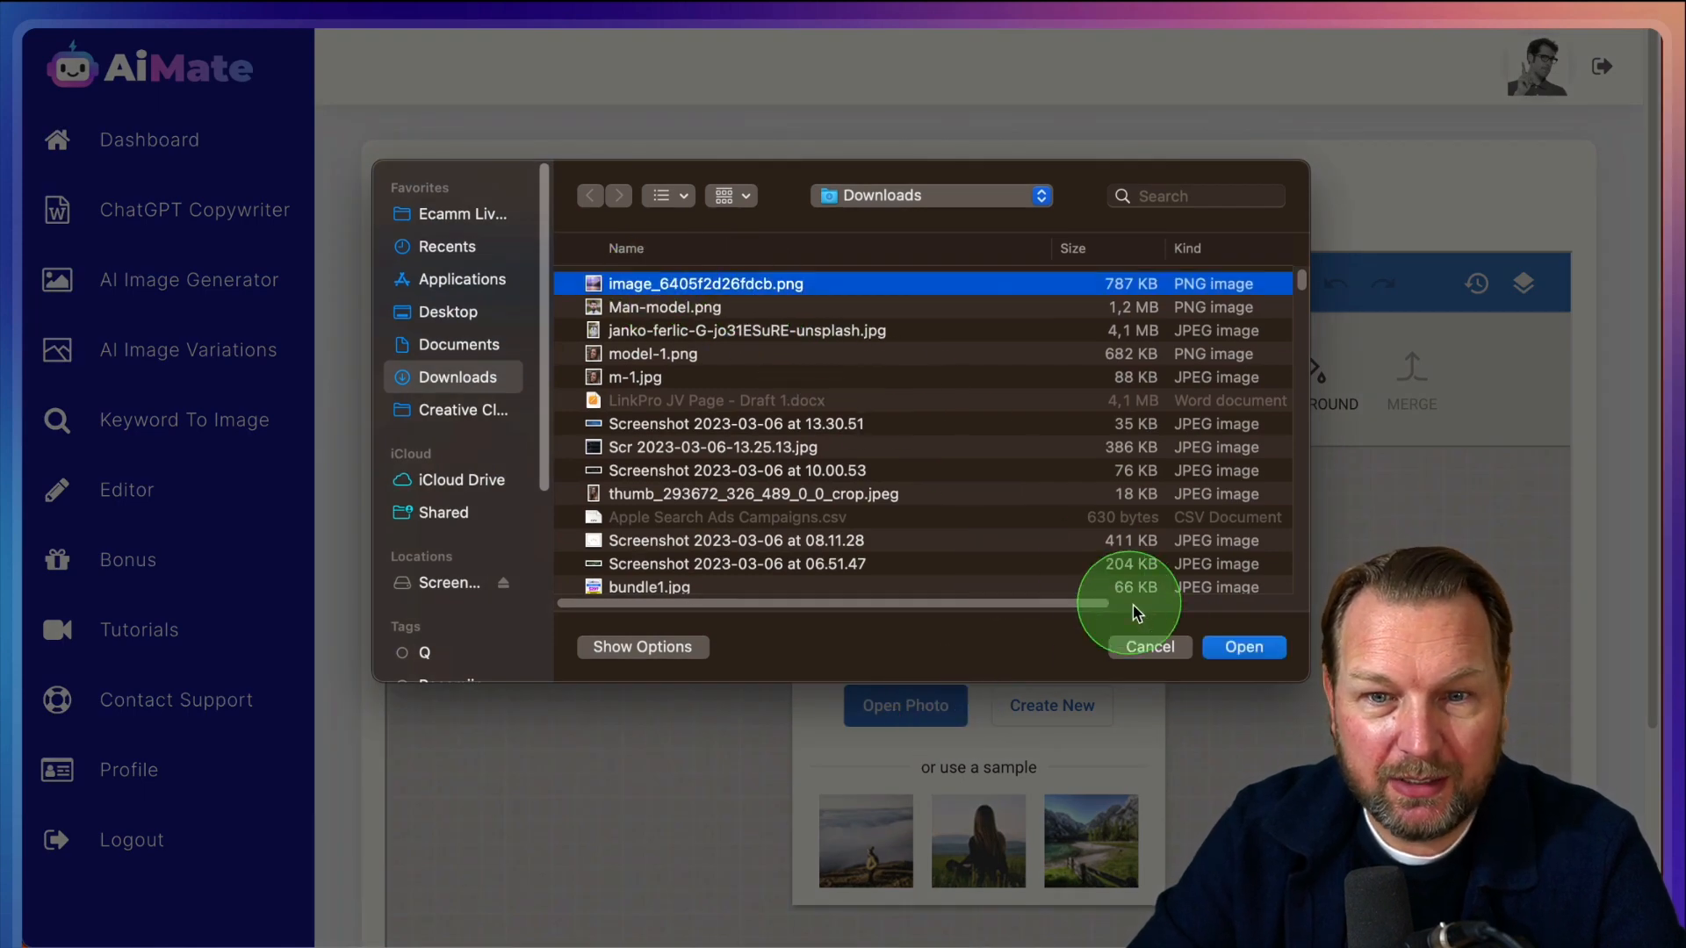
click(1241, 646)
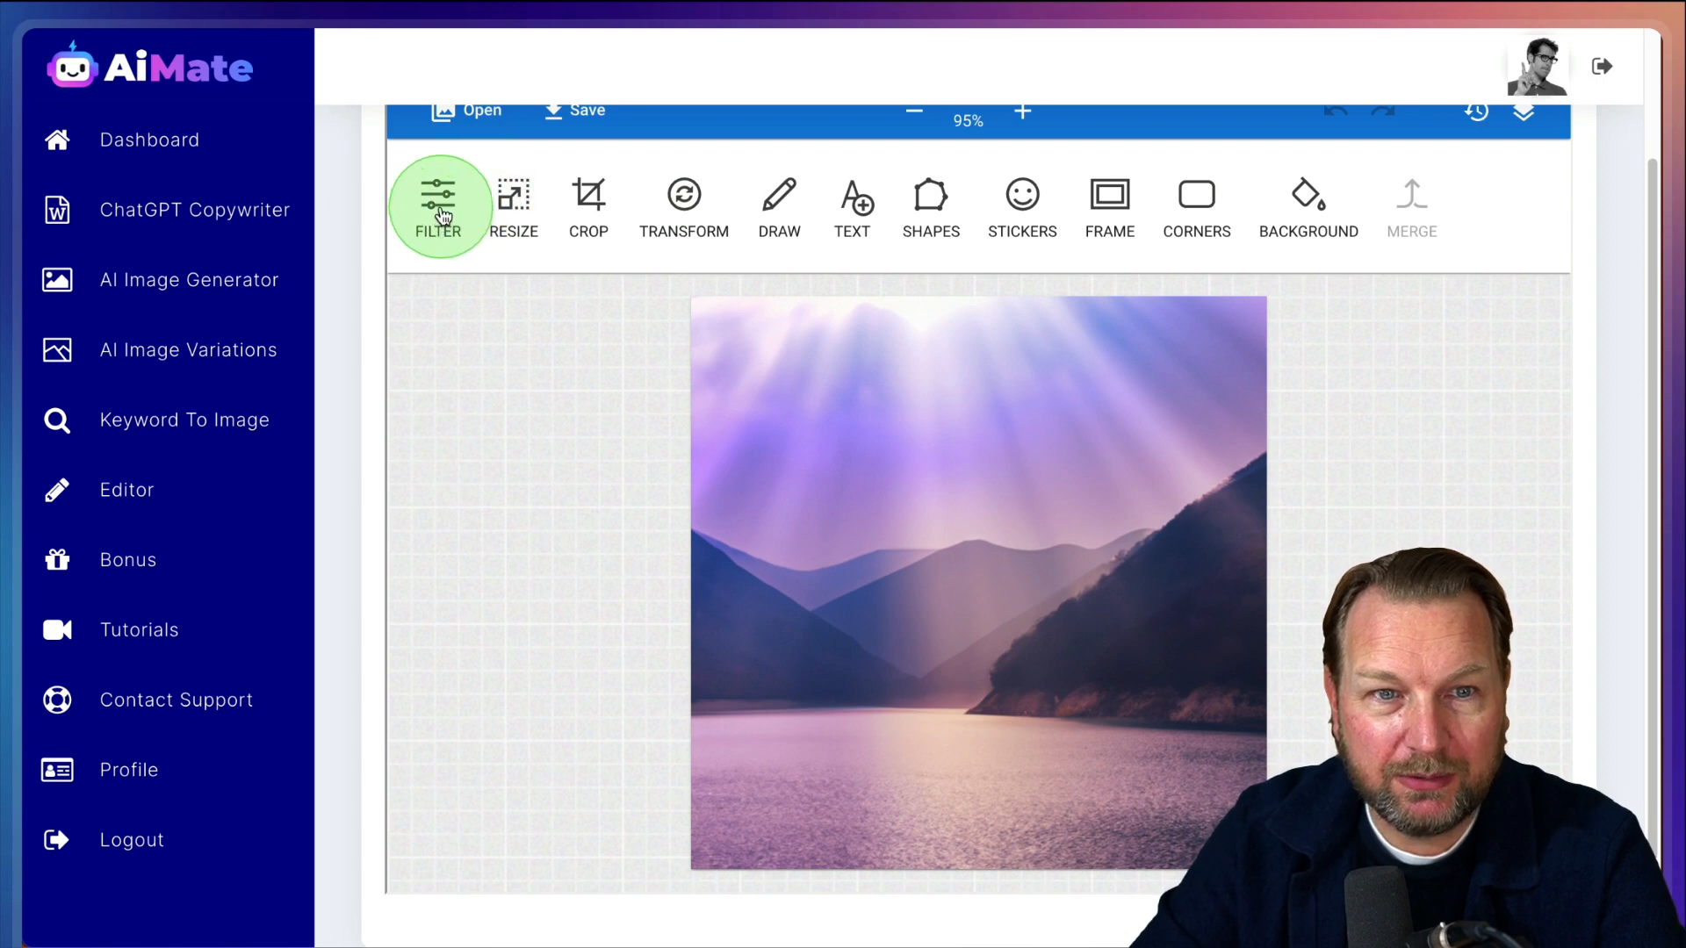
click(439, 204)
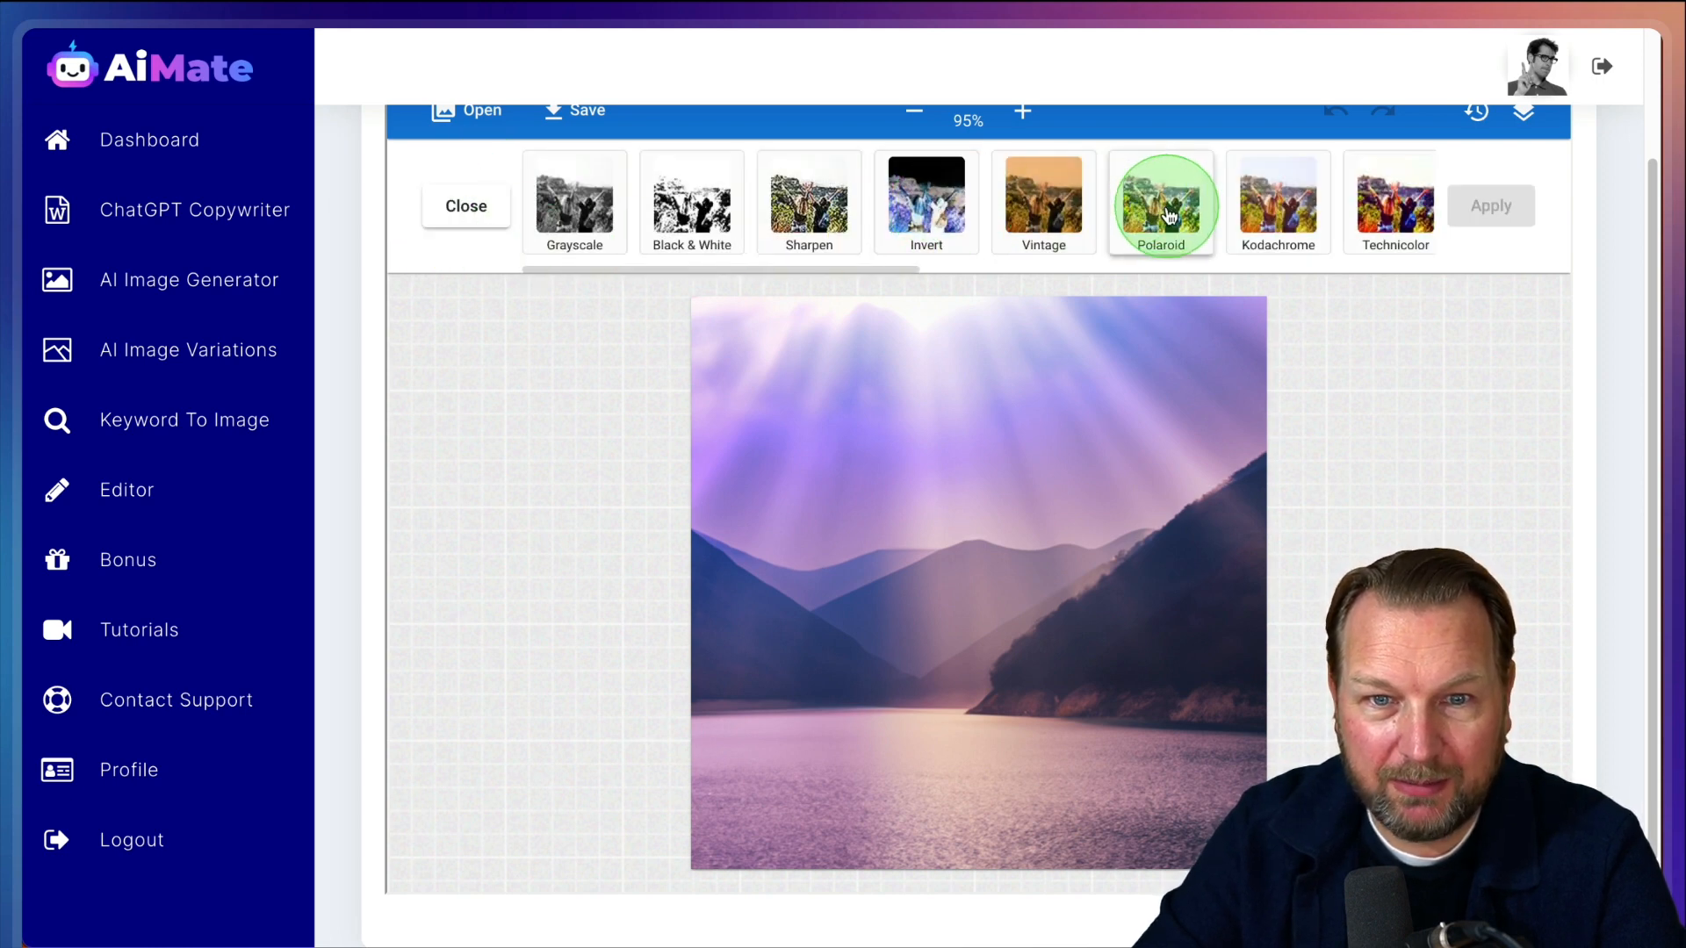
click(1161, 199)
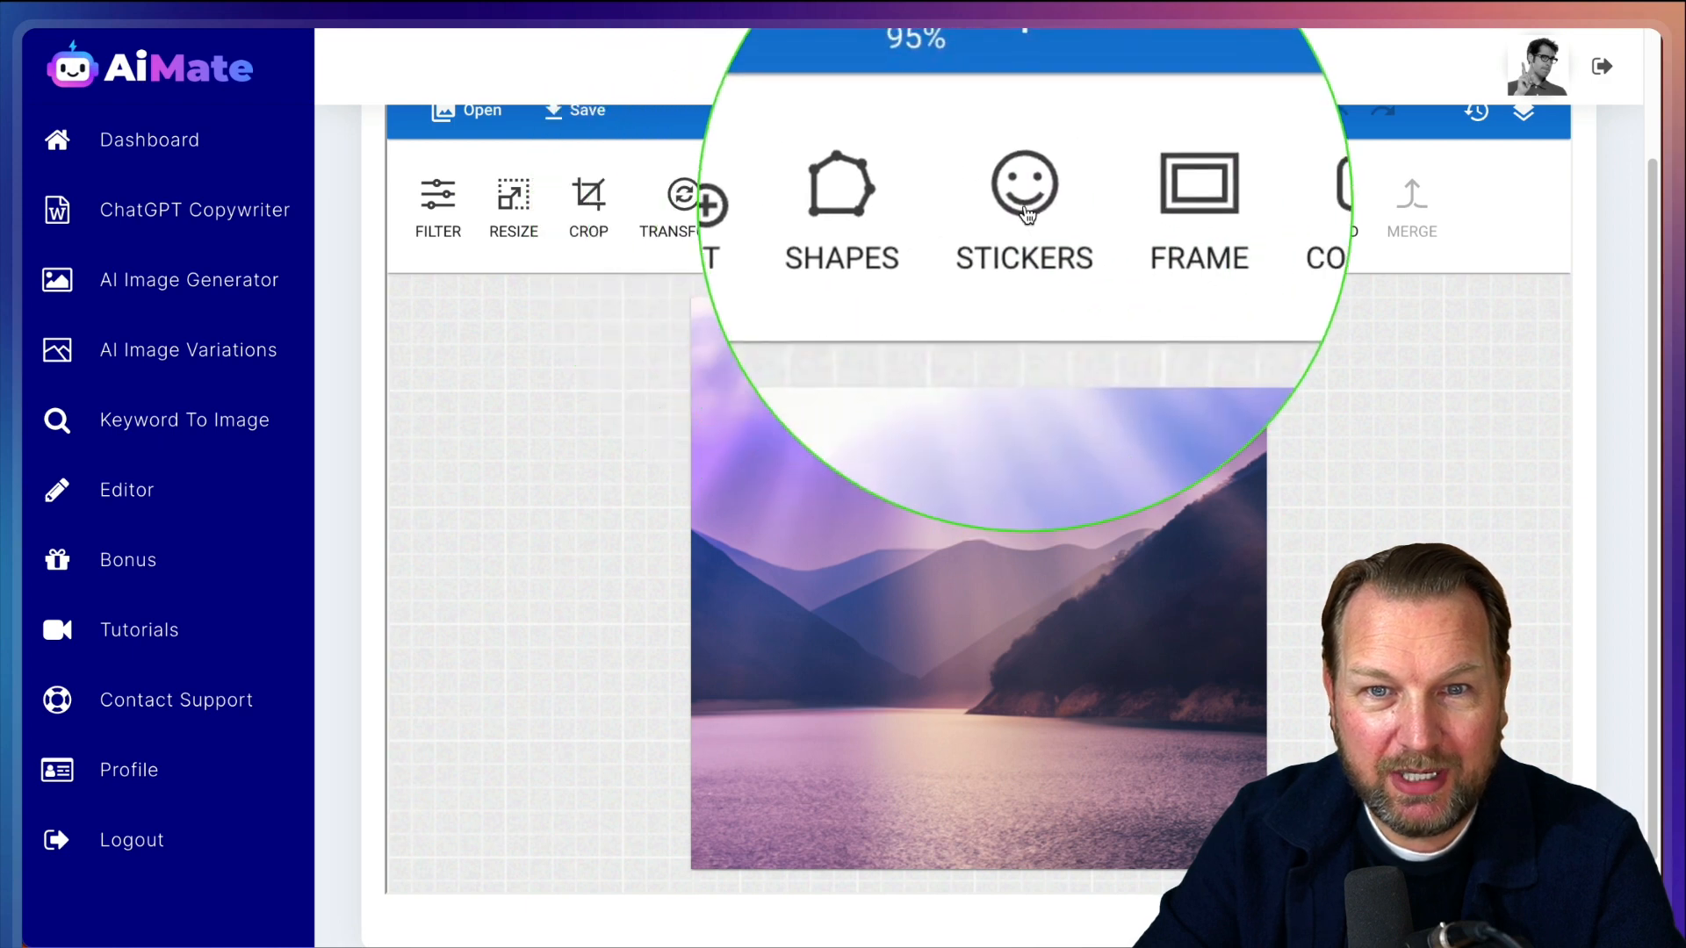
click(1022, 204)
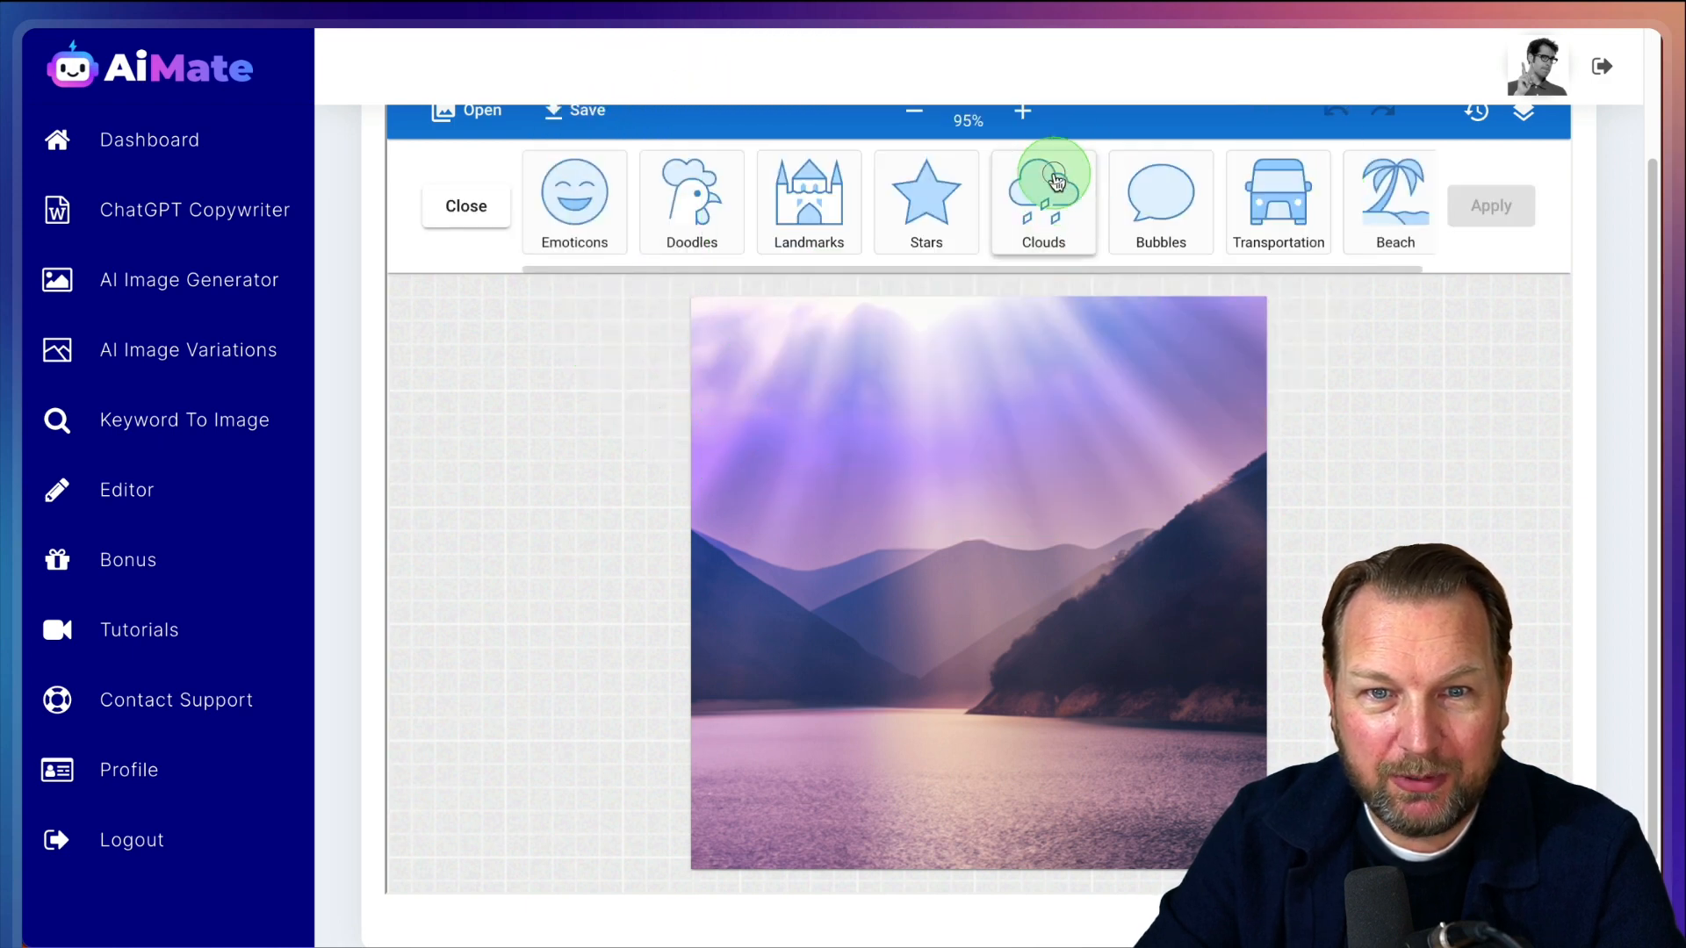
click(1041, 200)
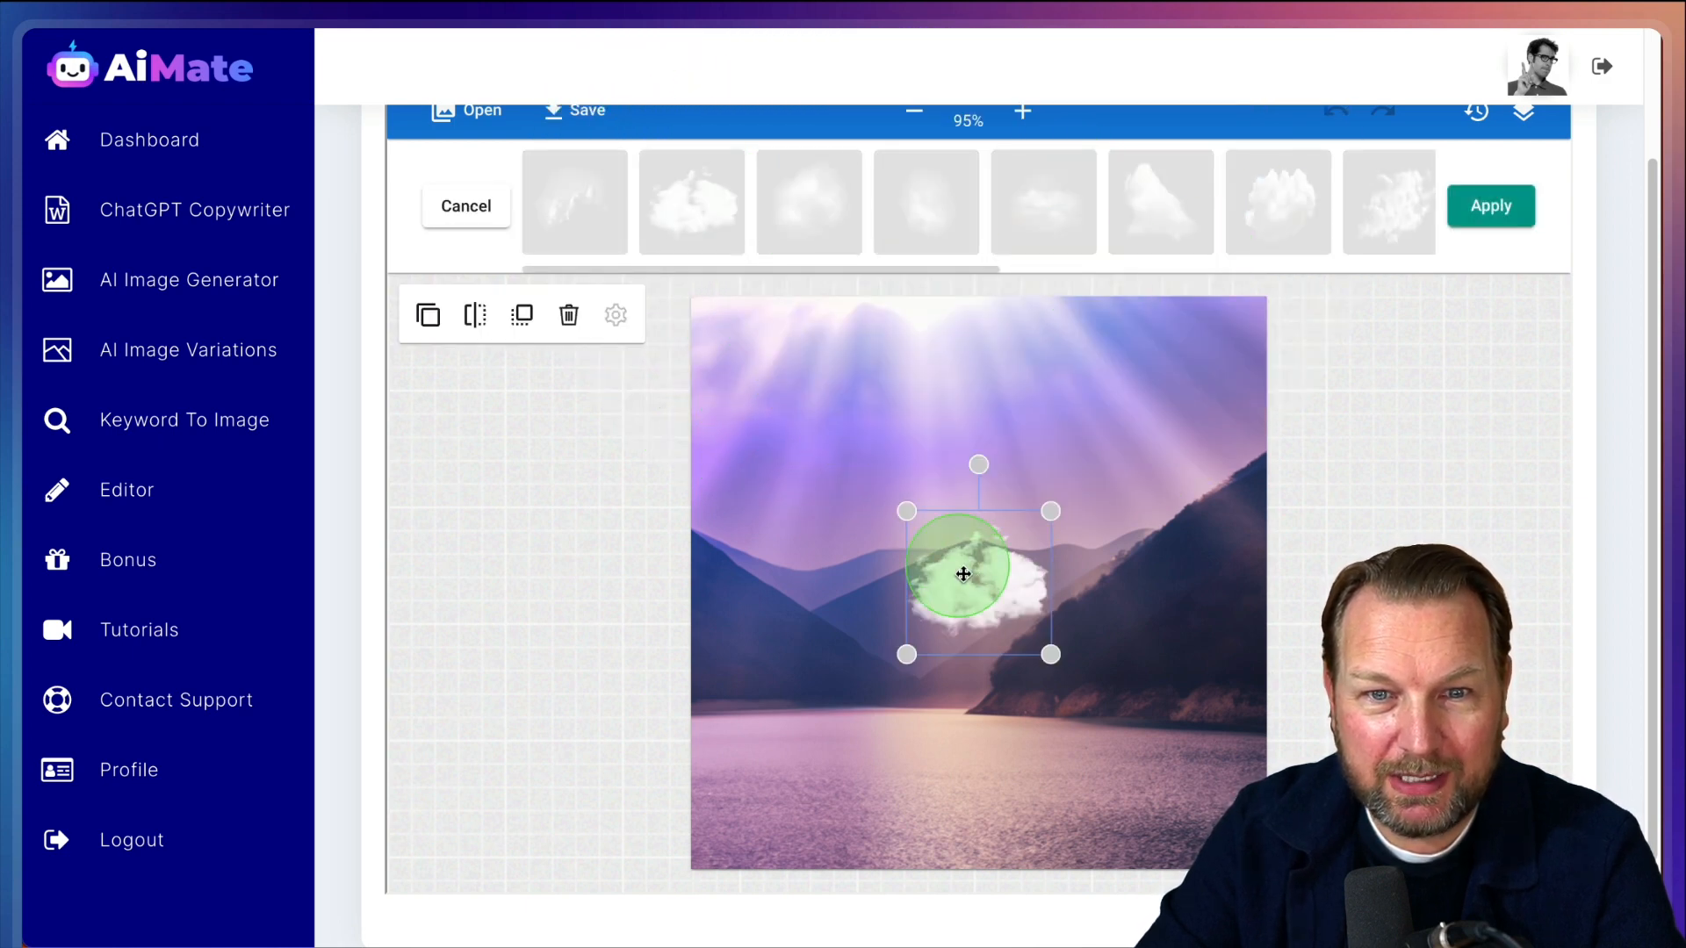
drag(963, 573, 1080, 414)
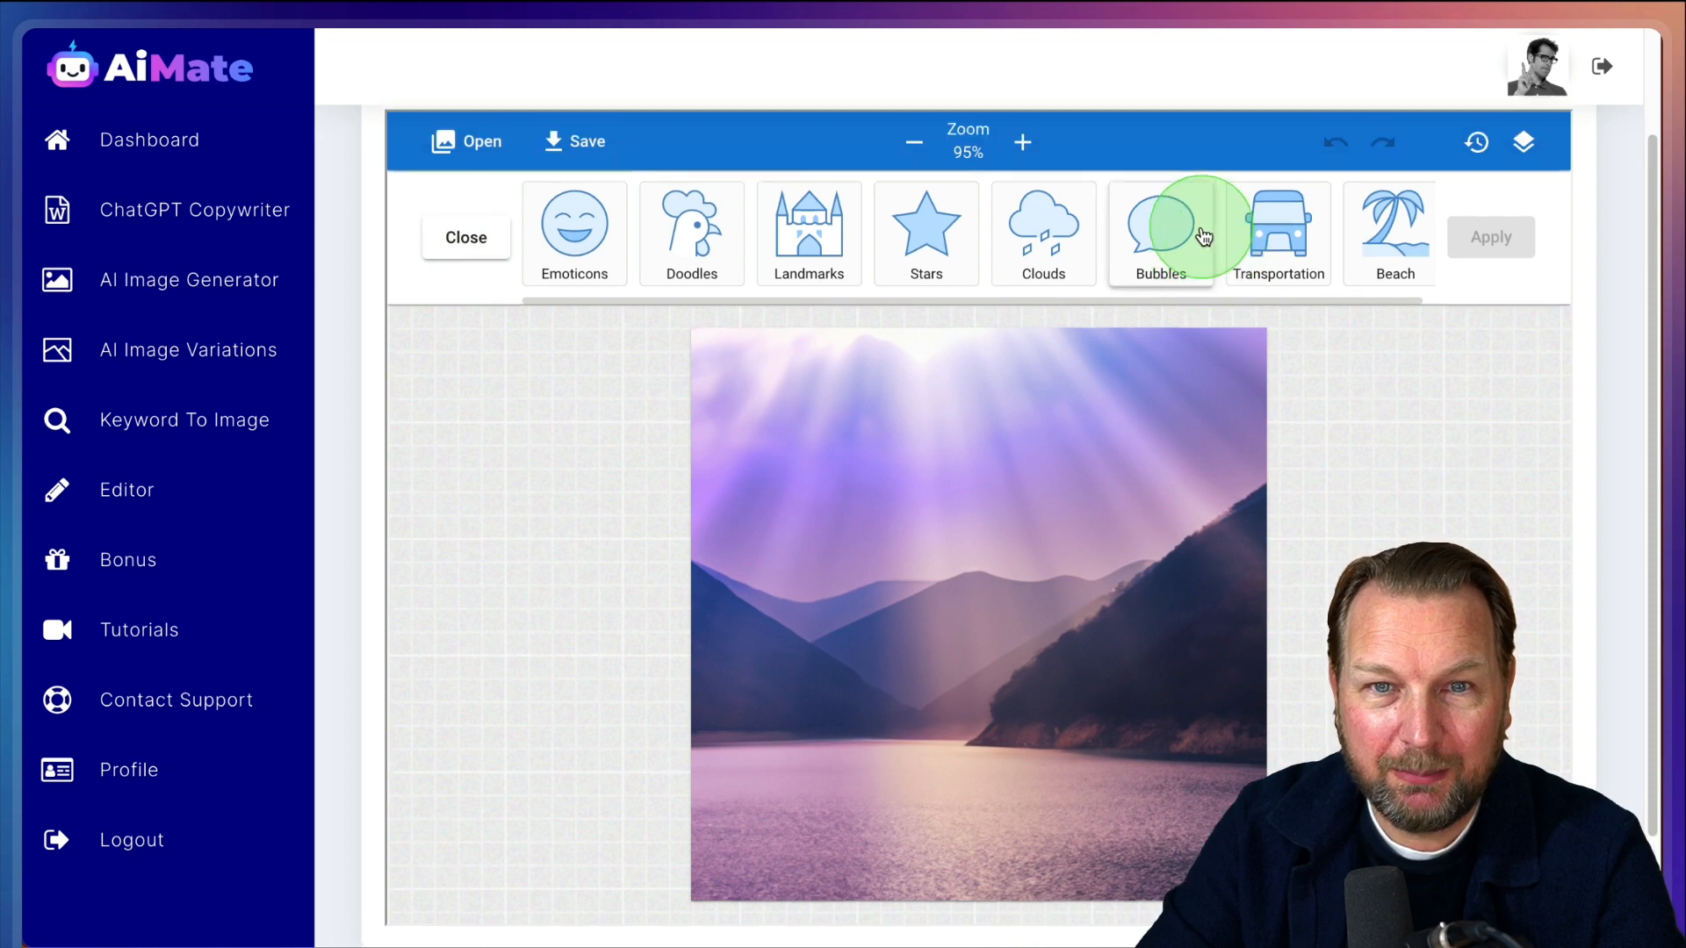
click(465, 238)
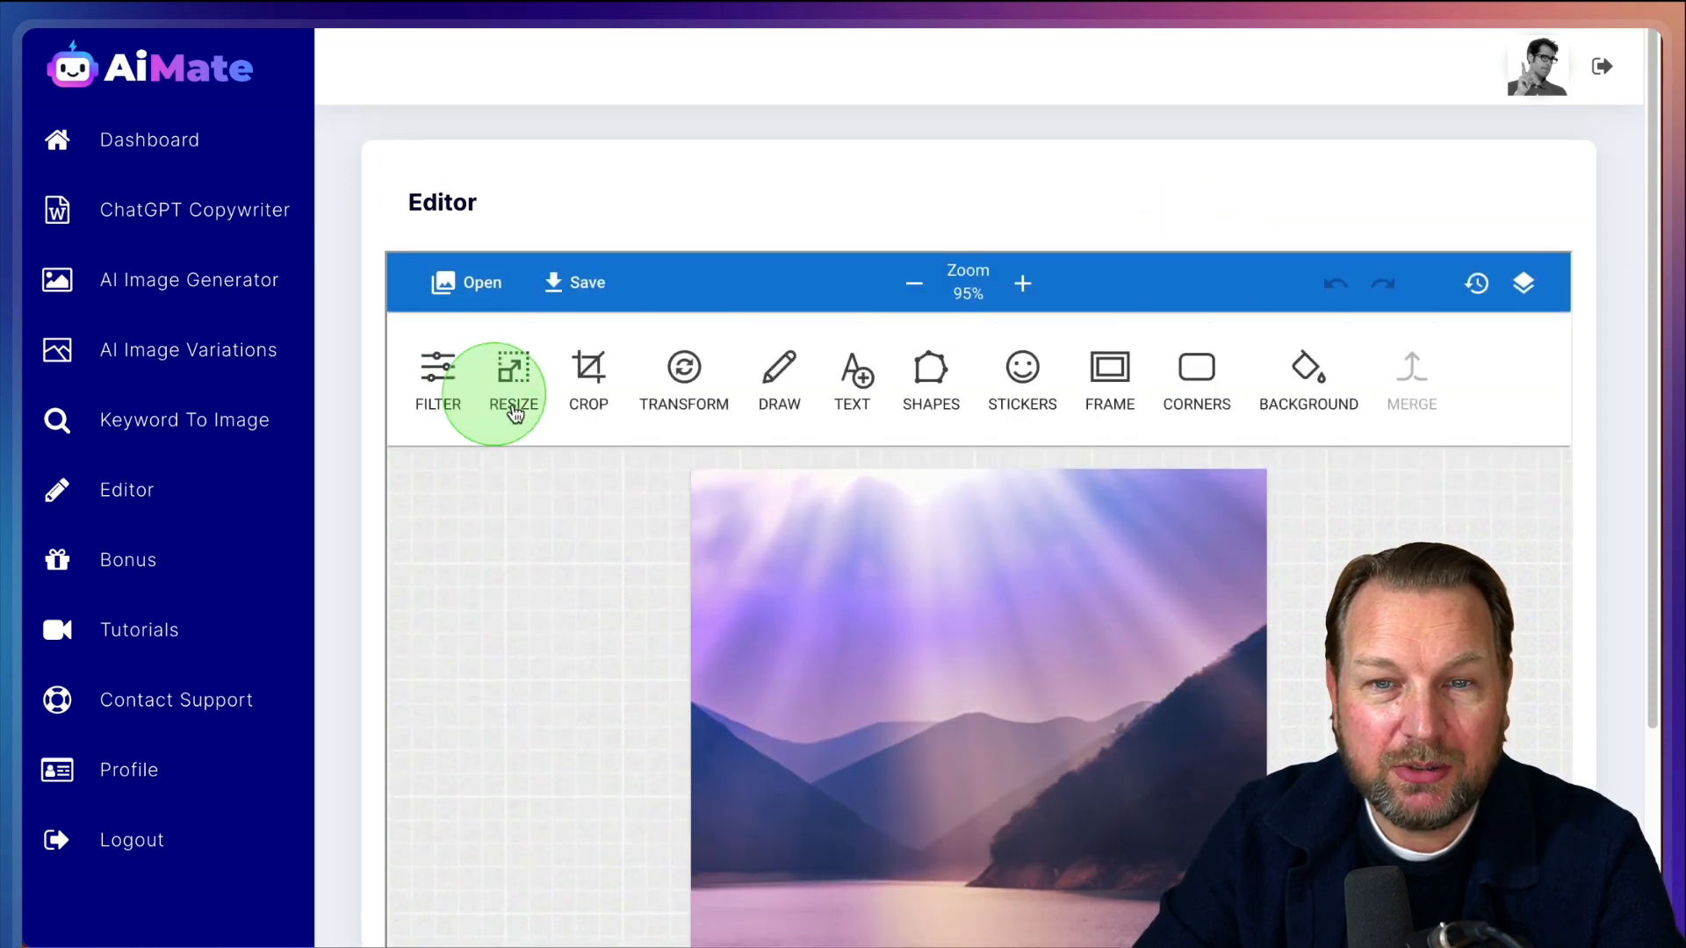